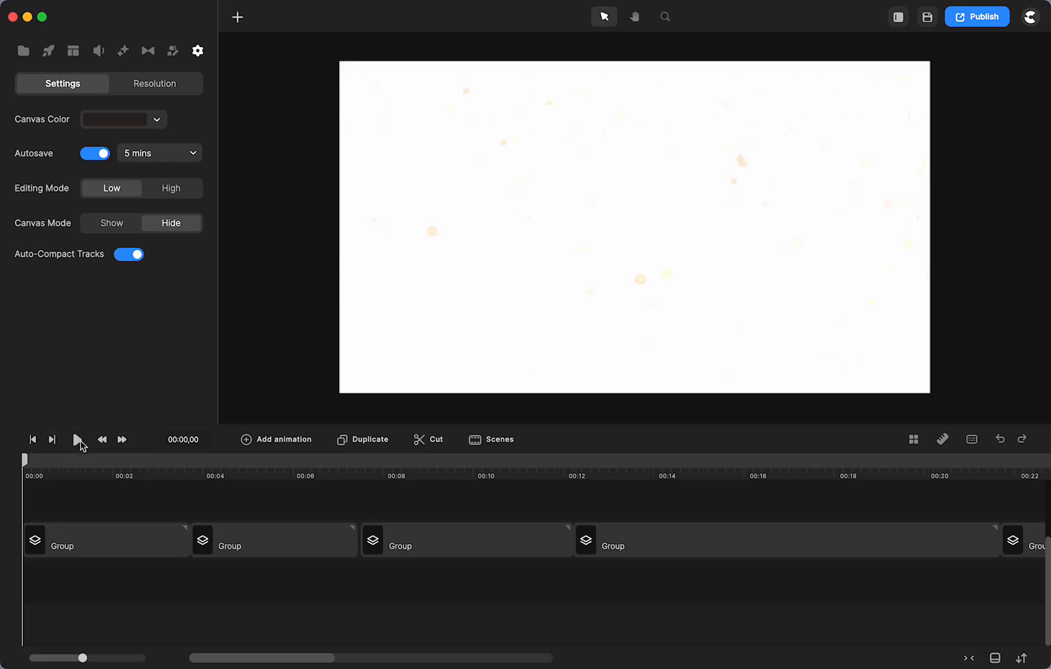
Preview the full project, skipping ahead, then return the playhead to the start
left_click(79, 439)
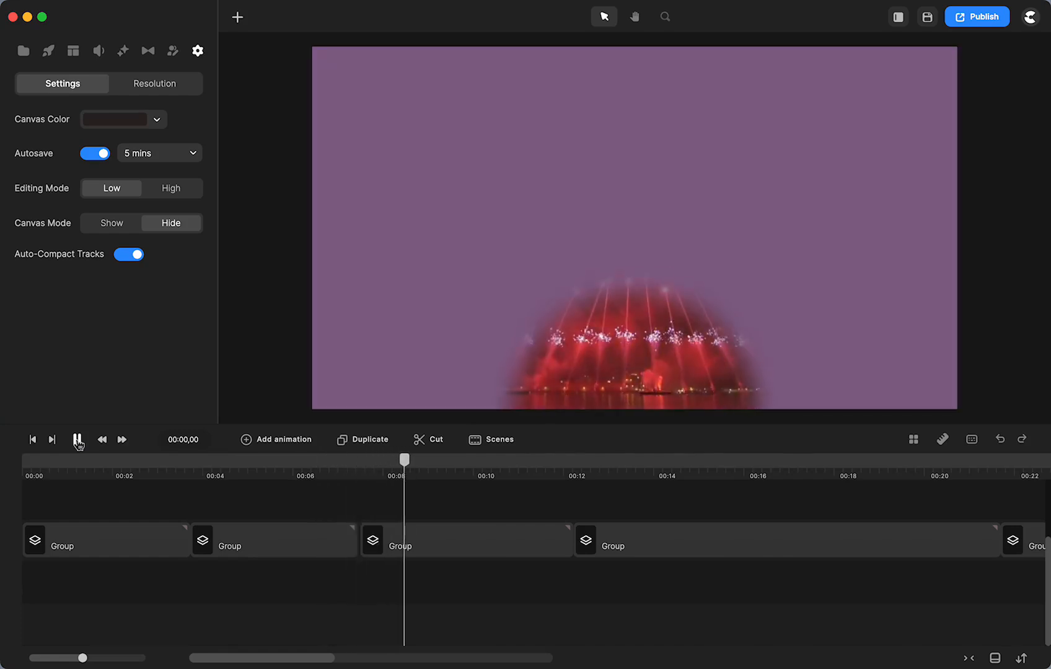
left_click_drag(405, 460, 494, 460)
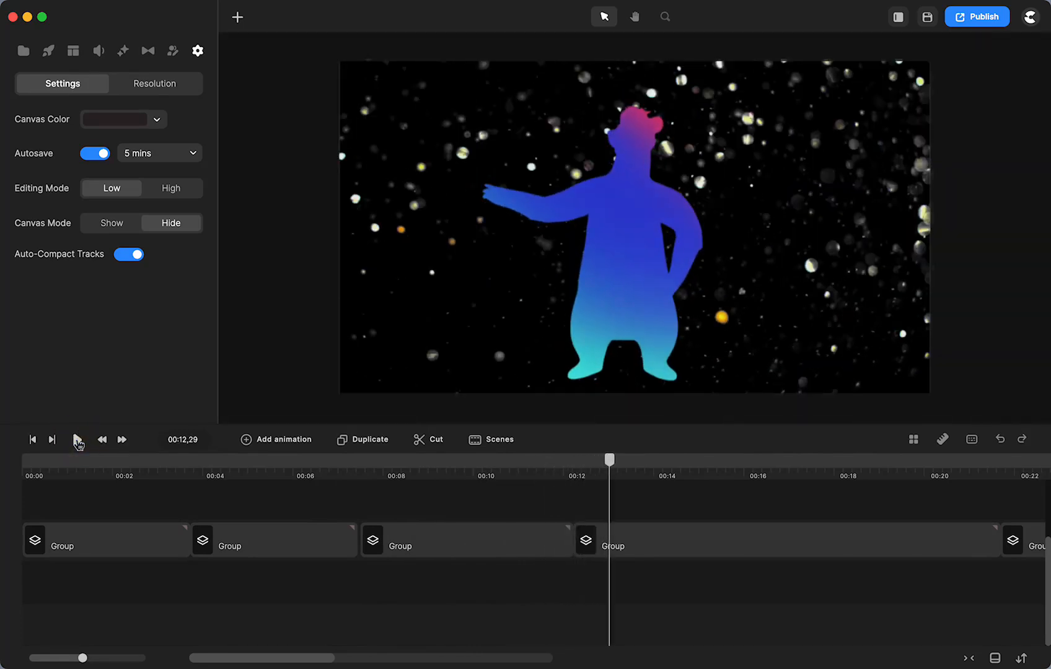
left_click(77, 440)
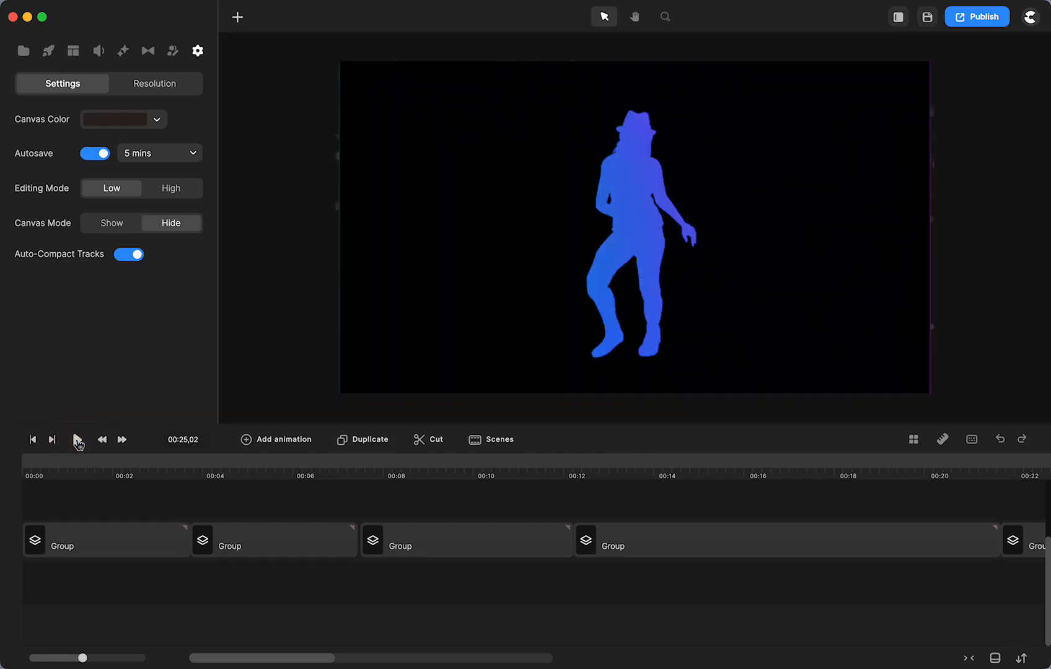
left_click(32, 440)
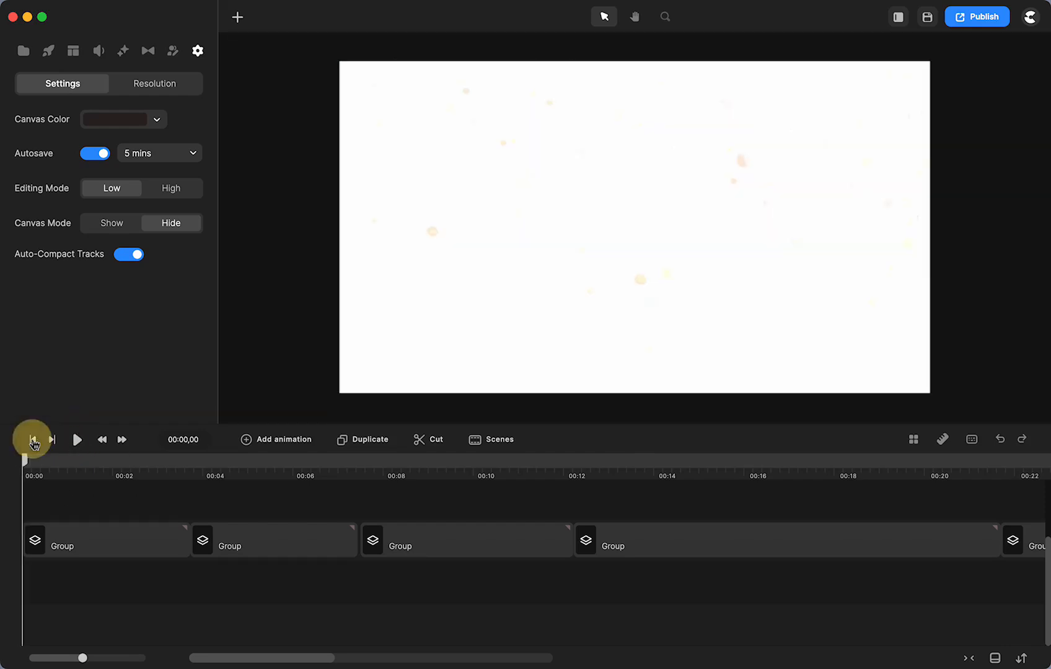
Ungroup the first scene group, then scrub and replay its greeting text animation
right_click(62, 546)
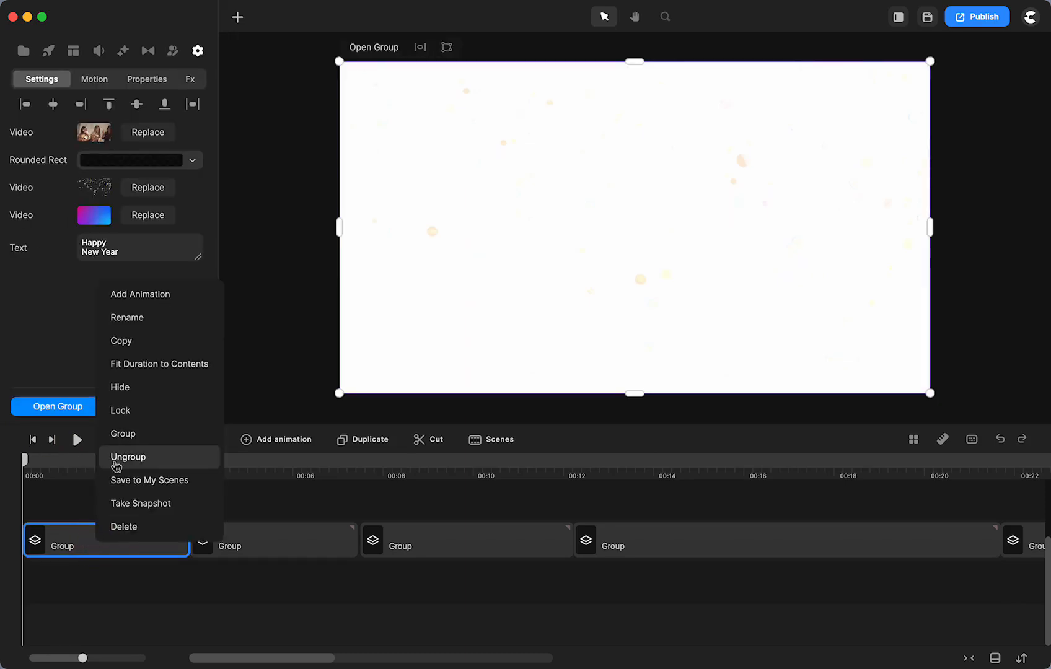
left_click(127, 457)
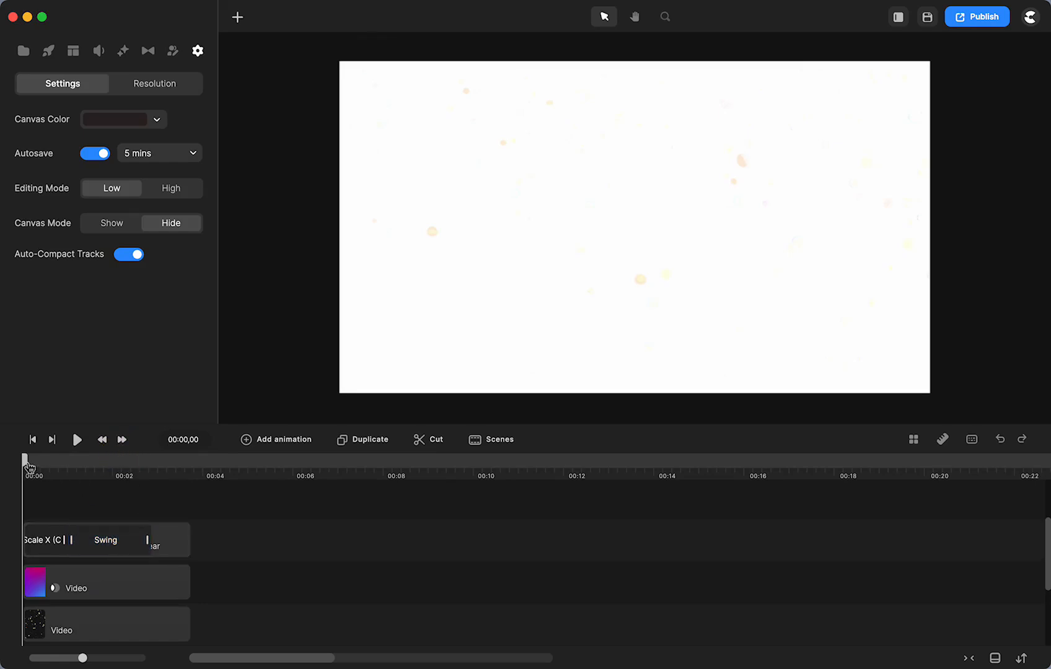
left_click_drag(26, 467, 88, 467)
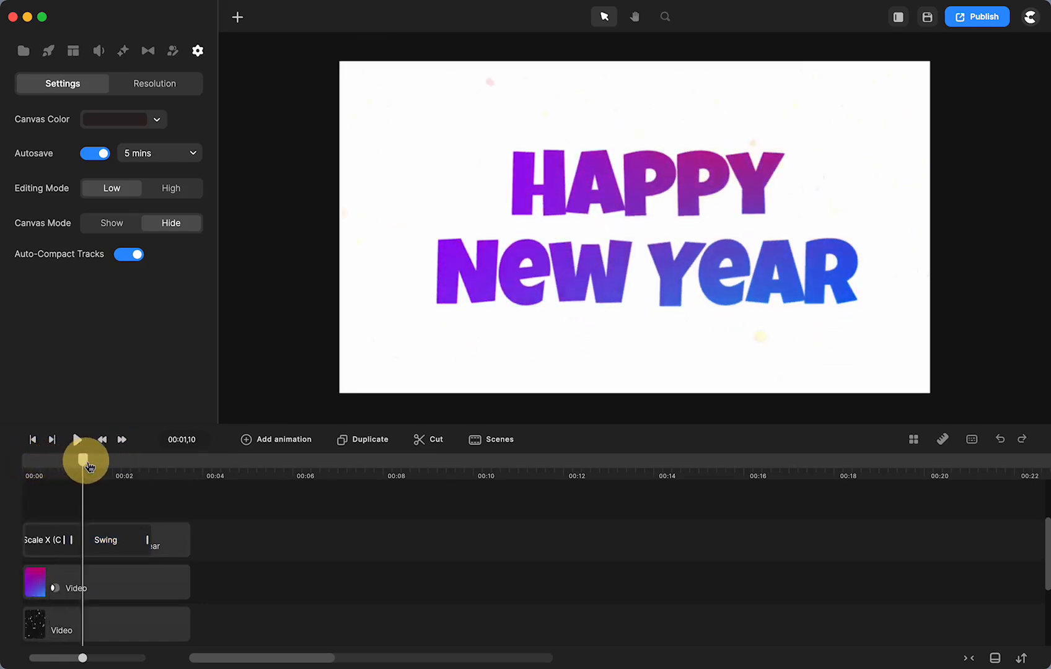
left_click_drag(90, 468, 67, 467)
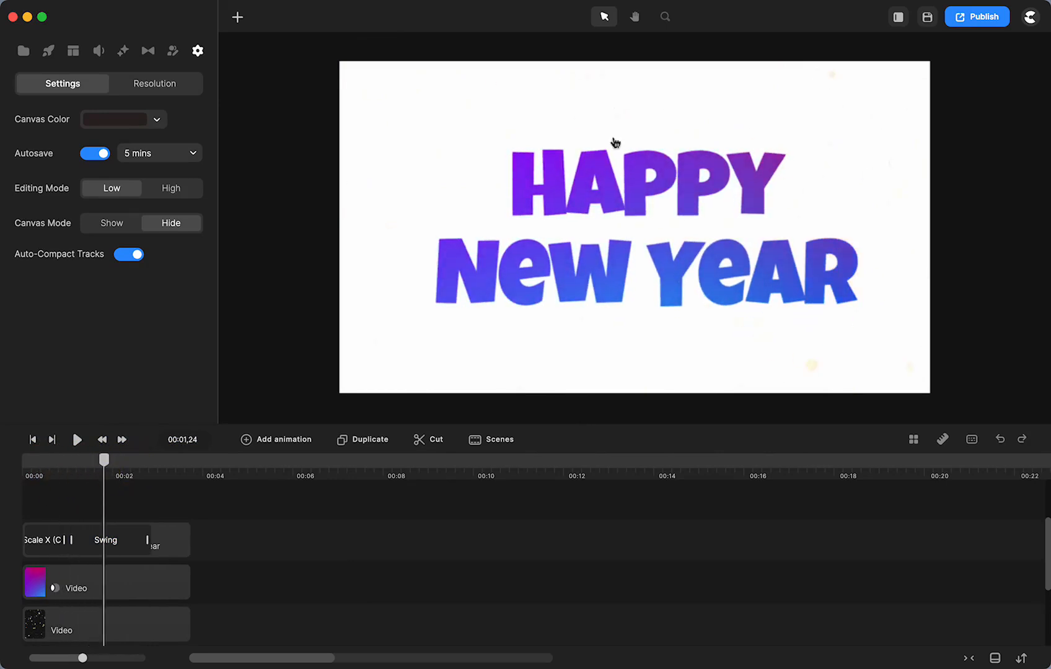
mouse_move(32, 444)
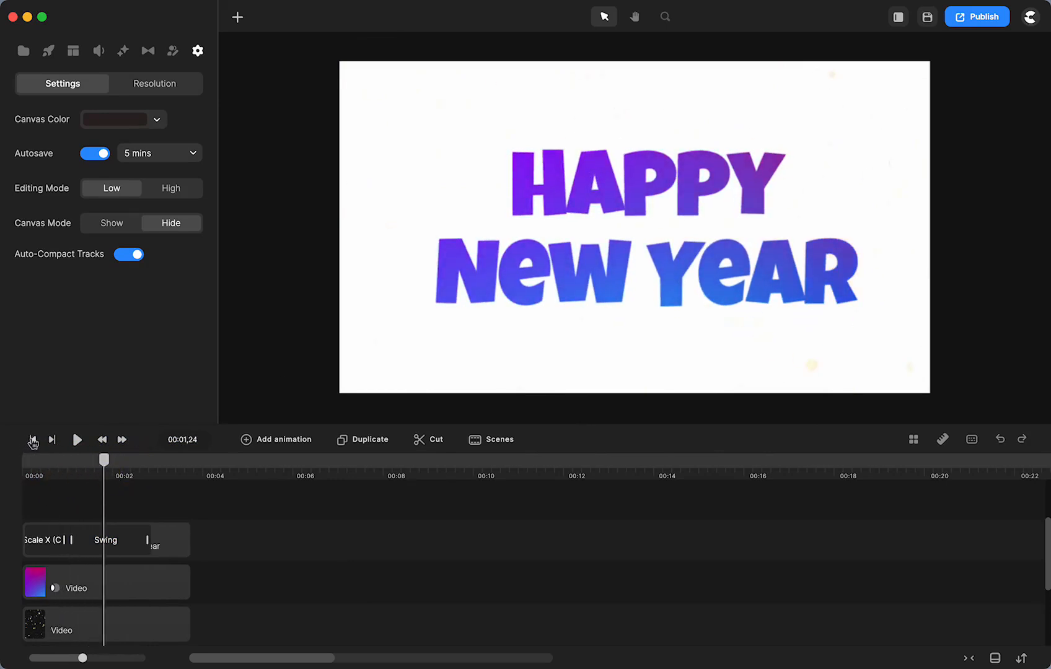
left_click(32, 440)
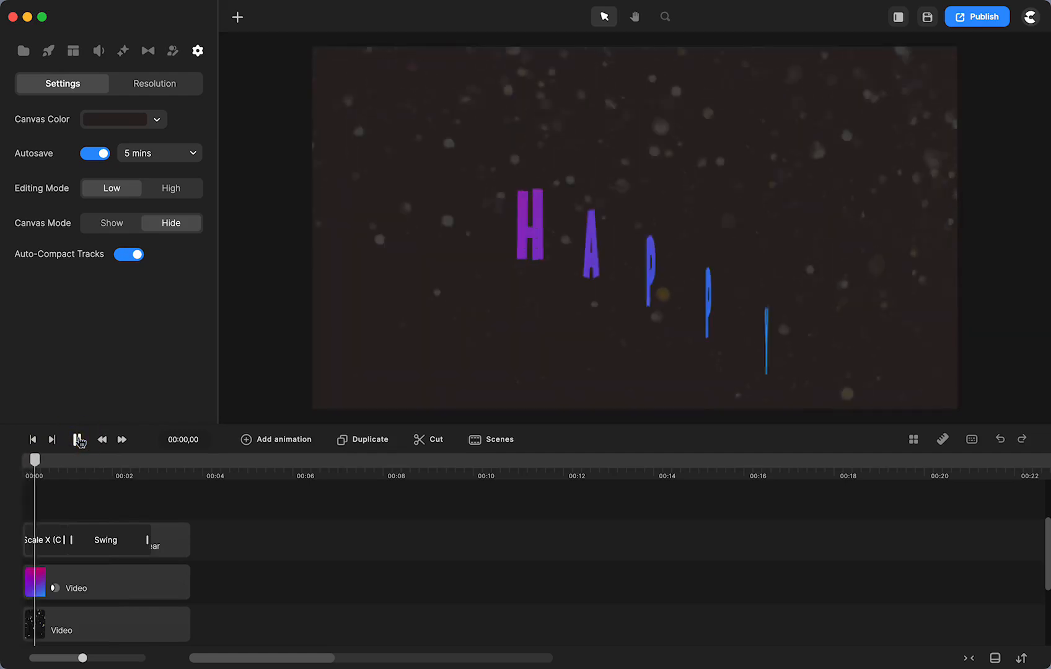
left_click(79, 440)
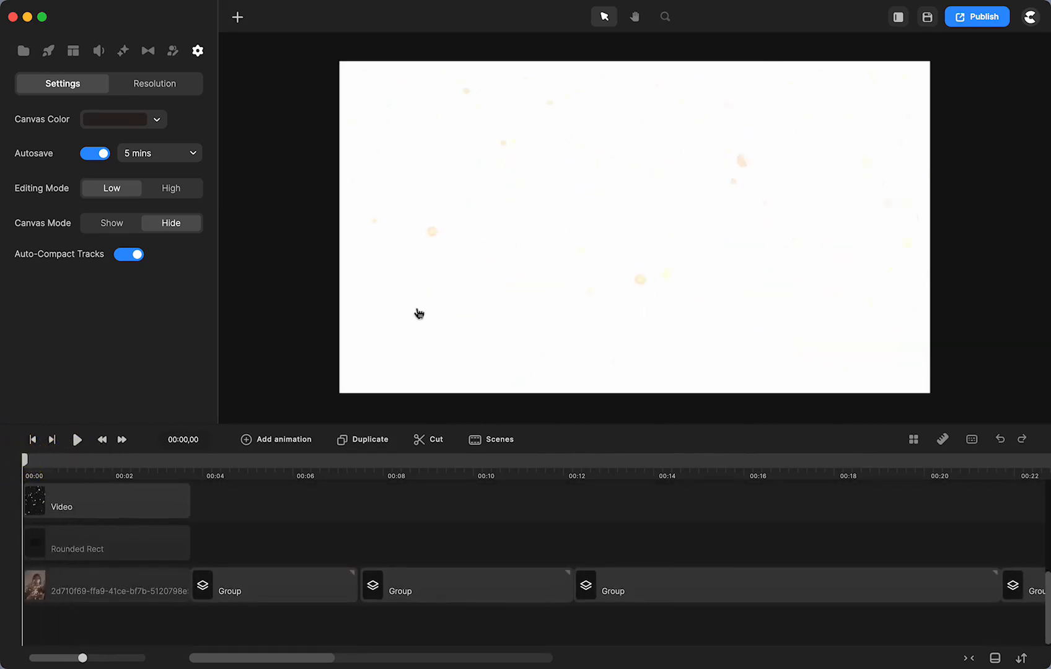
Search the Studio element library for 'glitter'
left_click(76, 439)
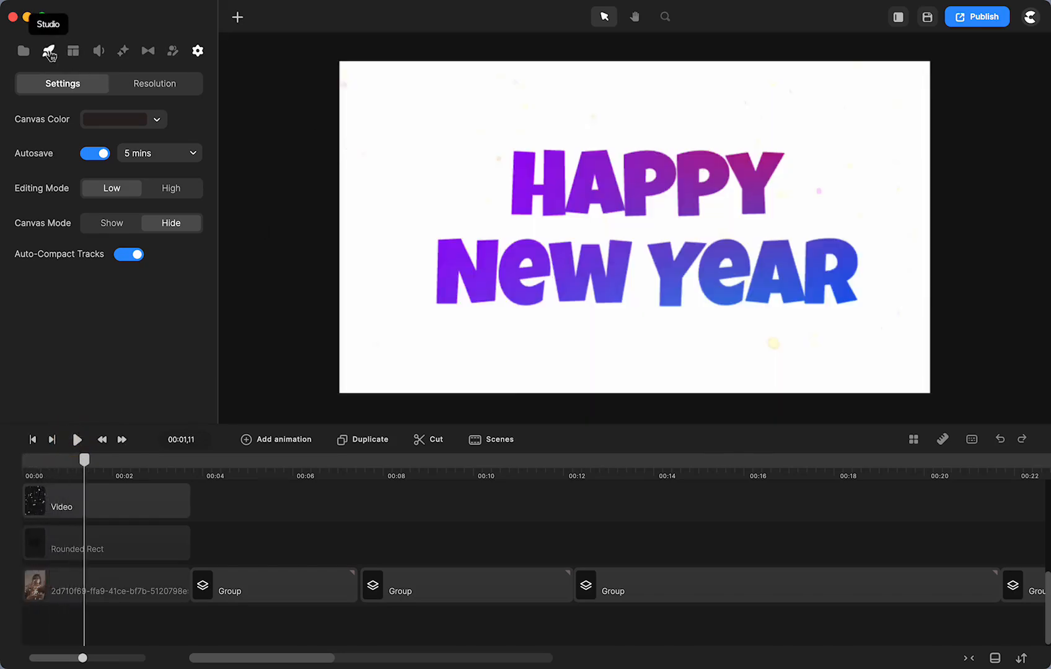
left_click(48, 50)
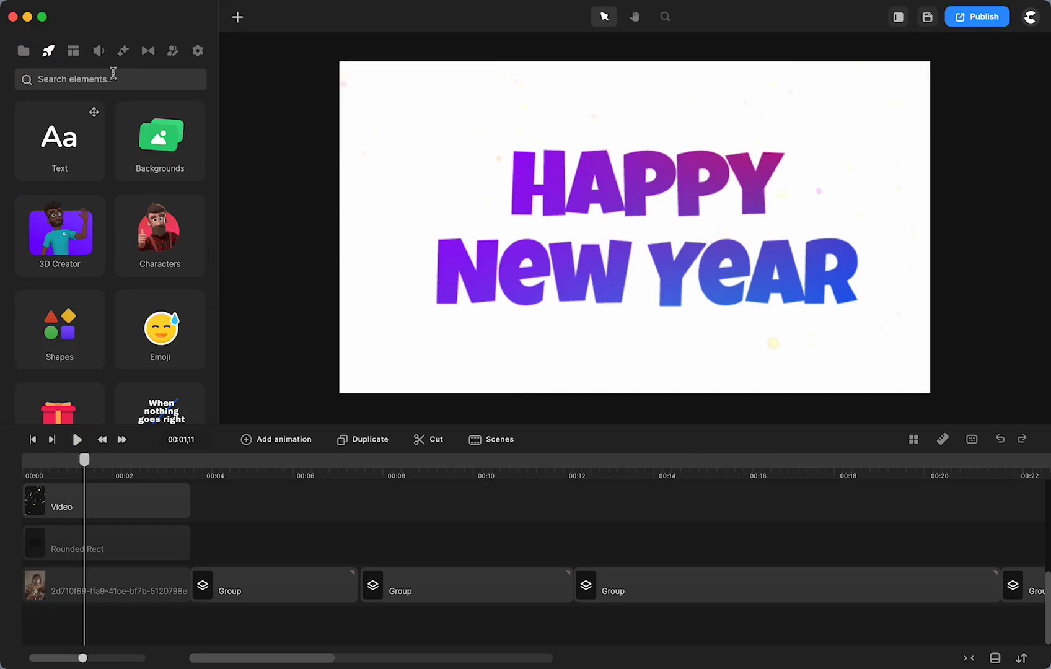
type("glitter")
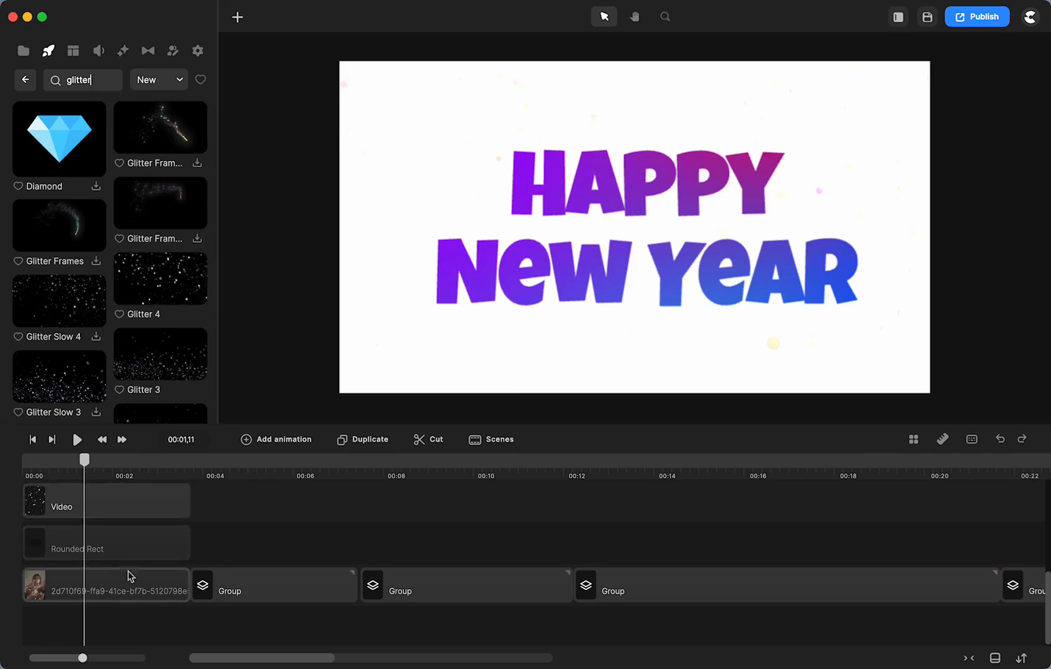
Select the Rounded Rect and party video layers, then play and stop the greeting preview
left_click(77, 549)
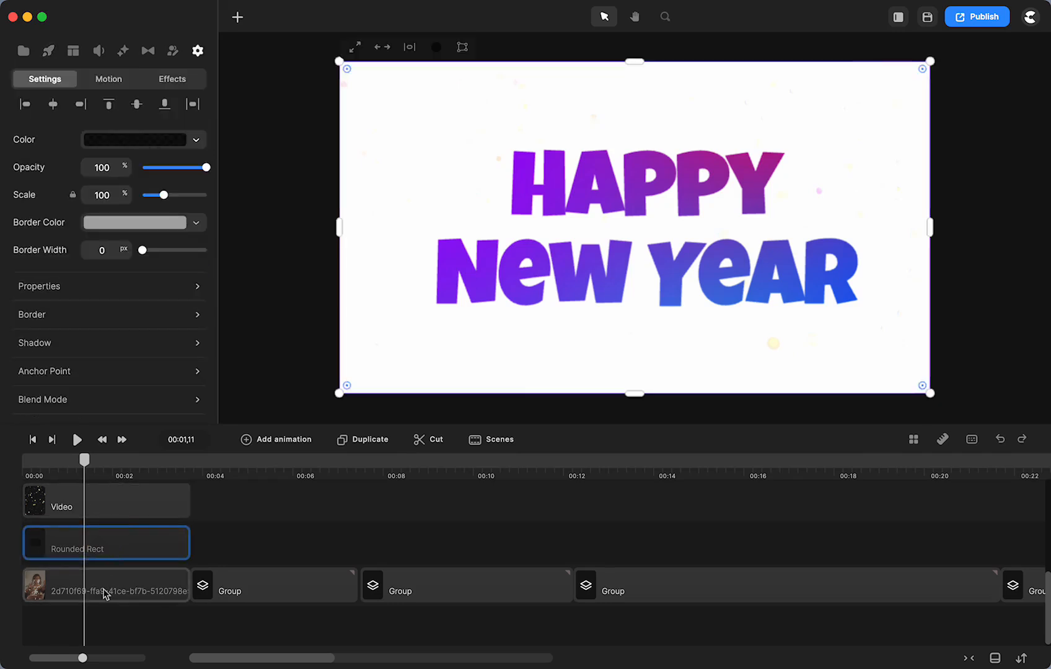
left_click(106, 583)
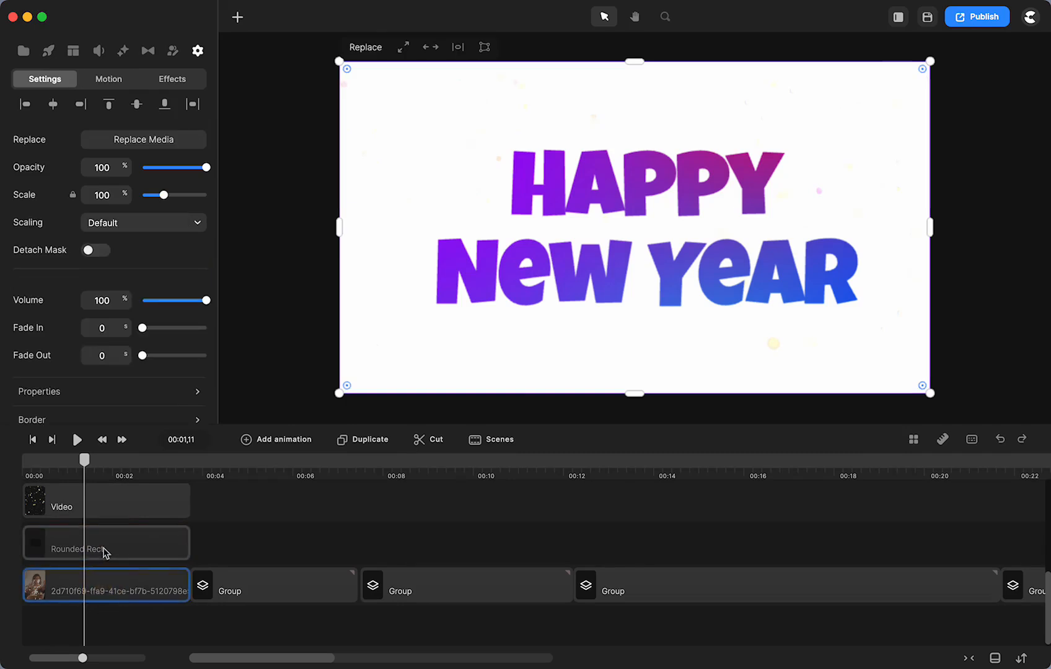
left_click(105, 543)
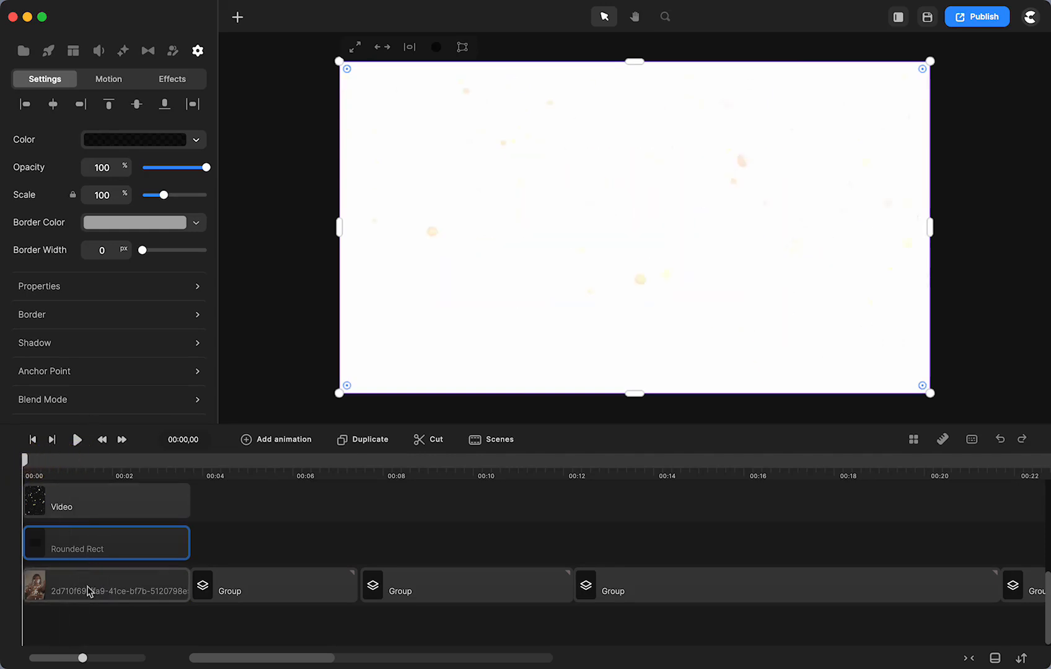
left_click(76, 440)
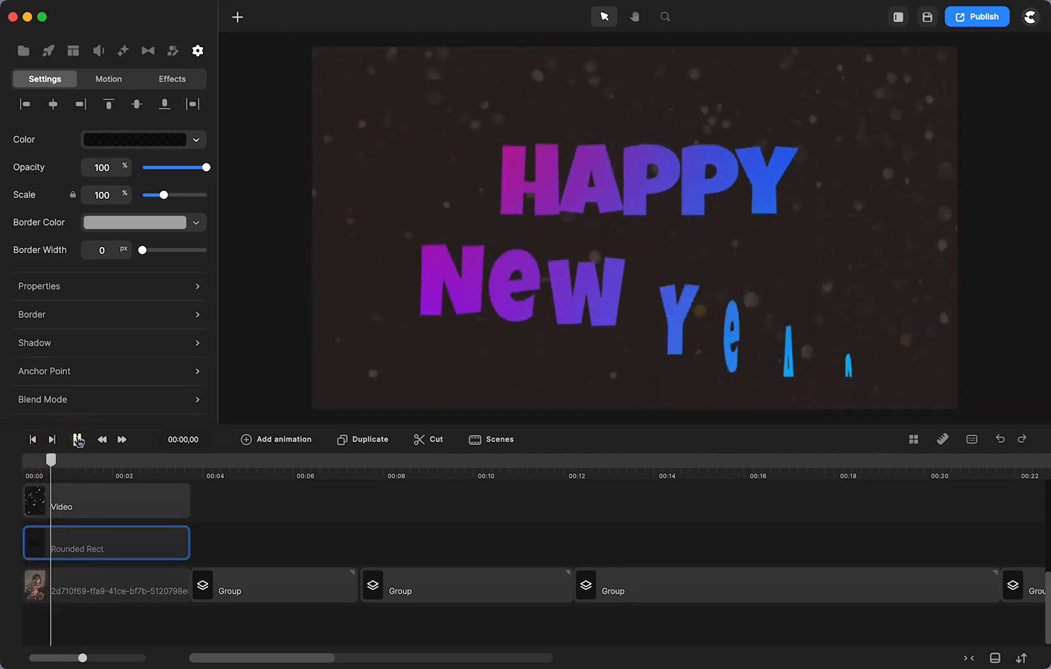
left_click(76, 440)
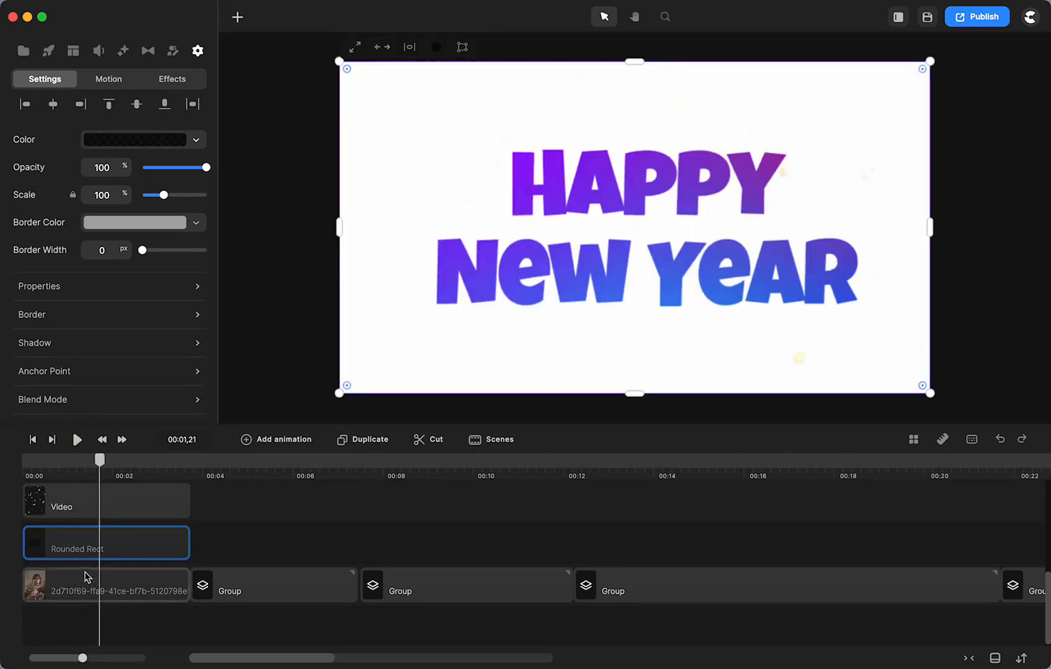
mouse_move(80, 591)
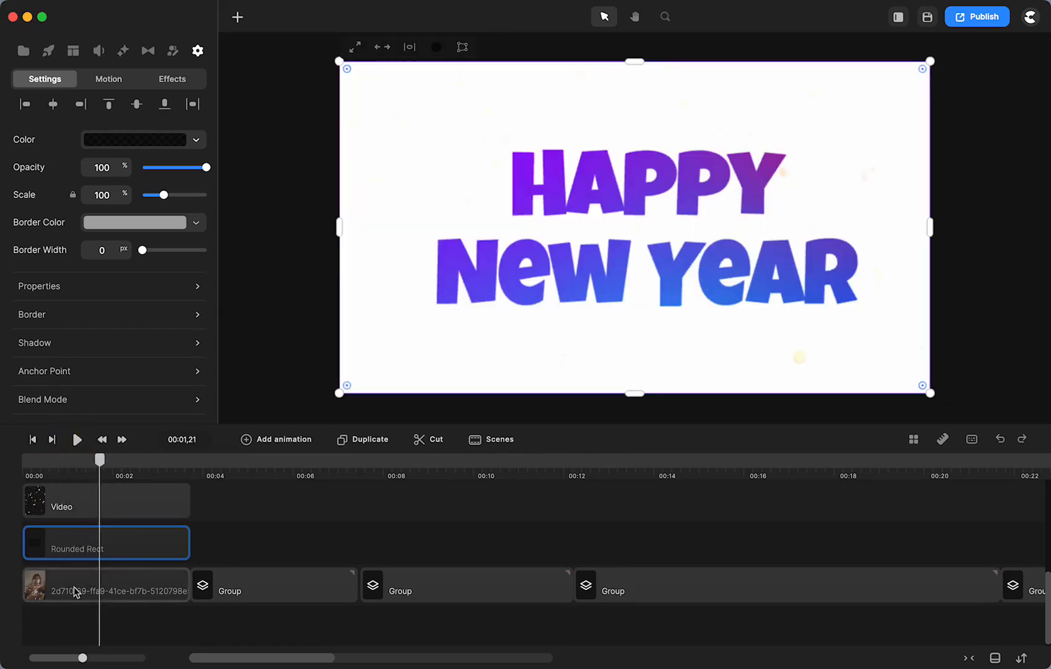
Show the hidden party video and Rounded Rect layers, then replay the greeting scene
right_click(105, 584)
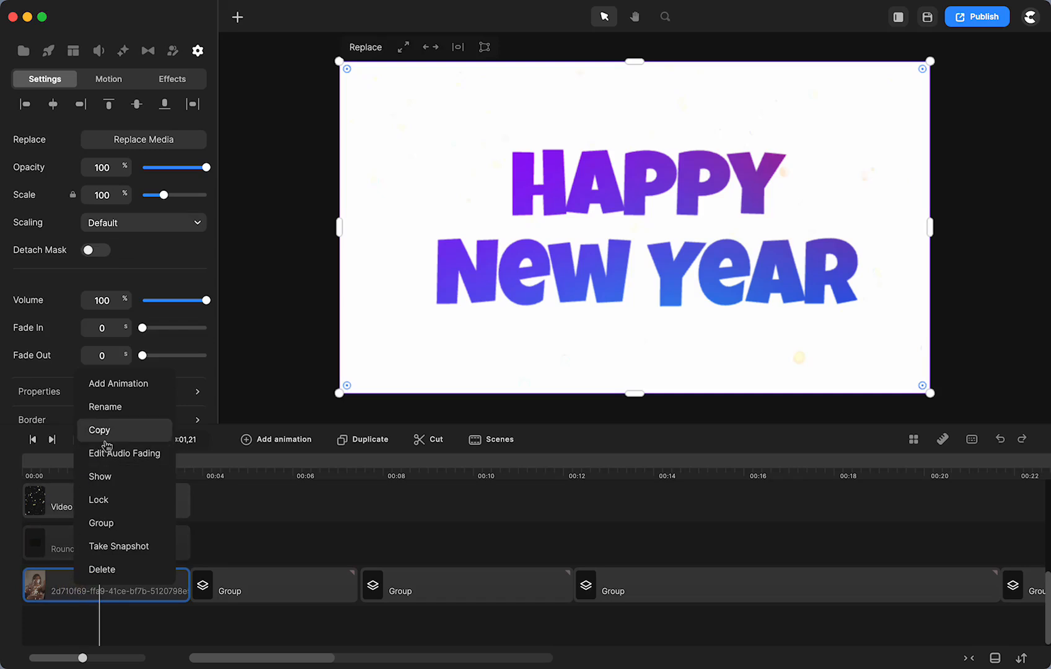
mouse_move(101, 476)
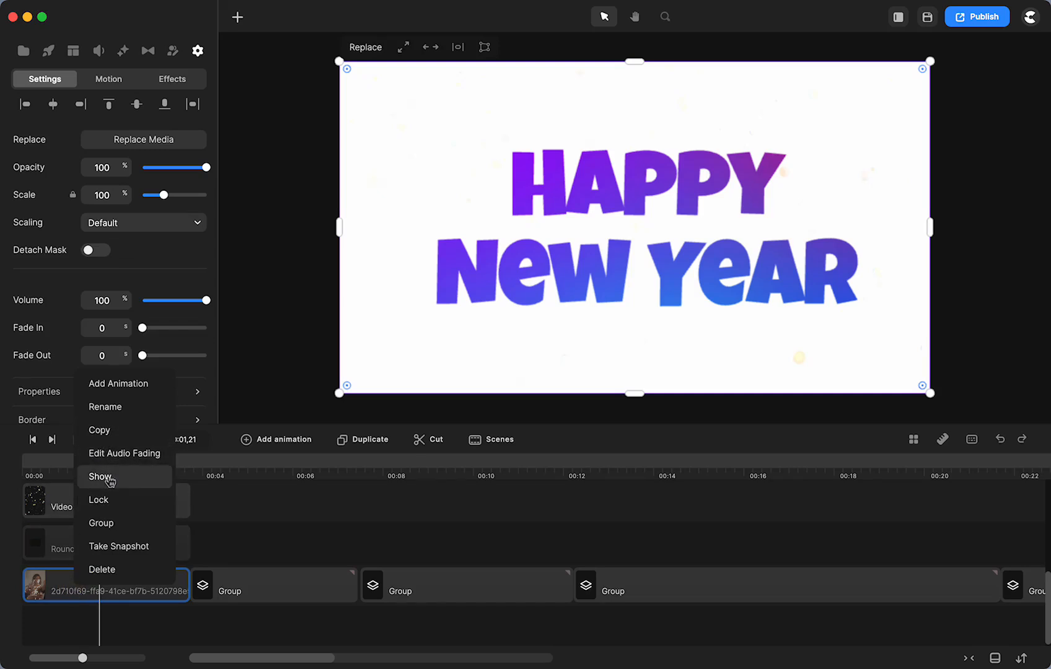
left_click(100, 476)
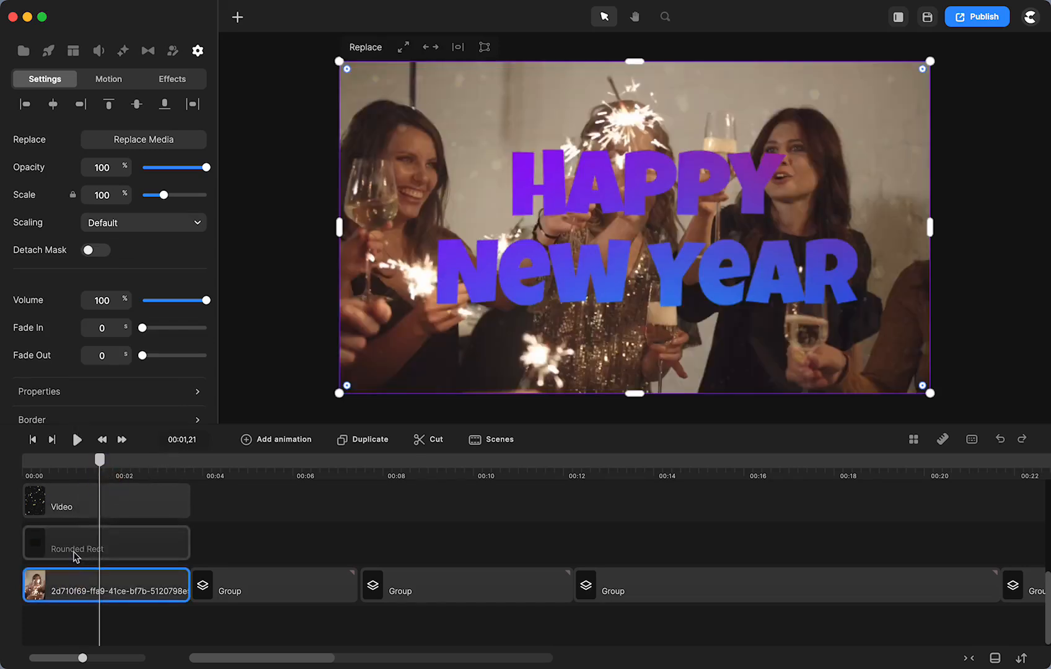
right_click(106, 543)
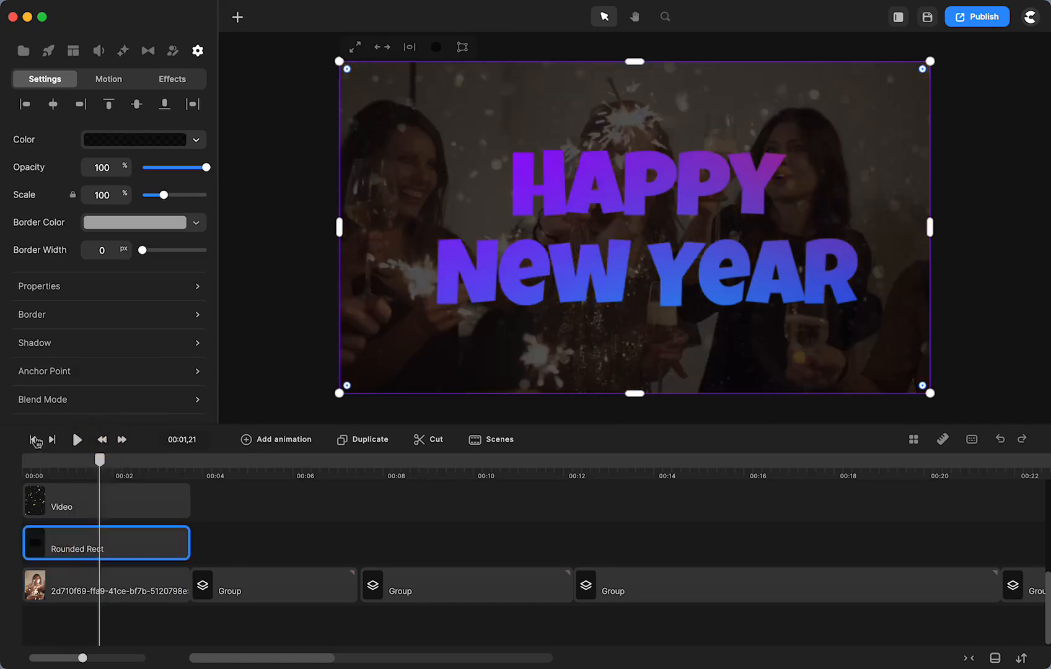
left_click(32, 440)
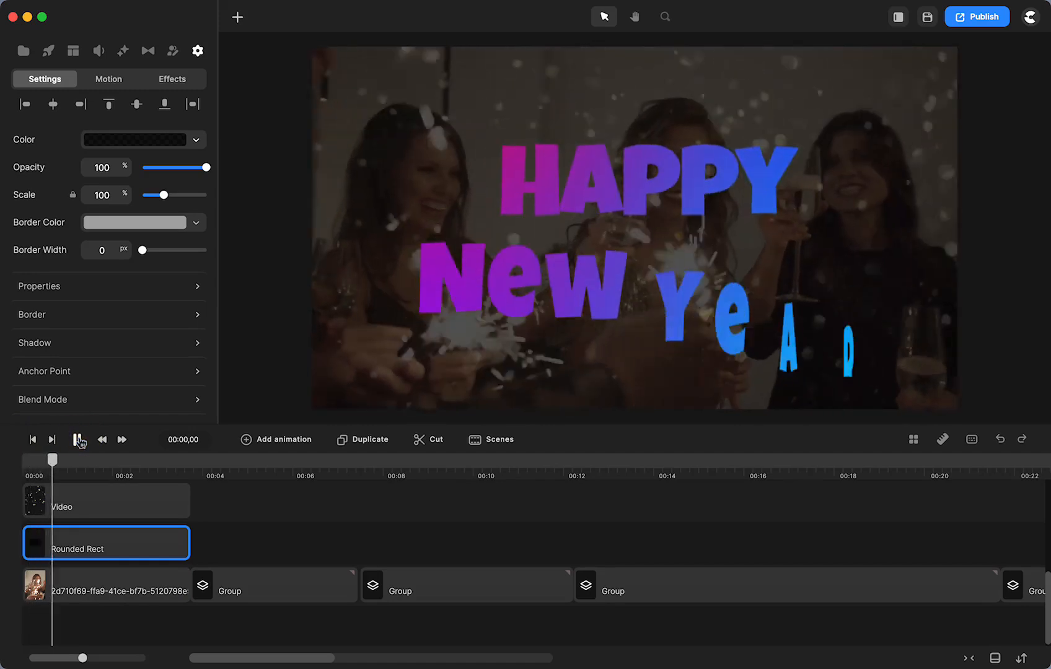
left_click(76, 439)
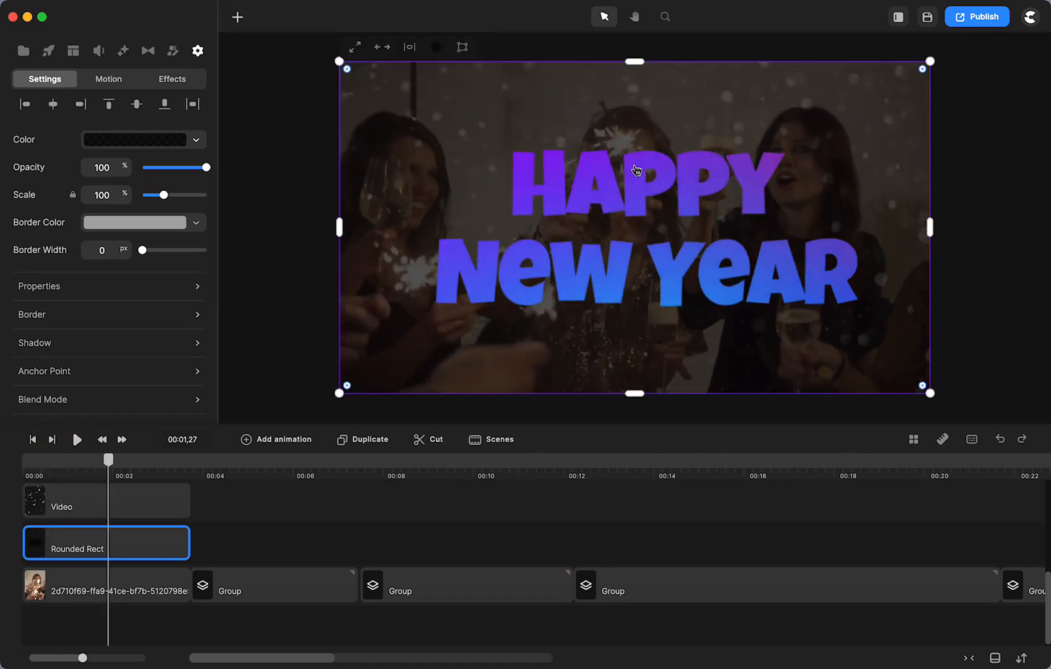
mouse_move(646, 188)
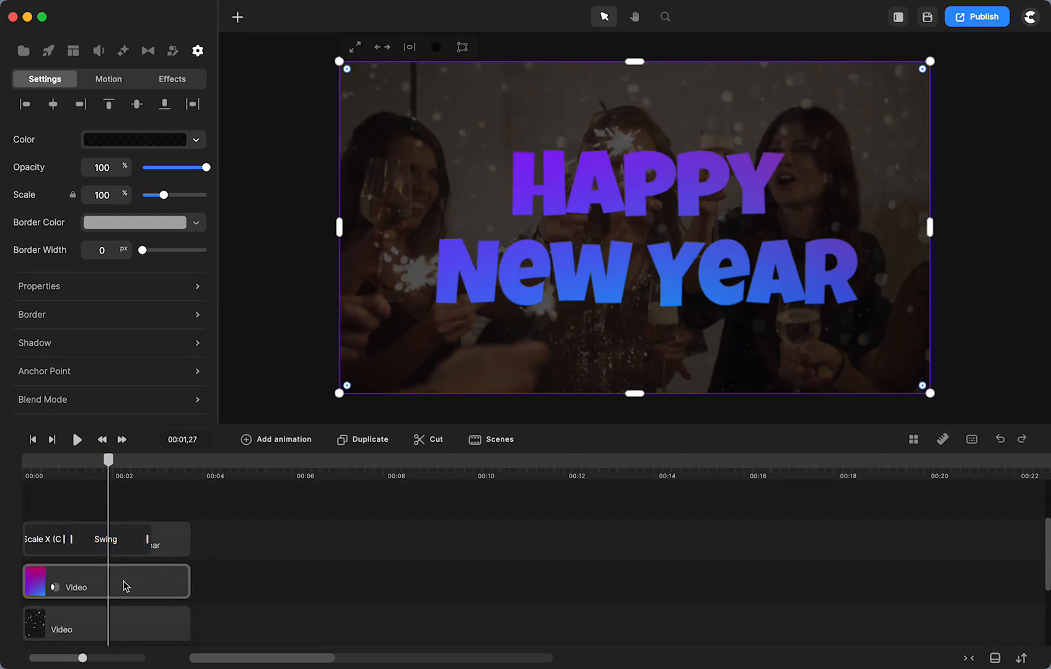
left_click(105, 587)
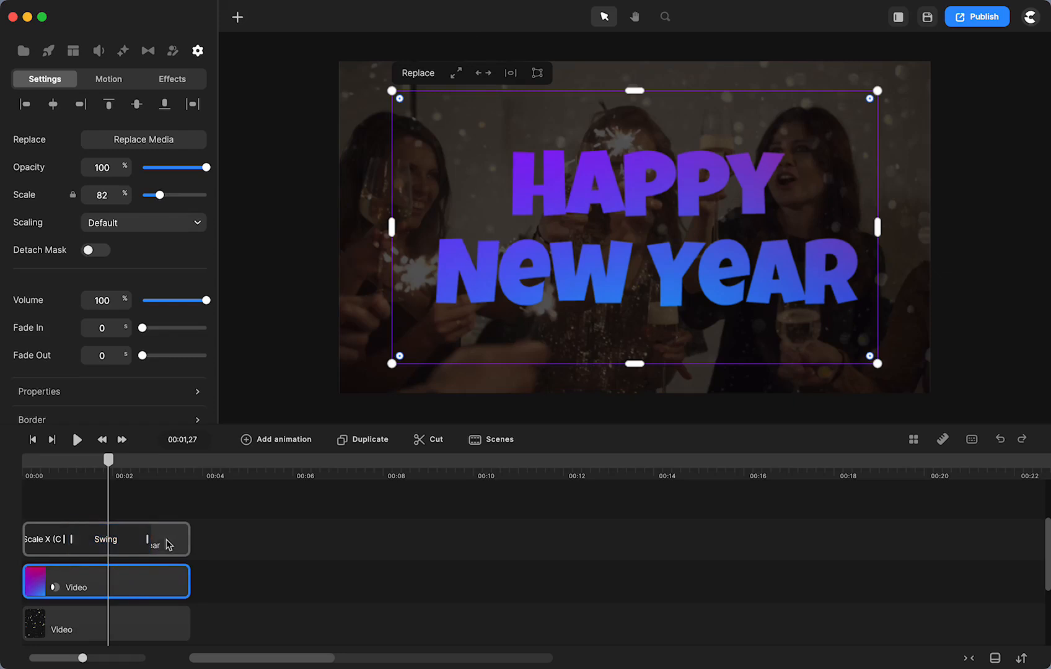
left_click(87, 539)
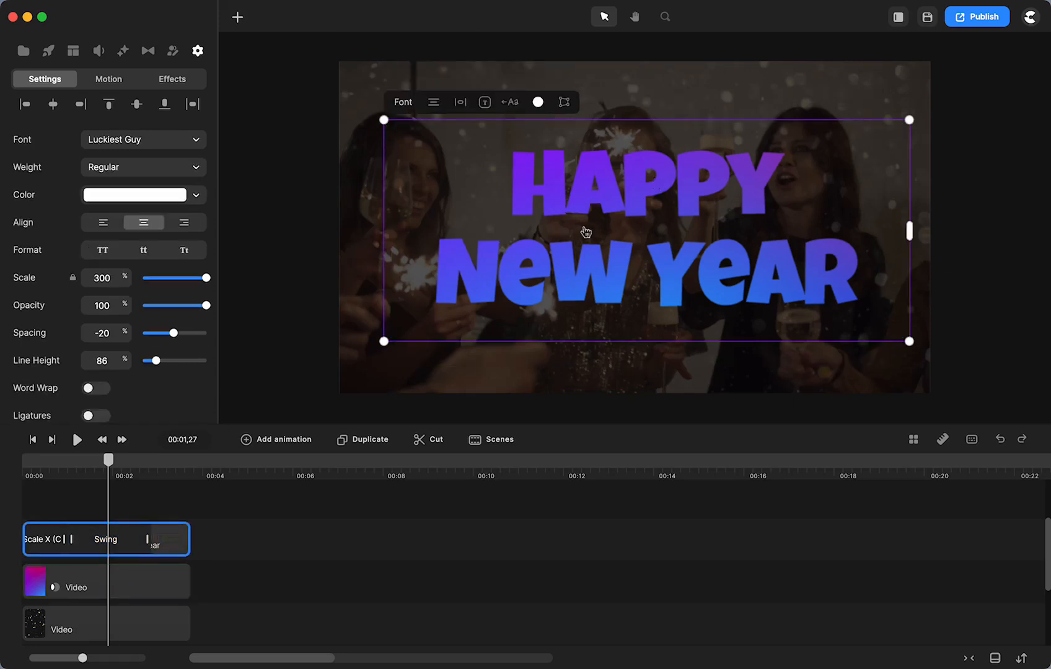
left_click(108, 79)
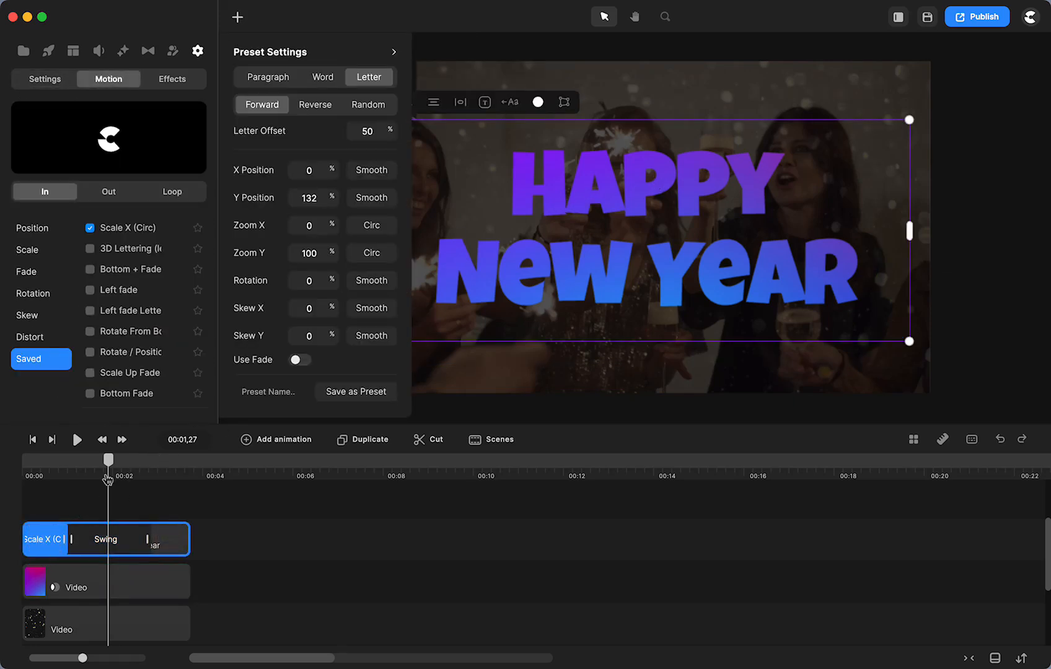
left_click_drag(107, 458, 39, 476)
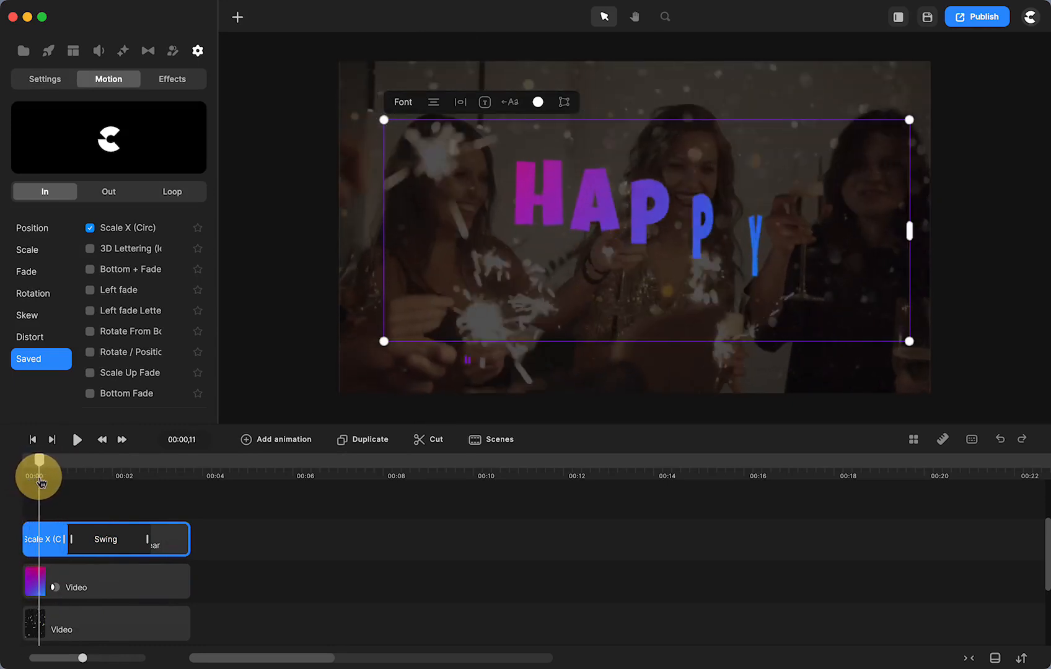
left_click_drag(40, 476, 70, 476)
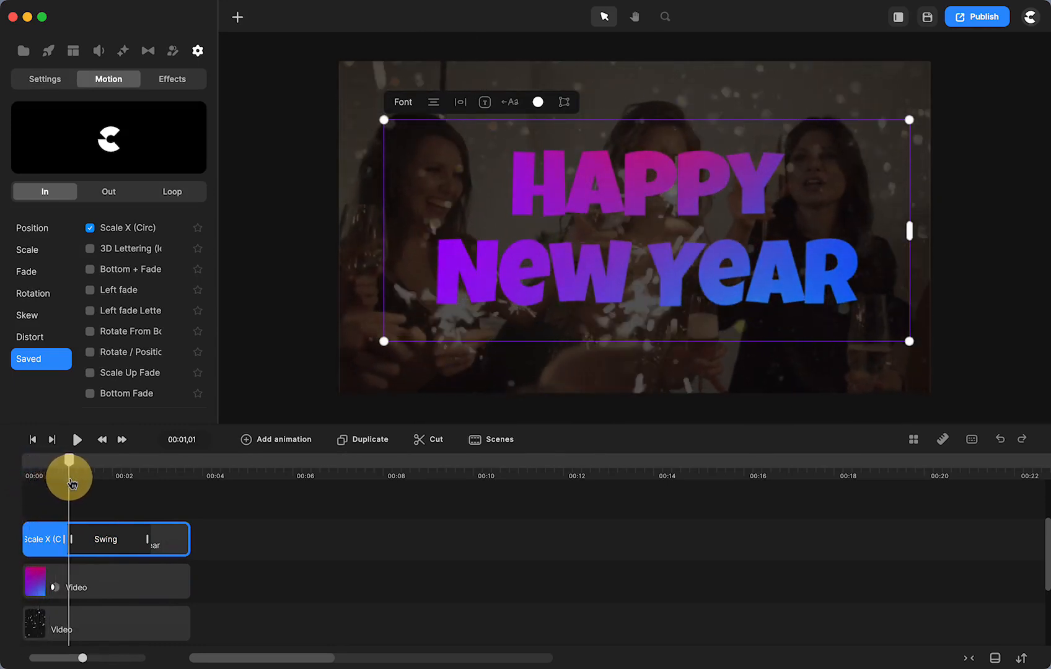
left_click_drag(70, 475, 99, 475)
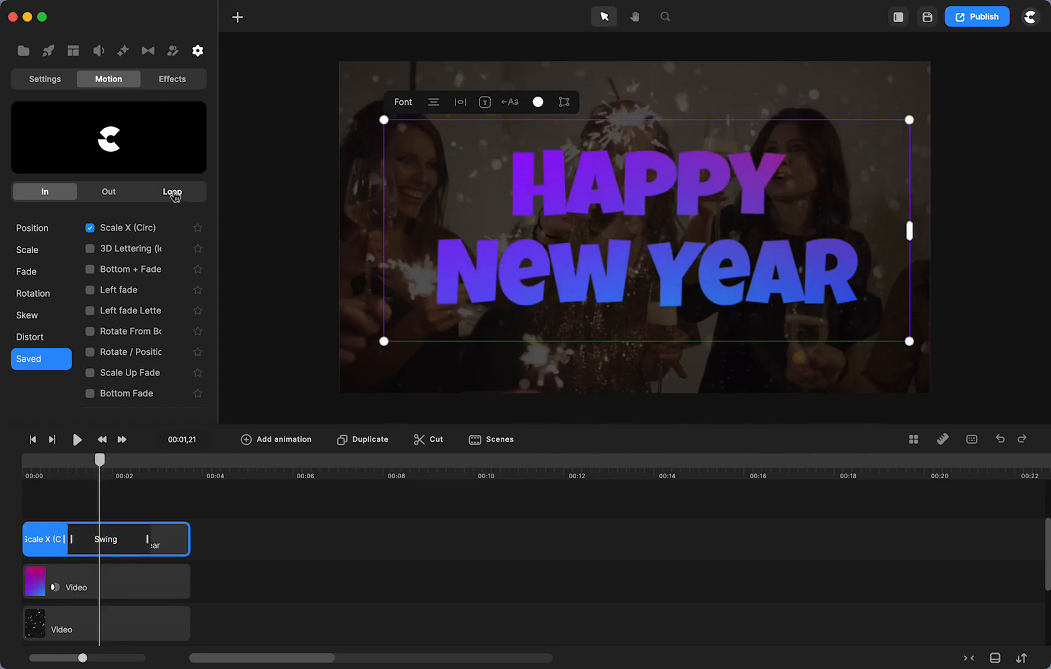
left_click(106, 539)
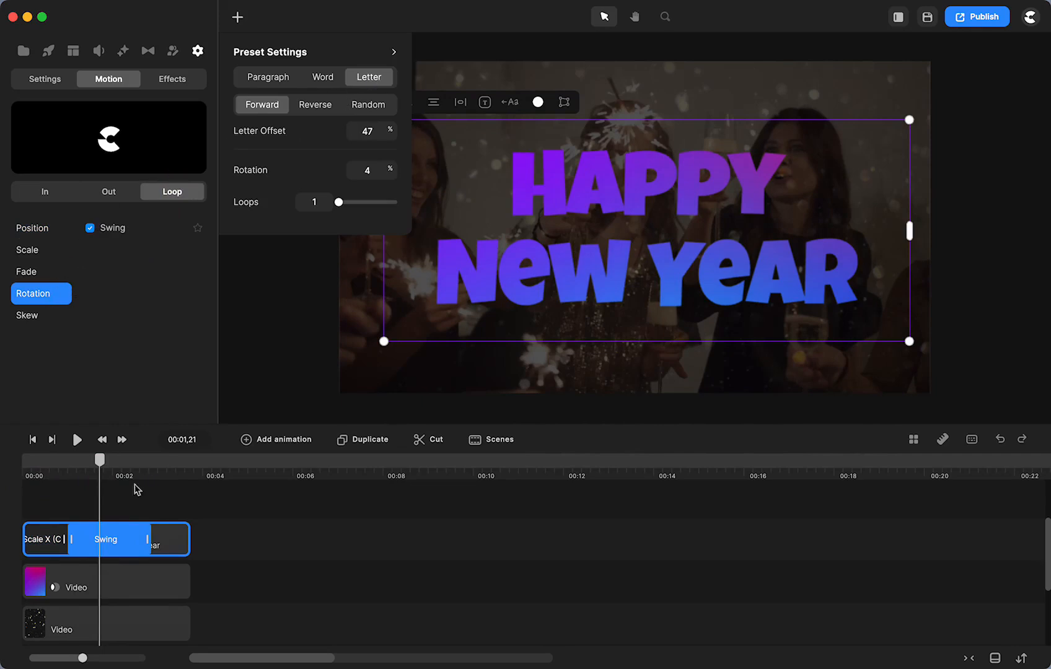
left_click_drag(99, 461, 57, 466)
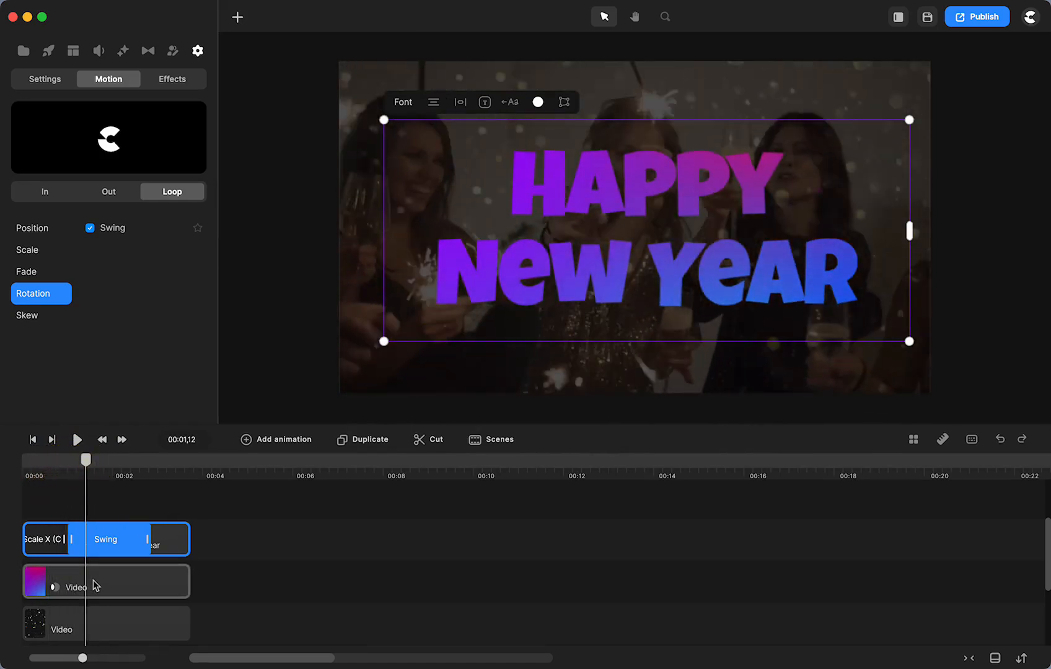
mouse_move(47, 52)
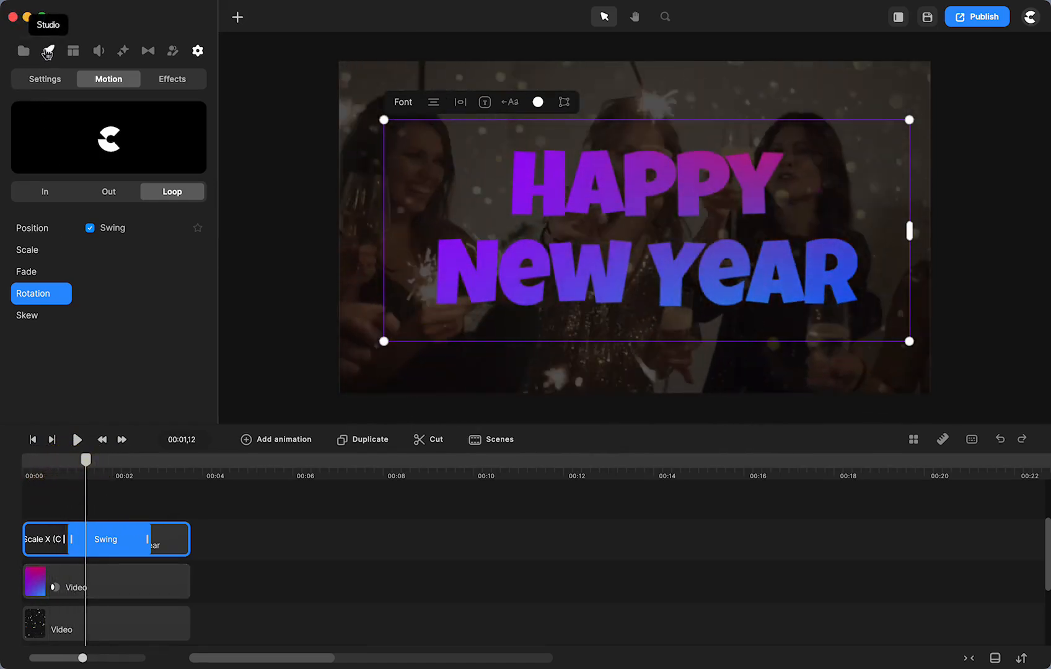
Filter the element library to the Gradient category and browse its gradient videos
left_click(47, 51)
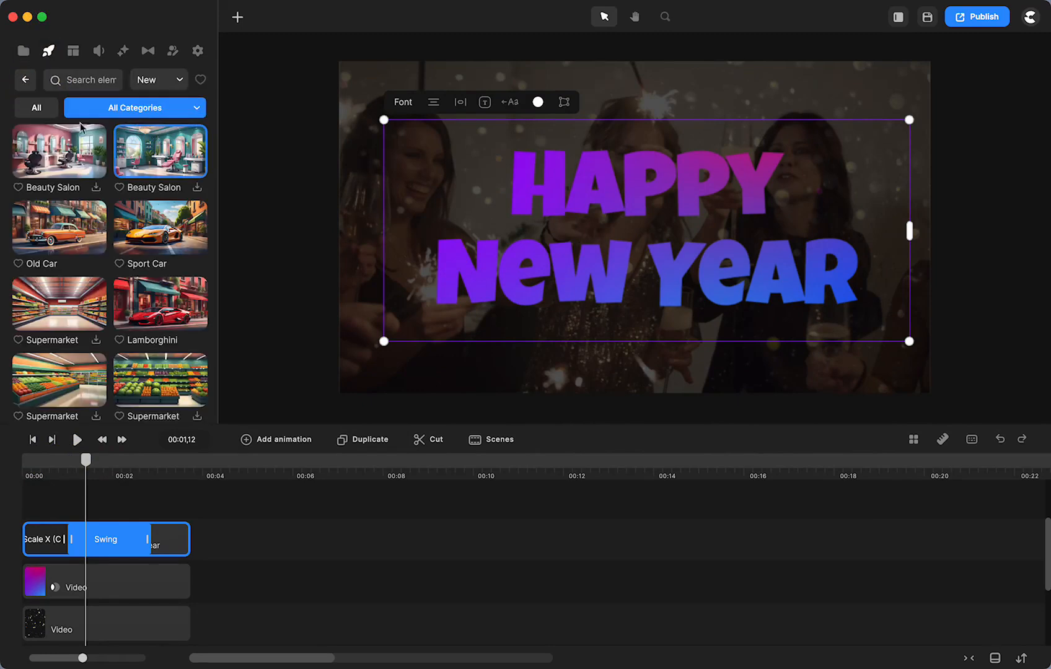
left_click(133, 107)
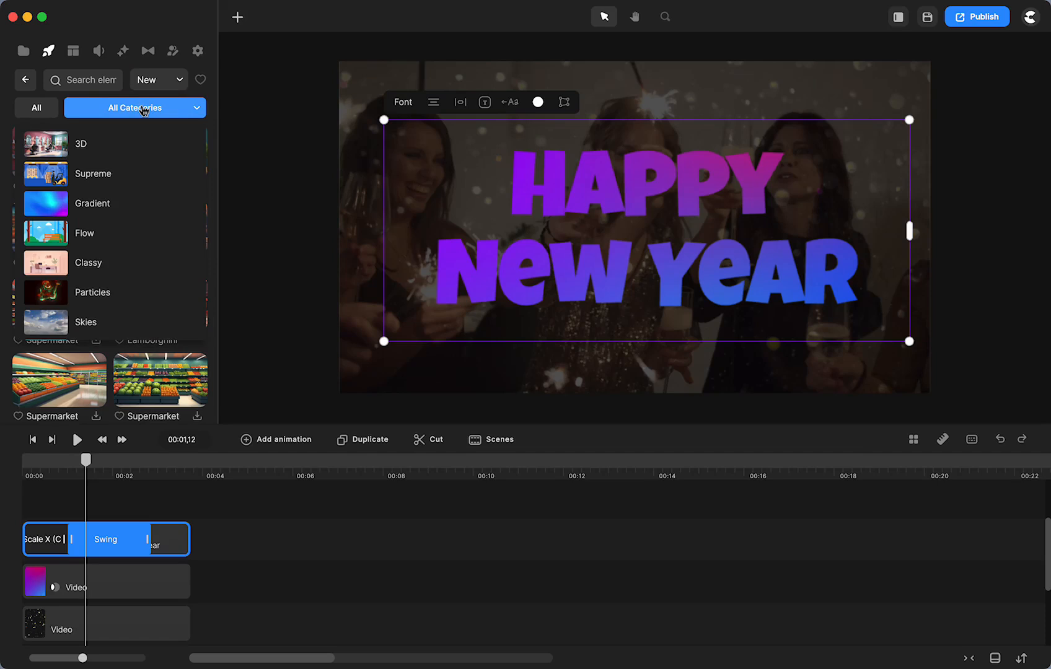
left_click(134, 107)
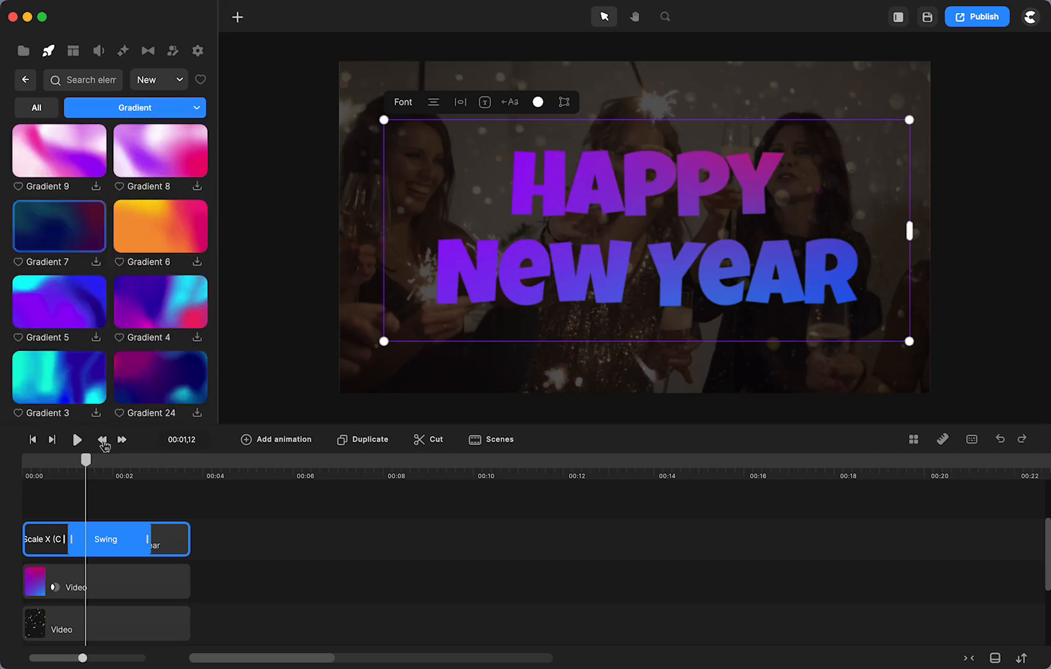
scroll("down", 3)
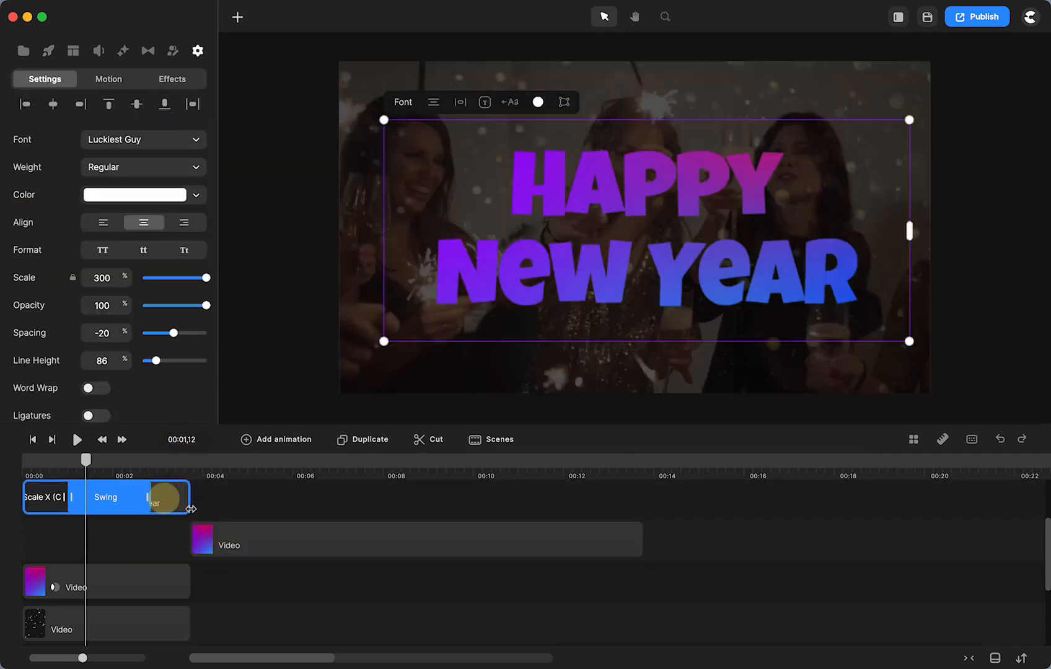
Select the new gradient clip and inspect the existing gradient clip's Track Matte
left_click(248, 538)
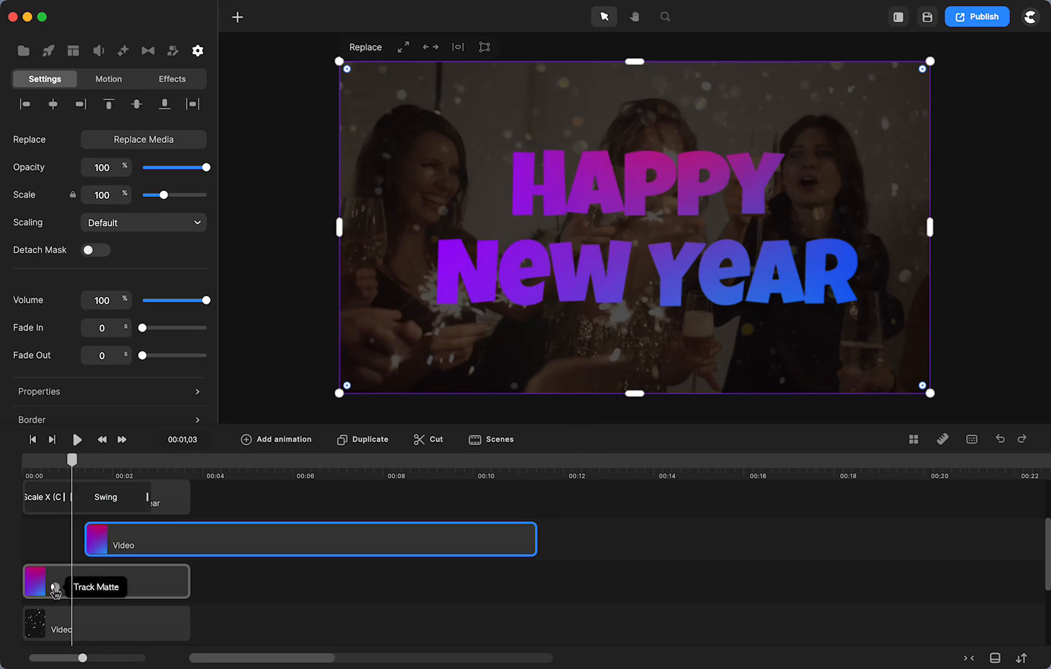
left_click(105, 581)
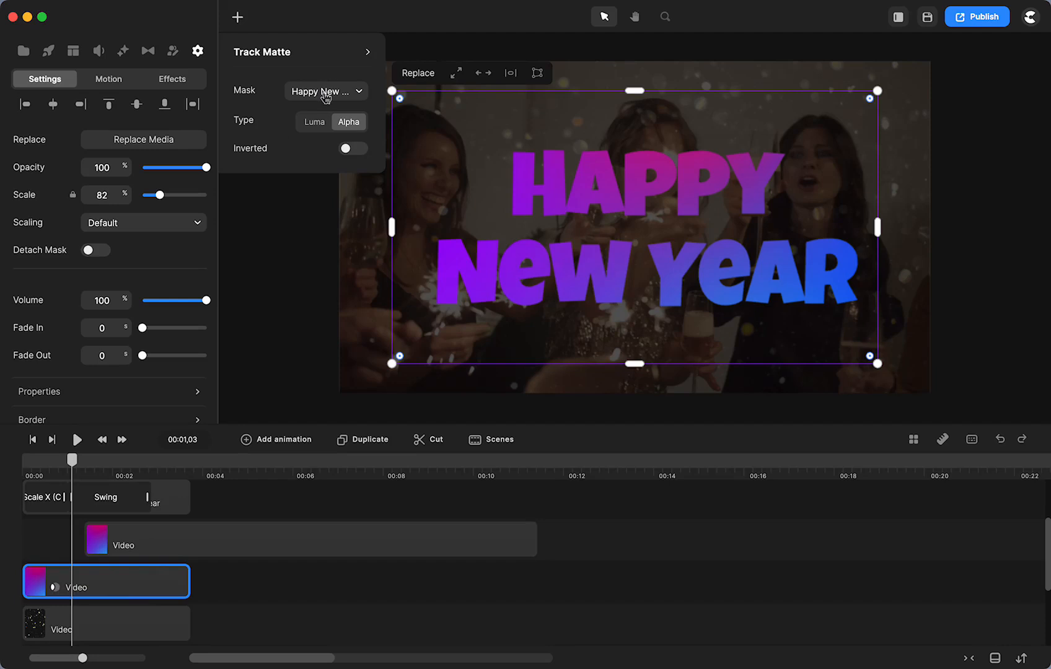
mouse_move(201, 443)
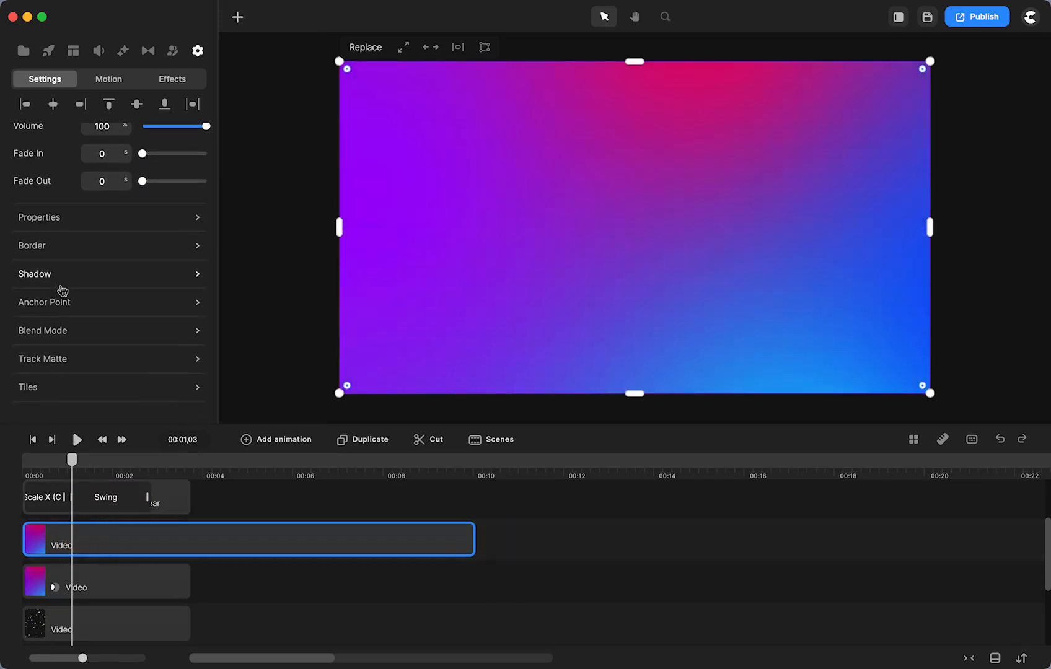
Set the new gradient clip's Track Matte mask to the Happy New Year text
left_click(42, 359)
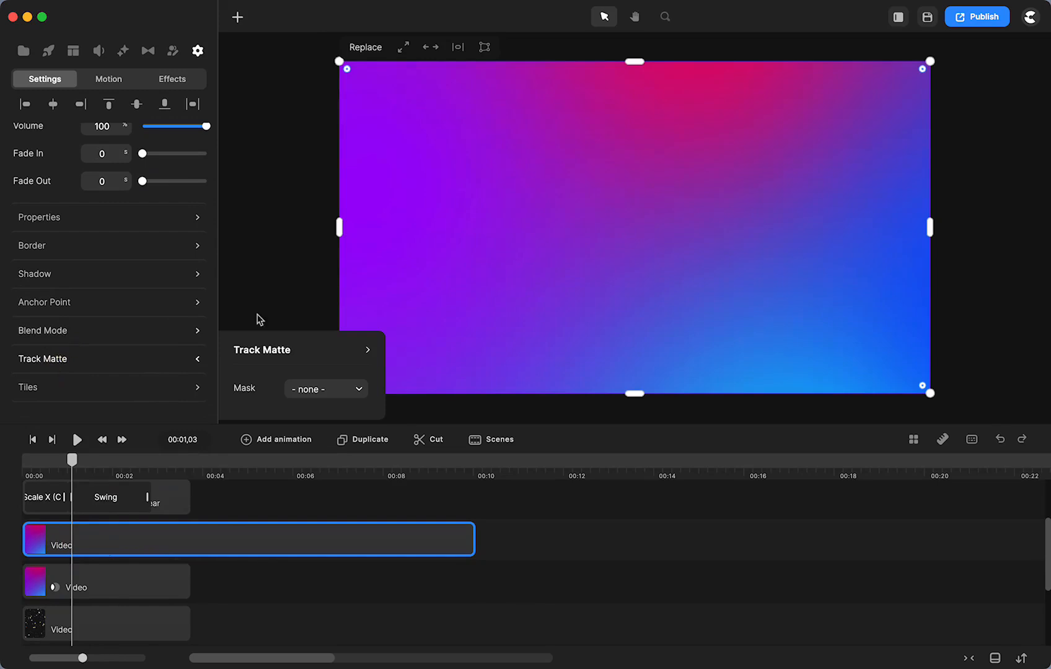
left_click(325, 389)
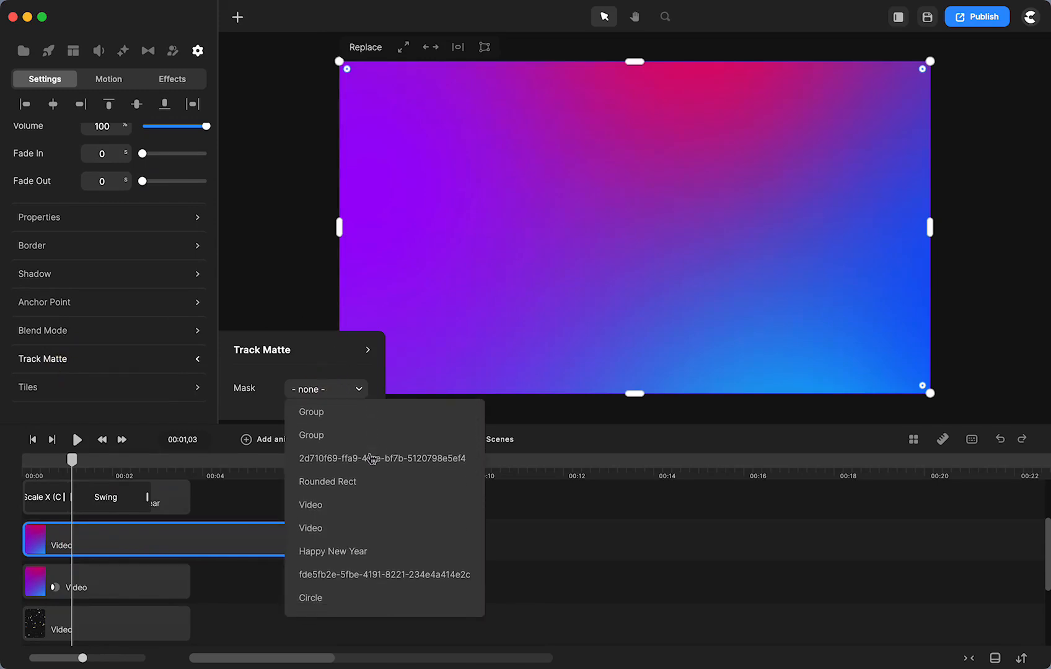
left_click(332, 551)
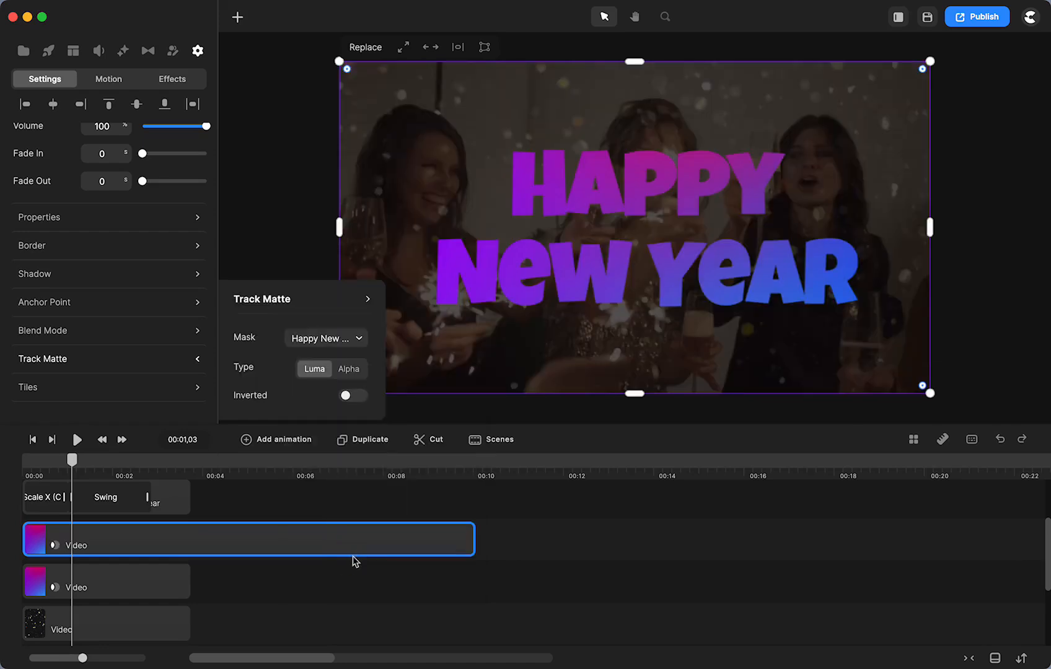
Hide the older gradient clip and scrub through the gradient-filled title
left_click(106, 582)
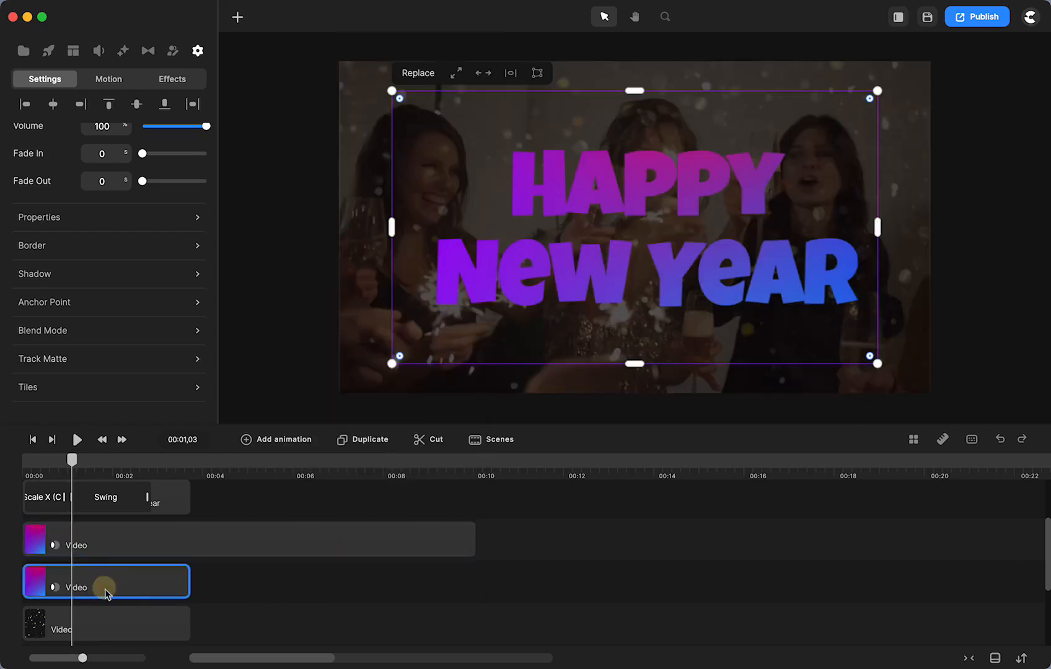
right_click(105, 587)
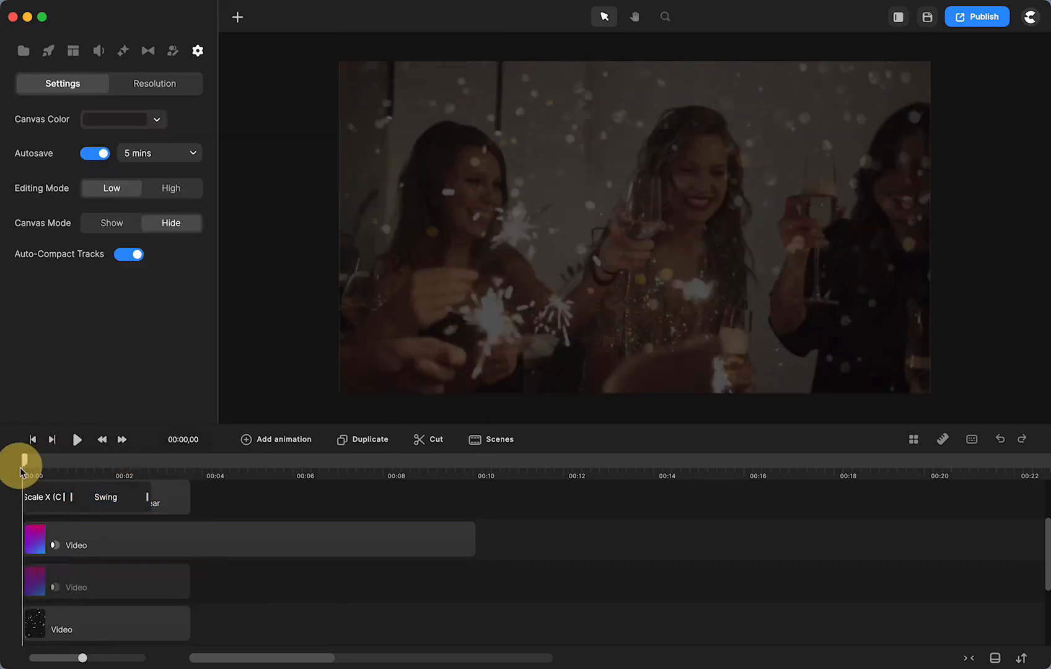
left_click_drag(20, 463, 105, 463)
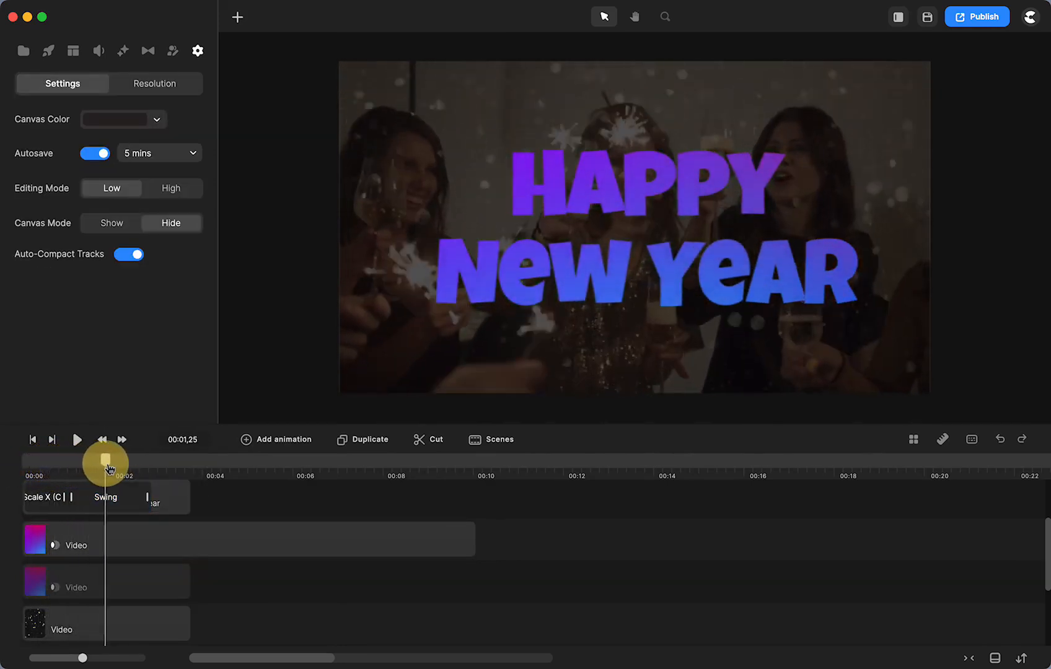
left_click_drag(108, 462, 224, 462)
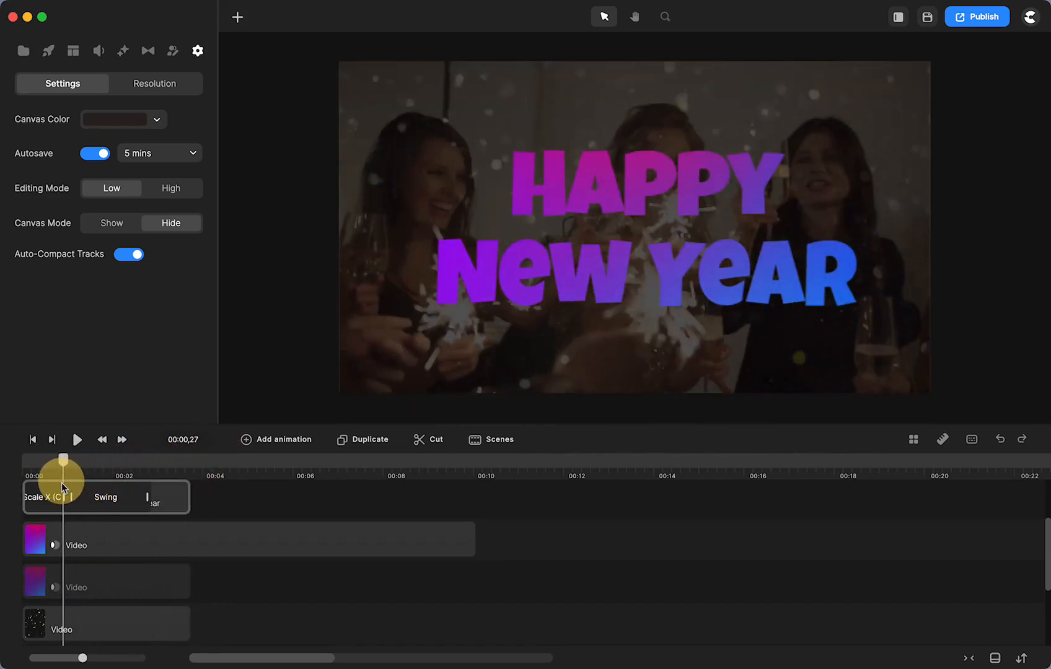
left_click(104, 498)
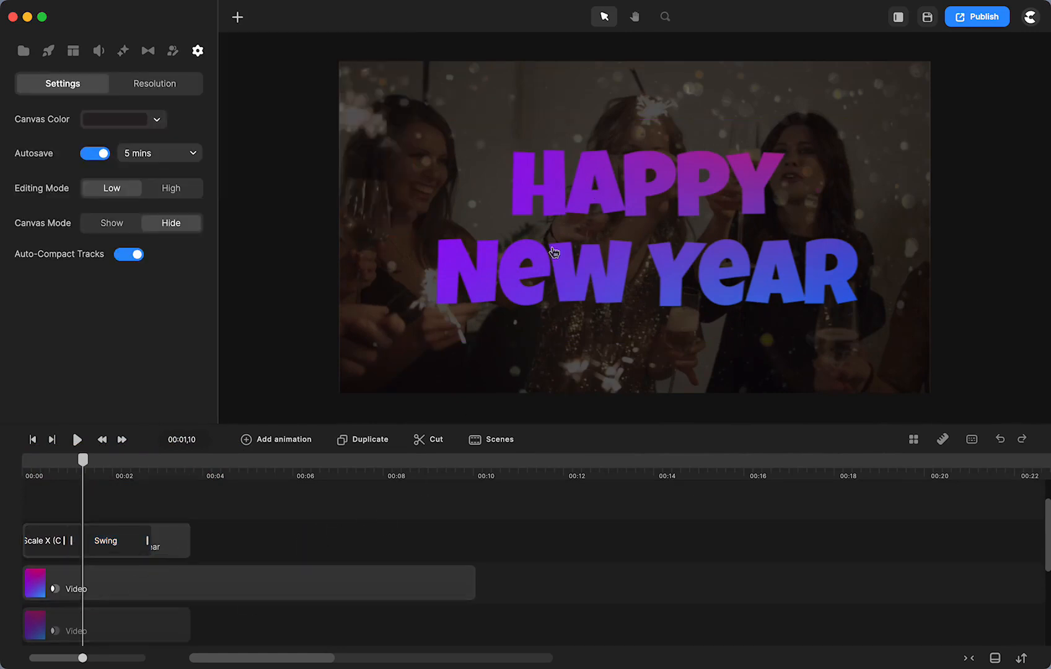
mouse_move(335, 253)
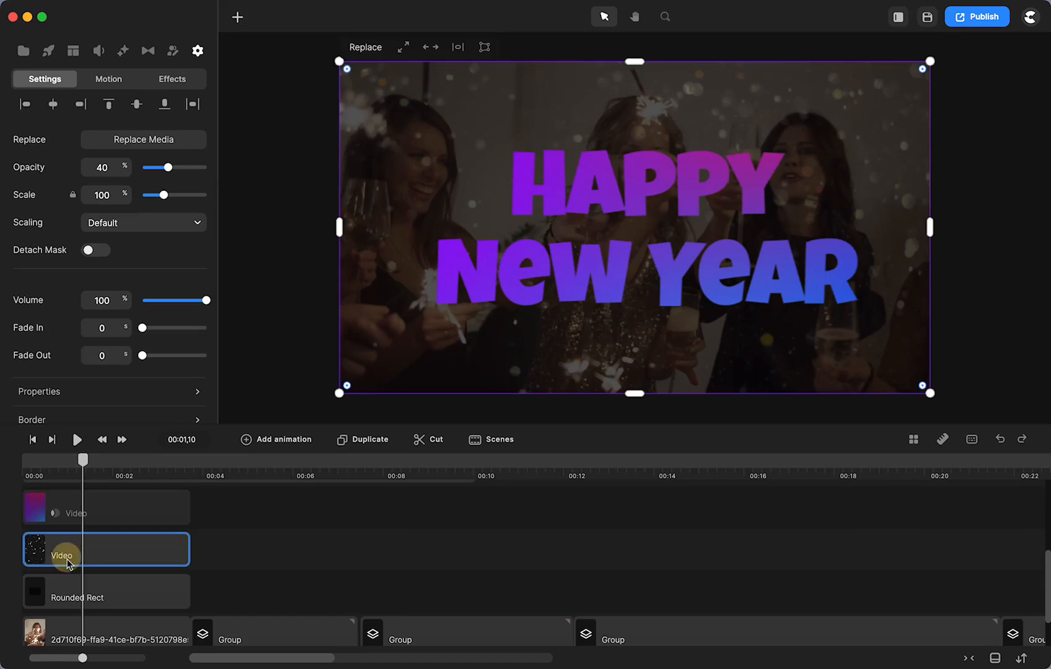
left_click(106, 591)
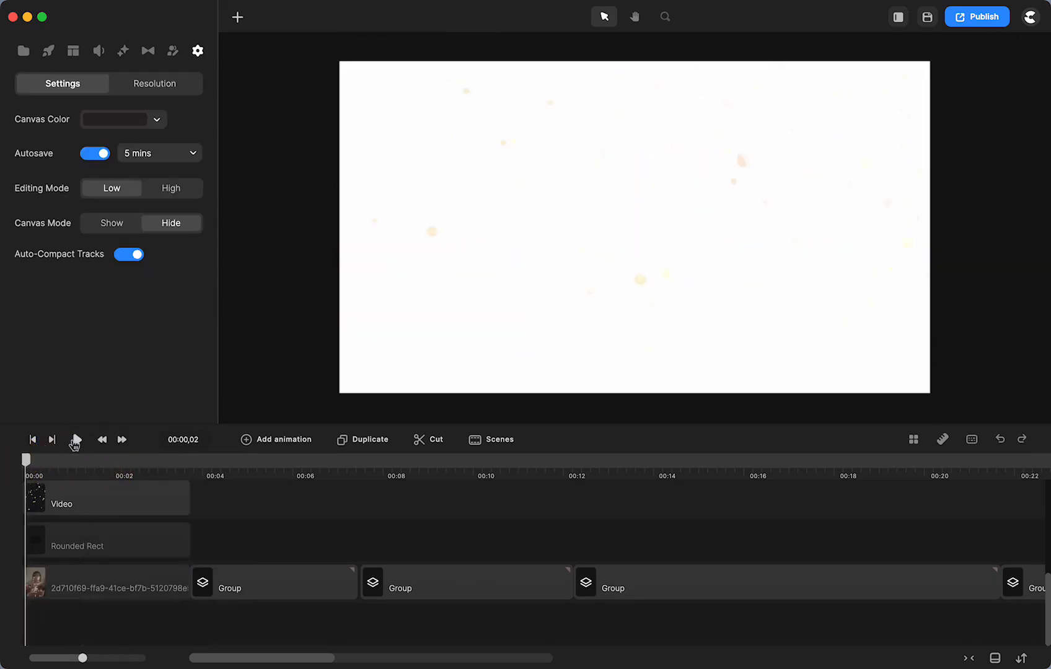
left_click(75, 439)
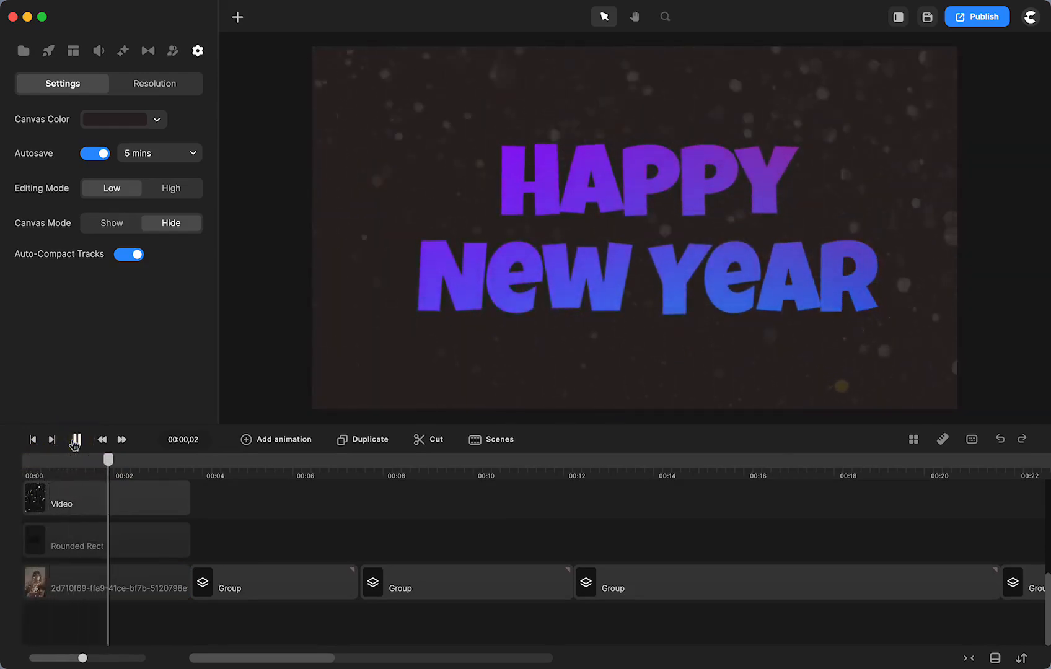
left_click(76, 440)
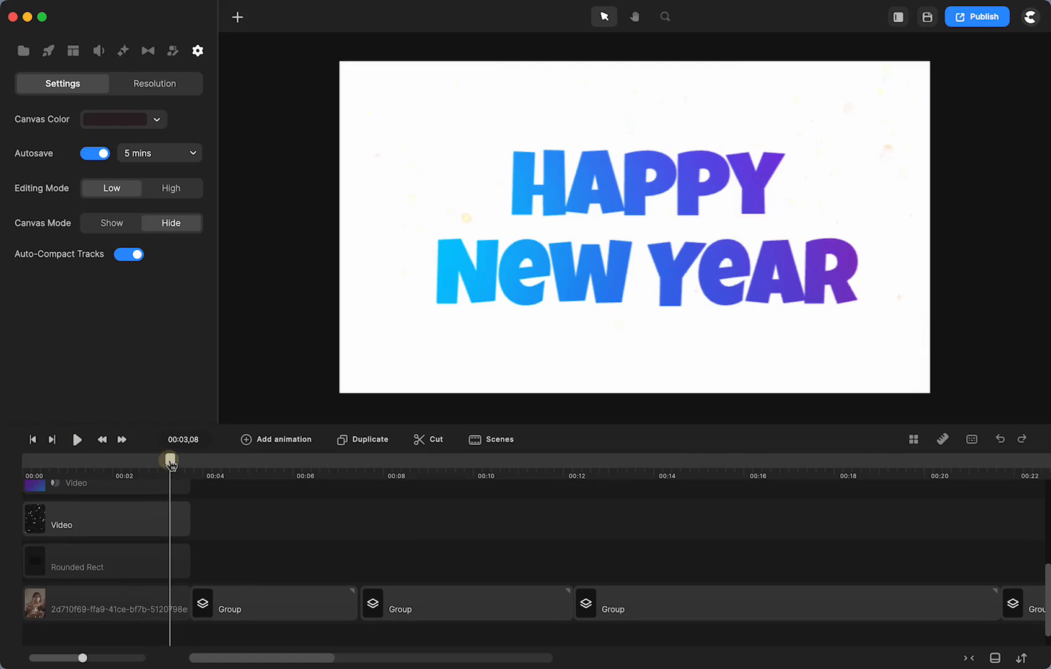
left_click_drag(170, 463, 221, 463)
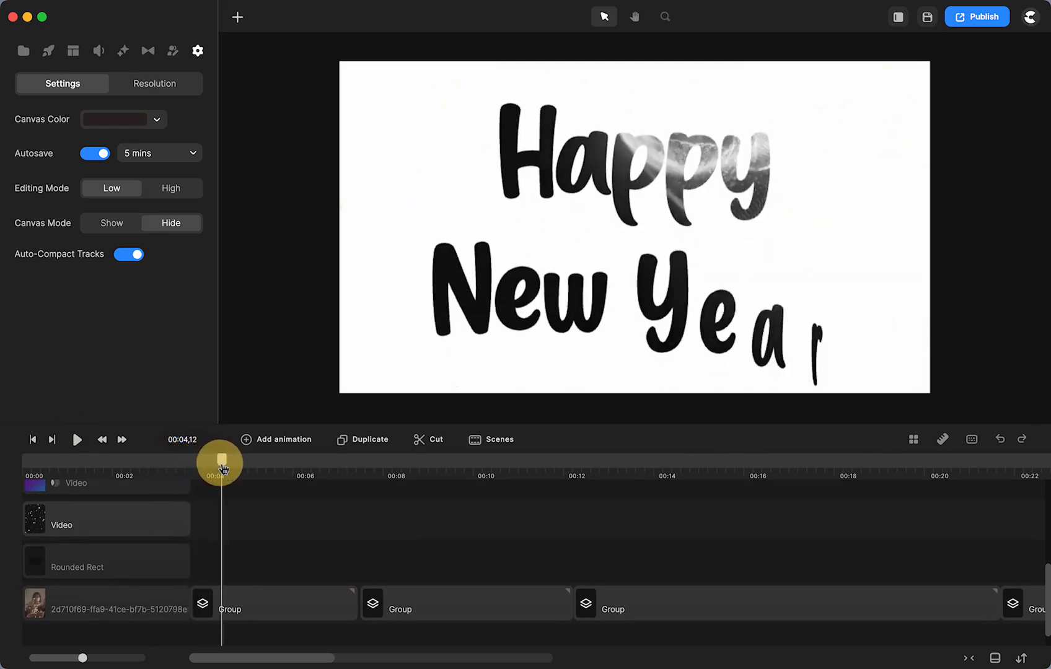
left_click(273, 603)
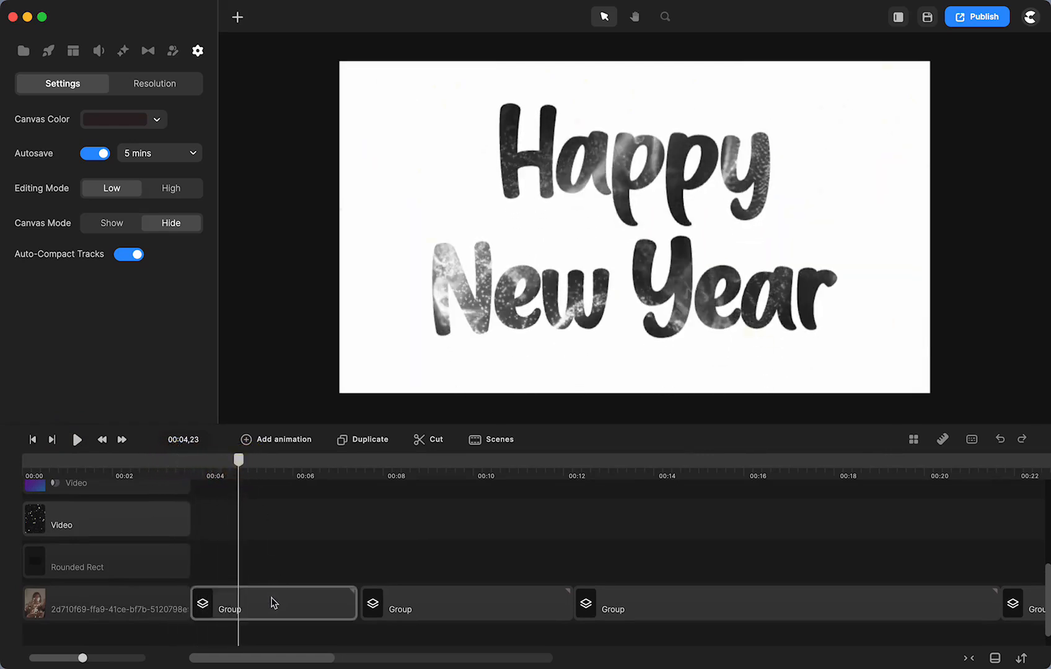
right_click(273, 603)
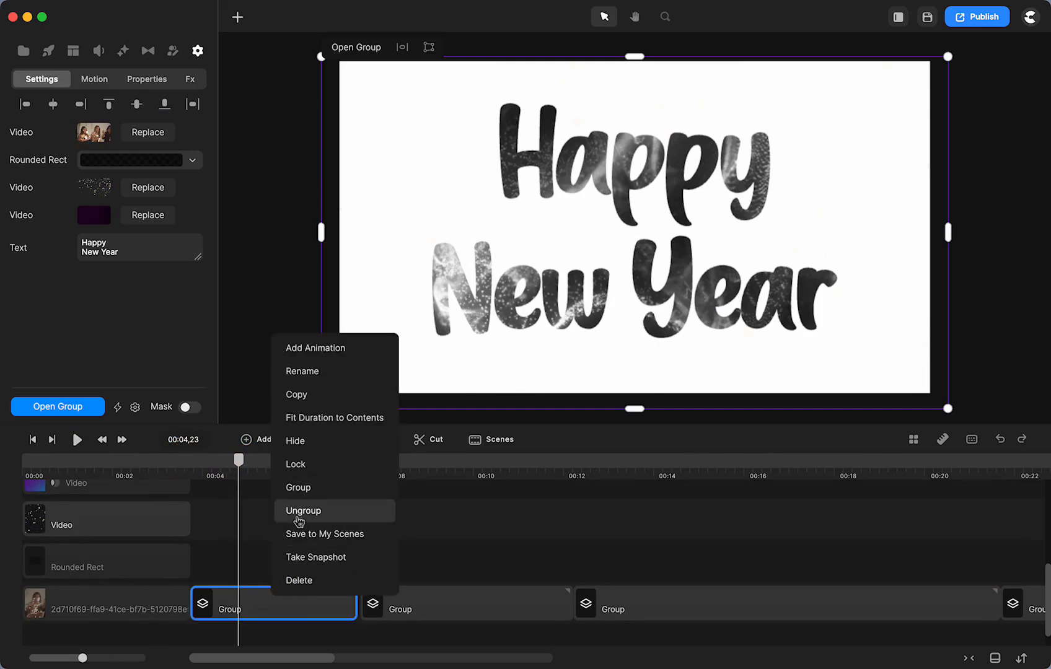
left_click(304, 511)
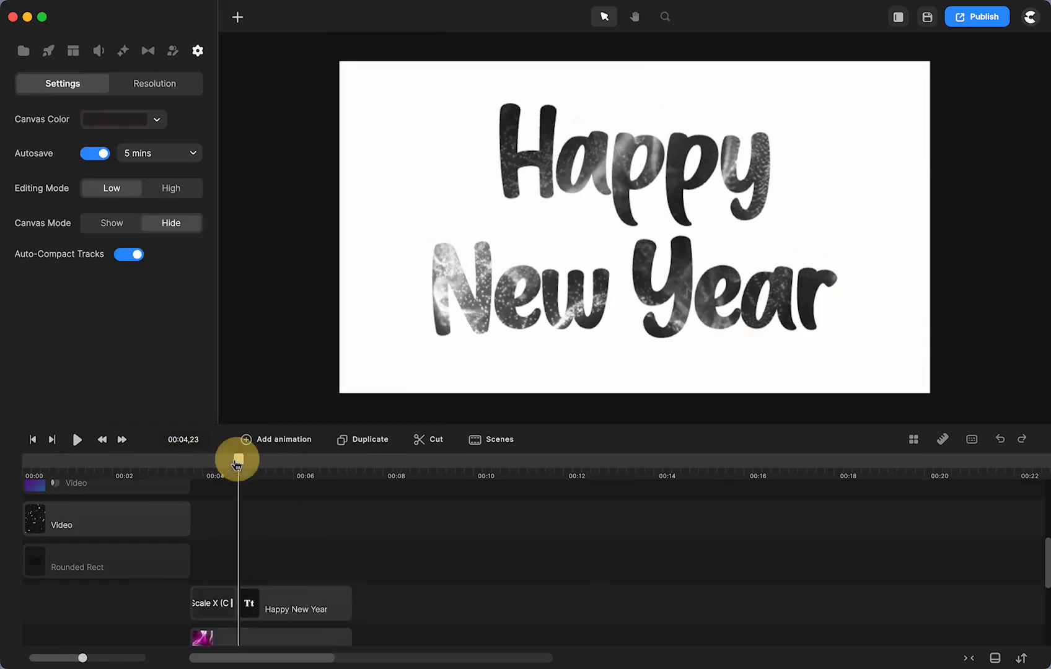
left_click_drag(238, 463, 252, 467)
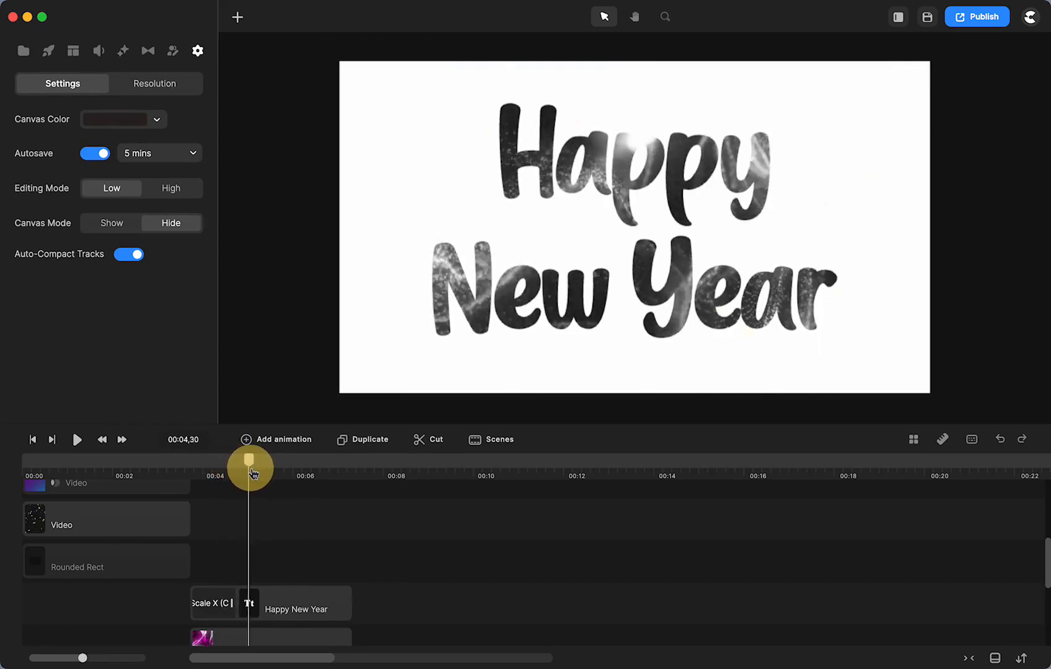
left_click_drag(251, 467, 258, 463)
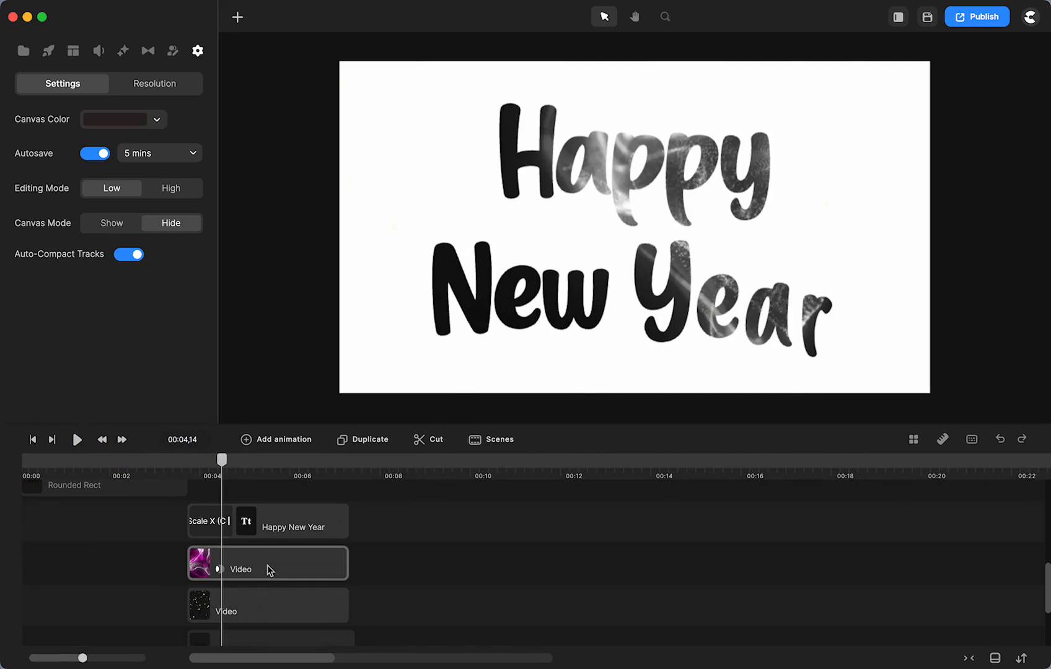
Open the Backgrounds element library filtered to Particles
left_click(266, 569)
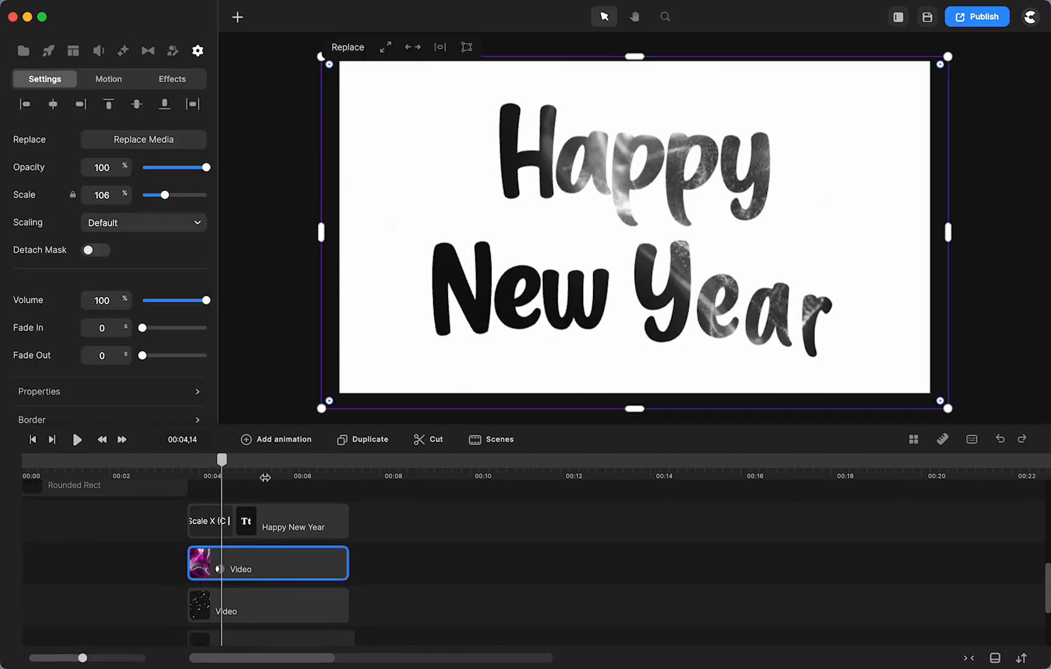
left_click(47, 50)
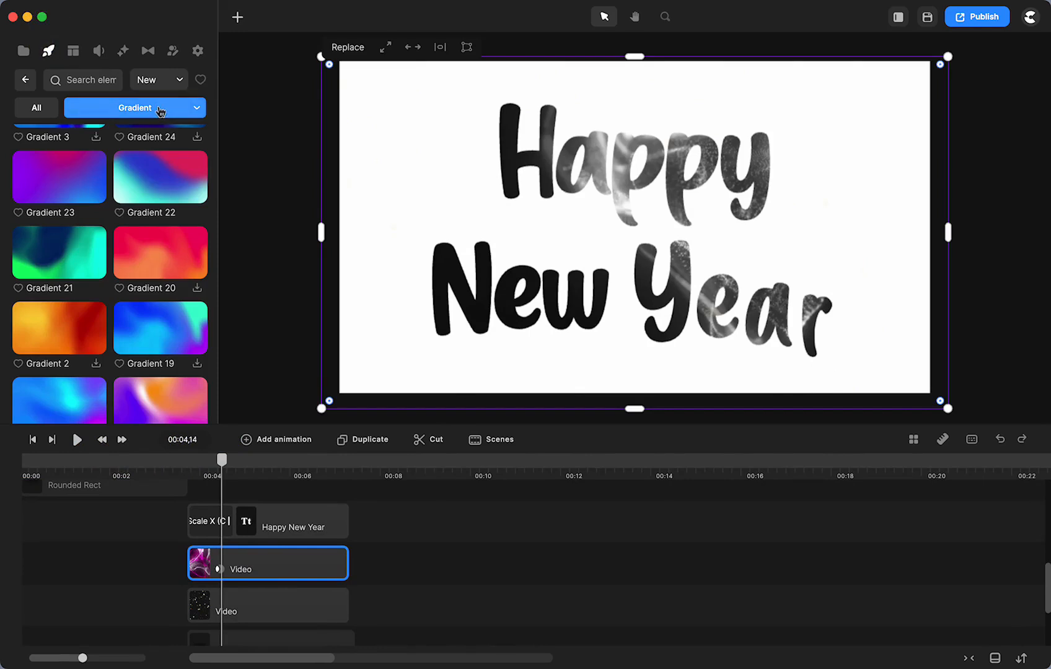
left_click(133, 107)
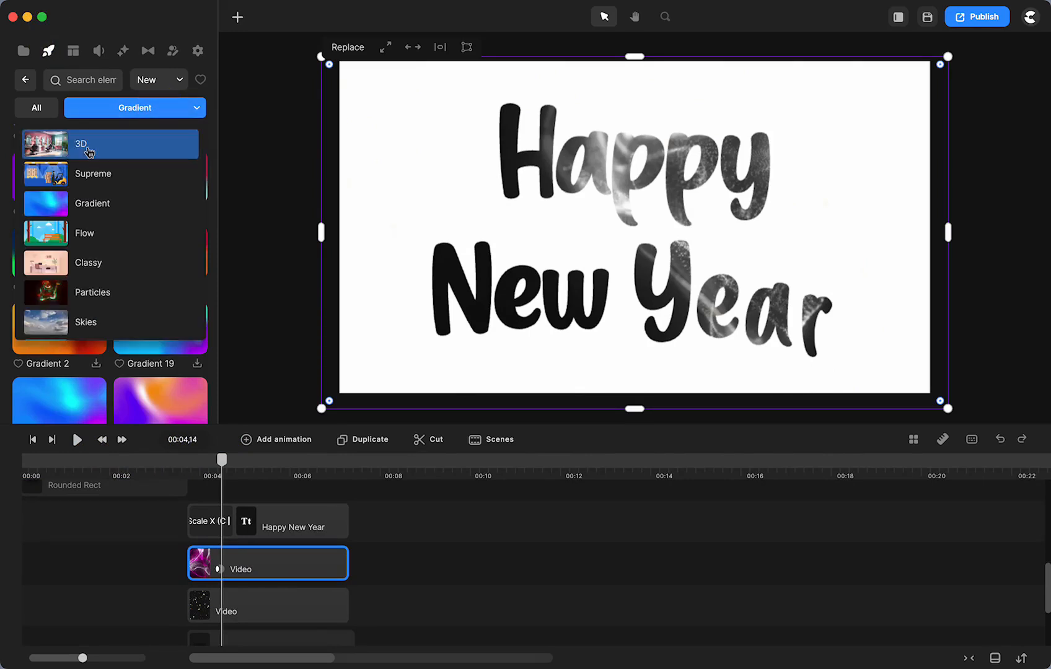
left_click(25, 80)
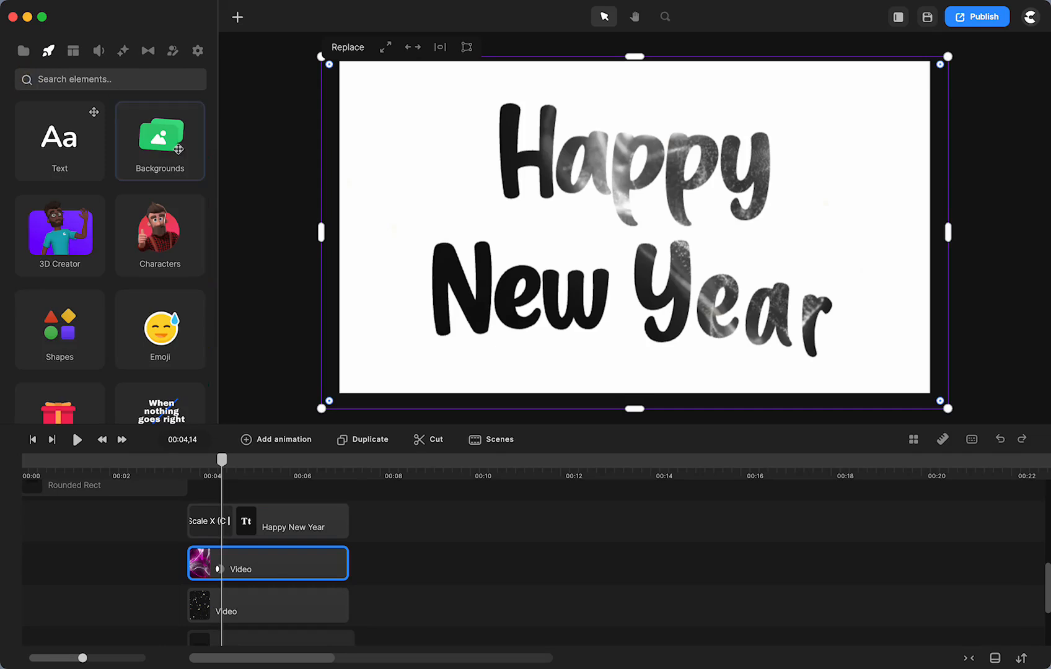
left_click(159, 141)
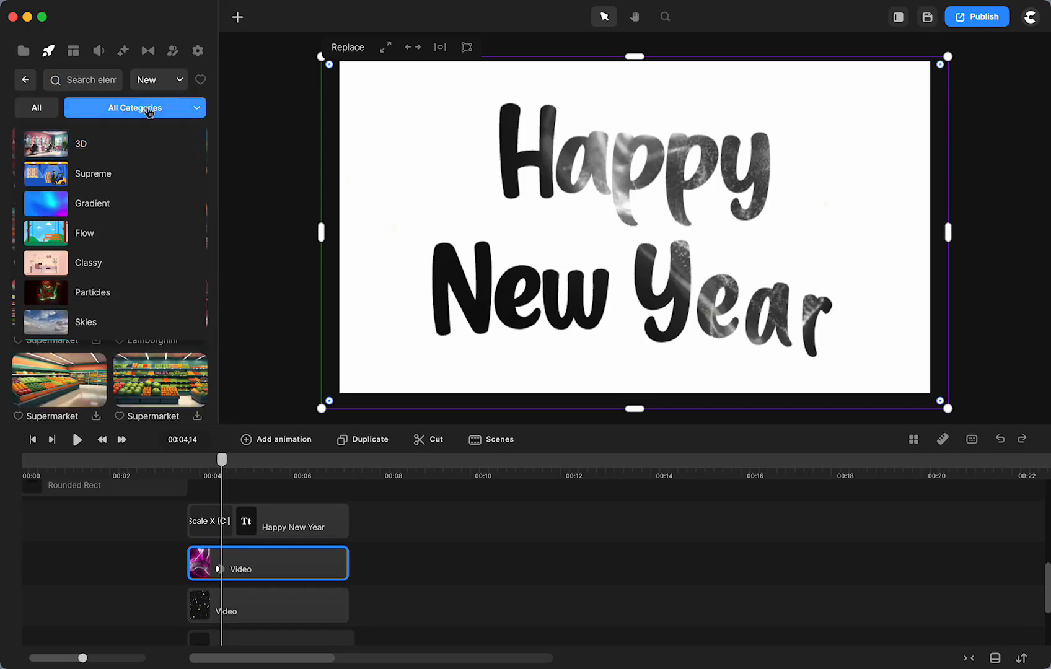
mouse_move(92, 174)
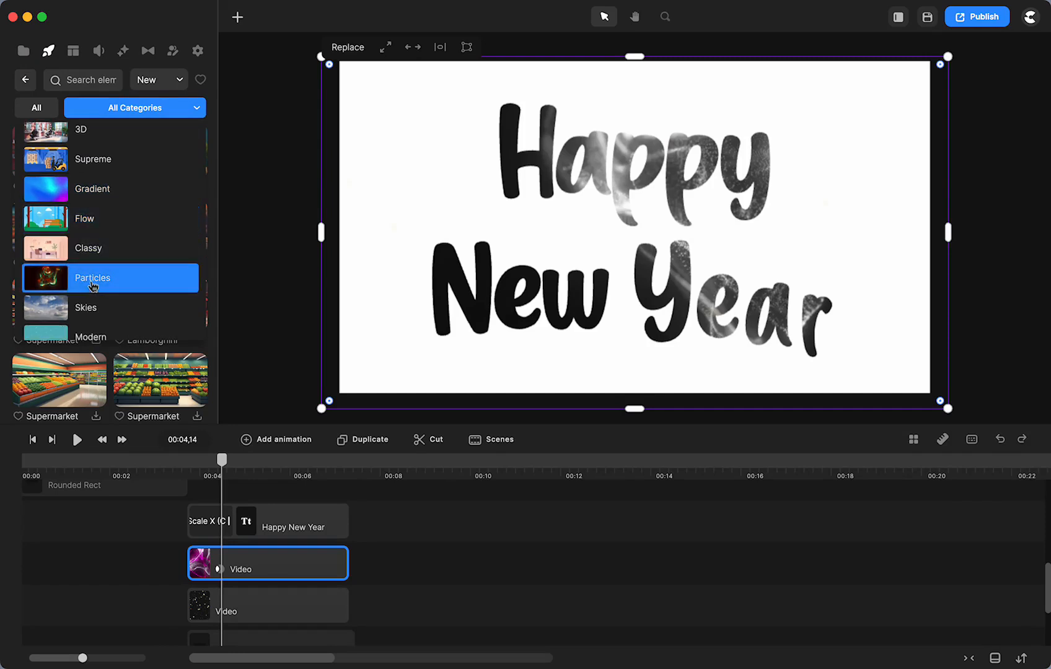
left_click(91, 277)
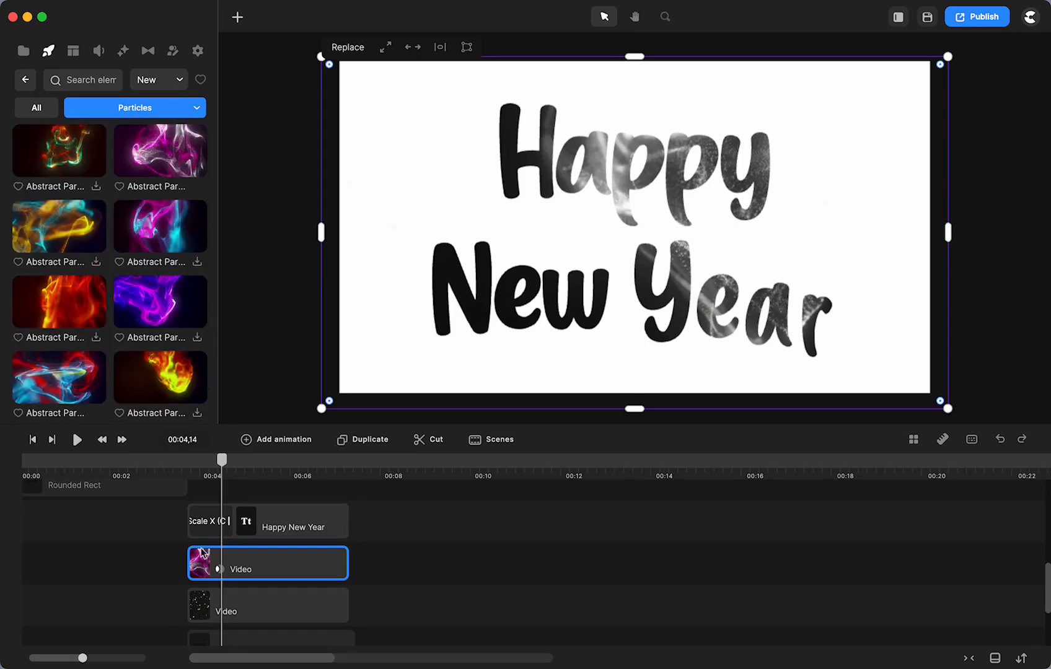
mouse_move(263, 573)
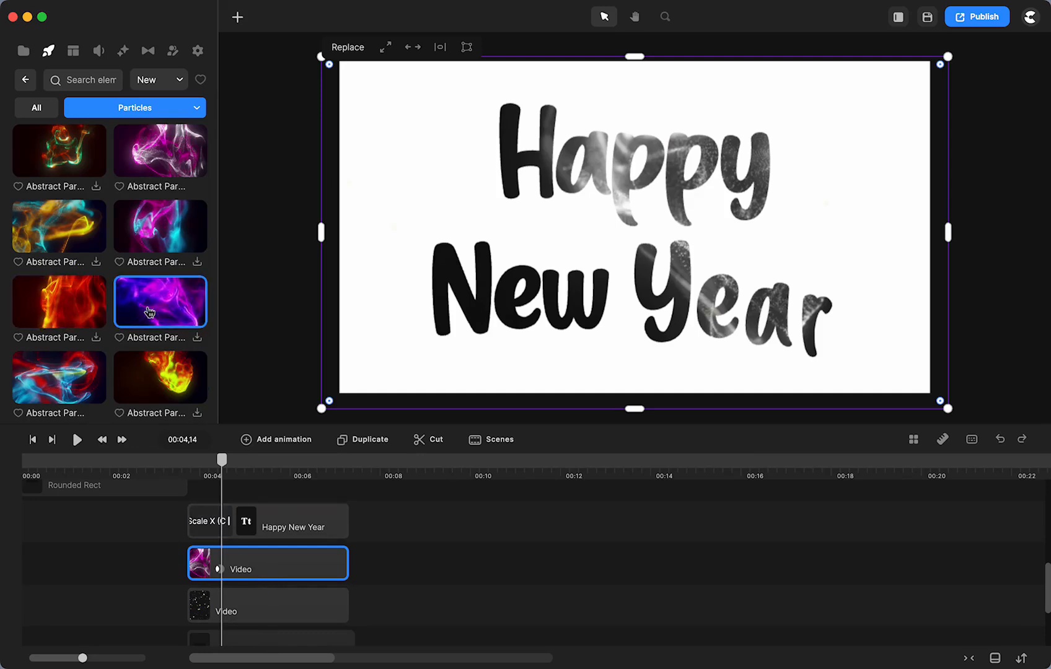
Preview a purple Abstract Particles background and add a pink one
scroll("down", 3)
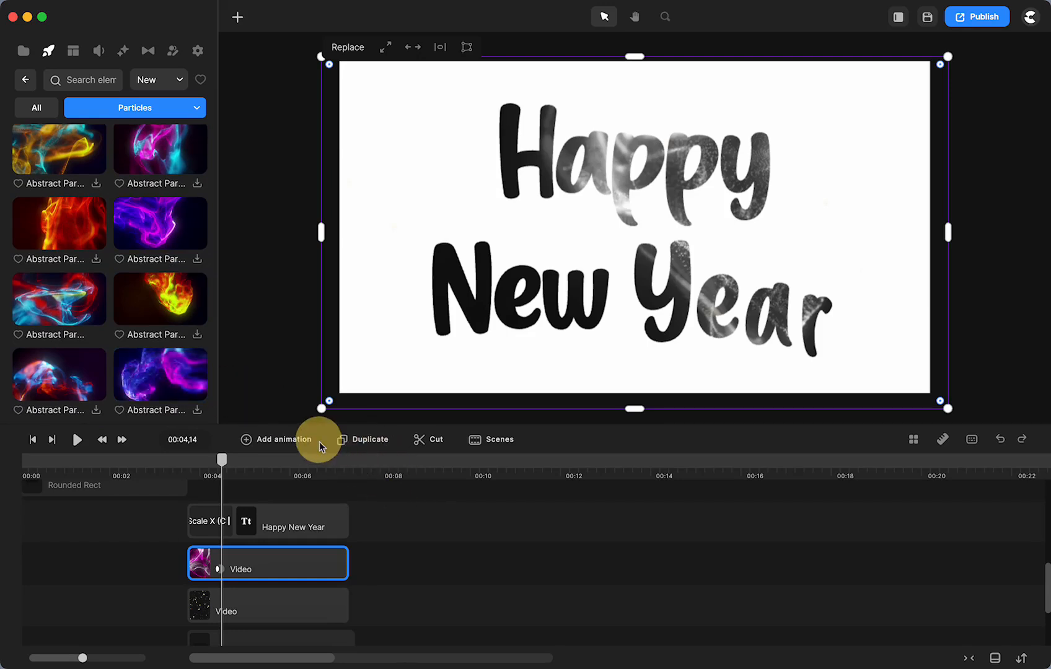
mouse_move(160, 146)
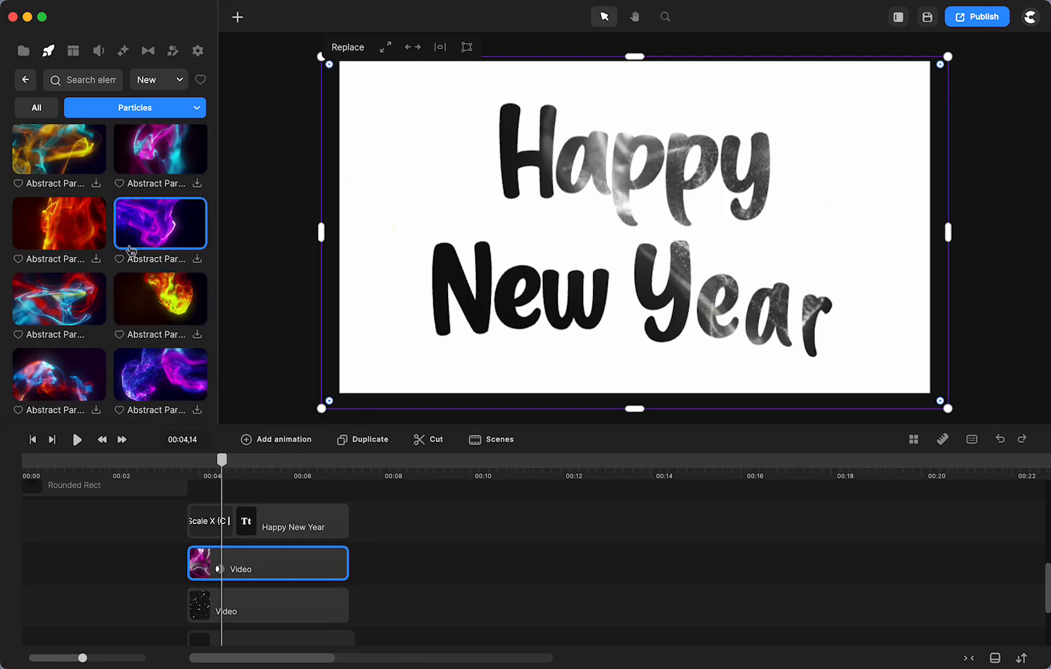
left_click(59, 298)
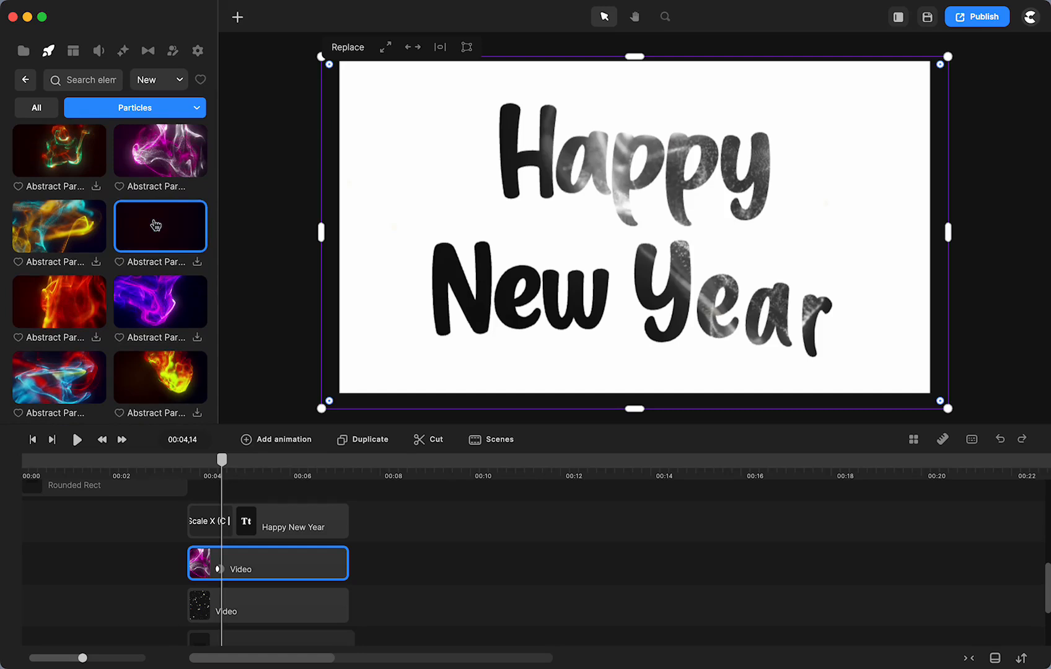
left_click(160, 150)
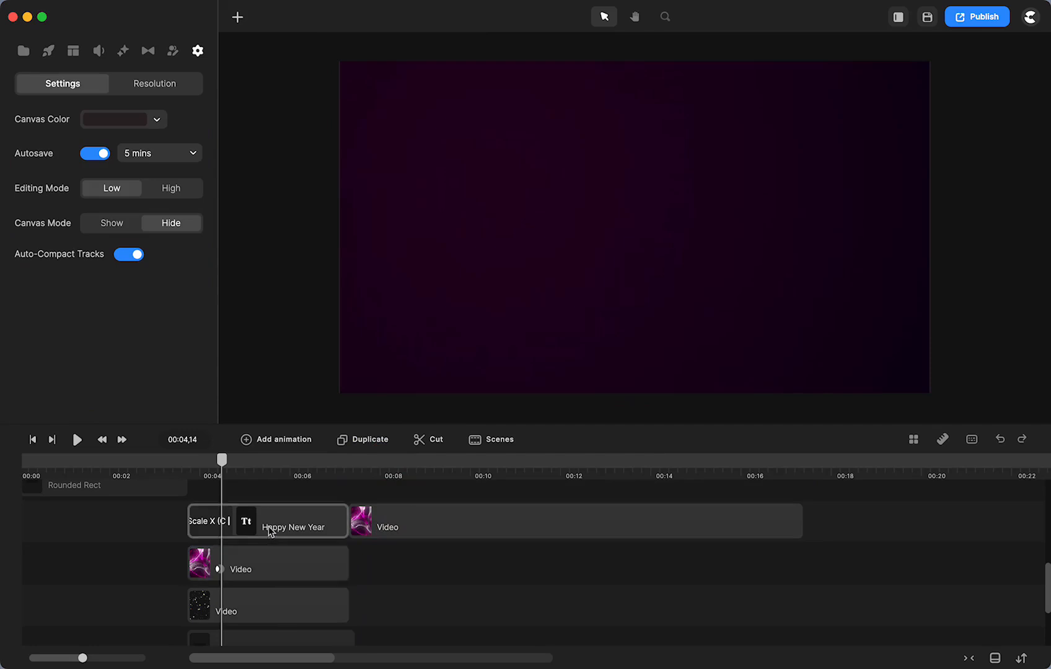
Give the particles clip a Luma Track Matte using the Happy New Year text, then scrub
left_click(298, 521)
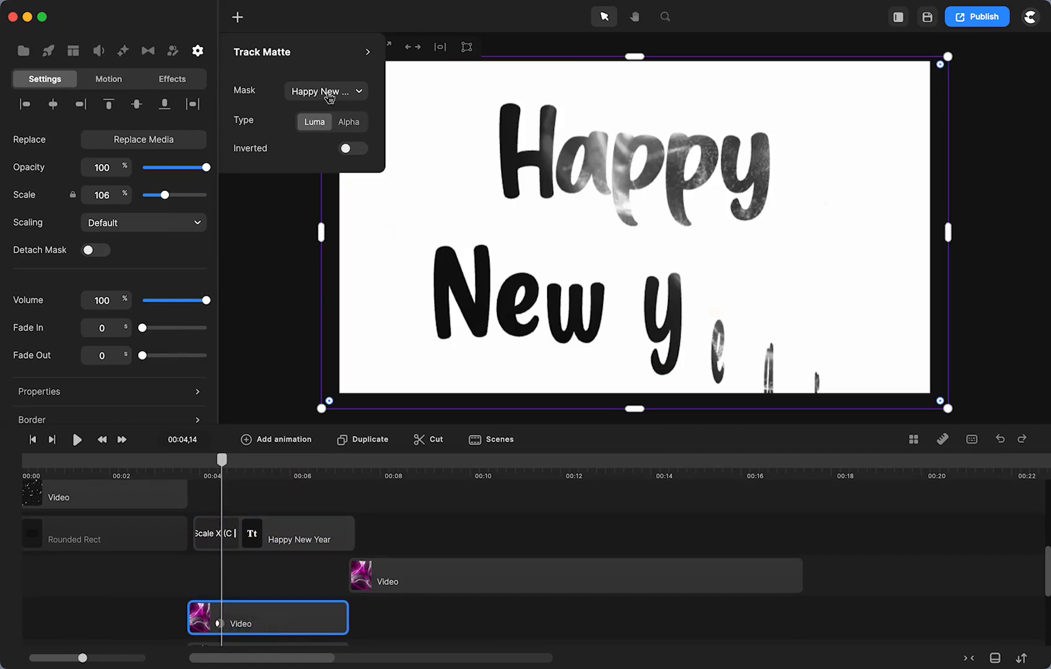
mouse_move(327, 93)
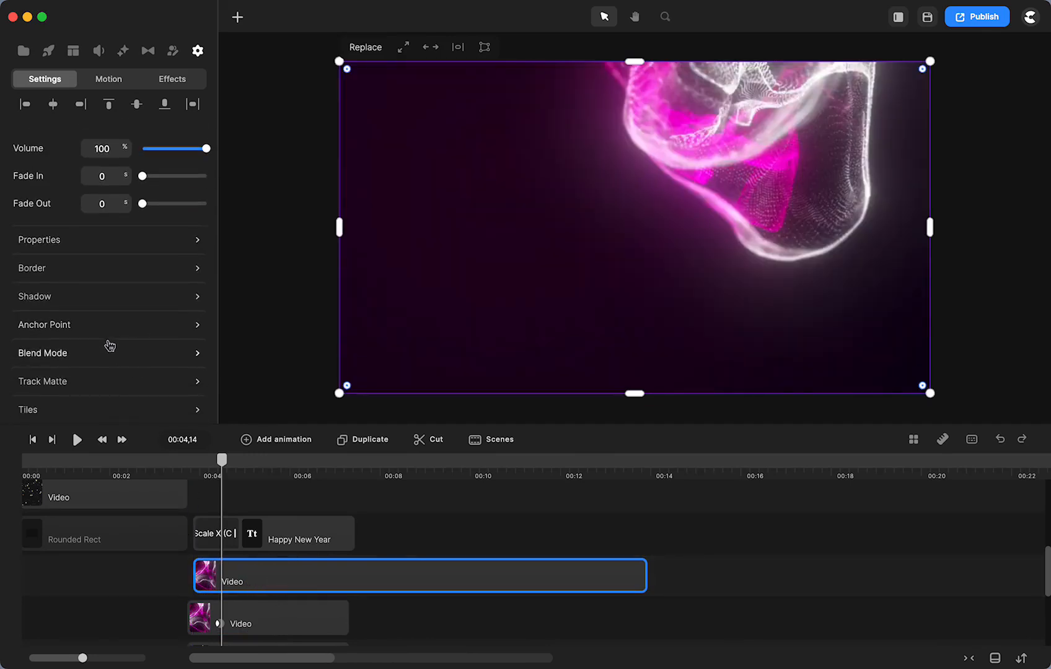
left_click(42, 381)
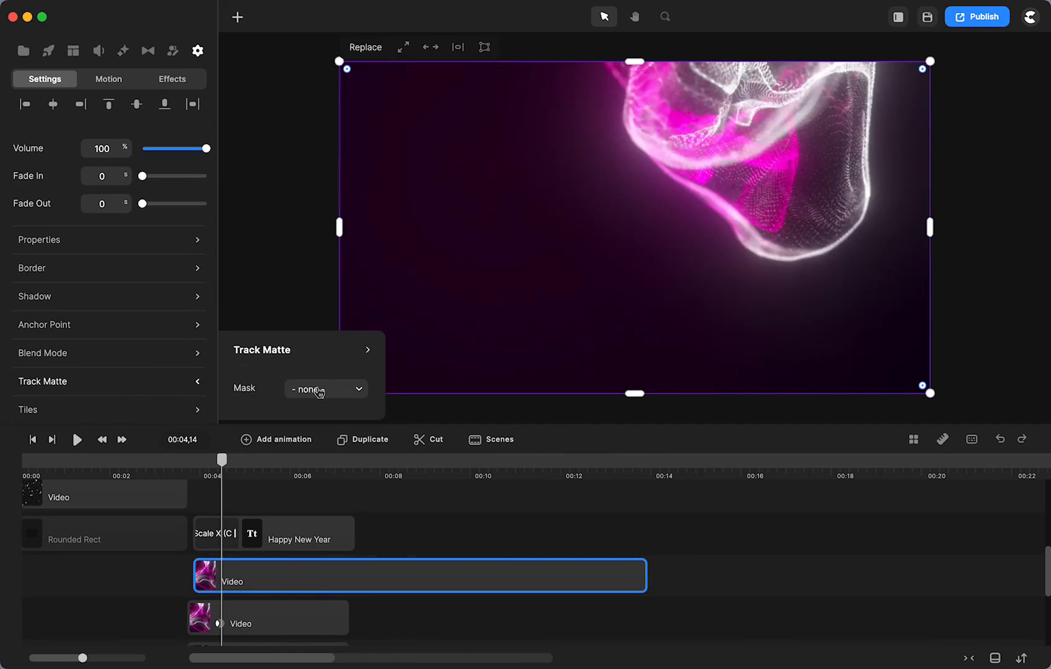
left_click(325, 389)
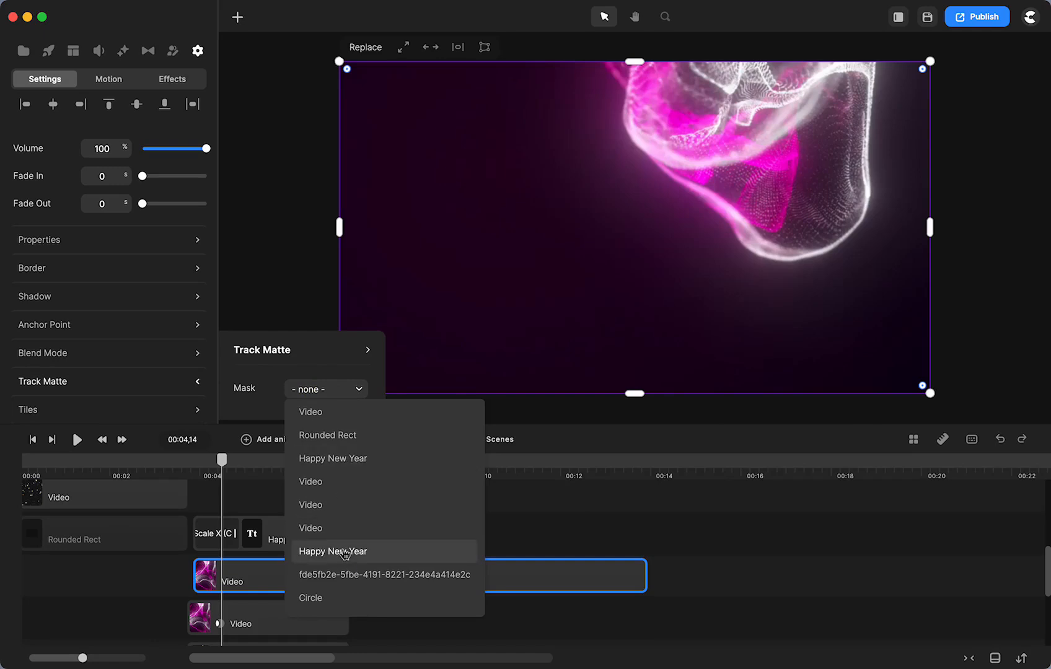
left_click(334, 552)
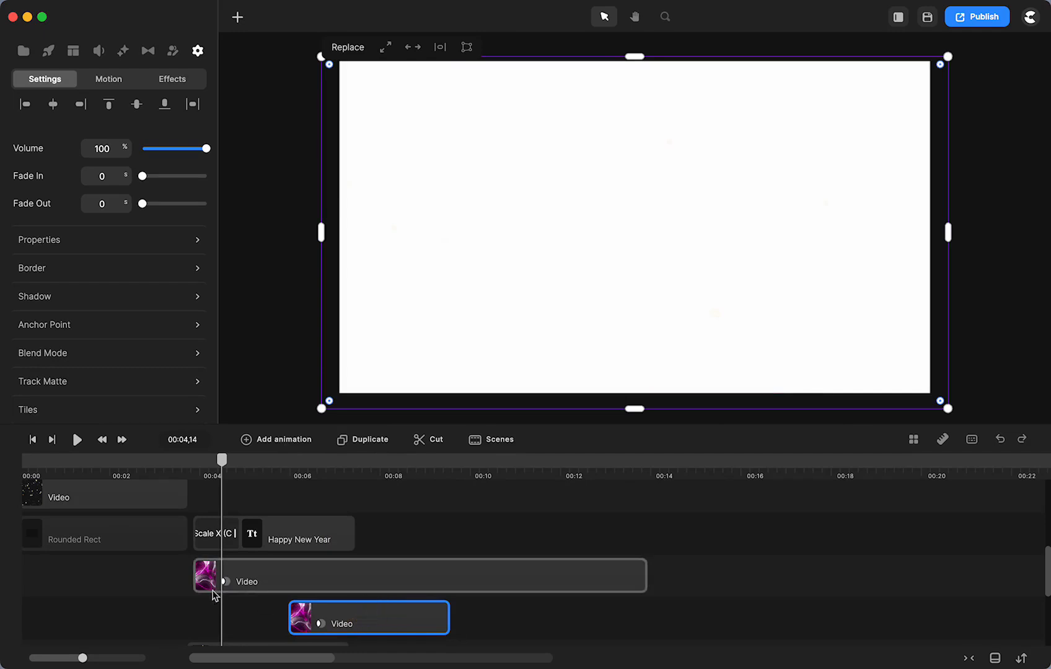
left_click(42, 381)
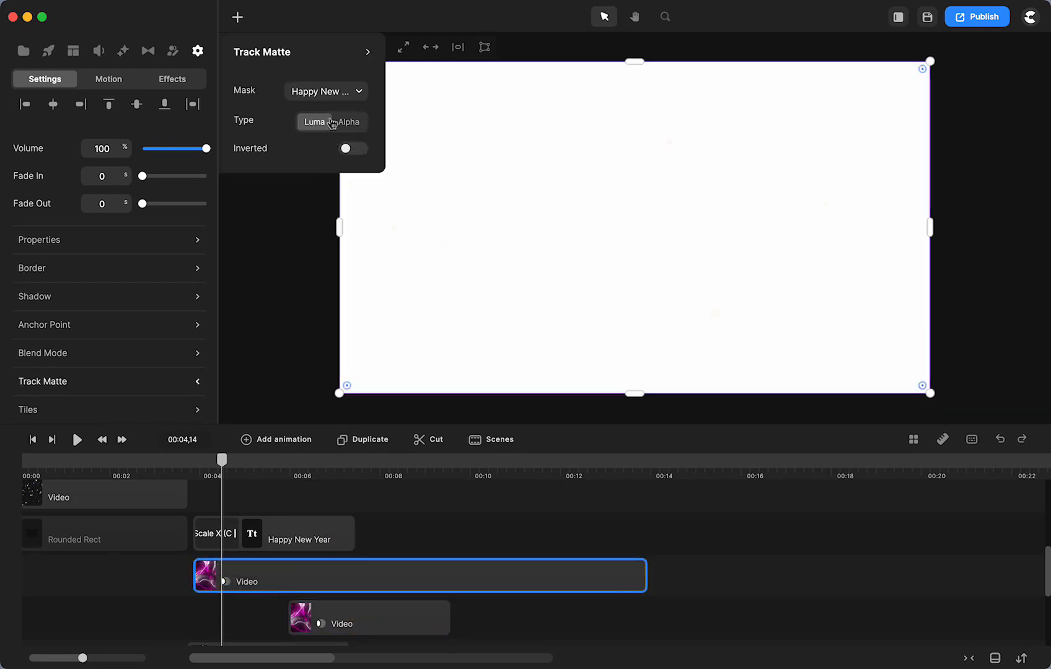
left_click(327, 91)
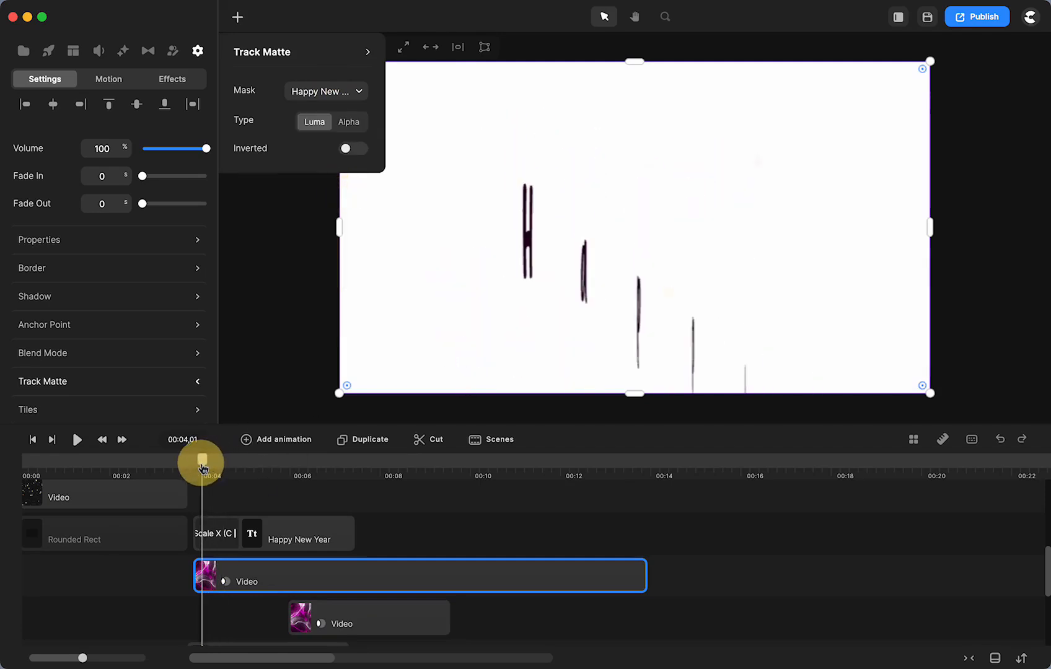
left_click_drag(202, 466, 231, 466)
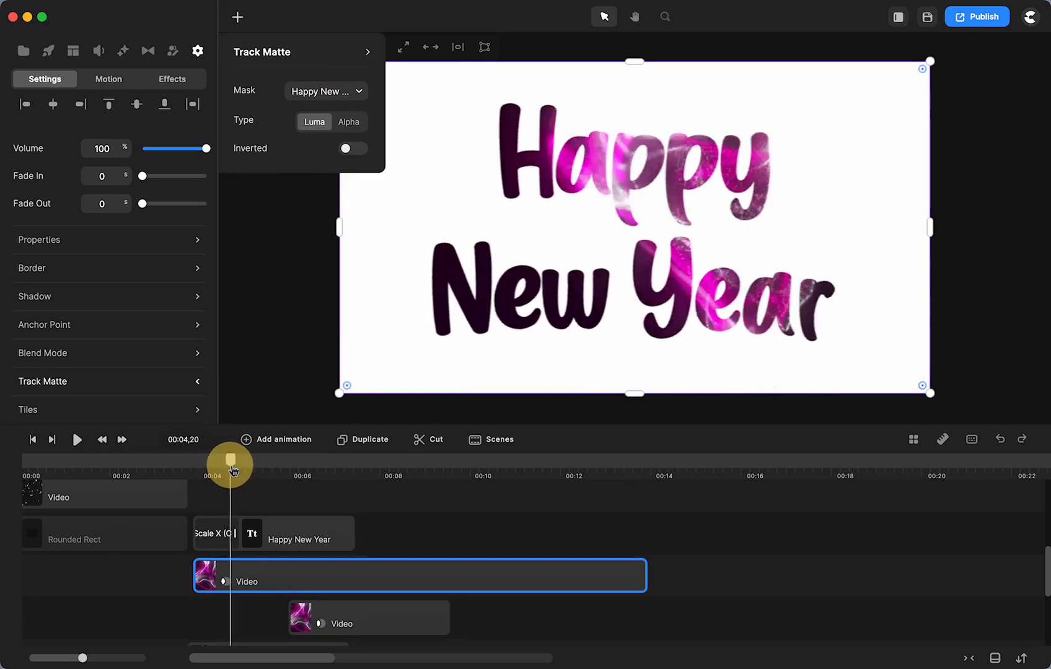
left_click_drag(231, 464, 261, 464)
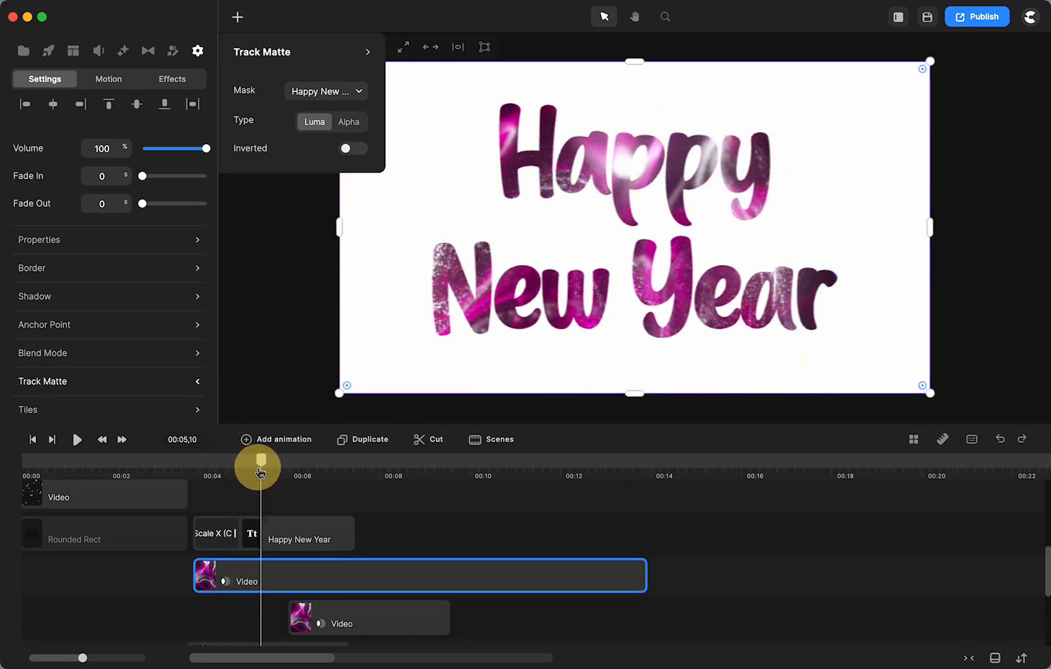
Rescale the particles video with its corner handles to about 96% filling the lettering
left_click_drag(260, 463, 236, 463)
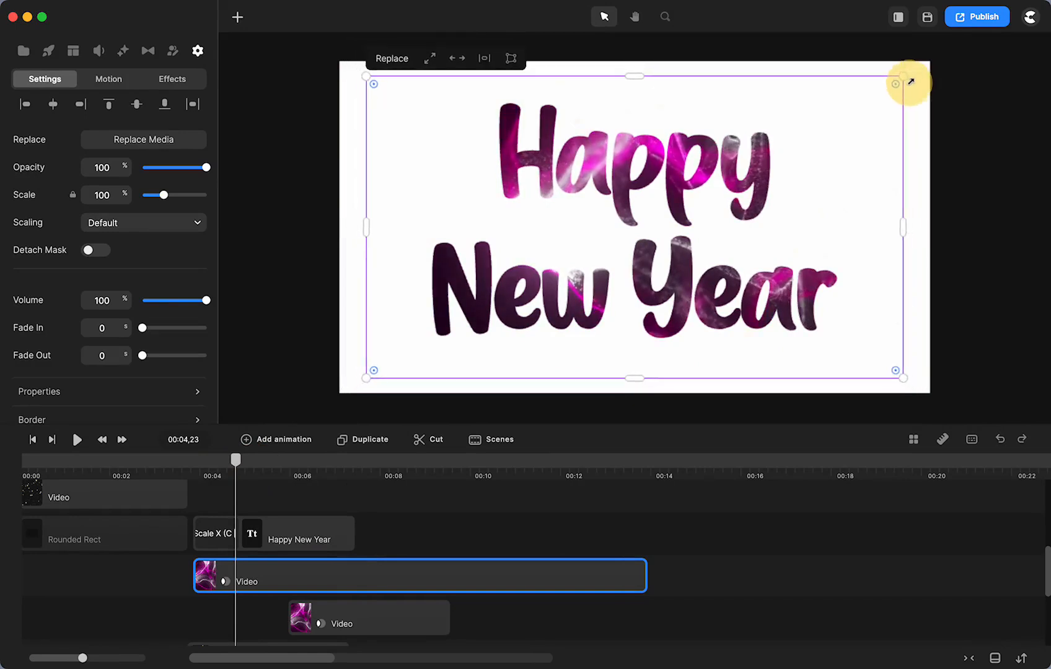
left_click_drag(911, 82, 873, 97)
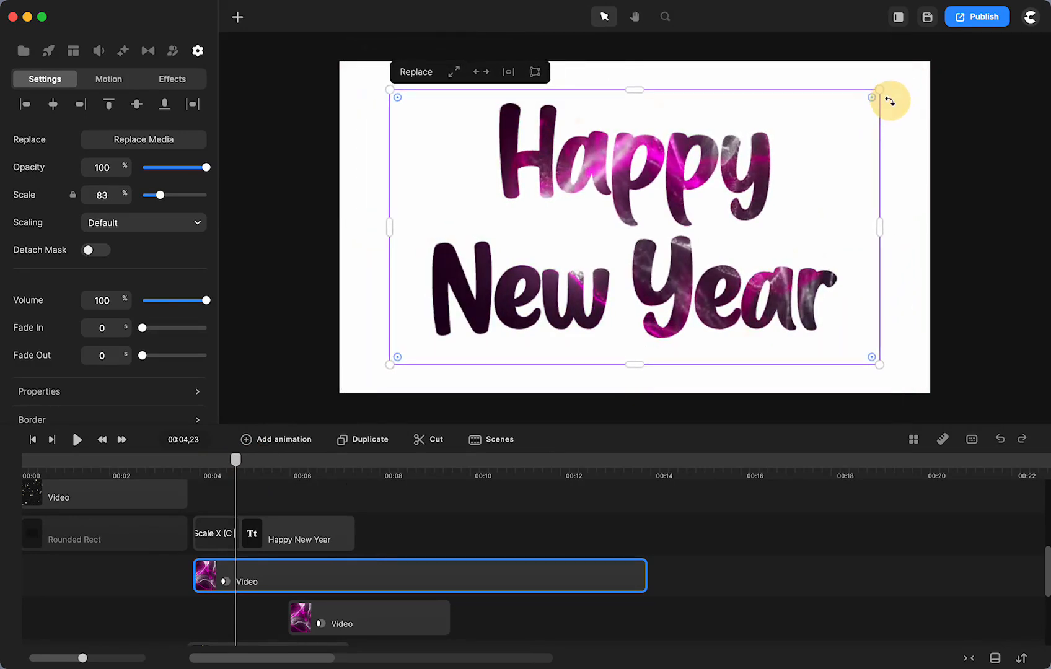
left_click_drag(875, 97, 900, 69)
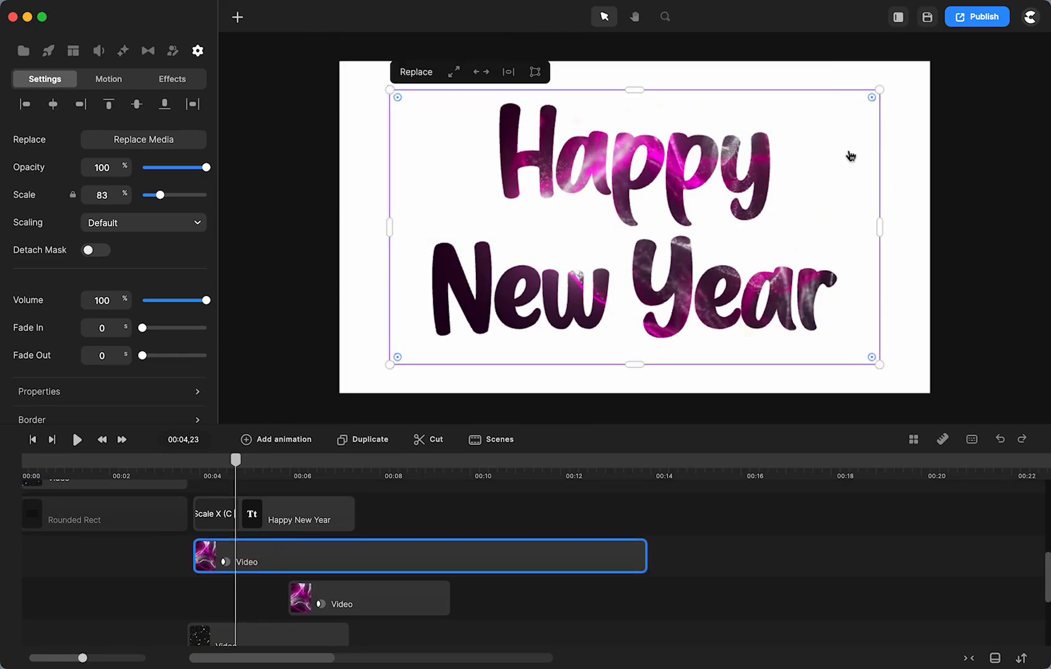
left_click(302, 519)
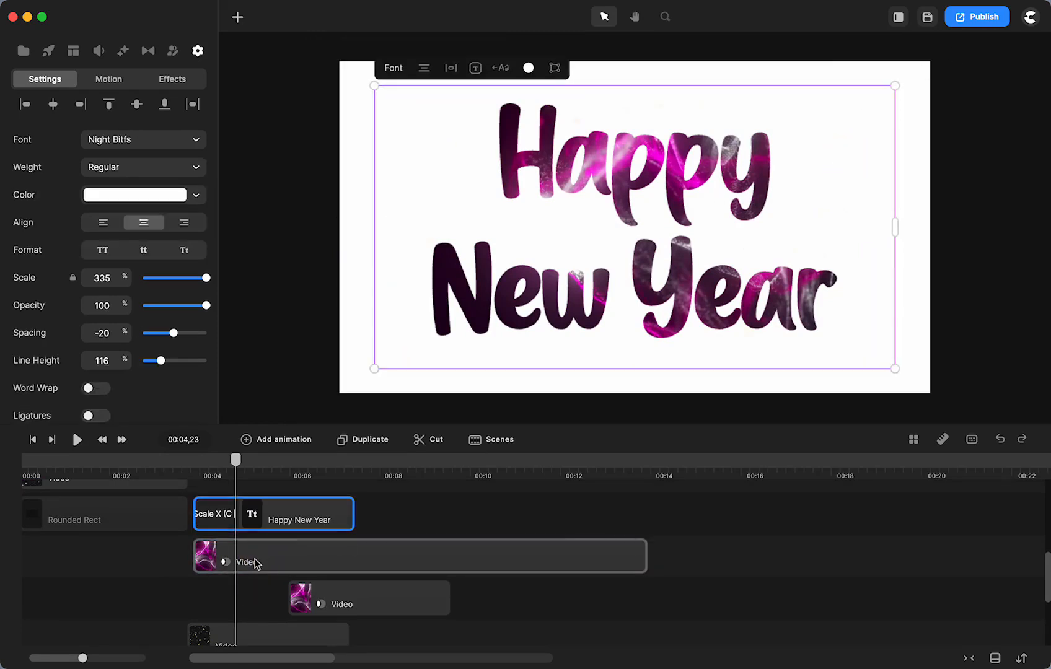
right_click(305, 520)
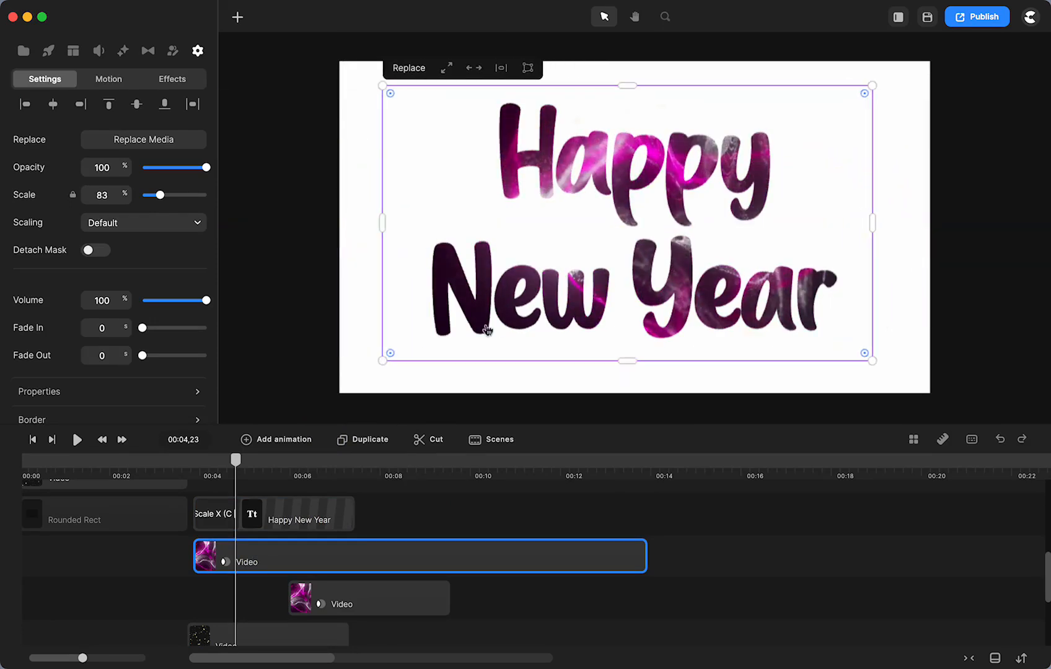
left_click_drag(388, 353, 347, 383)
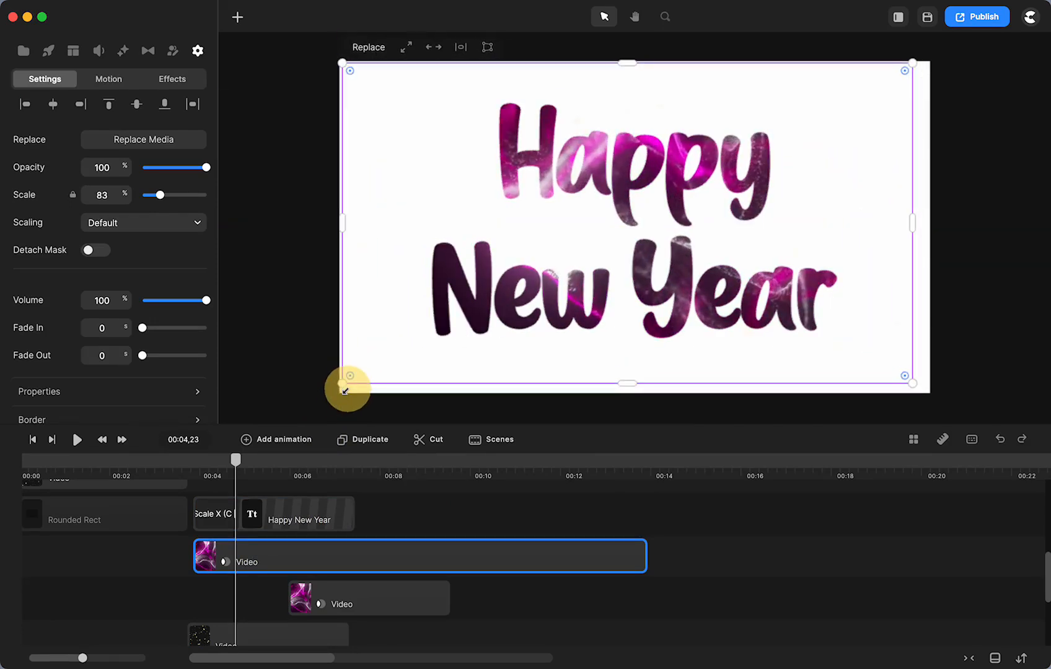
left_click_drag(347, 386, 393, 195)
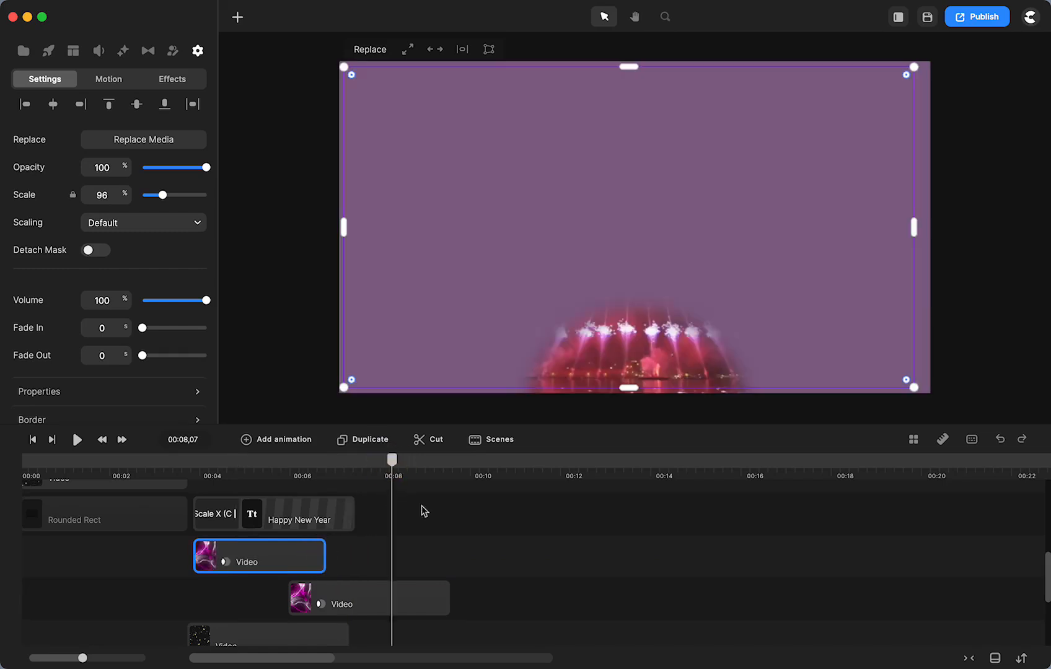
Select the lower fireworks clip and scrub the filled text preview
left_click(315, 597)
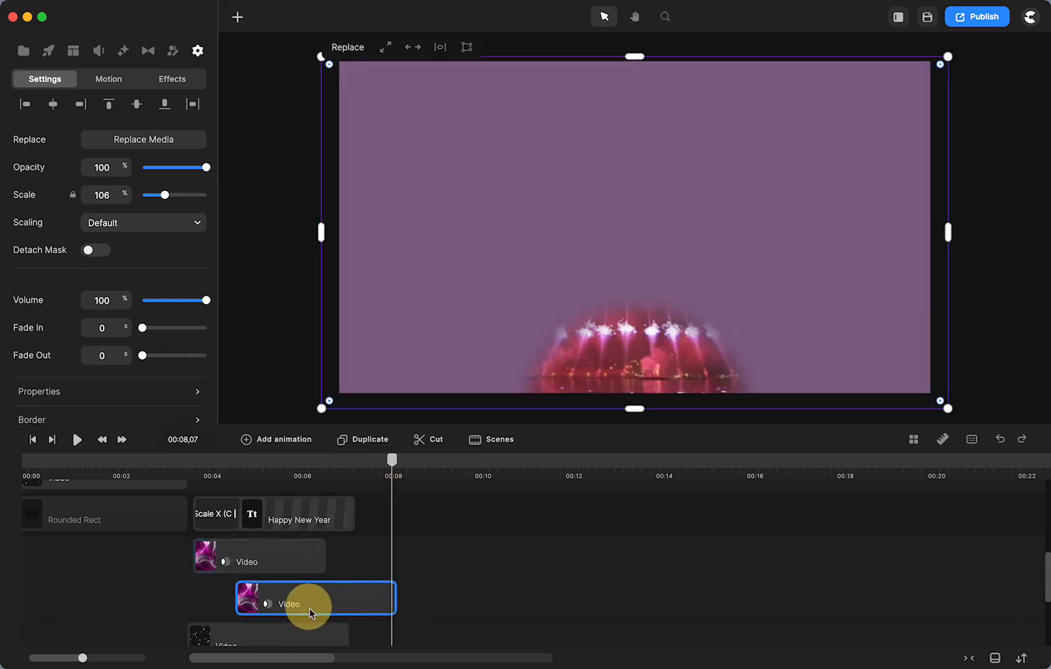
left_click_drag(393, 459, 348, 464)
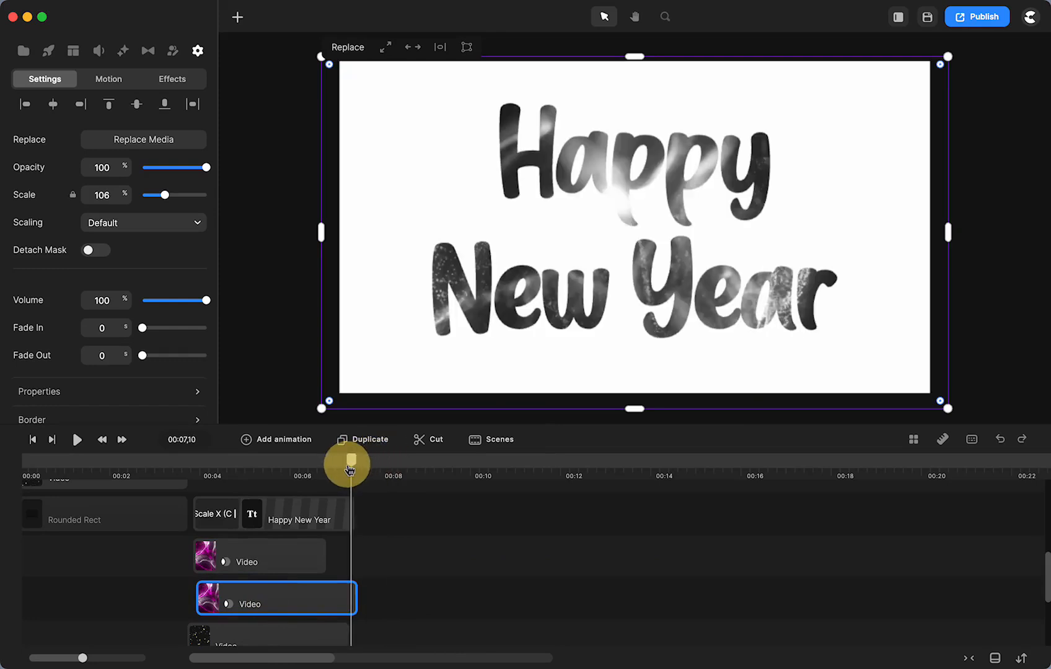
left_click_drag(348, 464, 241, 473)
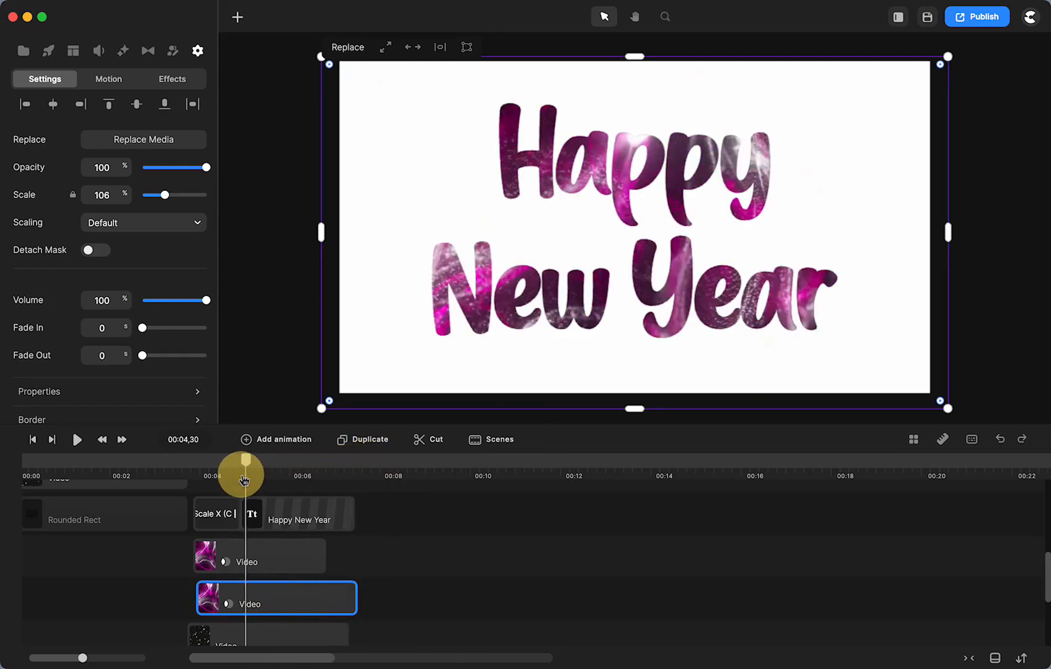
right_click(275, 597)
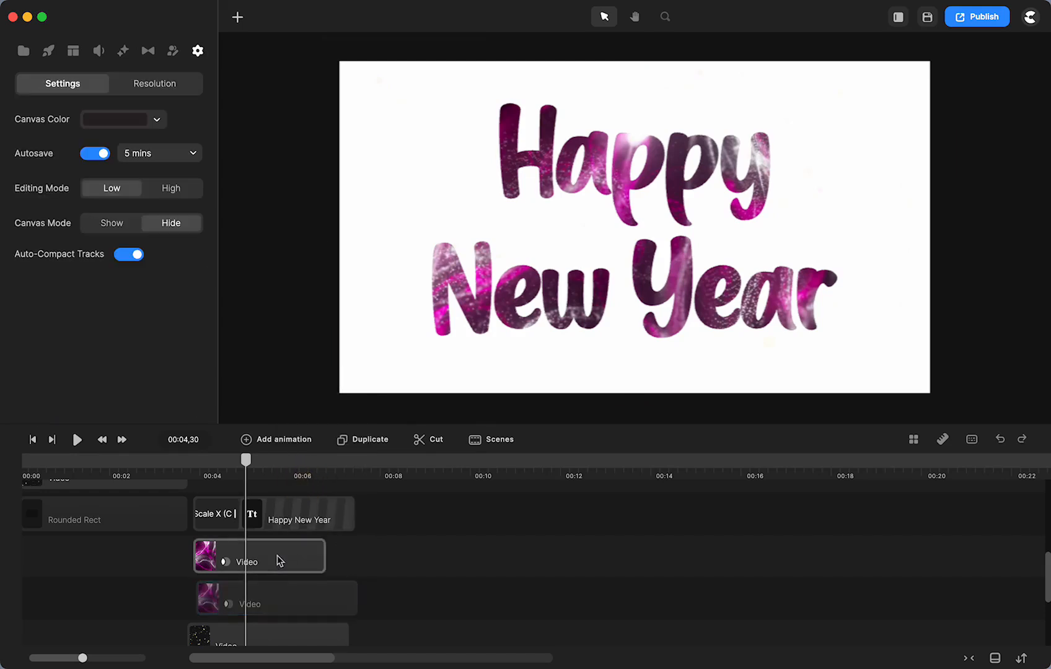
Try no blend, Soft Light, Hue, Hard Light and Lighter, settling on Luminosity
left_click(259, 556)
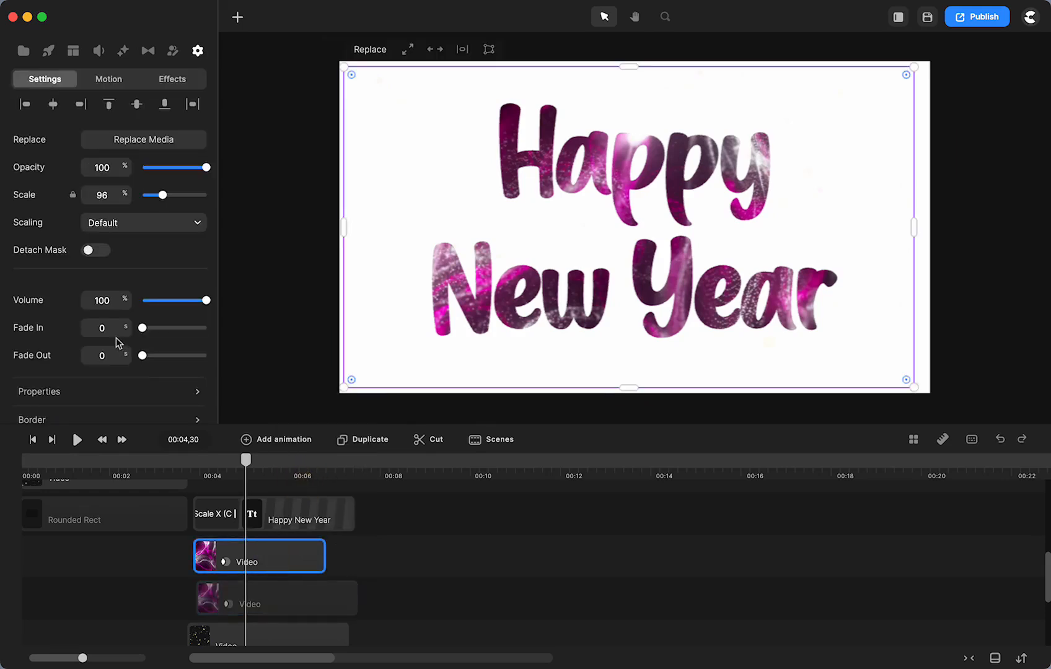
scroll("down", 3)
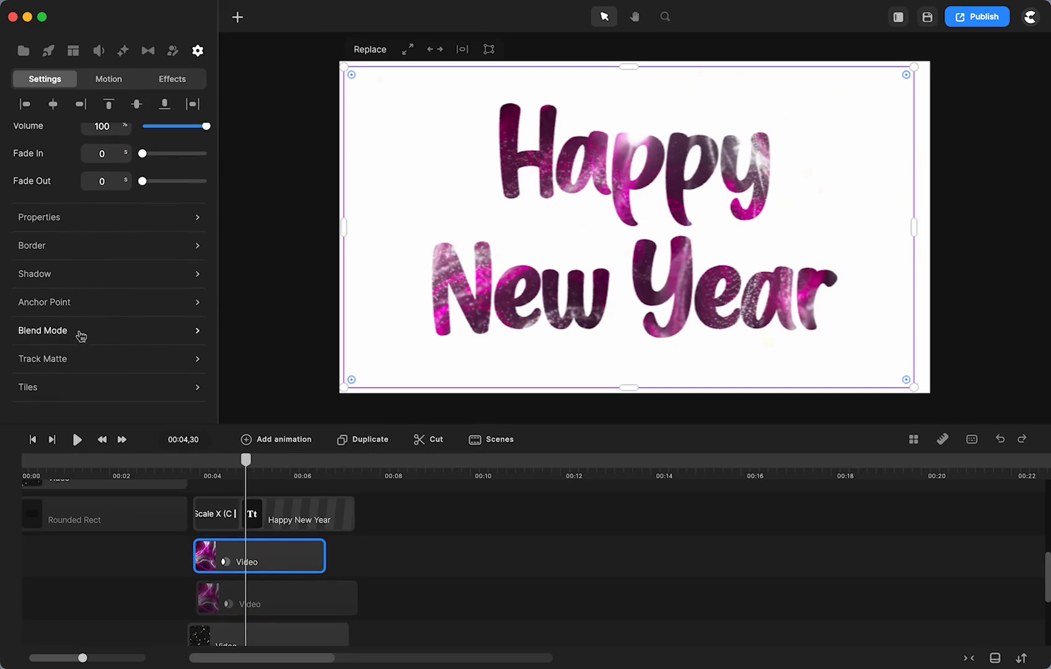
left_click(42, 330)
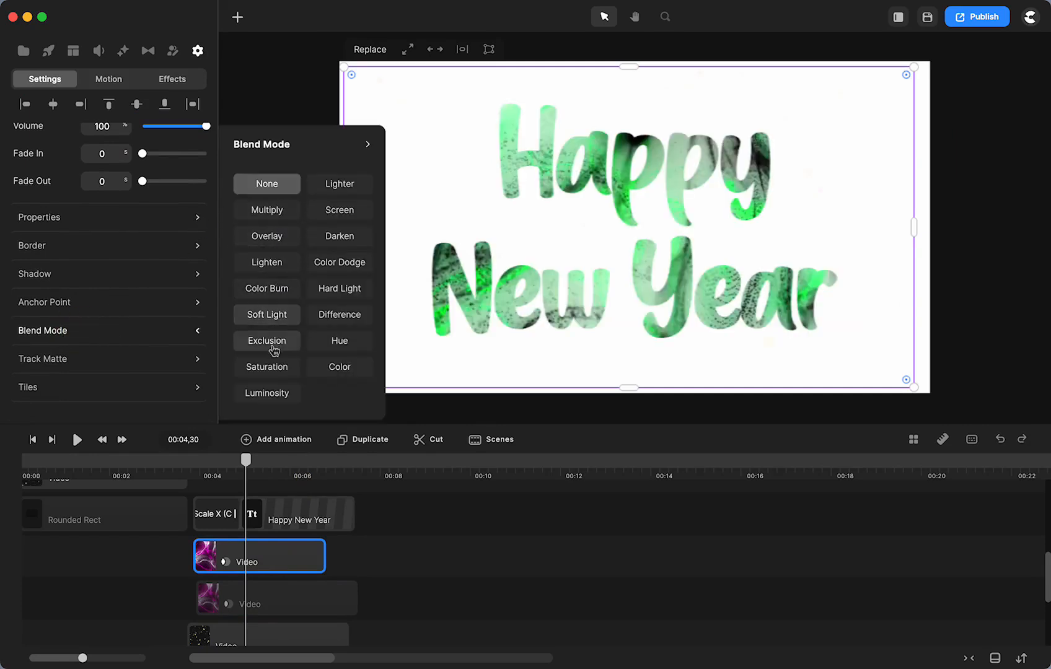
left_click(266, 393)
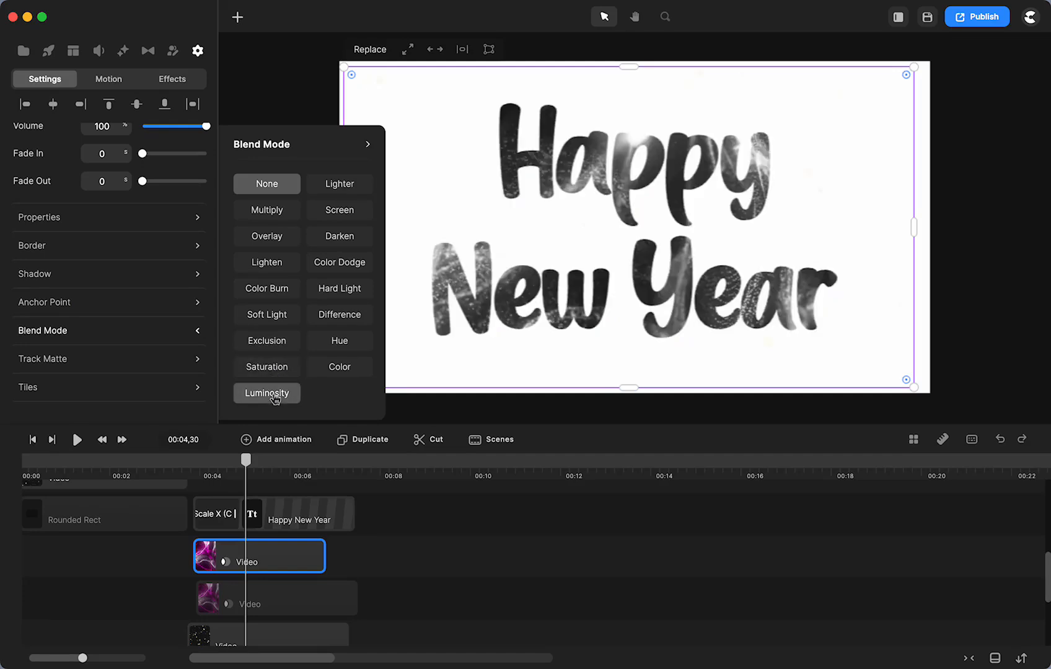
left_click(267, 184)
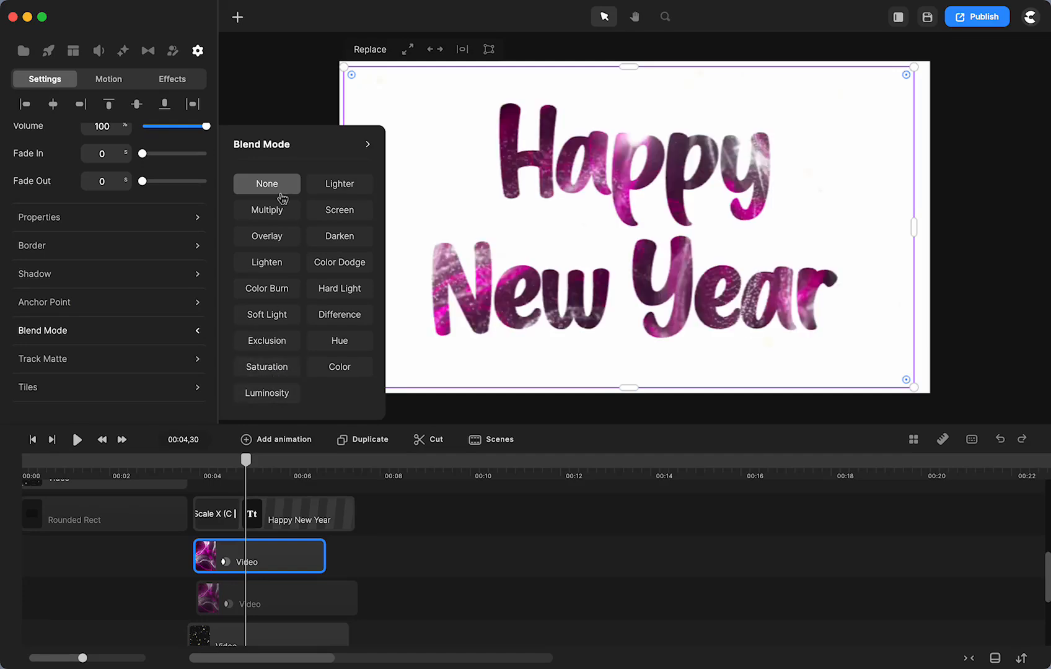
left_click(266, 236)
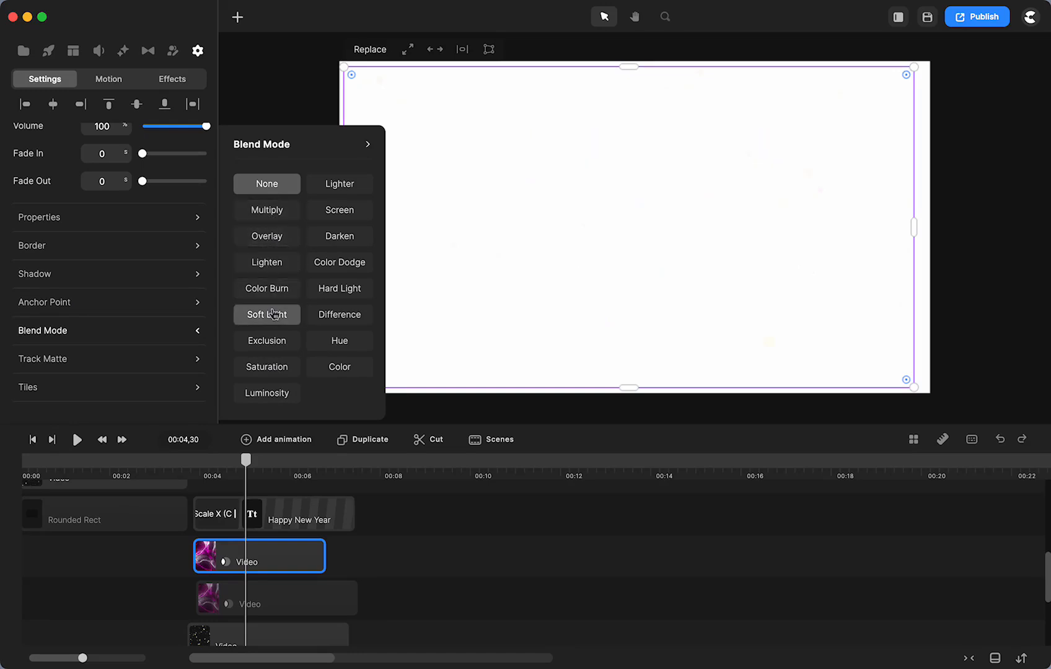
left_click(266, 393)
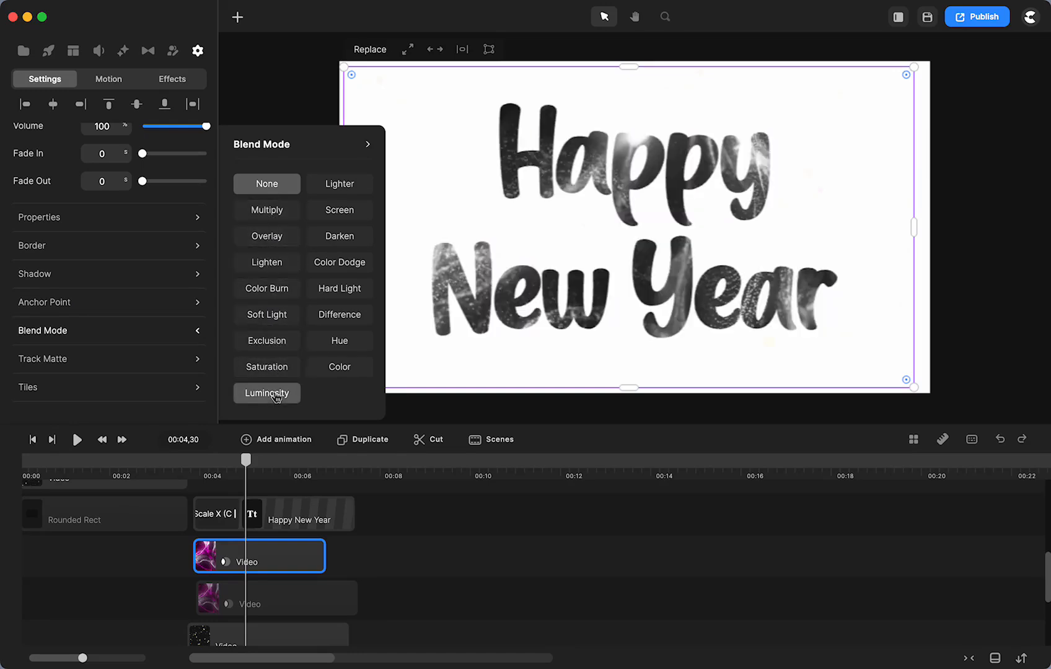
left_click(339, 341)
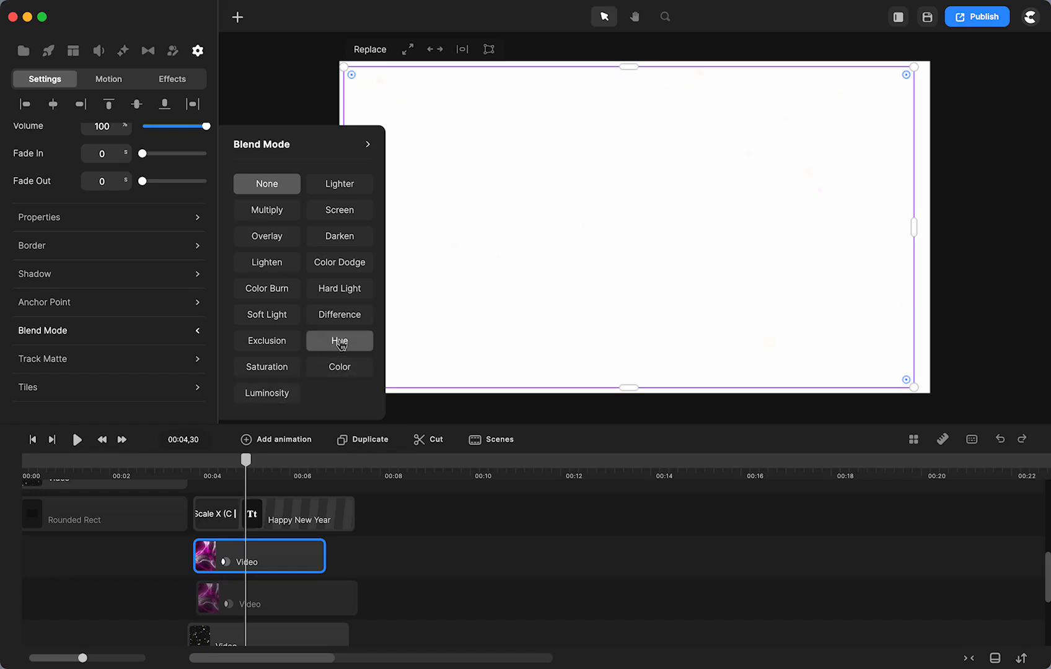
left_click(339, 289)
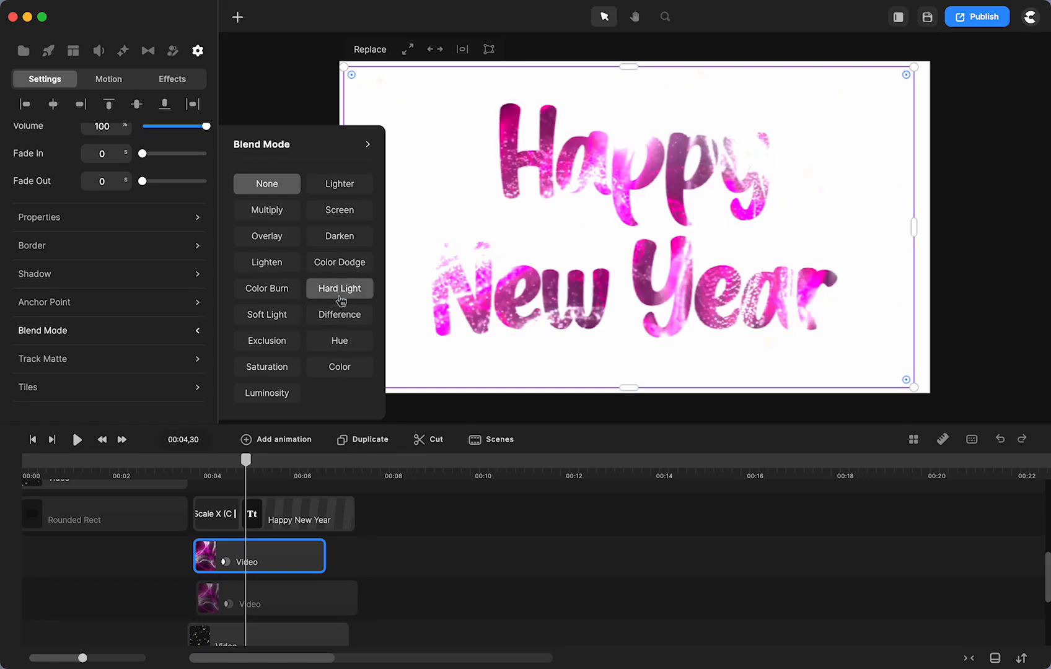
left_click(339, 236)
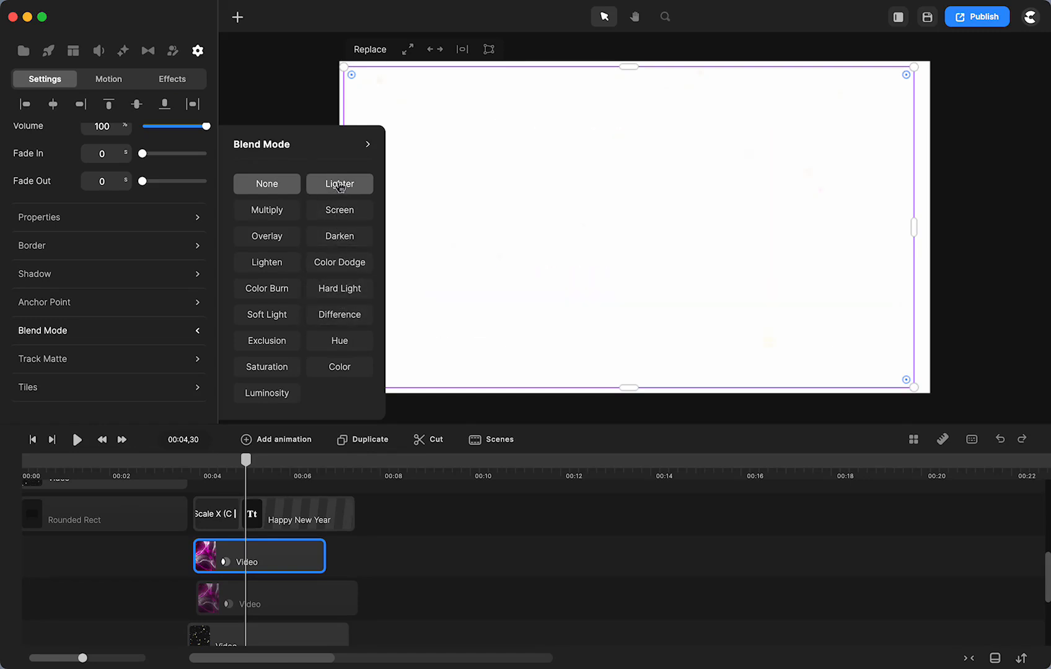
left_click(267, 393)
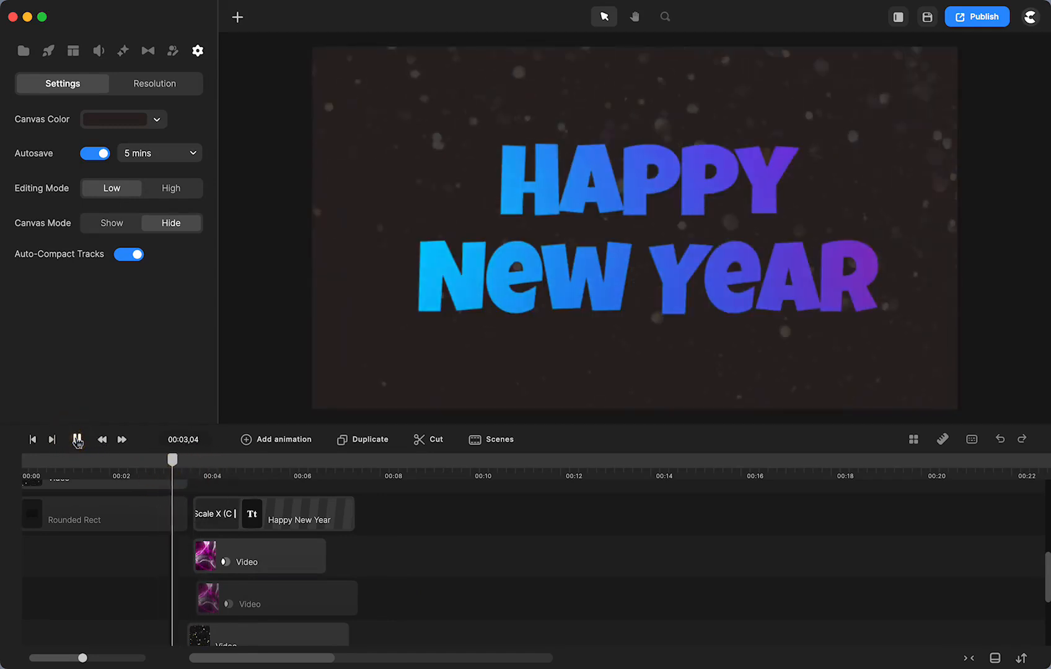
left_click_drag(172, 459, 261, 459)
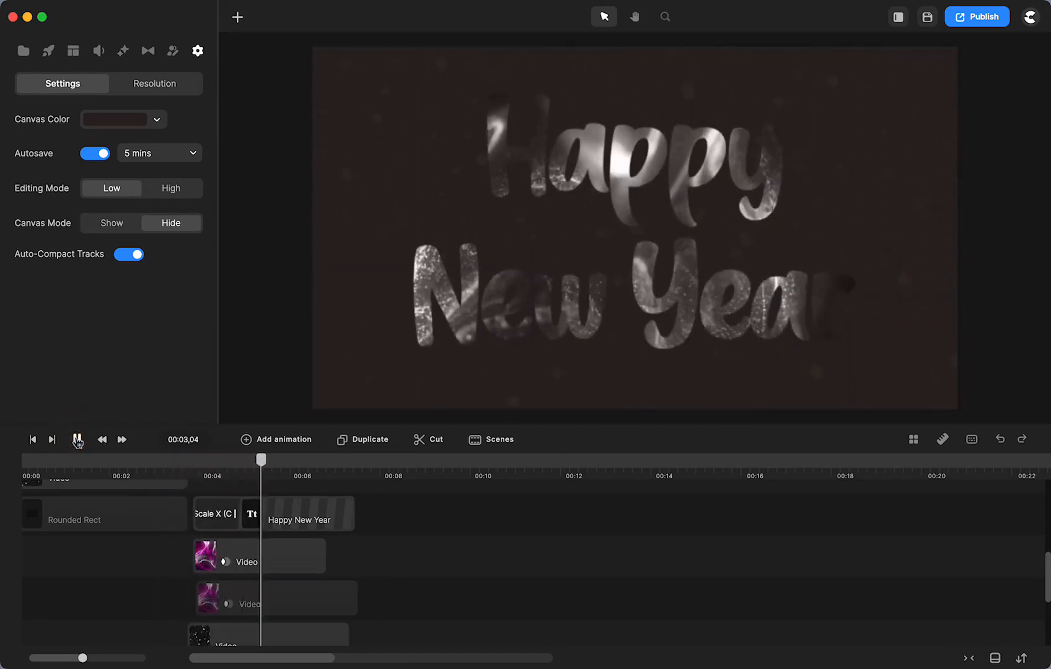
left_click(77, 439)
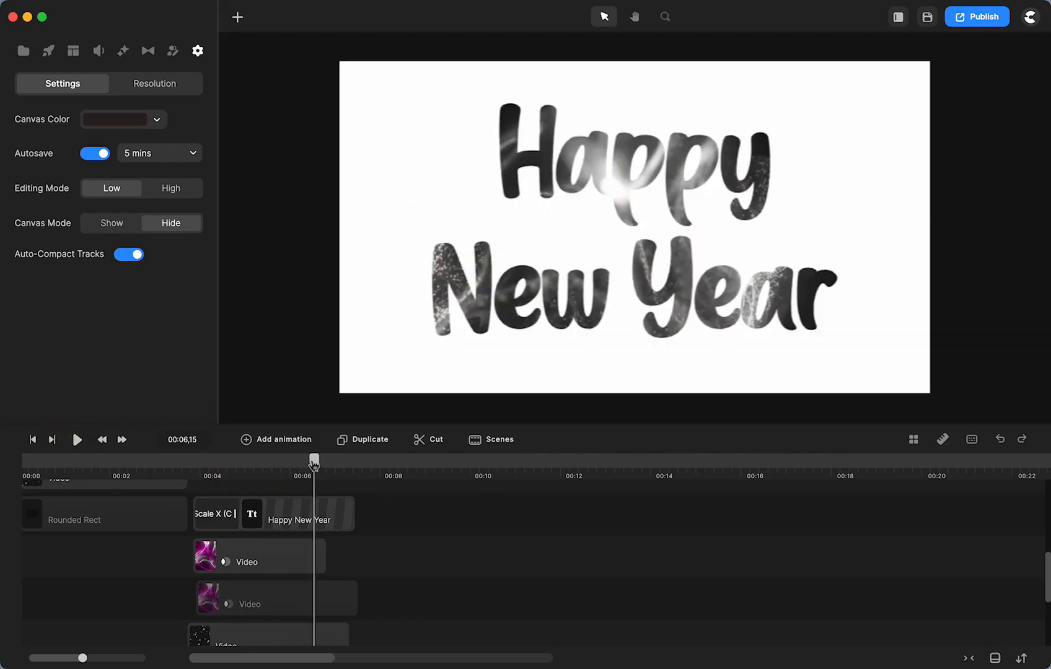
left_click_drag(314, 462, 206, 461)
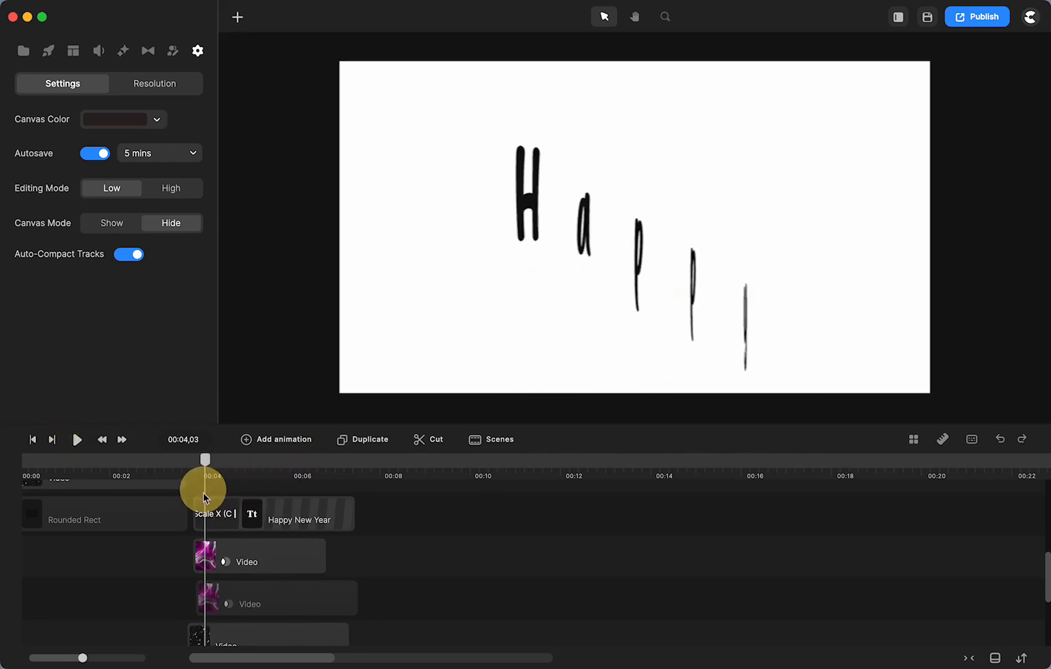
left_click(77, 439)
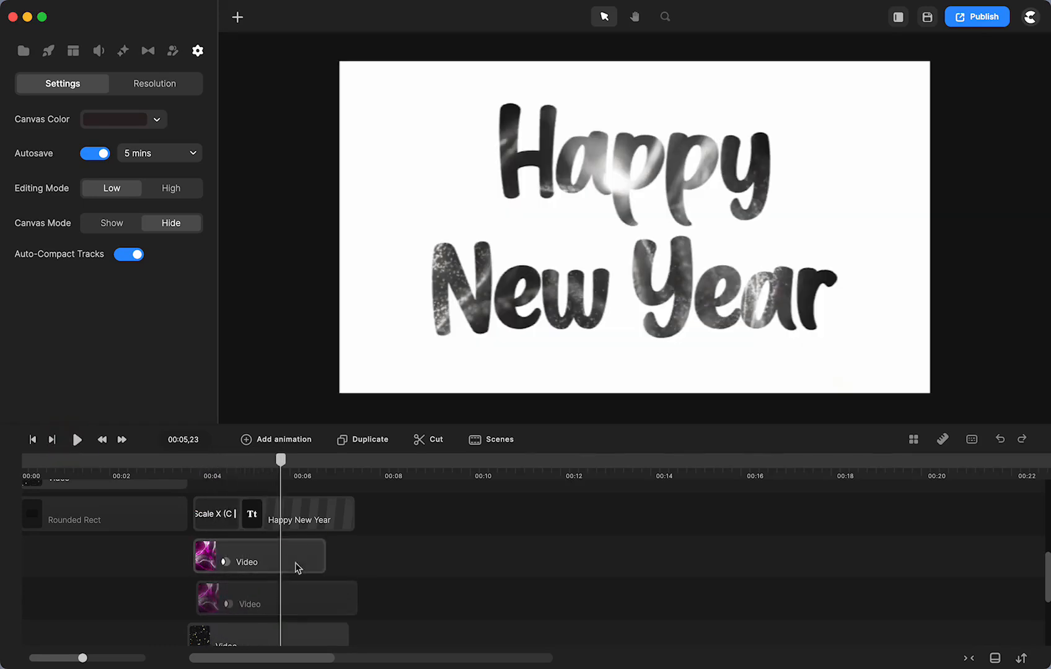
left_click(260, 562)
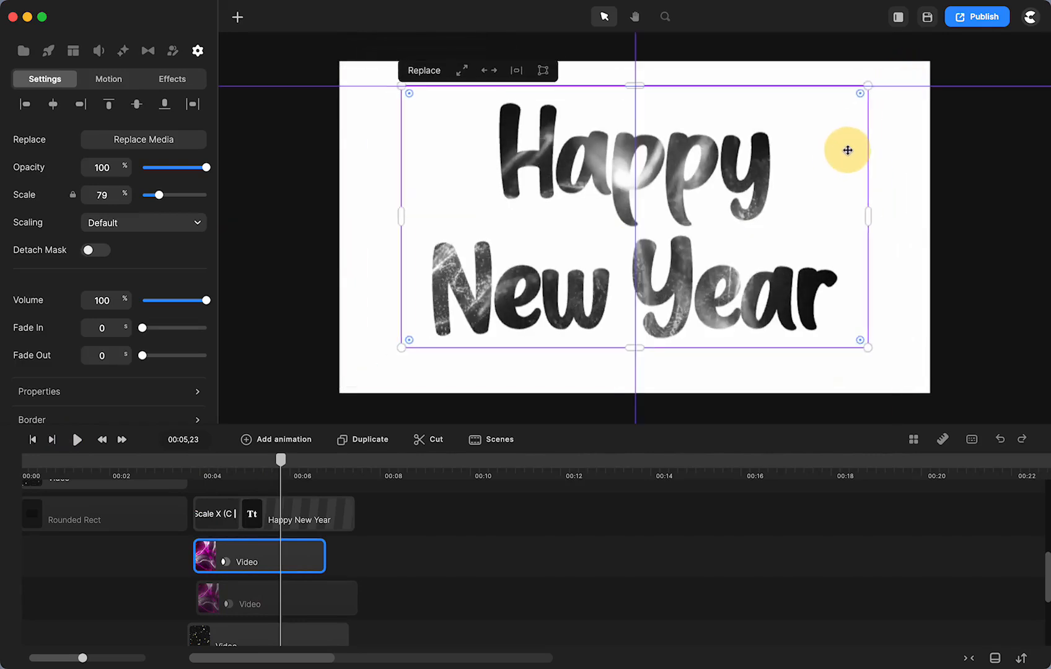
Set the upper particles video's blend mode to Multiply, turning the Happy New Year letters dark magenta
left_click_drag(280, 459, 244, 466)
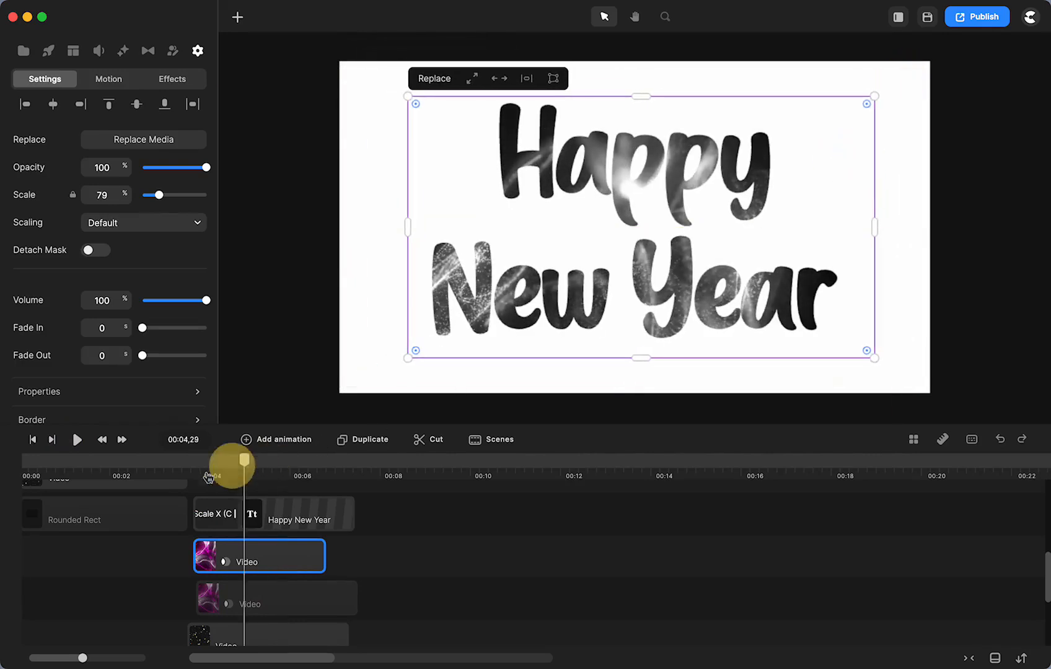
left_click_drag(231, 465, 197, 465)
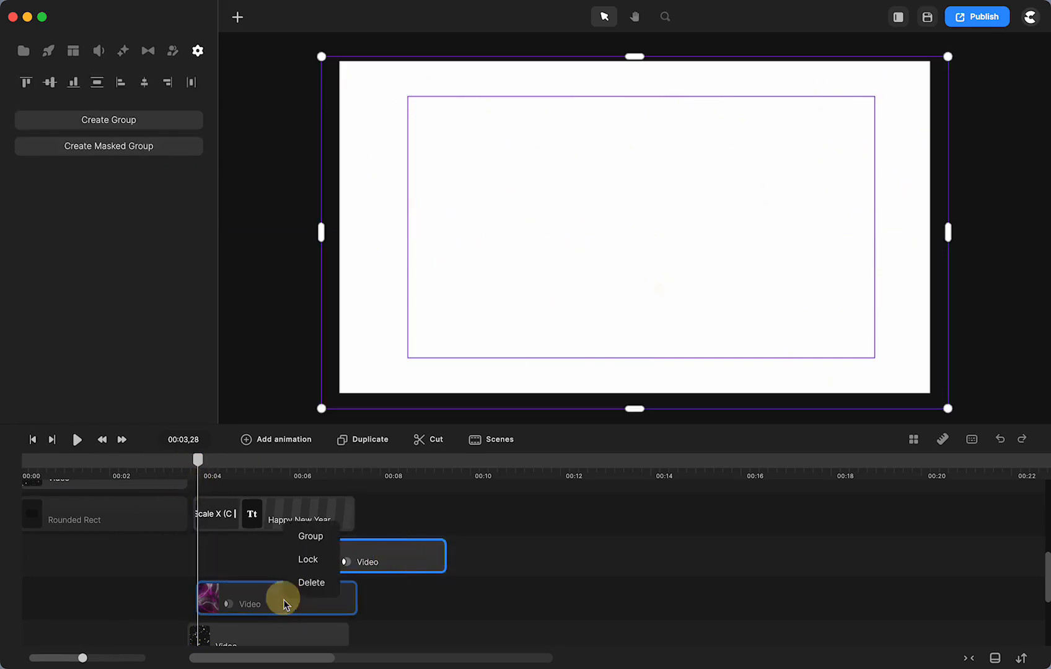
left_click(277, 598)
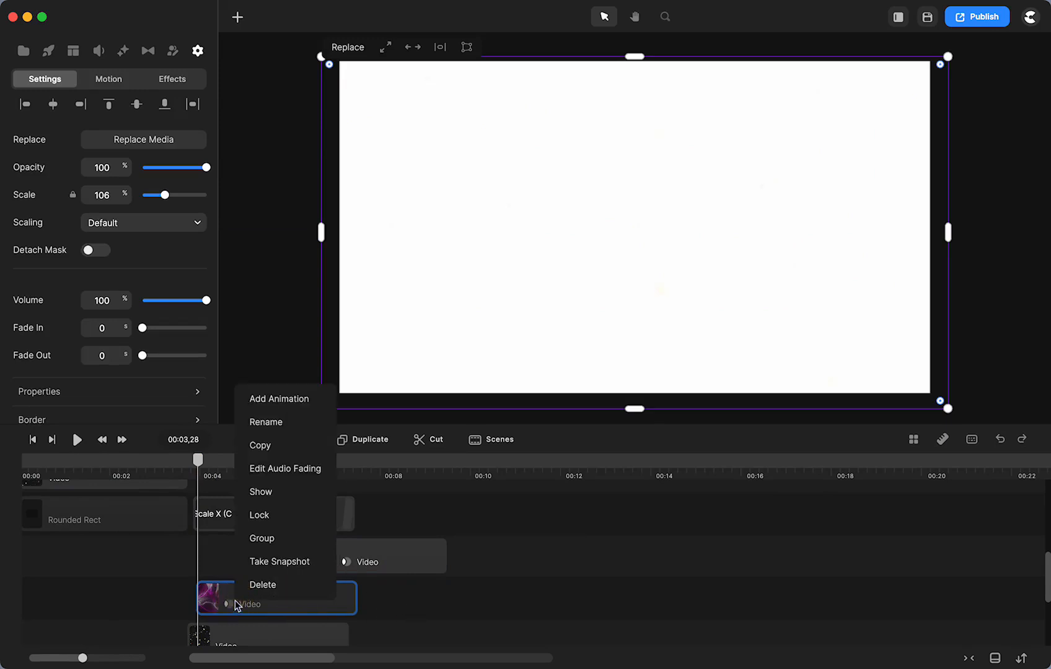
mouse_move(268, 496)
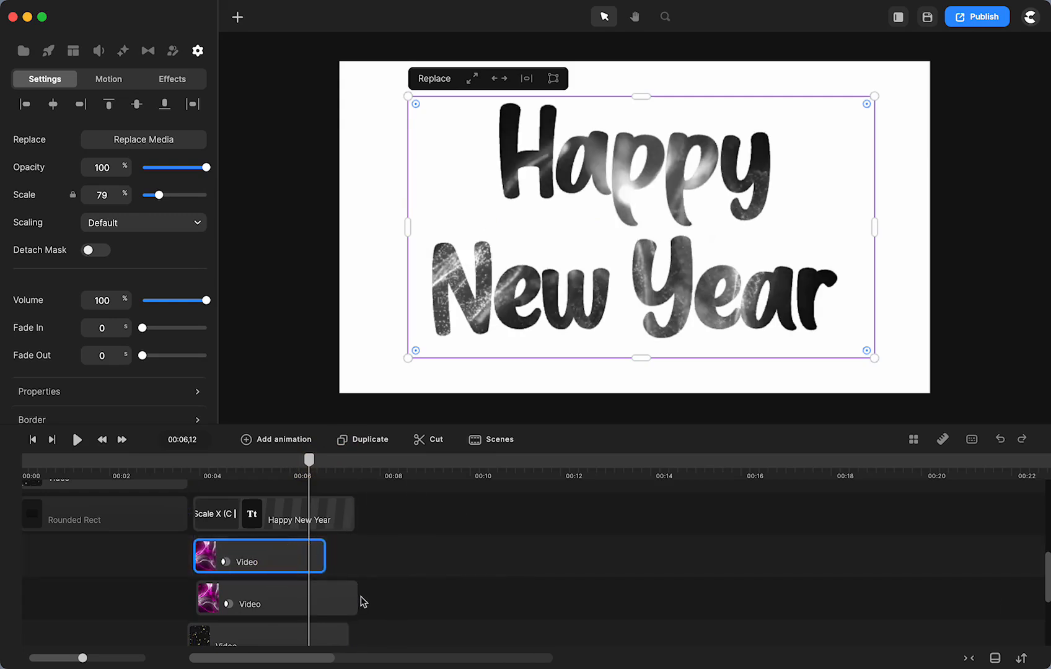
left_click(272, 597)
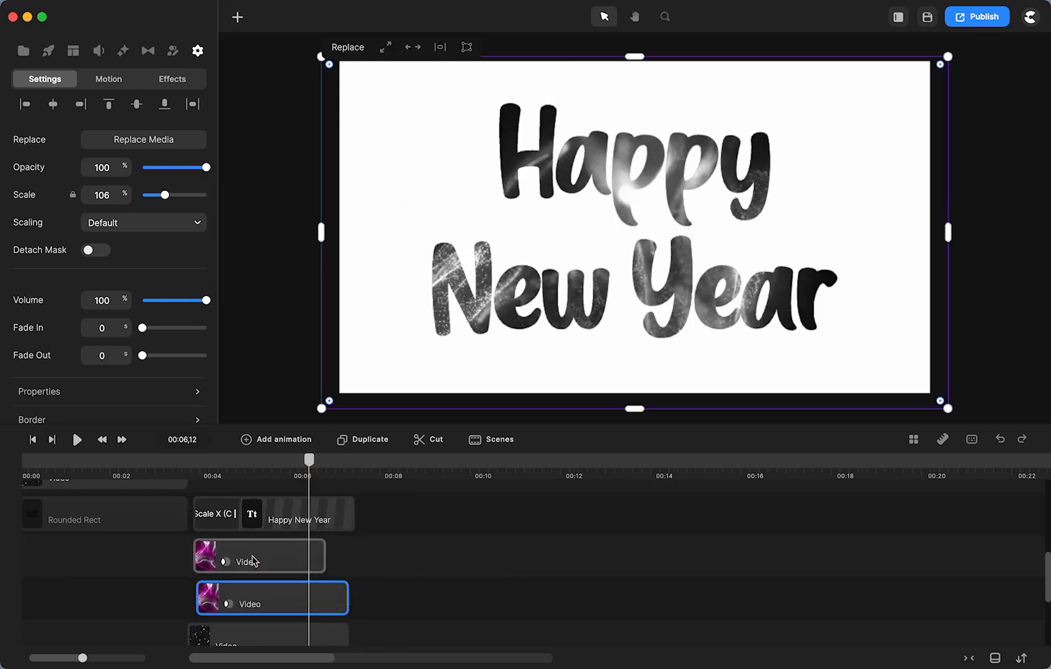
left_click(259, 562)
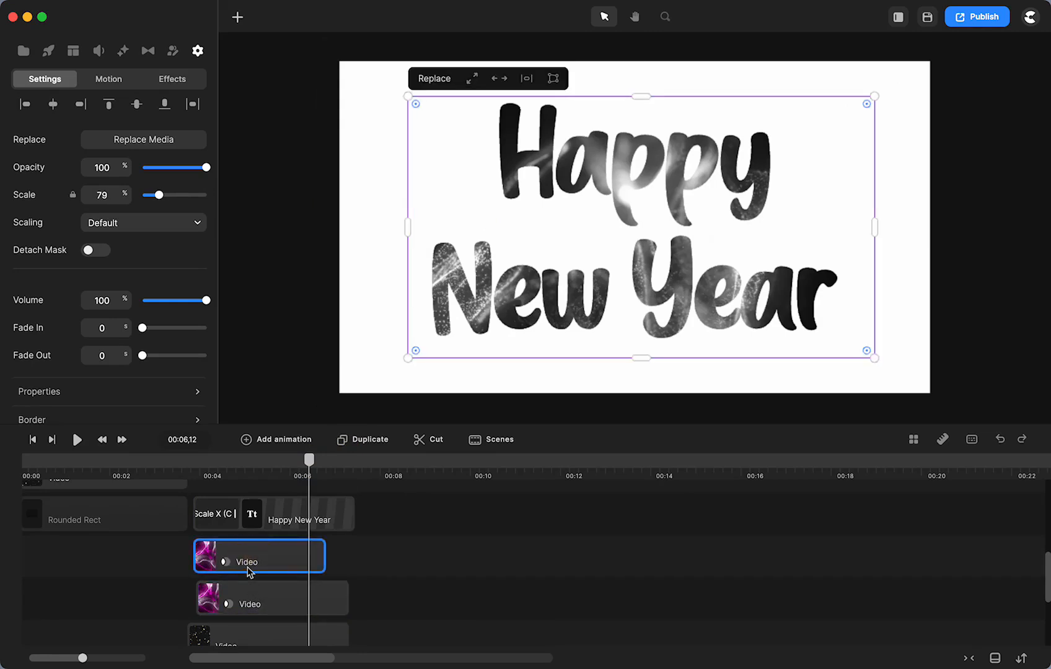
scroll("down", 3)
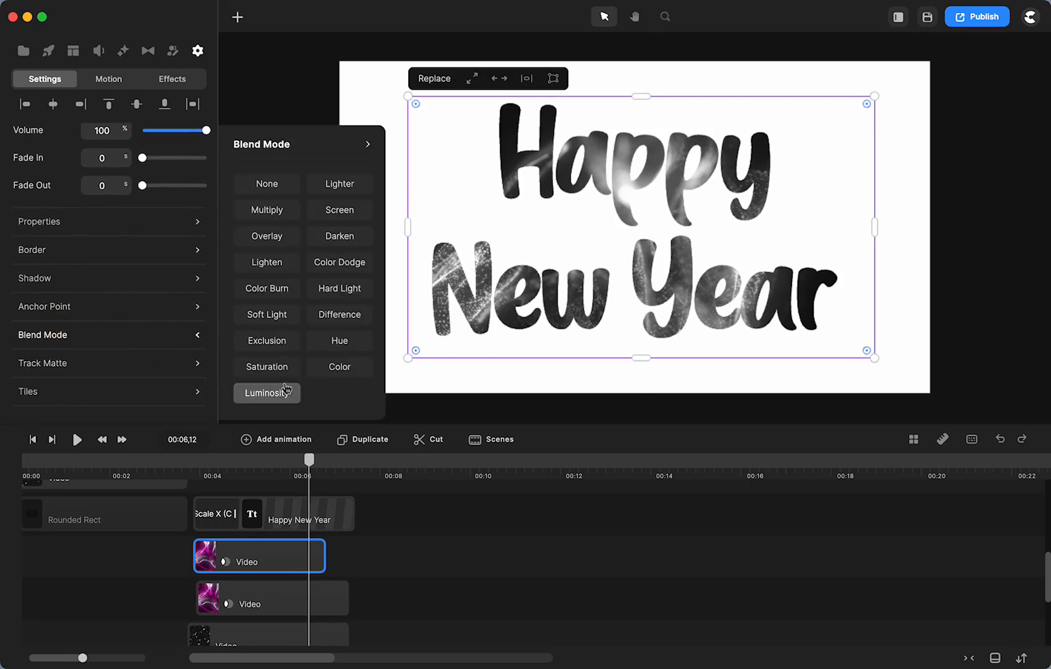
left_click(266, 210)
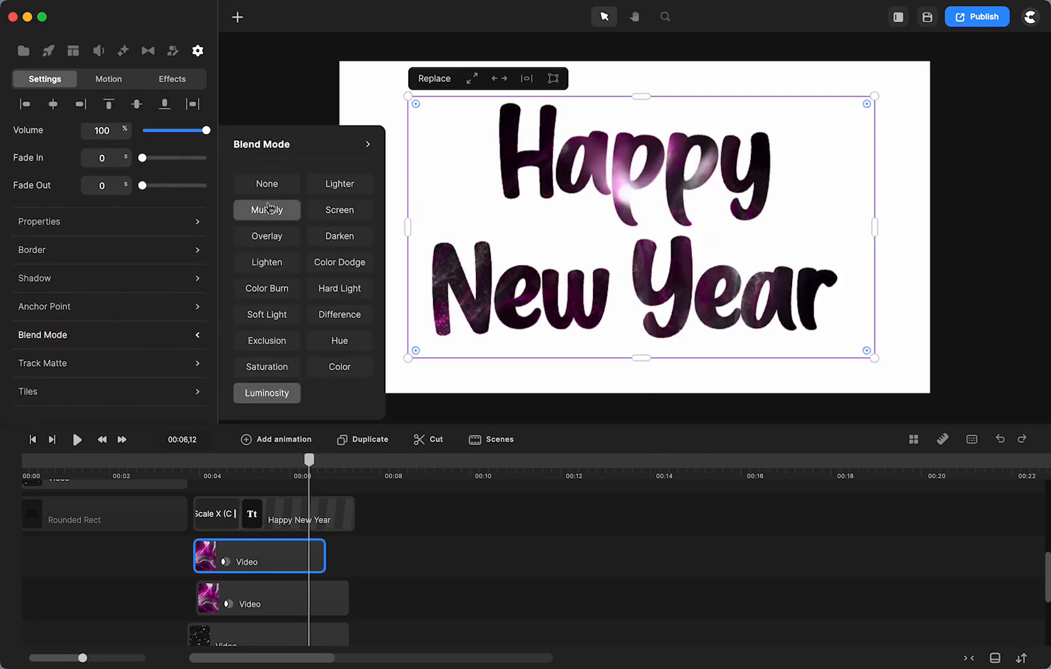
left_click(266, 184)
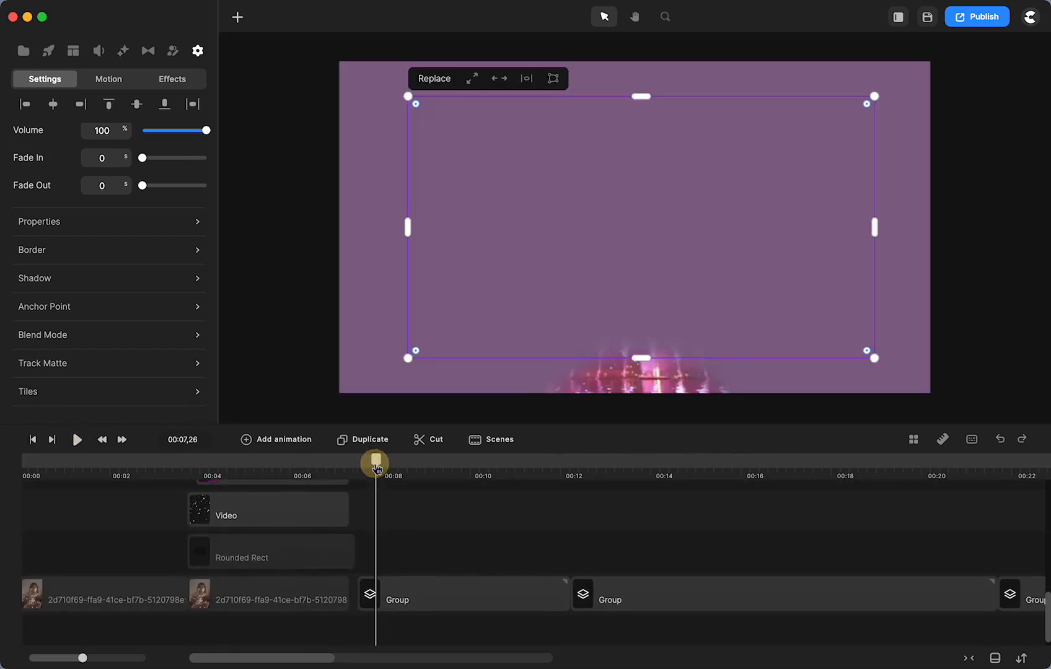
Scrub the timeline to preview the fireworks revealed through the circle
left_click_drag(374, 464, 449, 474)
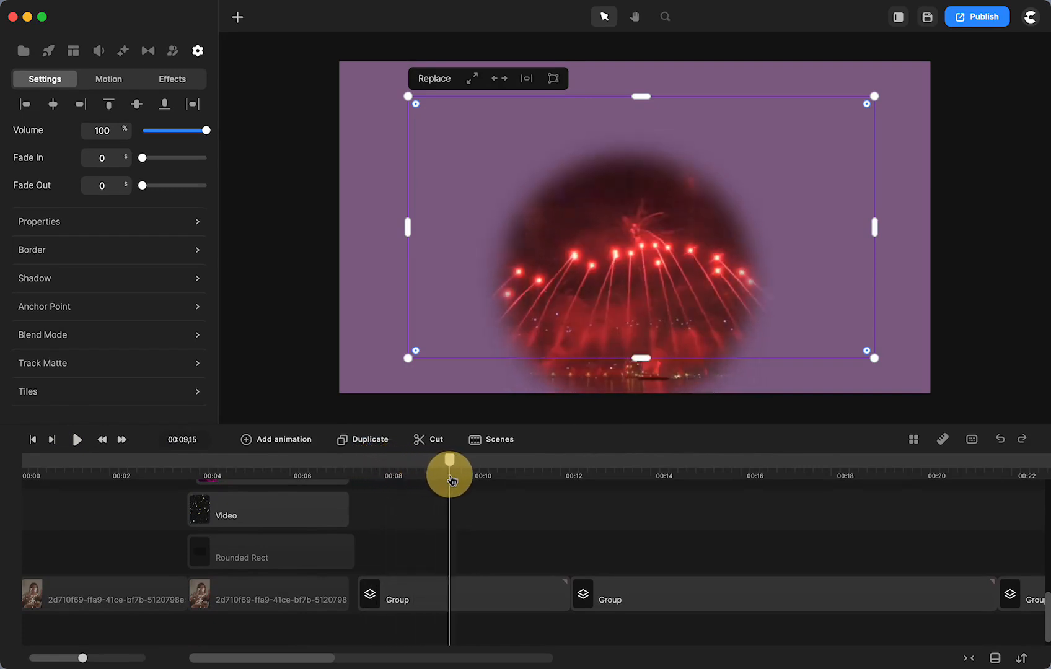
left_click_drag(449, 463, 409, 463)
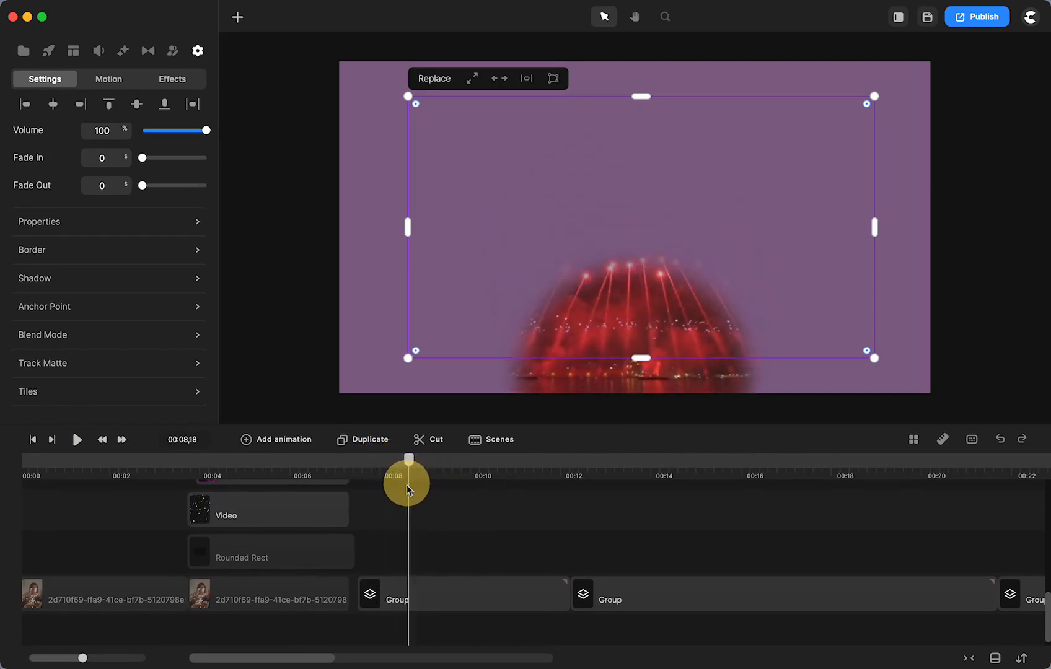
left_click_drag(408, 483, 469, 483)
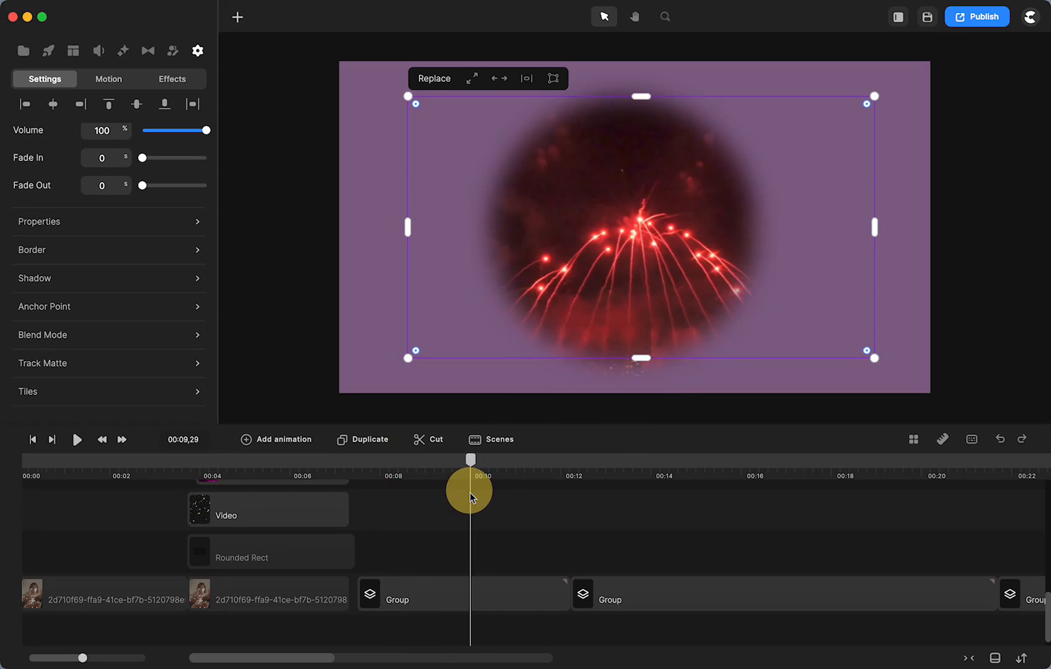
left_click_drag(469, 493, 442, 500)
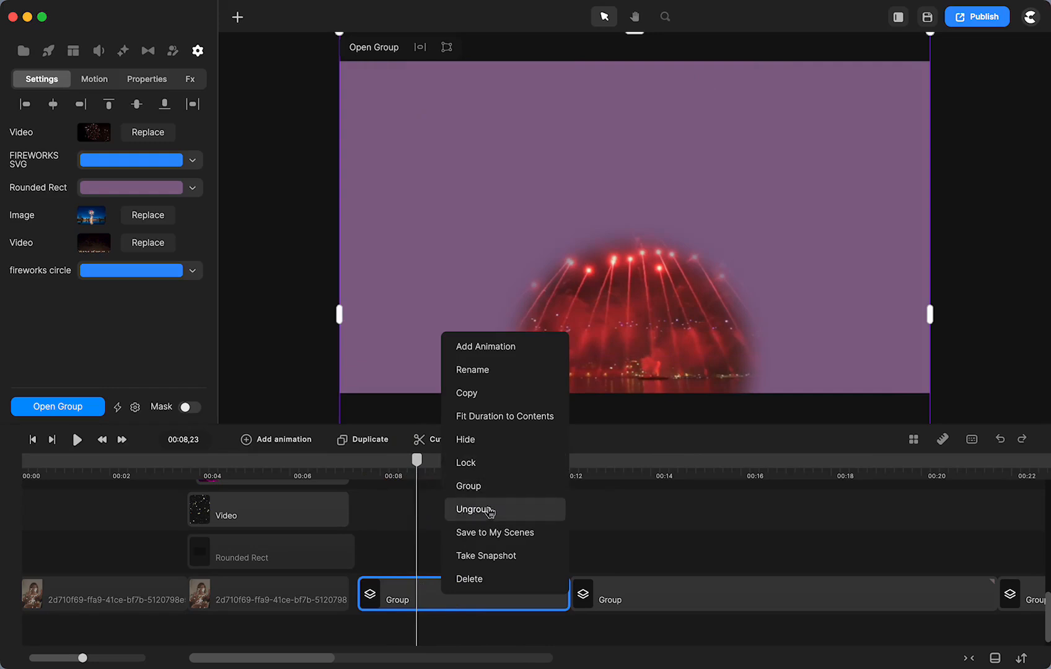
Ungroup the fireworks group into separate video, rectangle, circle and SVG layers, and re-preview
left_click(476, 509)
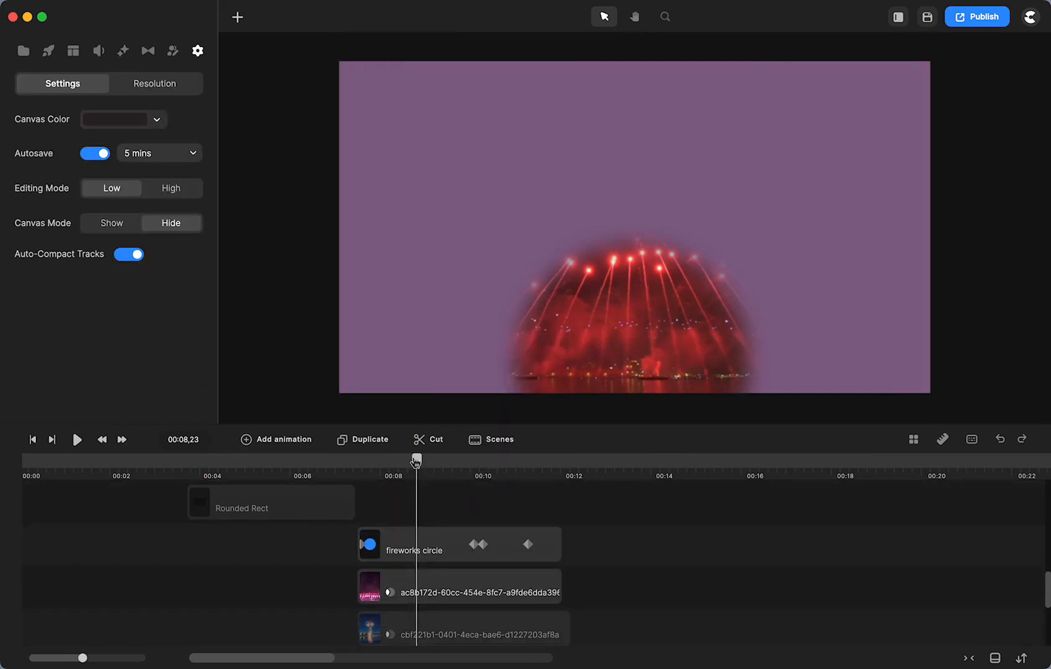
left_click_drag(416, 463, 364, 476)
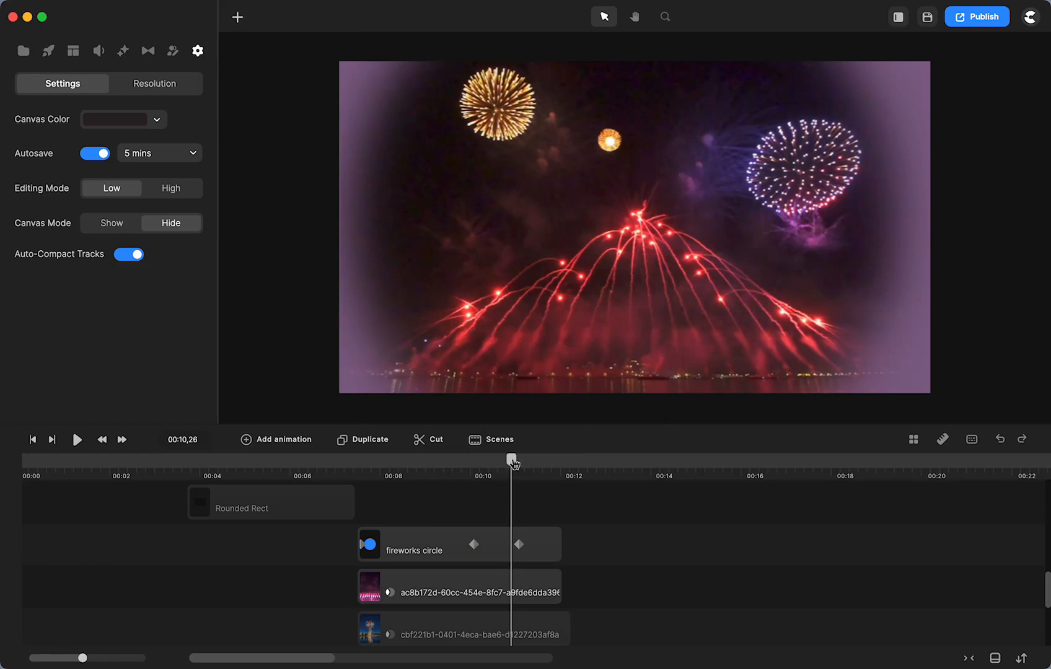
left_click_drag(511, 463, 365, 493)
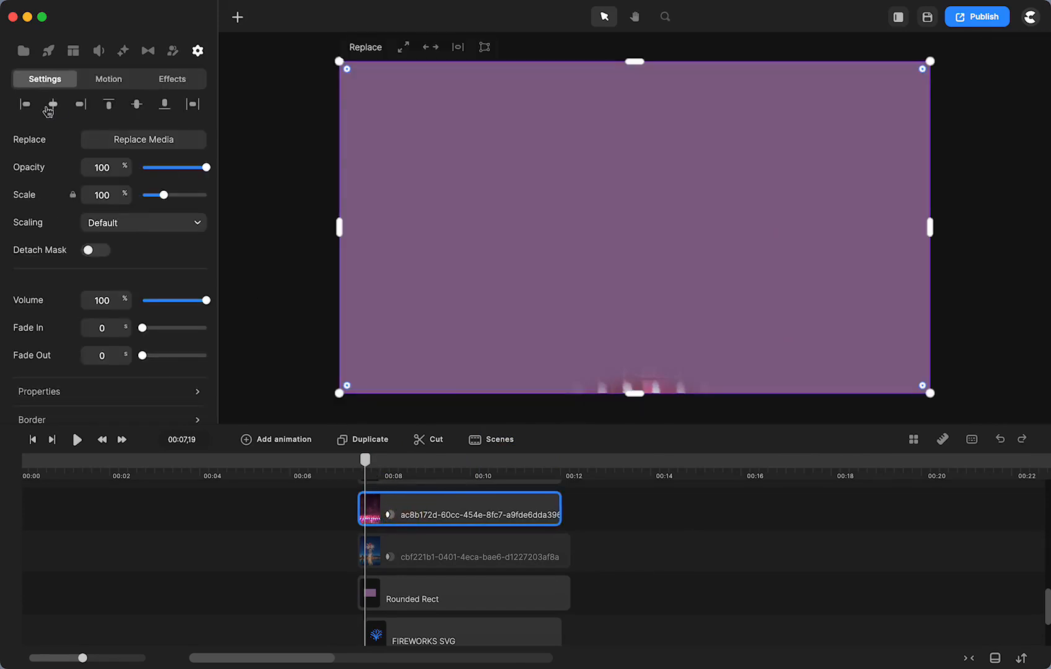
Open the Project media library and scrub mid-scene to preview the fireworks circle reveal
left_click(24, 50)
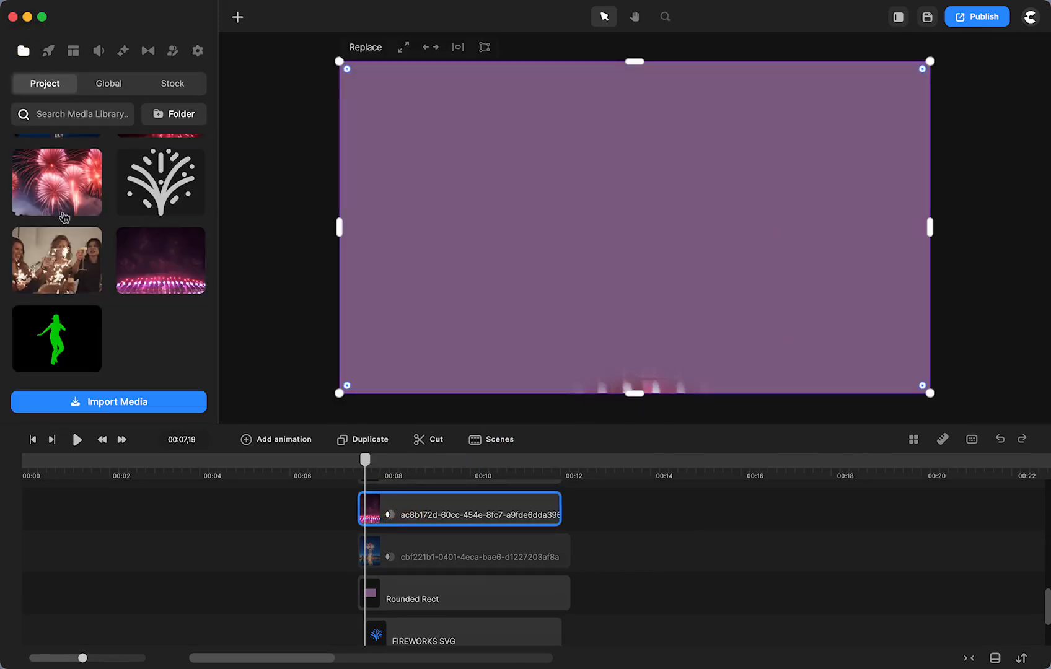
mouse_move(187, 500)
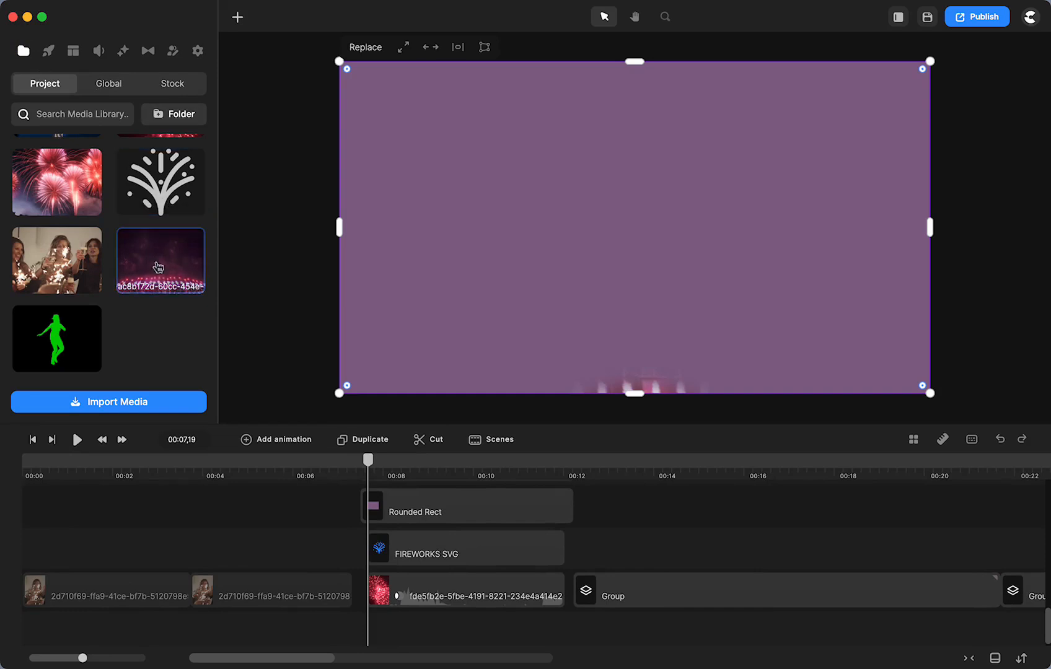
left_click(159, 261)
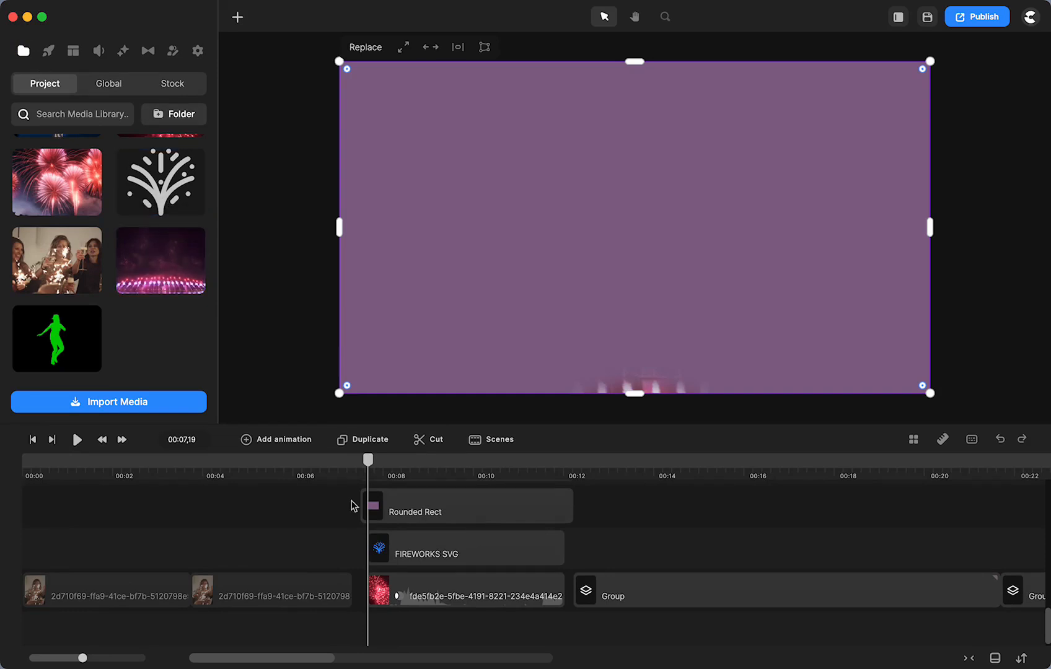
left_click_drag(368, 459, 392, 463)
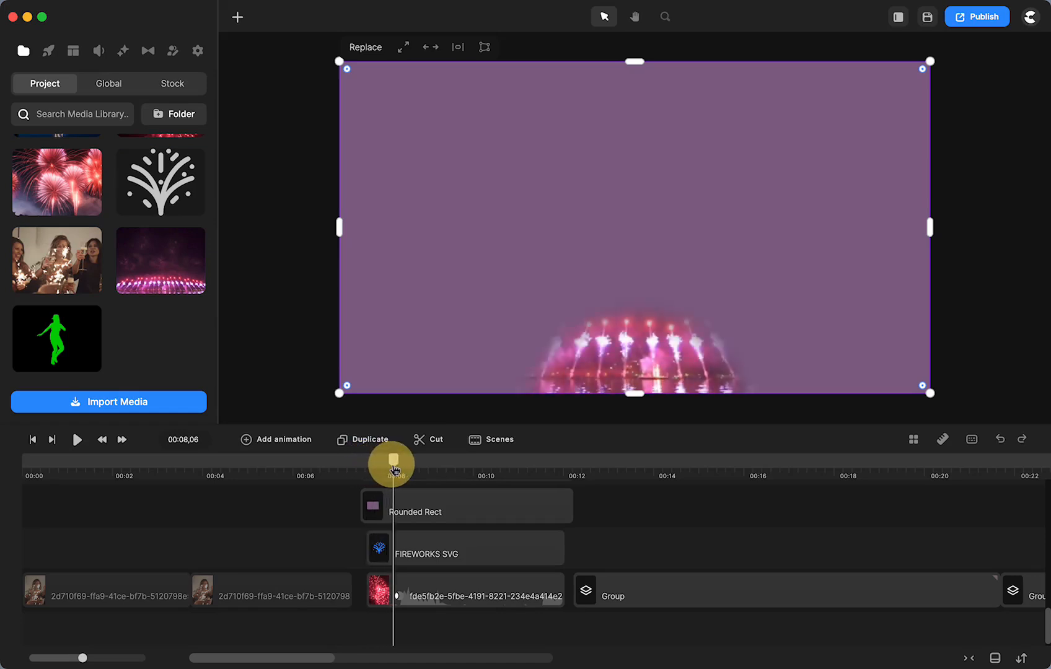
left_click_drag(394, 463, 464, 463)
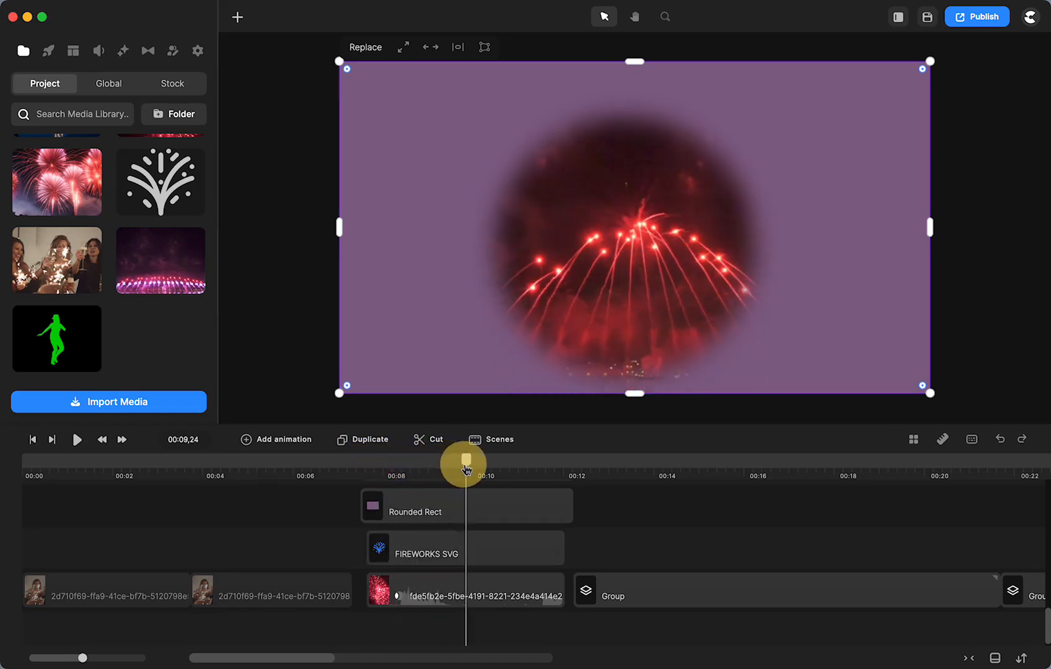
left_click_drag(465, 464, 407, 469)
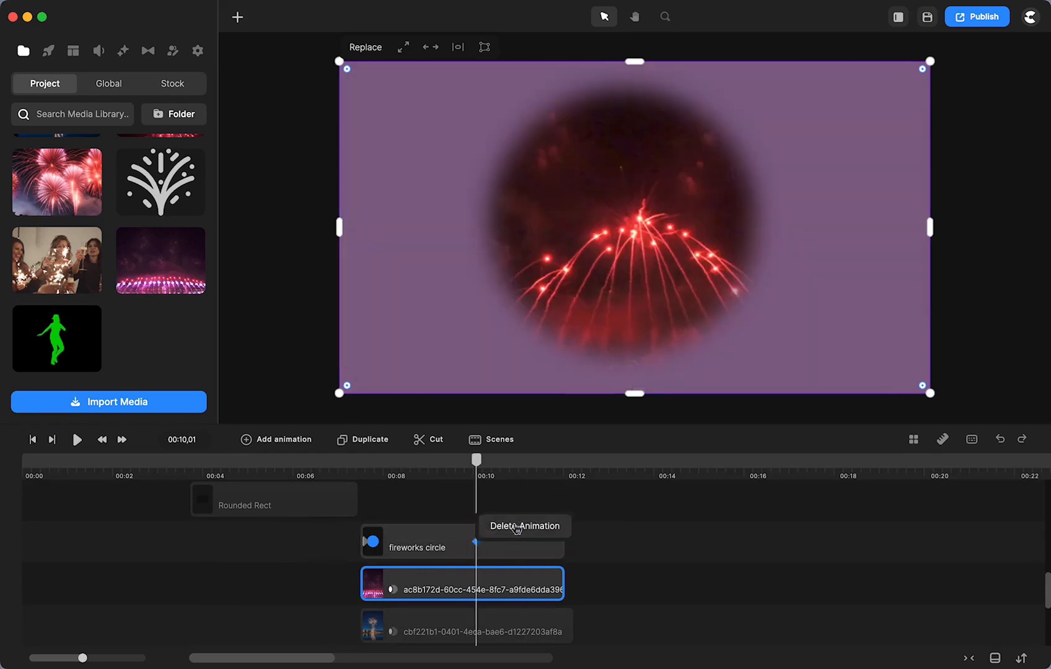
Delete the circle's animation, clear the fireworks video's track matte, and add a blue circle
left_click(524, 526)
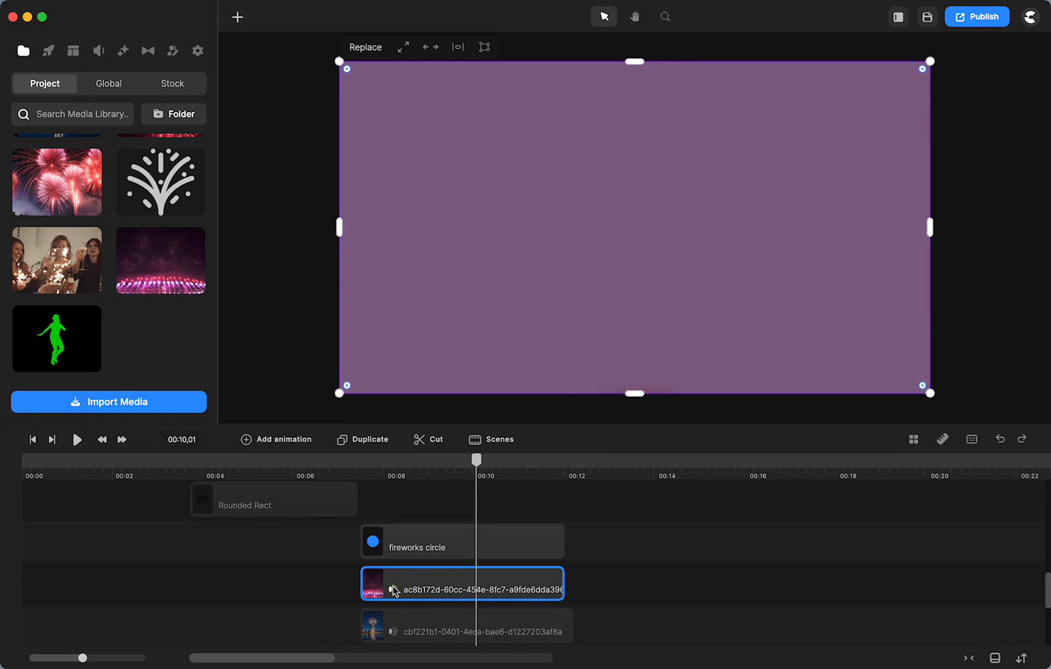
left_click(197, 50)
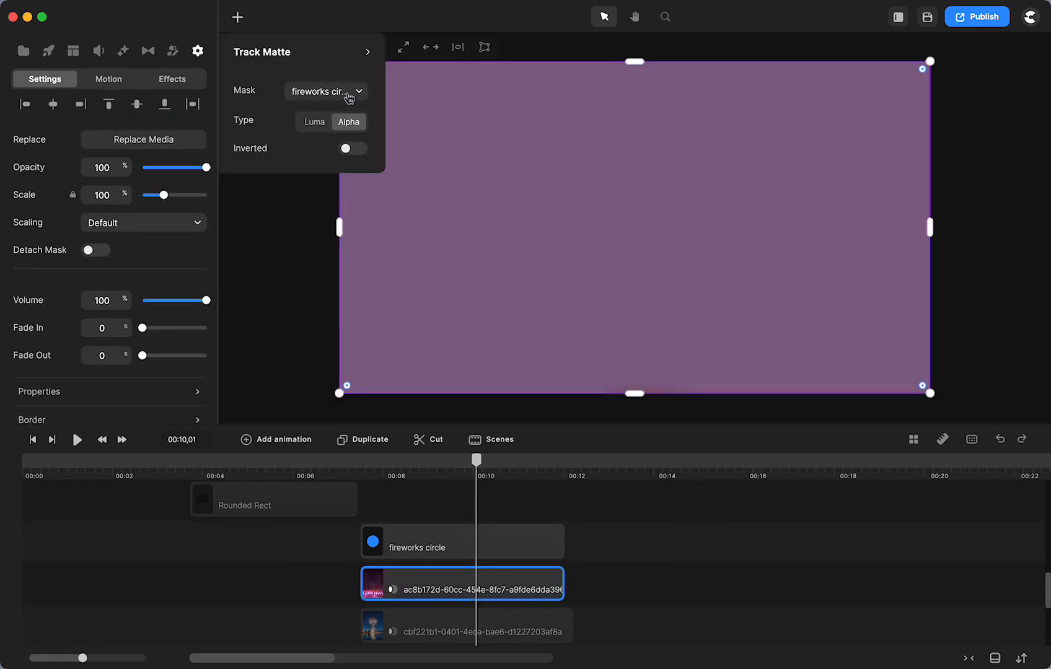
left_click(325, 91)
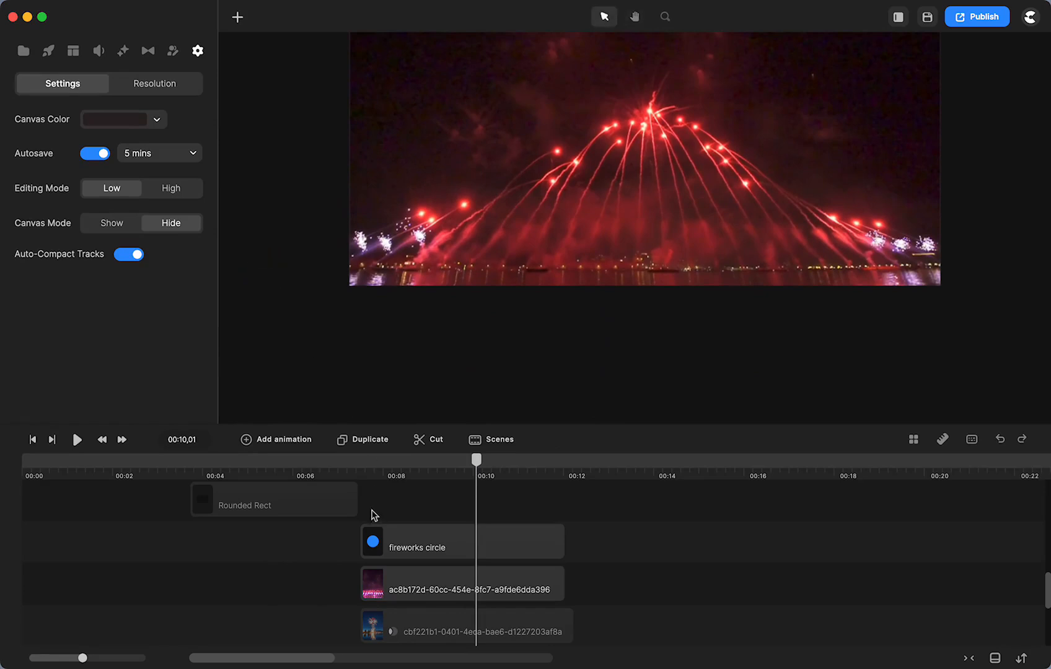
left_click(461, 541)
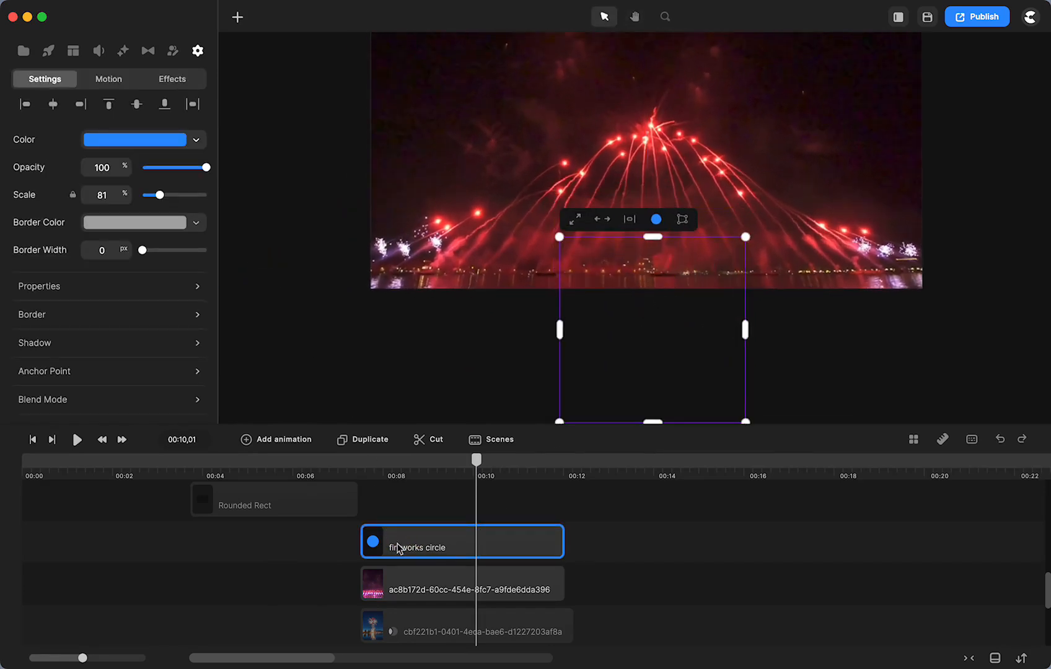
left_click(237, 16)
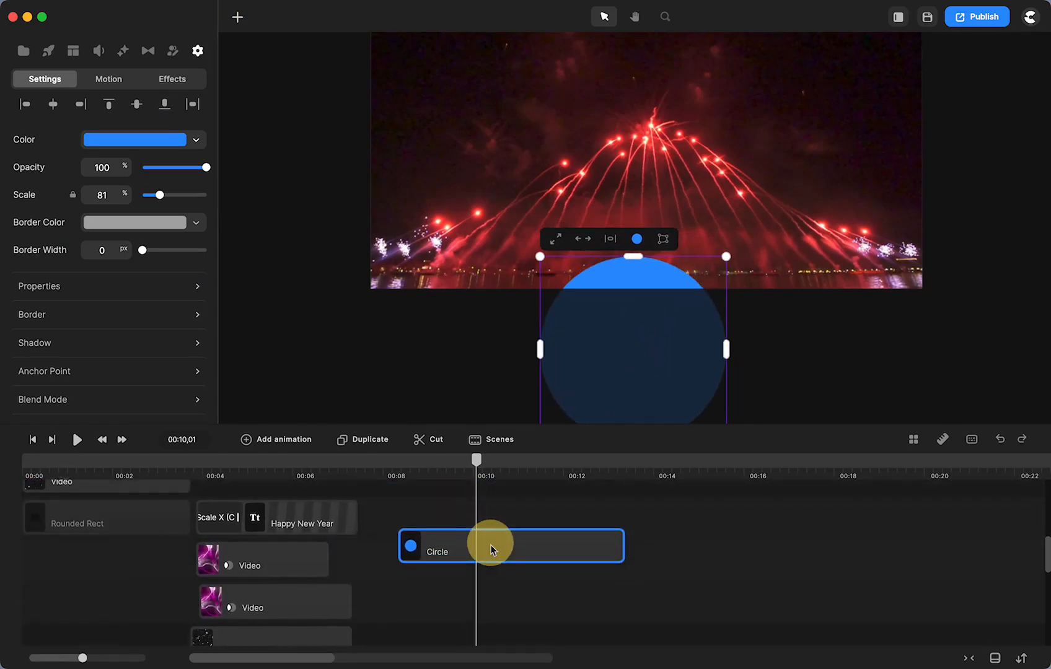
Place the blue circle at 8 s and animate it rising into the frame with linear easing
left_click_drag(493, 545, 465, 539)
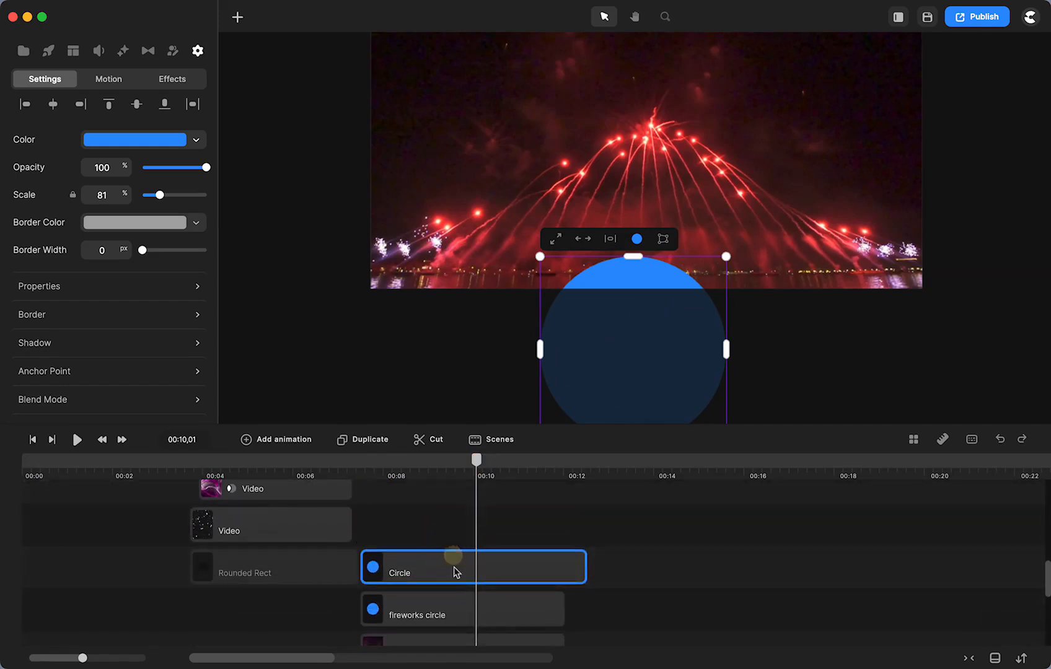
left_click(425, 613)
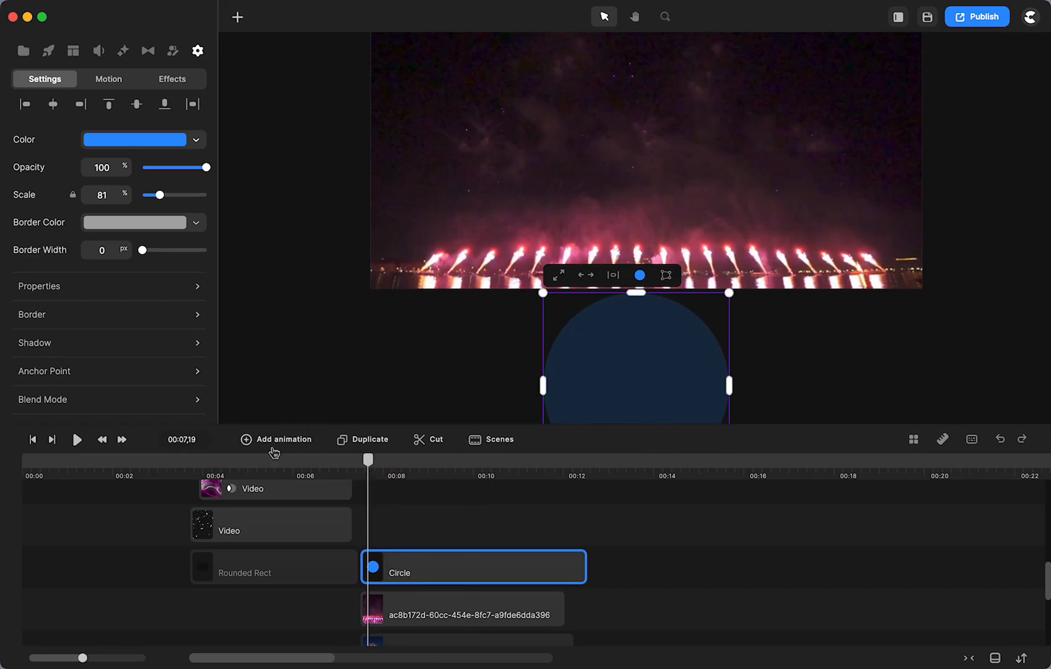
left_click(276, 439)
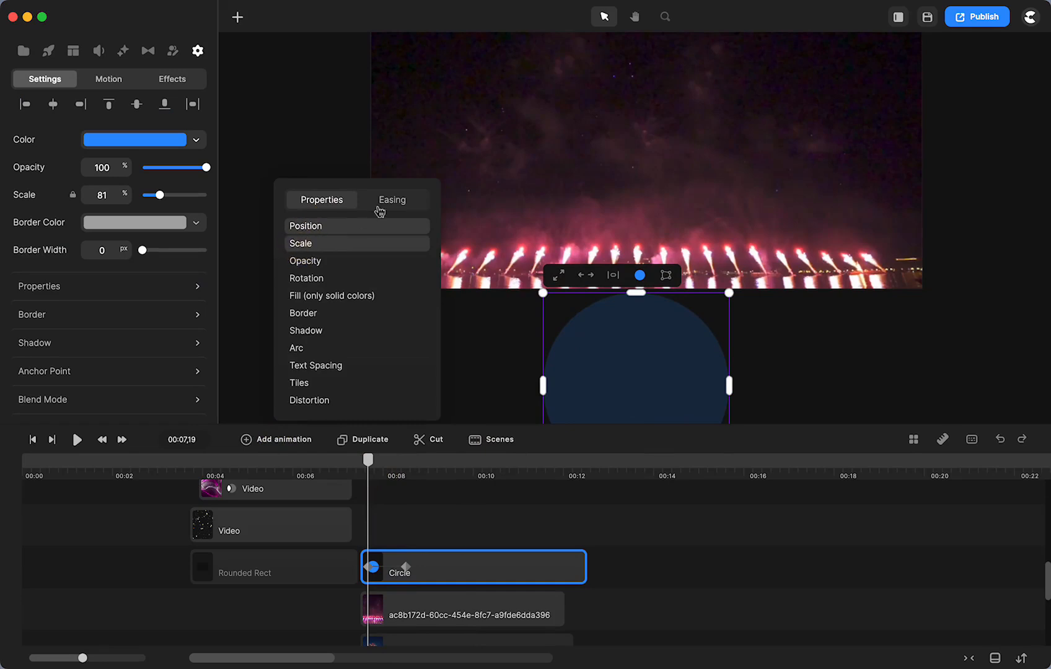
left_click(391, 199)
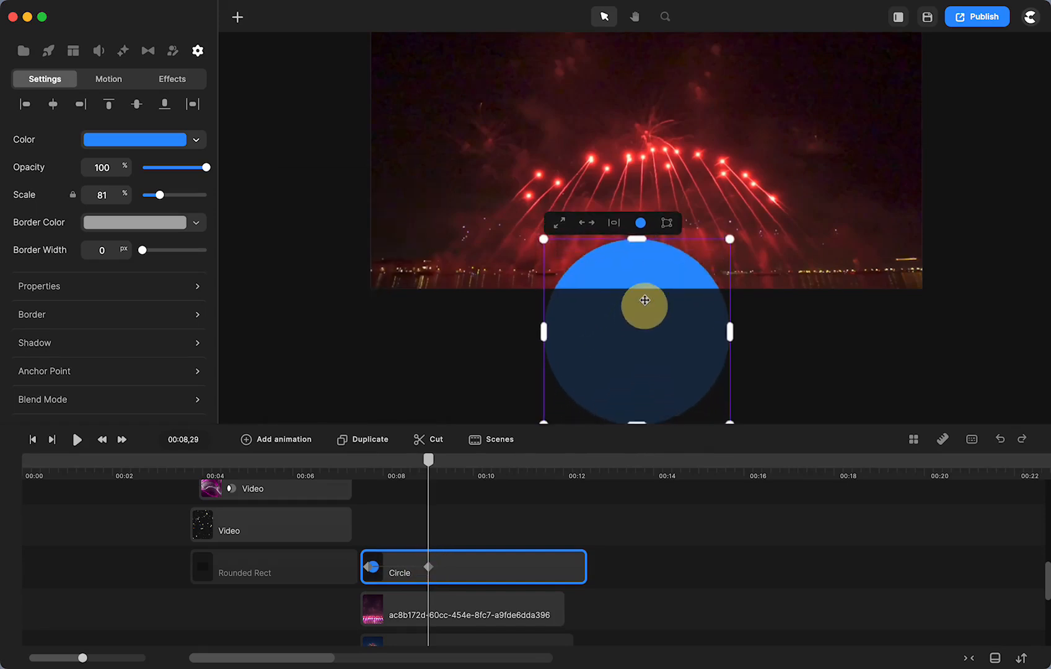
left_click_drag(643, 304, 643, 159)
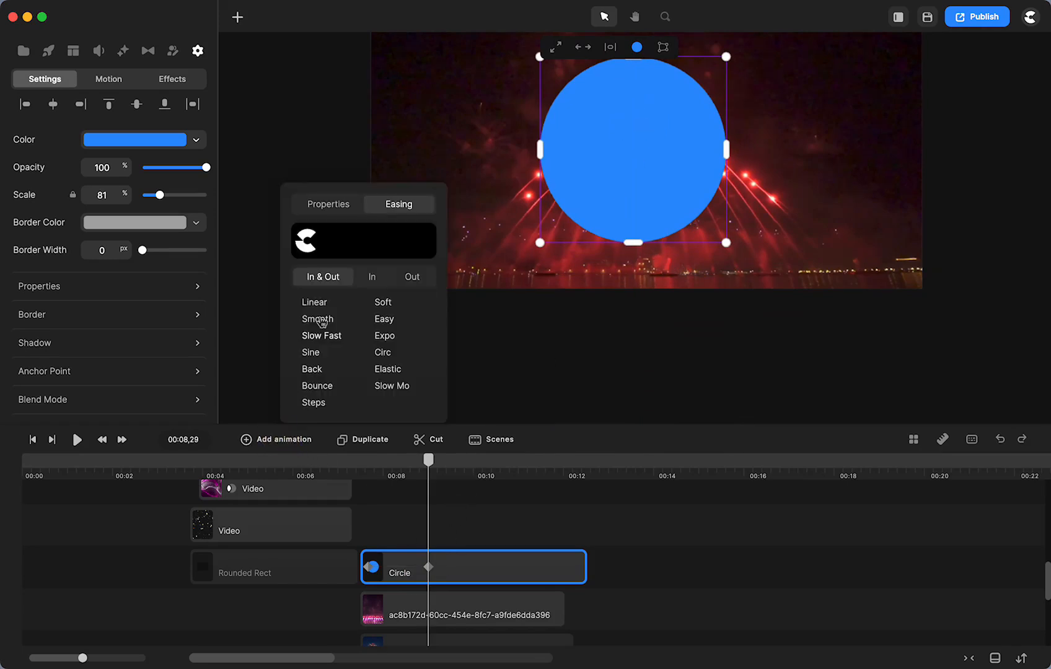
left_click(314, 302)
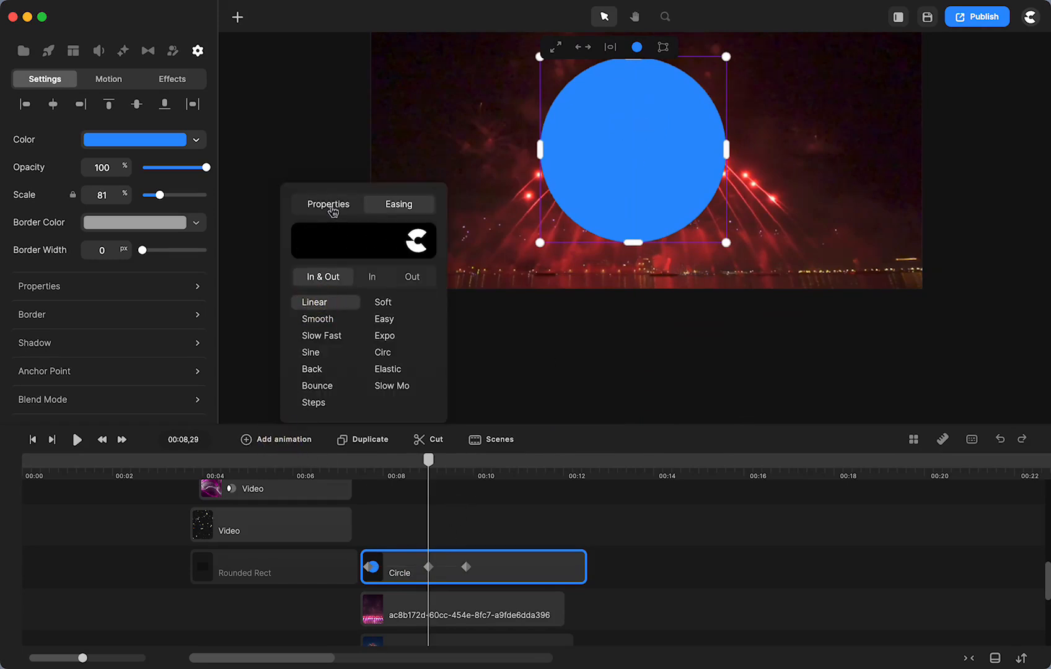
left_click(328, 204)
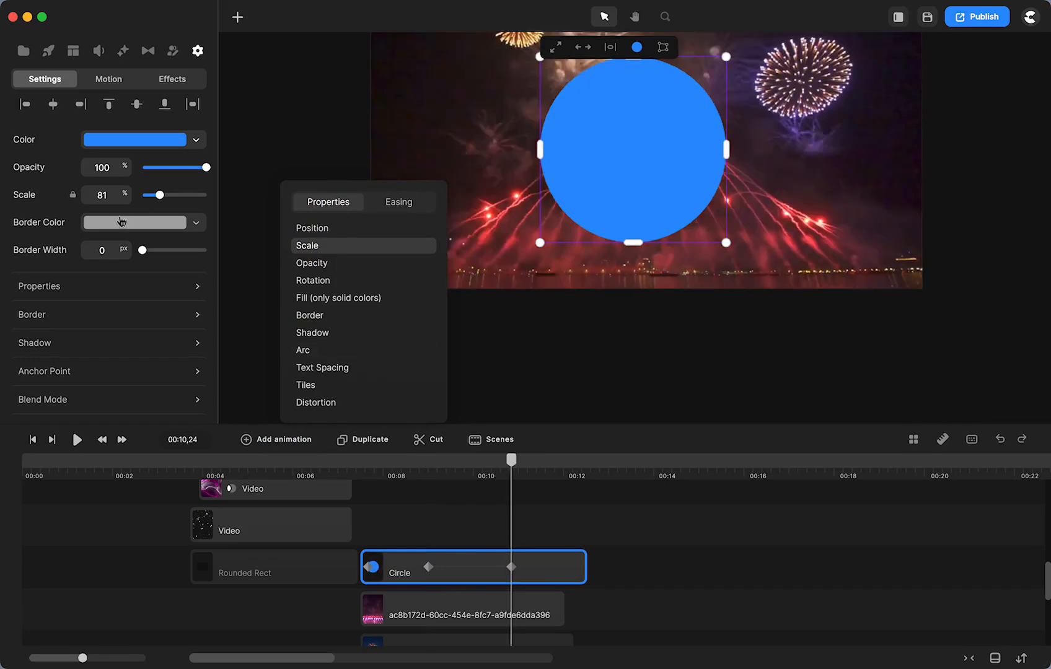
Enlarge the circle's scale at the end keyframe, preview it, and rename the layer 'circle'
left_click_drag(155, 194, 187, 195)
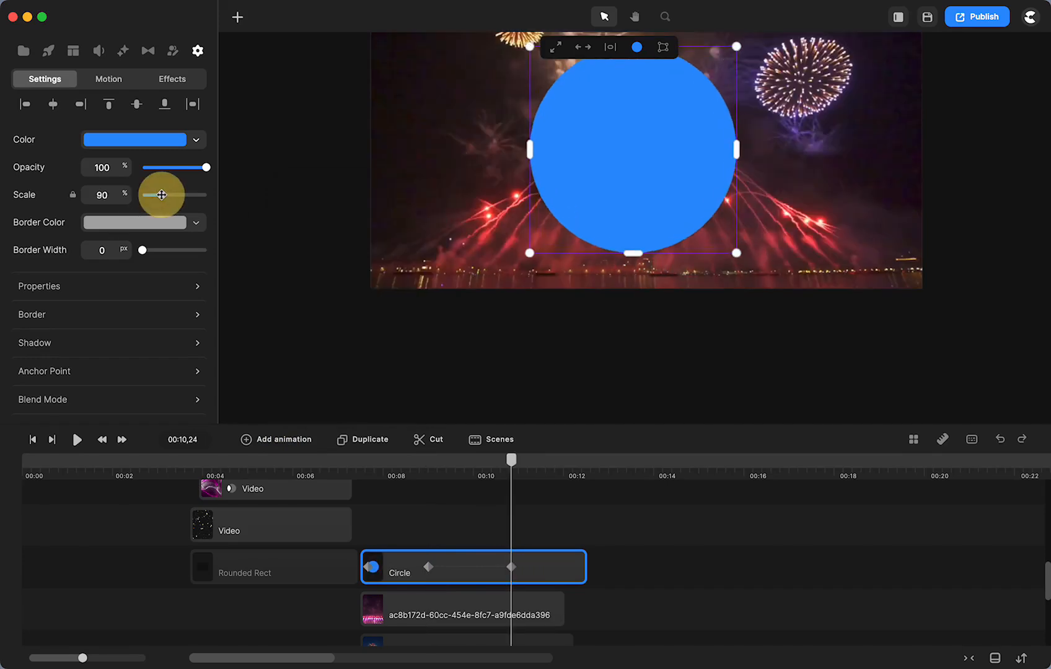
left_click_drag(161, 195, 195, 194)
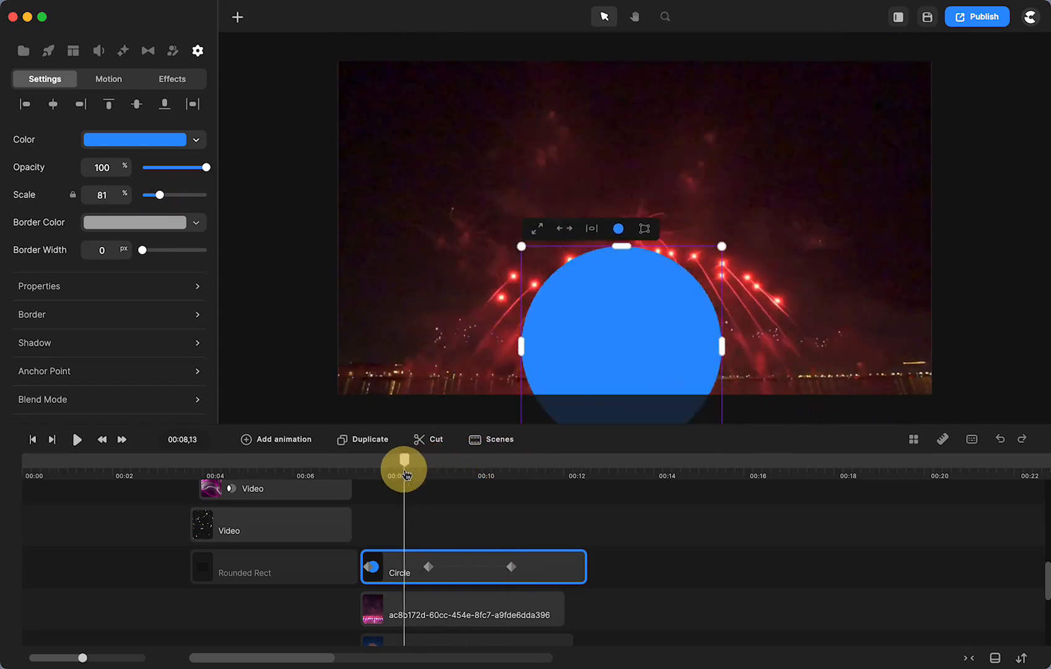
left_click_drag(403, 464, 440, 464)
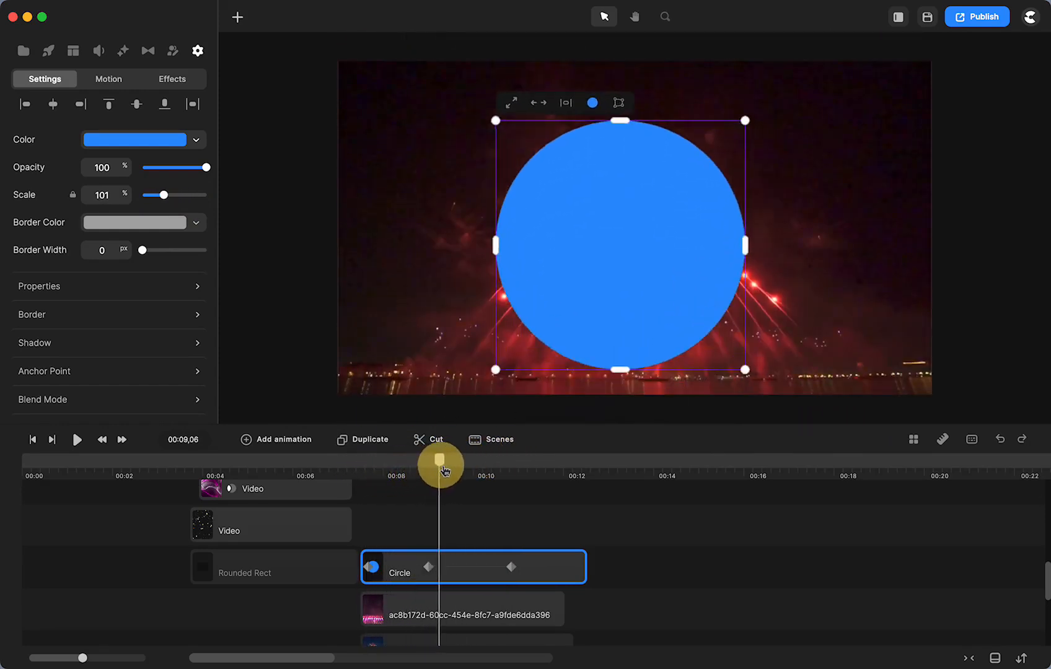
left_click_drag(441, 465, 379, 480)
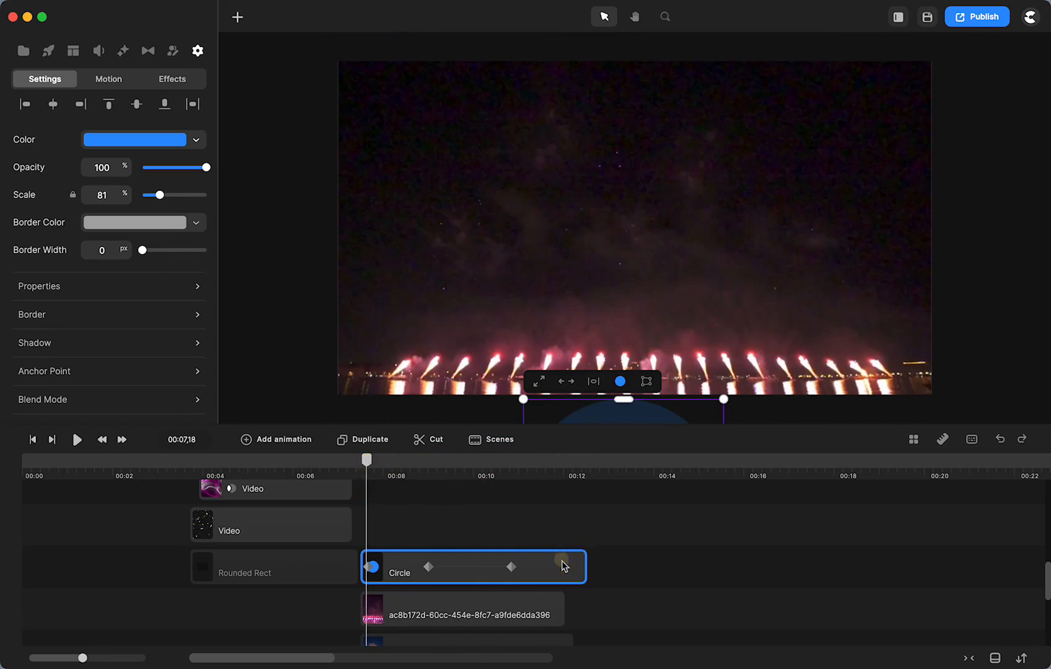
double_click(399, 566)
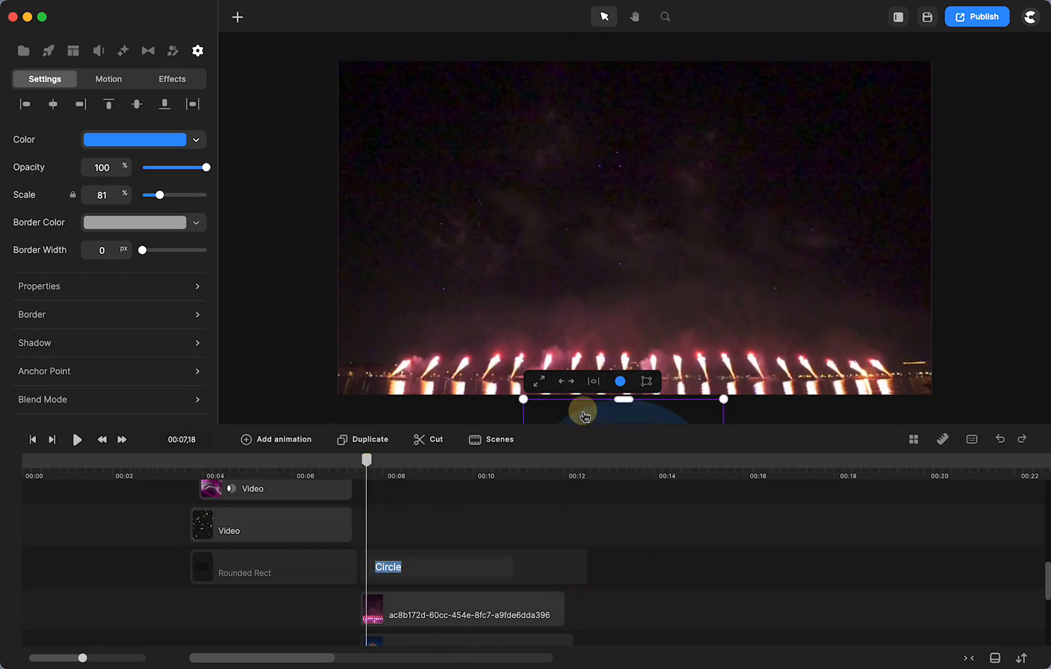
type("circle")
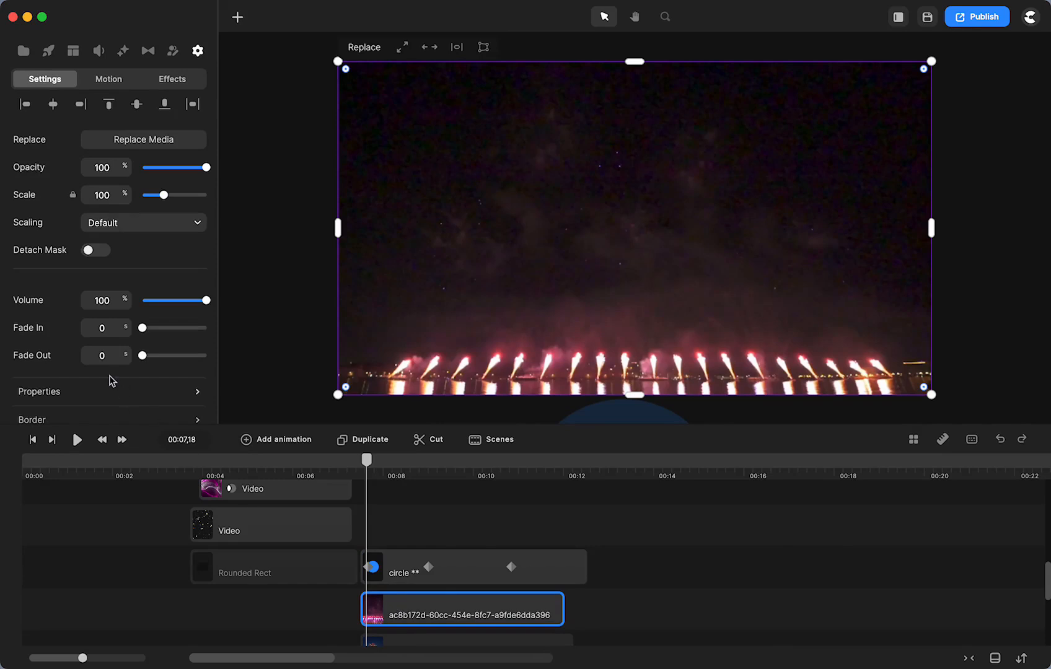
Set the fireworks video's Track Matte mask to the 'circle **' layer
scroll("down", 3)
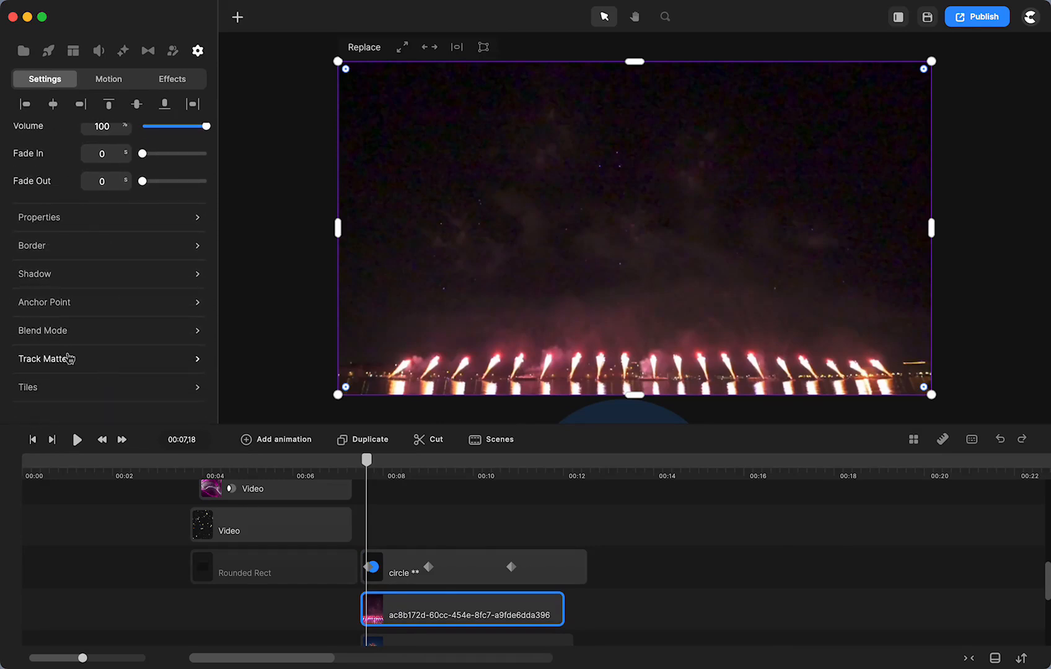
left_click(47, 359)
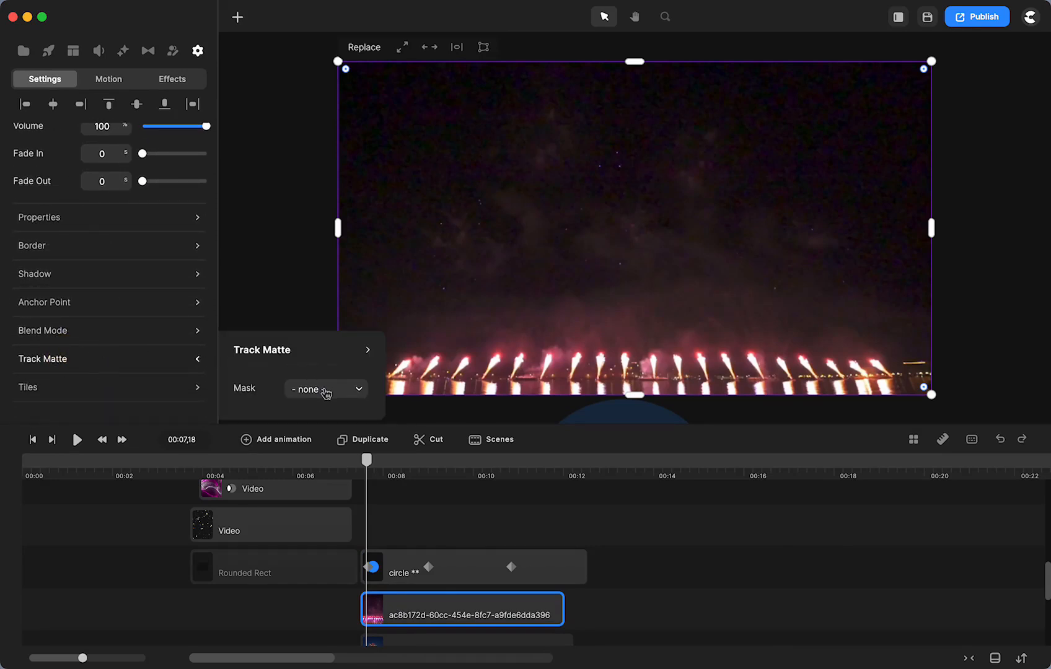
left_click(326, 389)
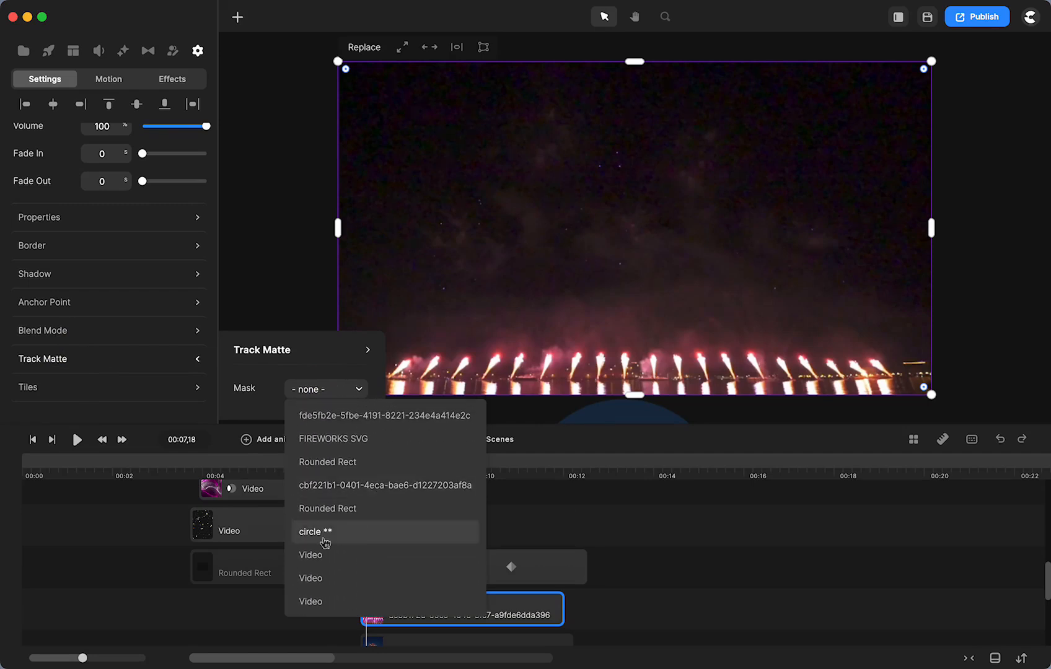
left_click(315, 532)
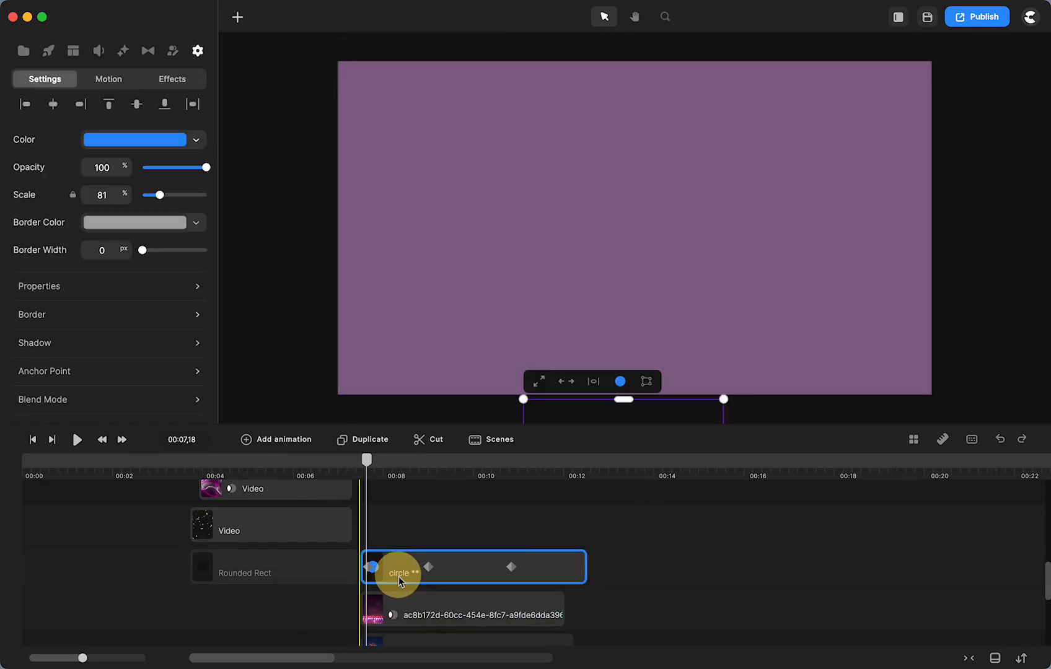
Select the circle layer and play the fireworks reveal twice to check the mask
left_click(396, 573)
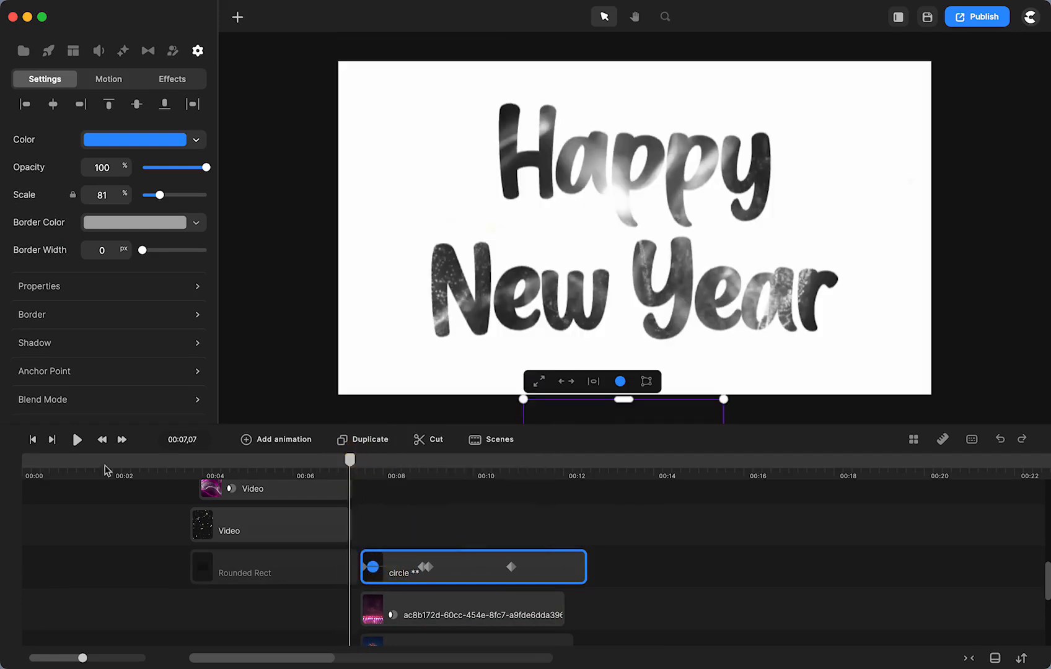
left_click(76, 440)
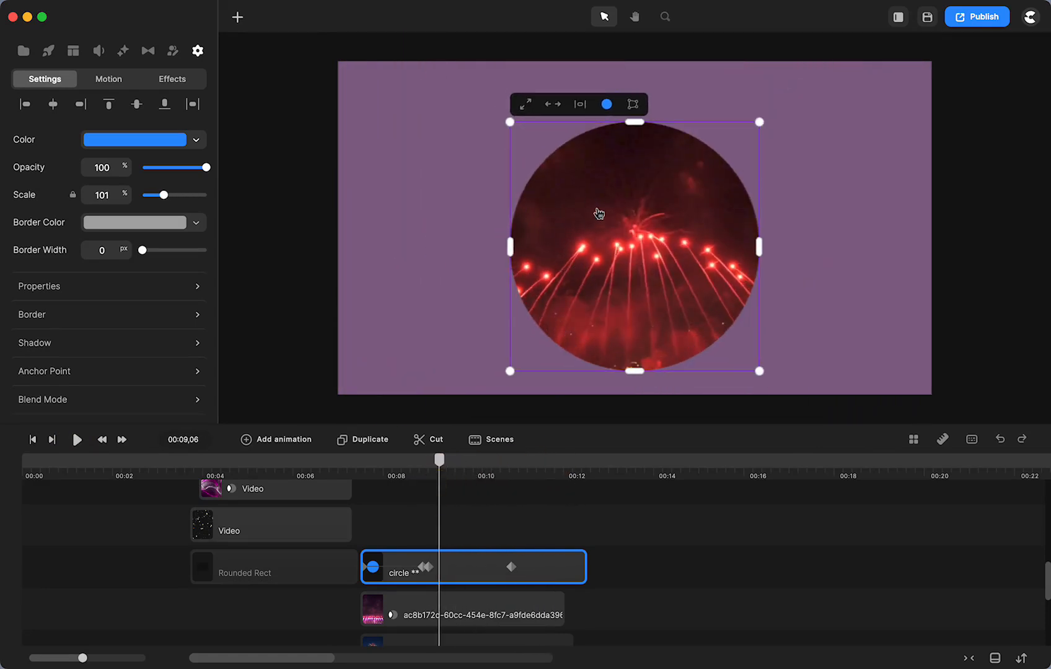
mouse_move(691, 214)
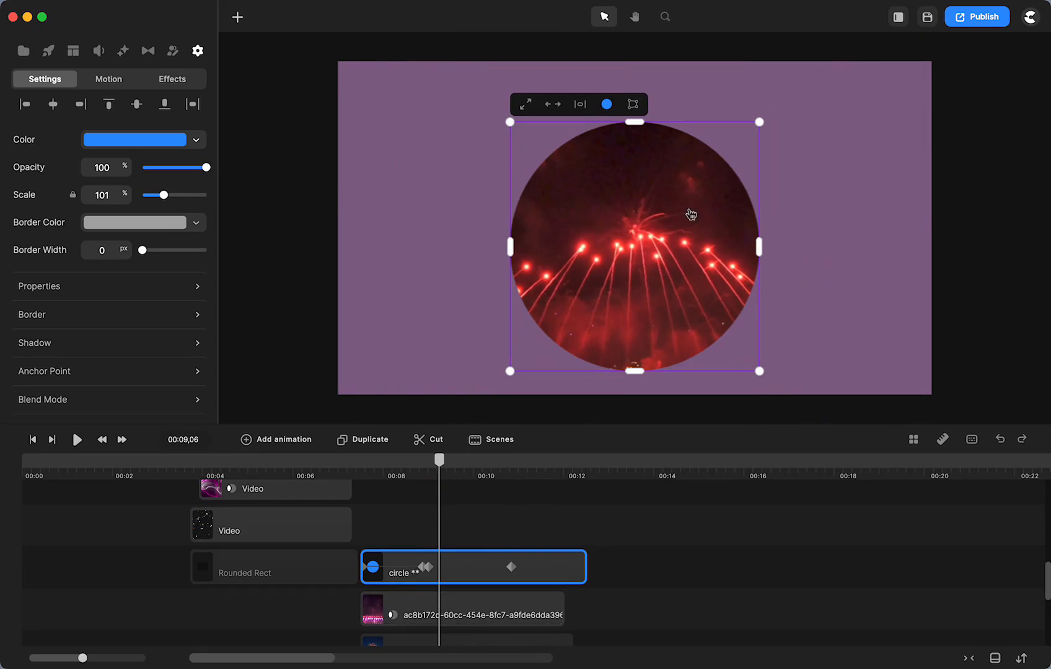
left_click(102, 440)
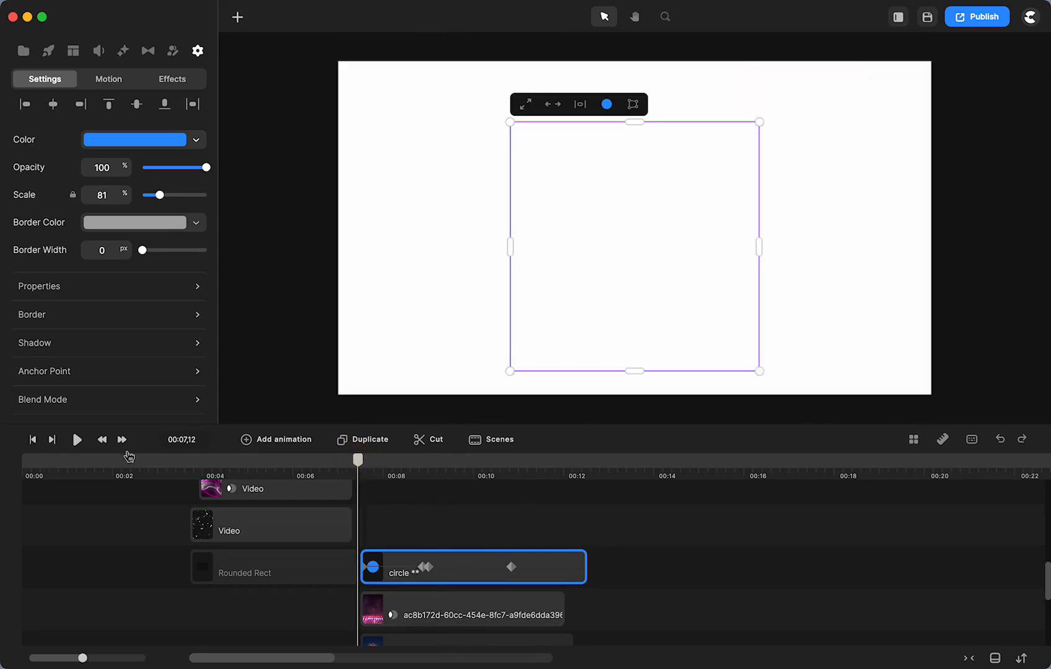
left_click(77, 439)
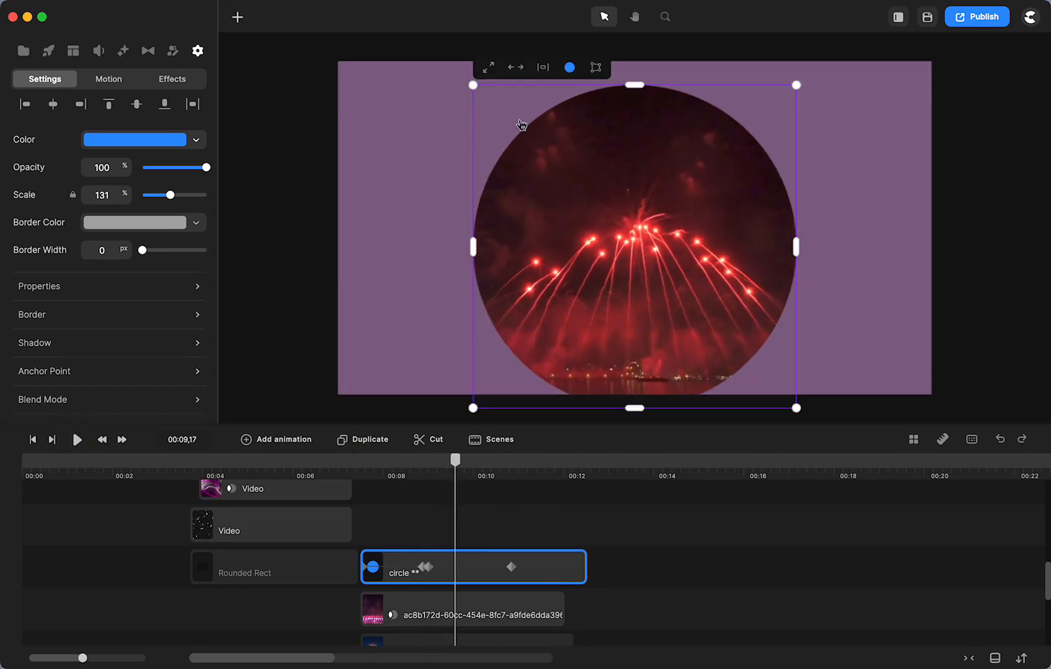
Add a Blur effect to the circle and raise its strength to 110
left_click(123, 50)
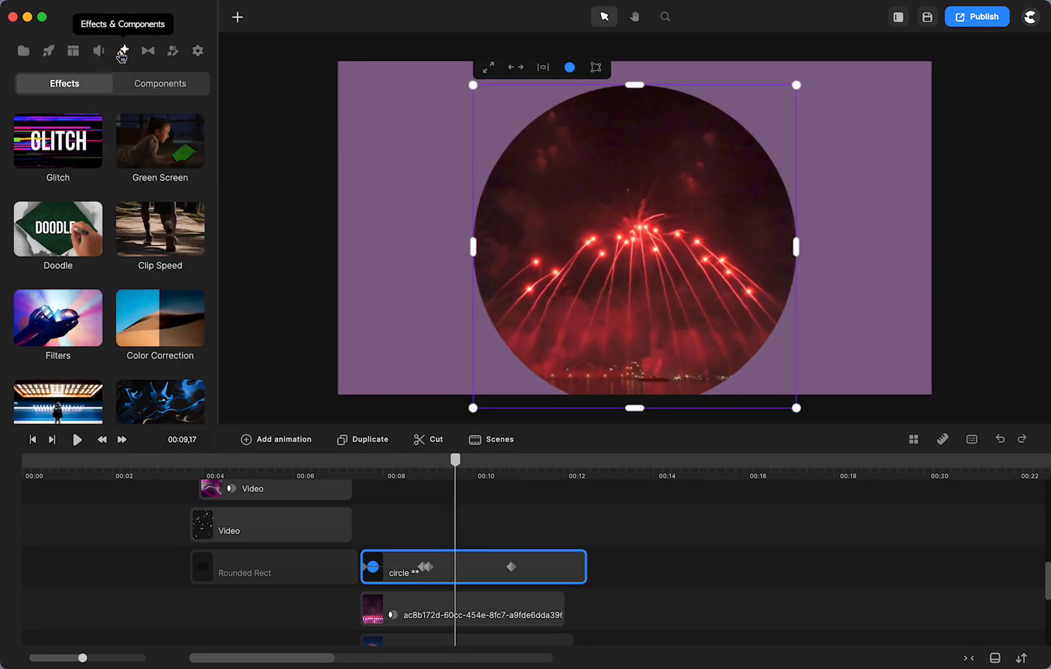
scroll("down", 3)
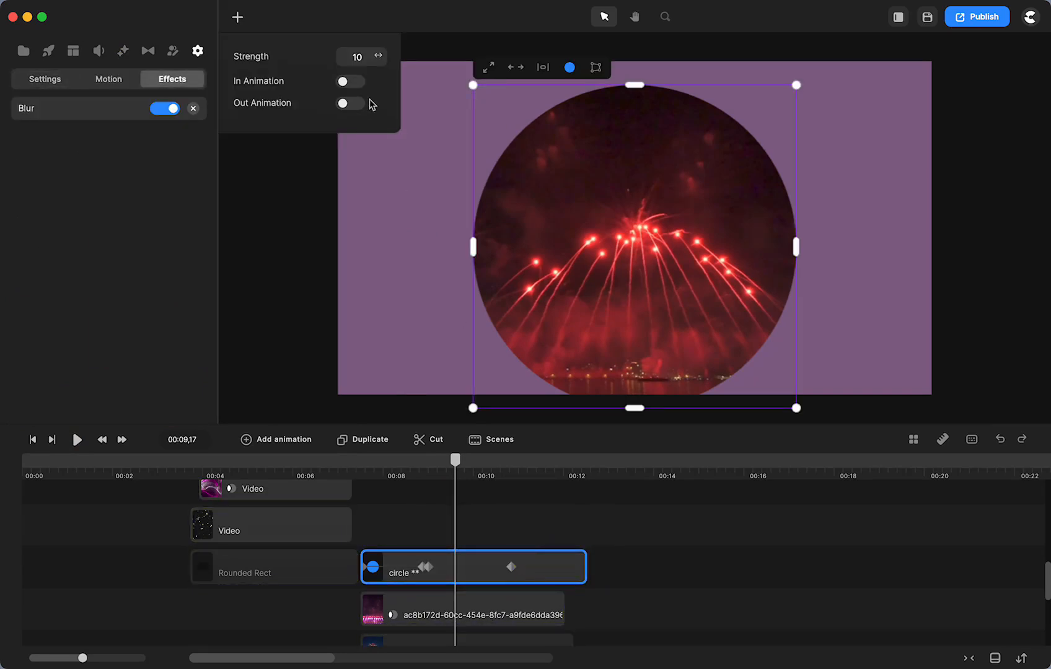
left_click_drag(359, 57, 382, 57)
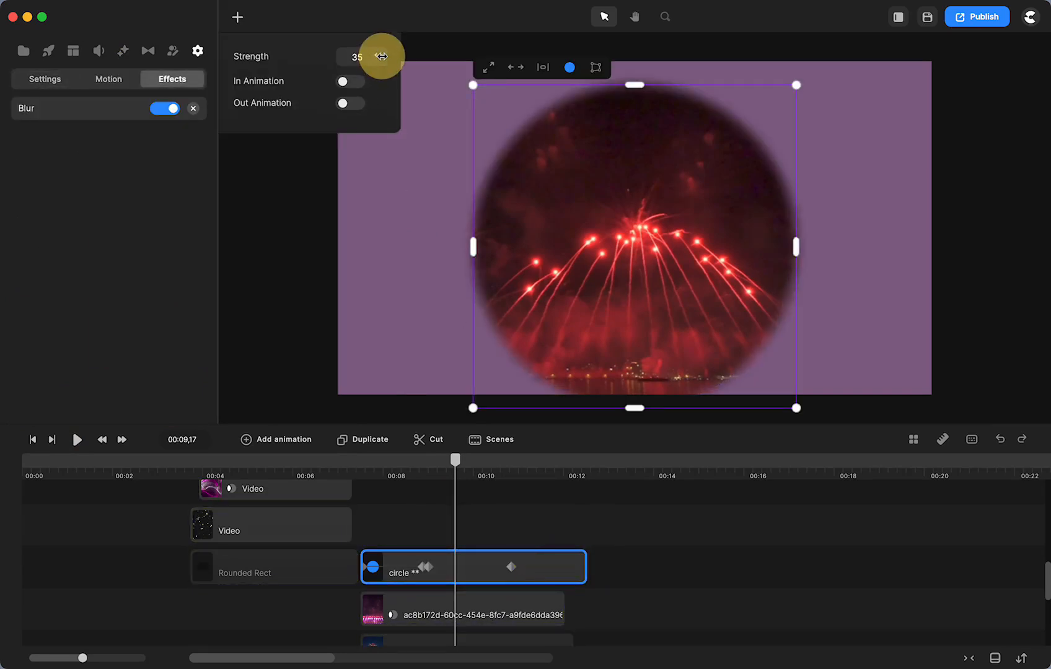
left_click_drag(356, 56, 393, 63)
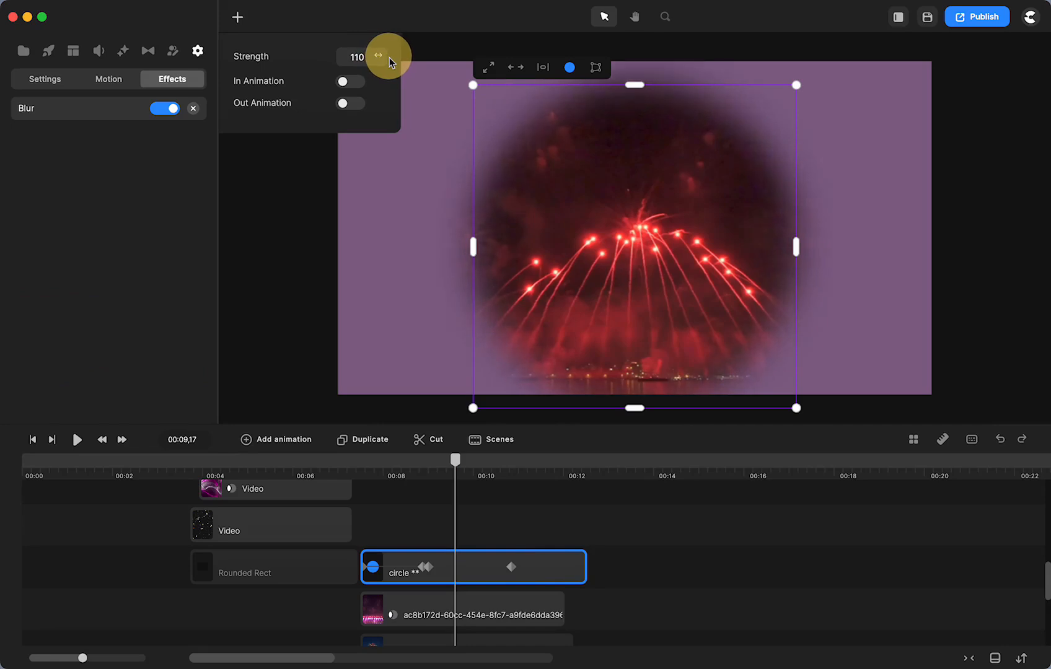
mouse_move(364, 468)
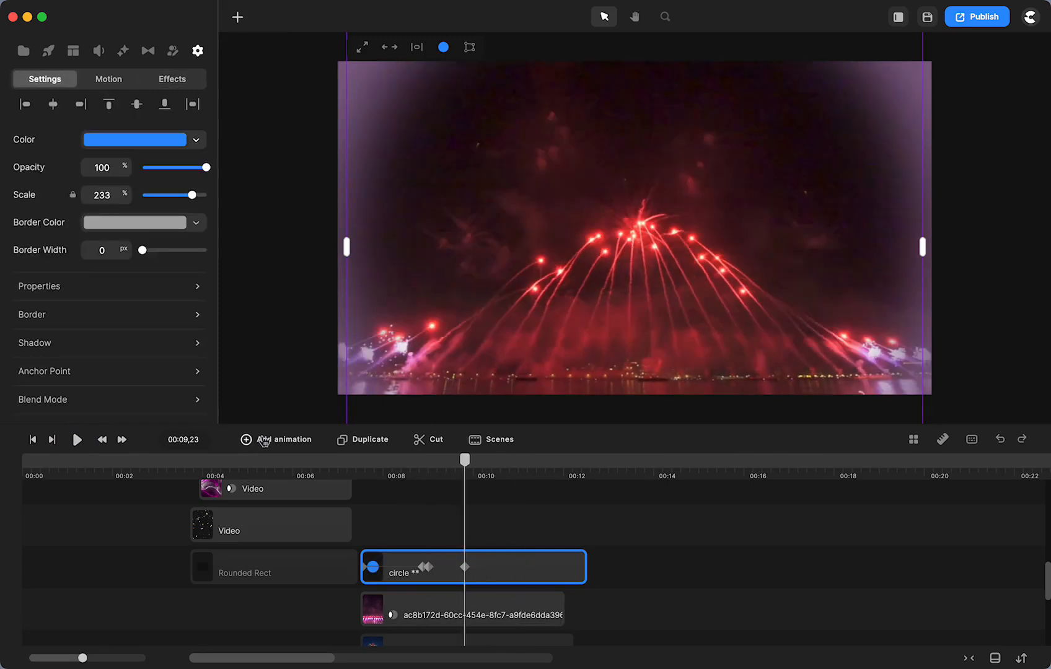
Add a keyframe shrinking the circle's scale to 0 by 12 s, then play to check
left_click(276, 439)
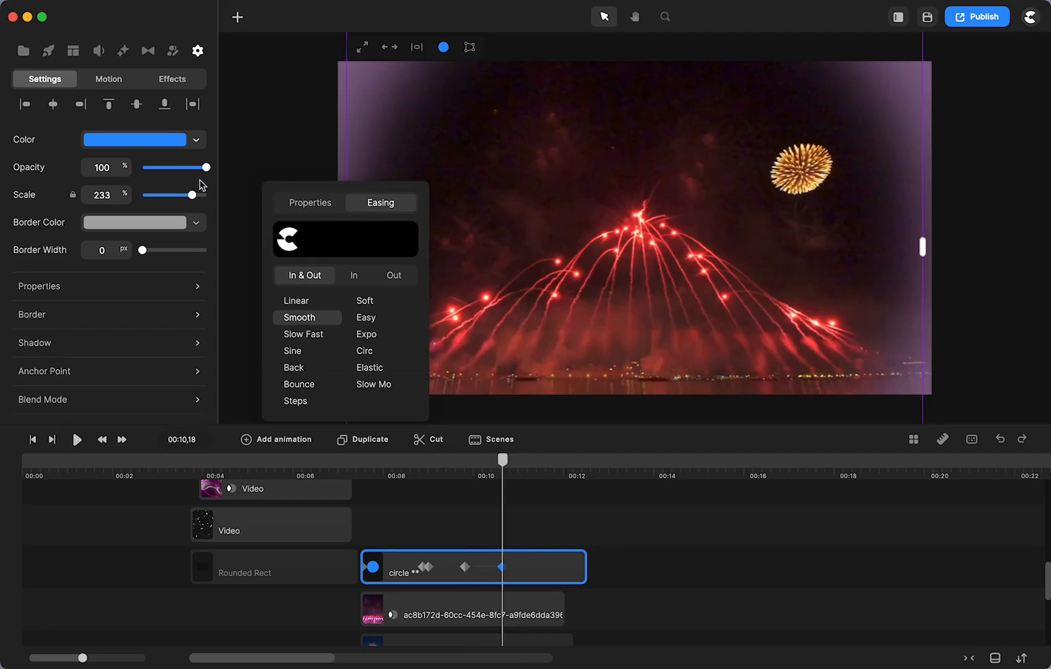
left_click_drag(194, 195, 173, 194)
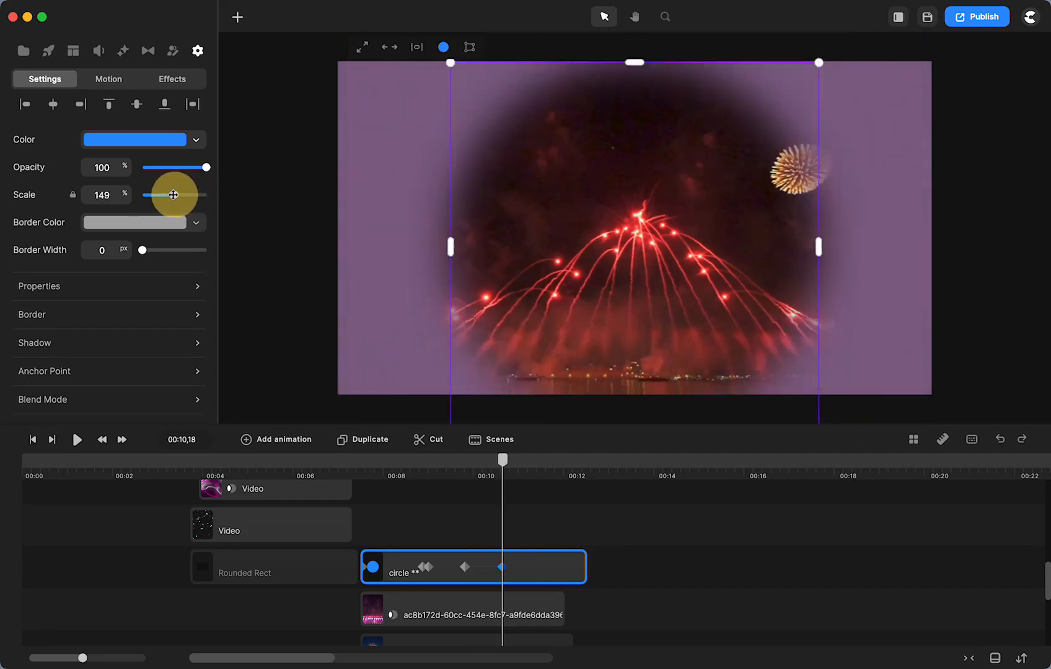
left_click_drag(173, 195, 140, 194)
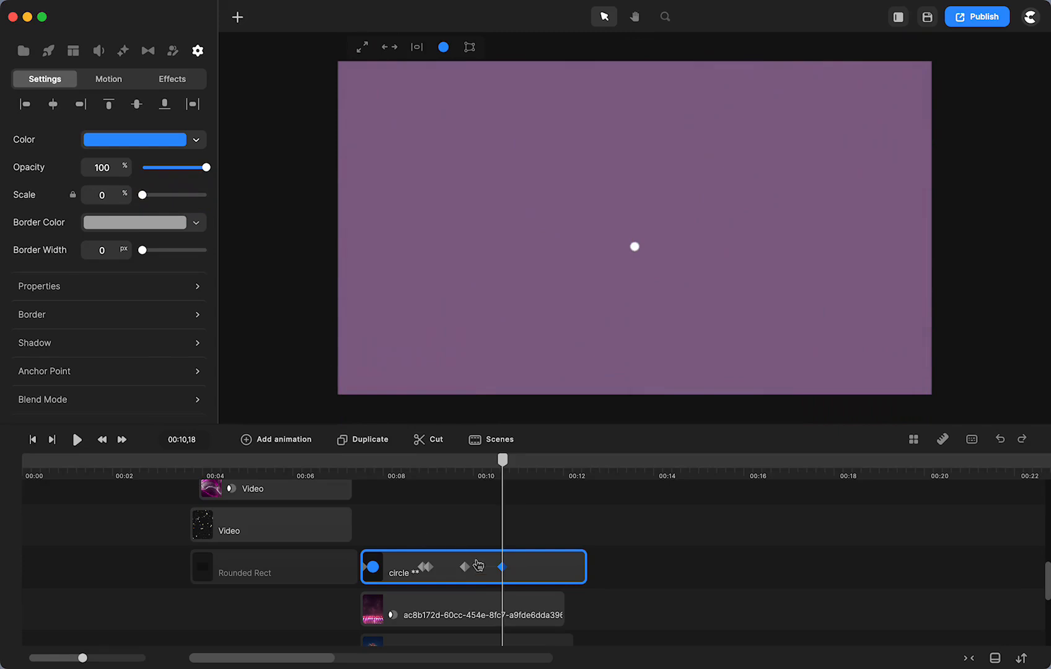
left_click(528, 568)
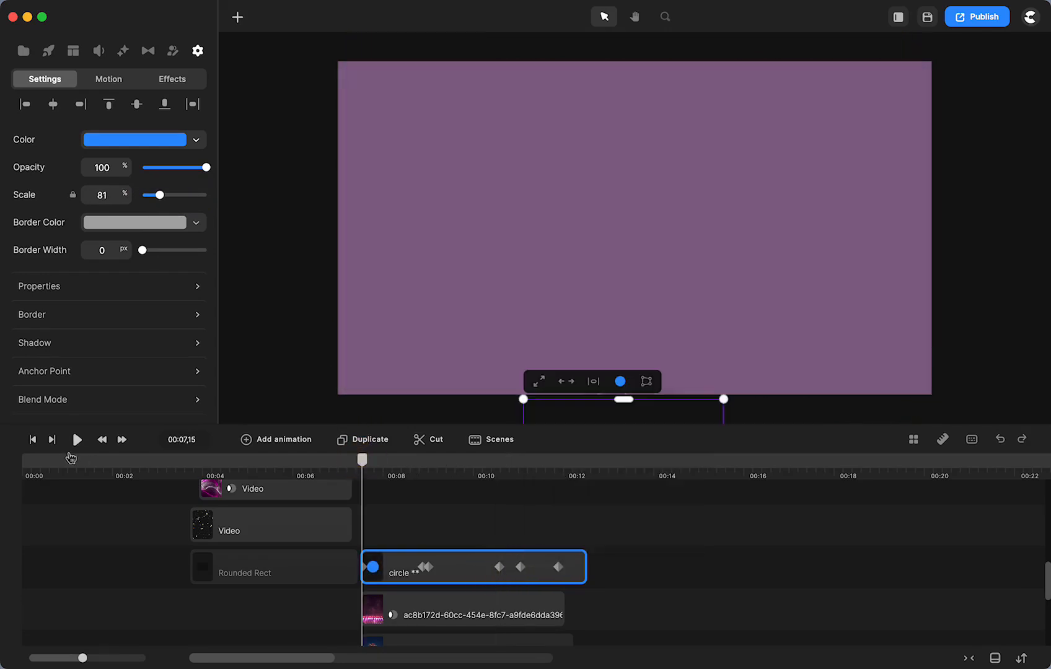
left_click(76, 439)
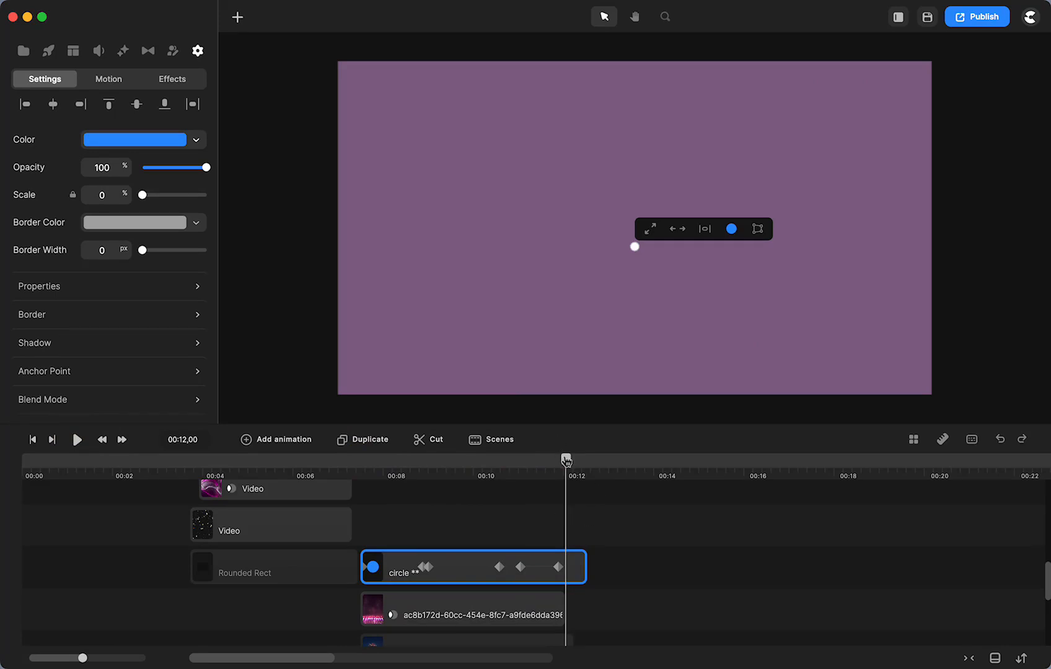
left_click_drag(568, 462, 527, 483)
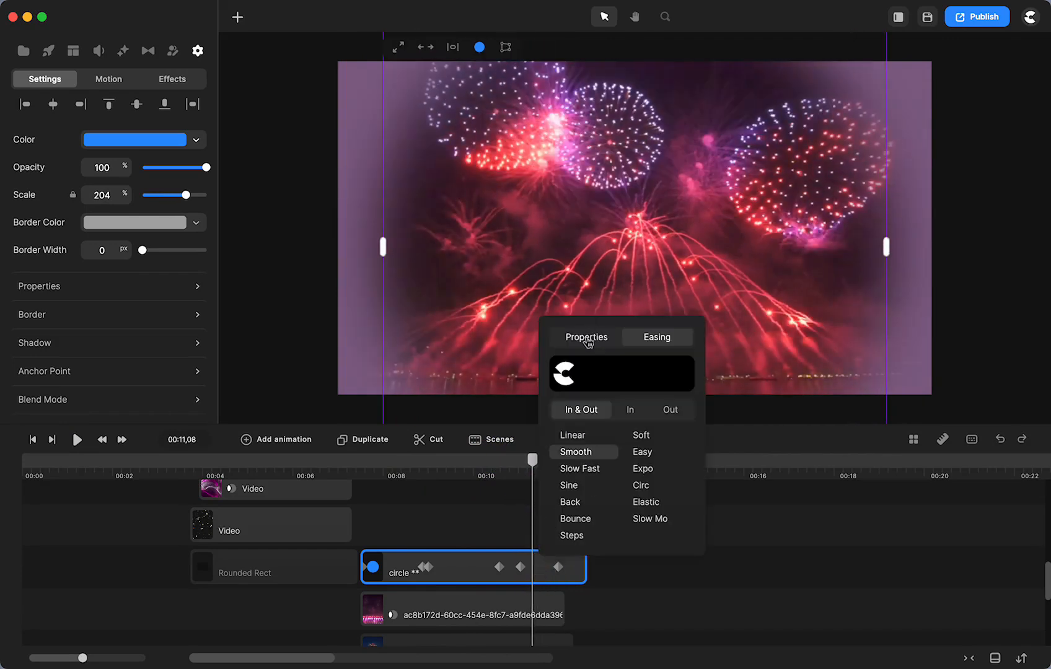
At the 11.25 s keyframe, shift the circle toward the upper right at 117%, then preview
left_click(585, 337)
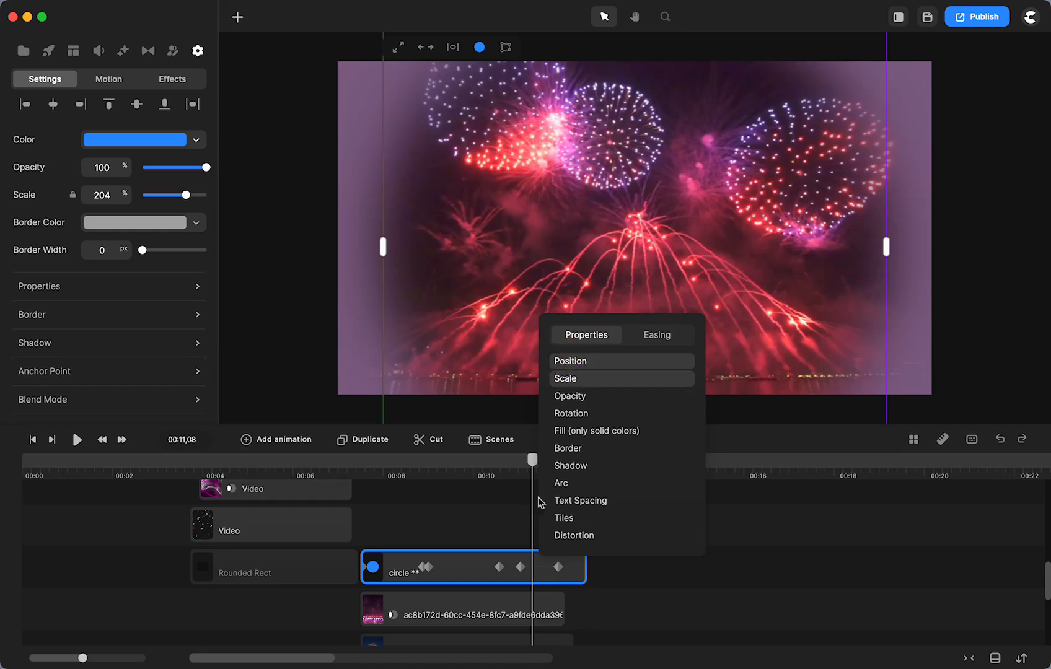
mouse_move(610, 520)
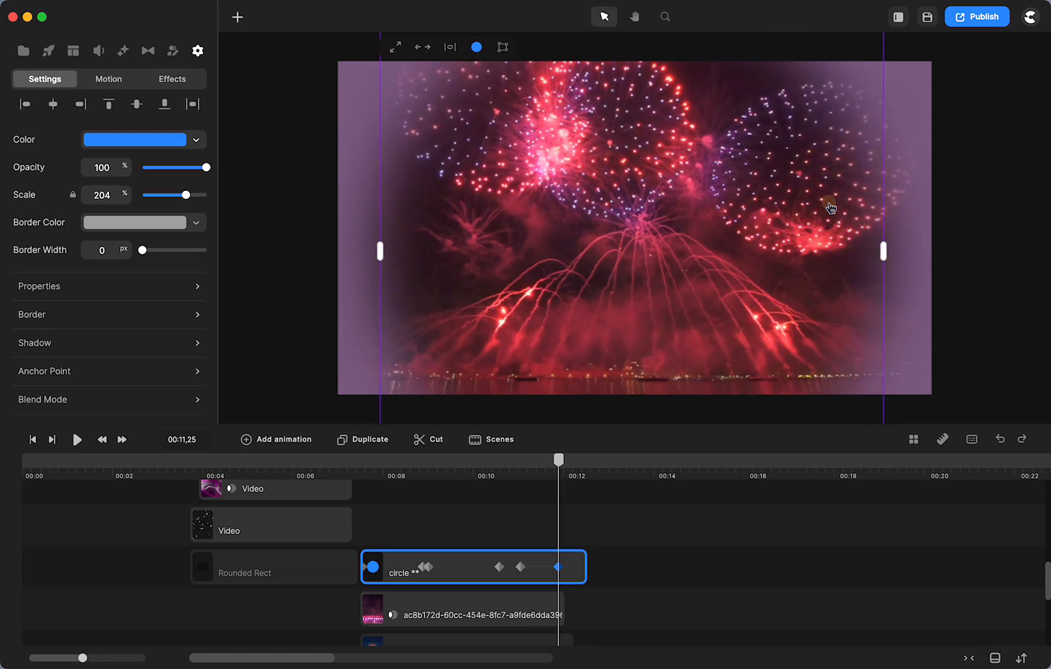
left_click_drag(186, 195, 178, 195)
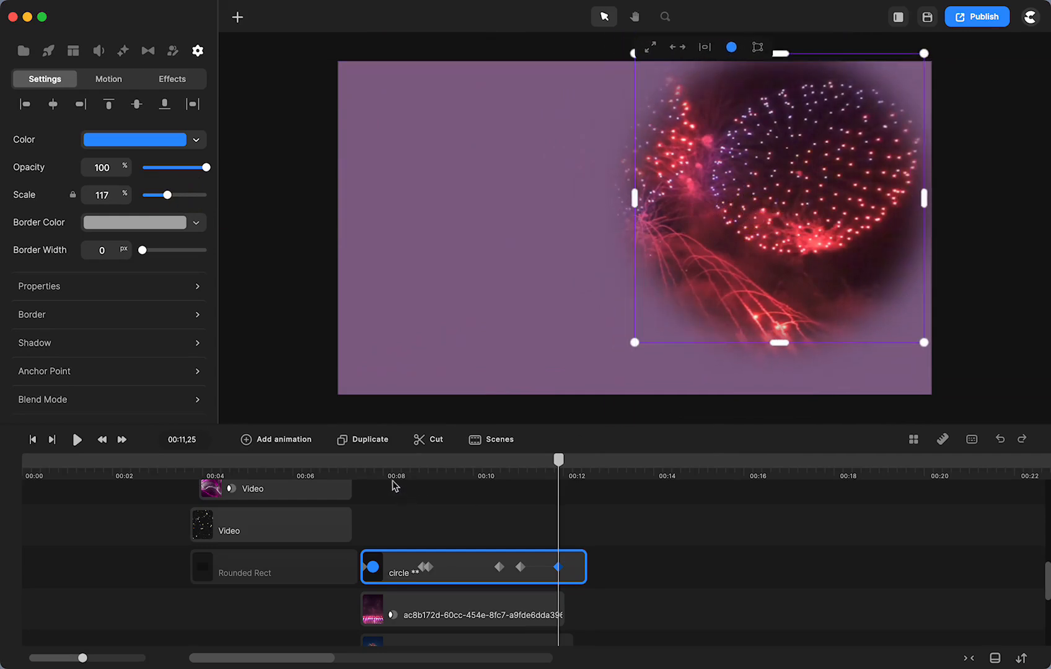
left_click(76, 439)
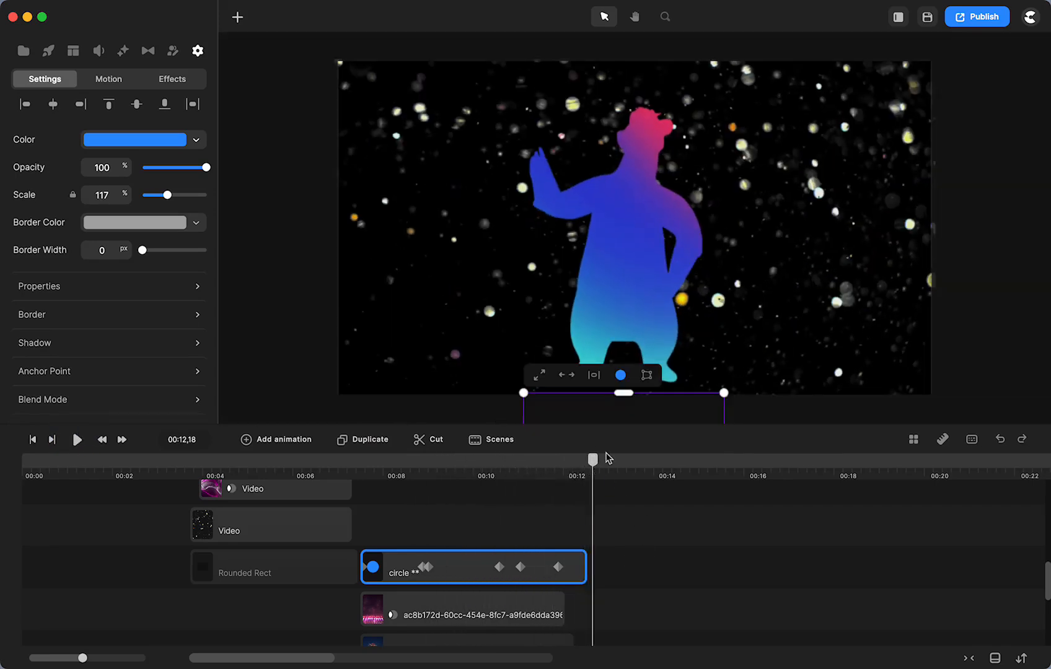
Ungroup the bear scene's group clip into the bear and gradient video
left_click_drag(592, 458, 527, 479)
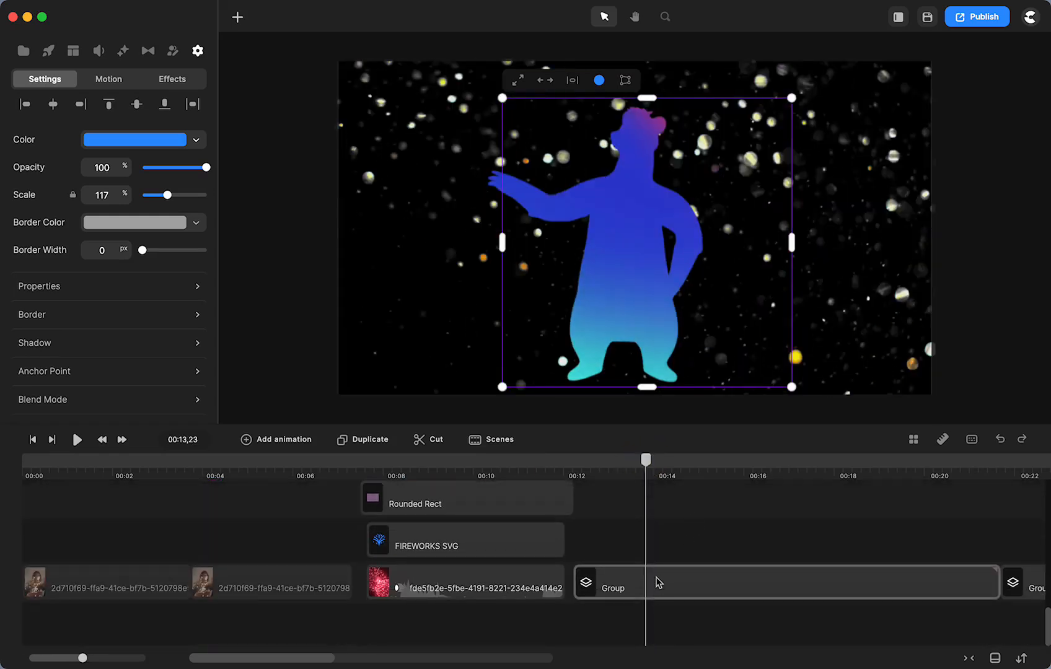
right_click(657, 582)
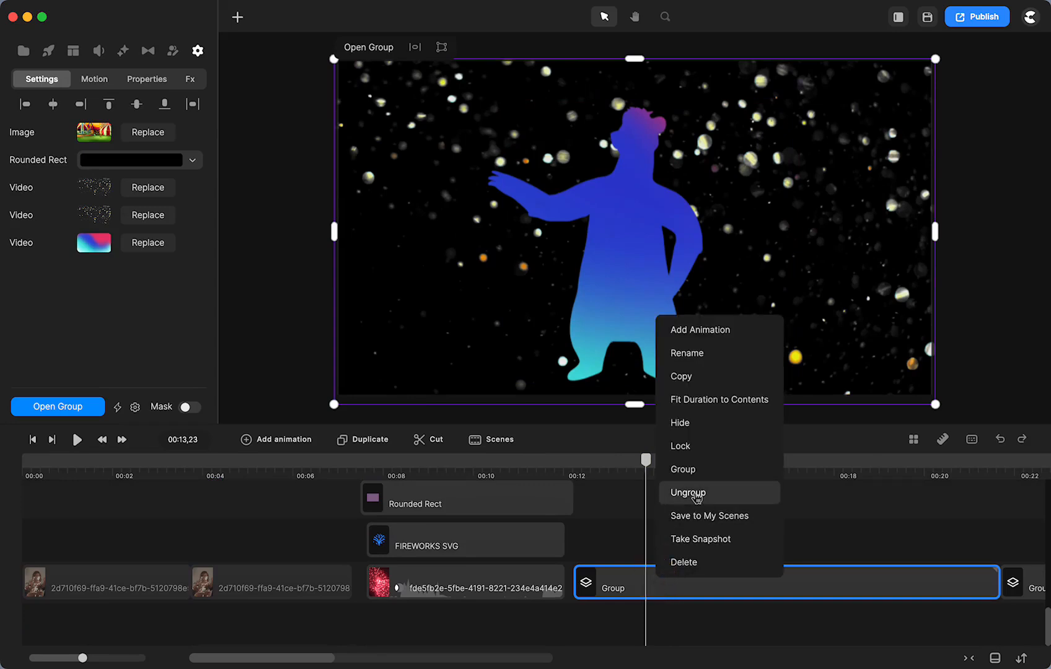
left_click(688, 492)
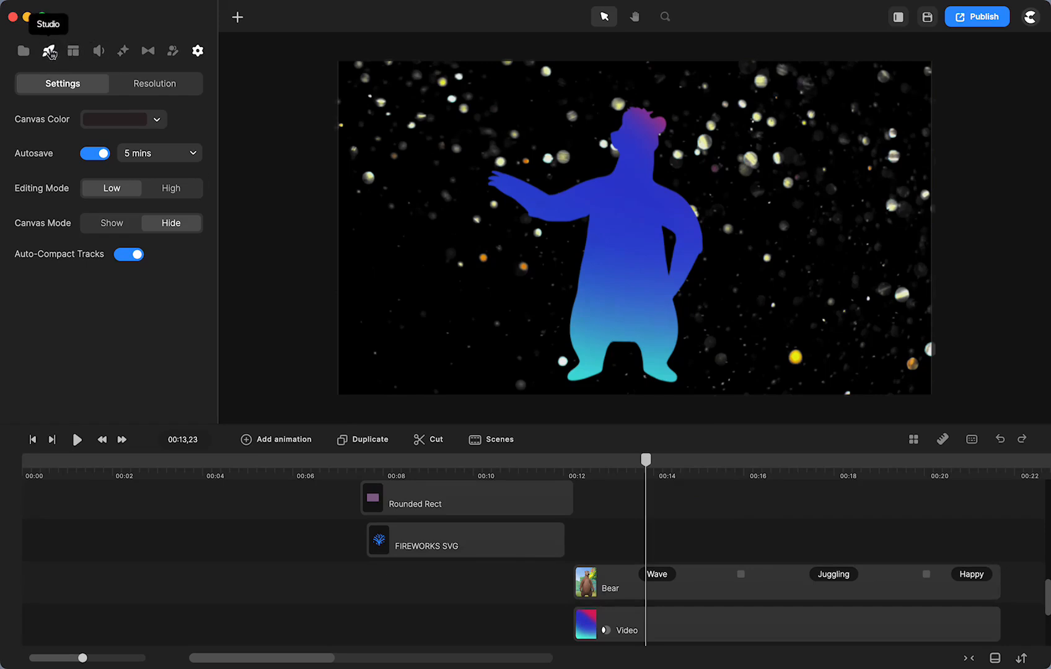
Add a second bear character and give it a Laughing action after Wave
left_click(48, 50)
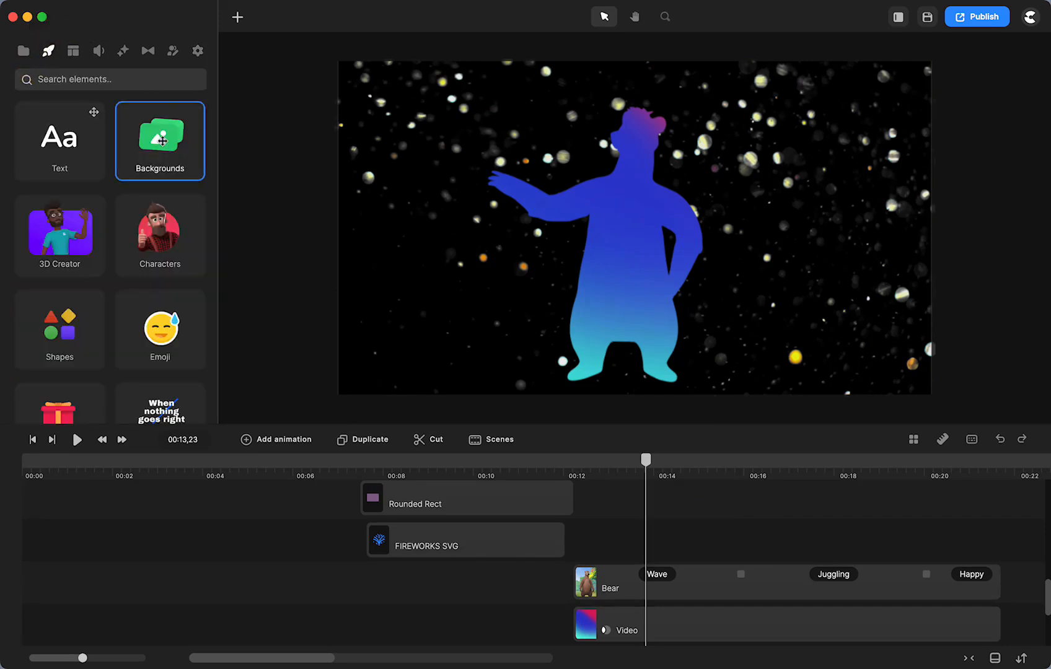
left_click(159, 140)
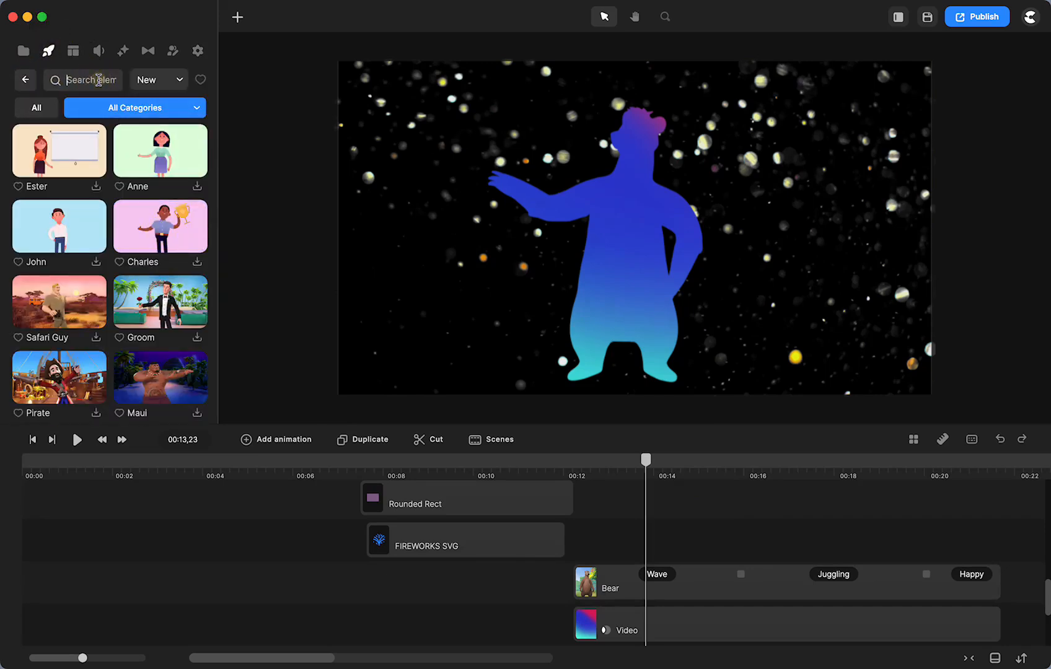
type("bear")
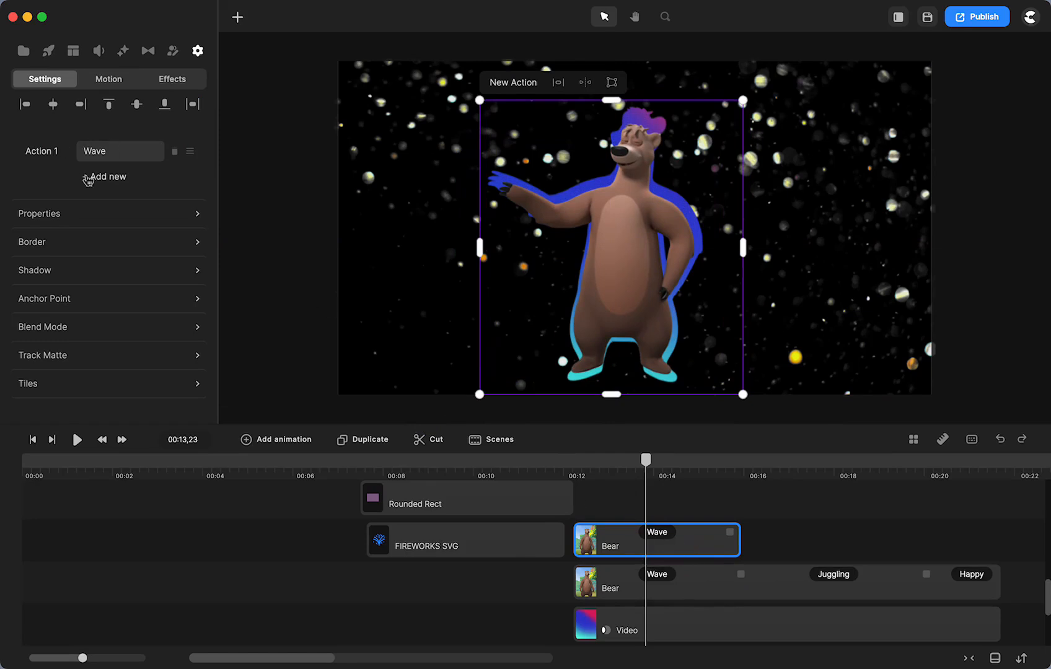
left_click(109, 176)
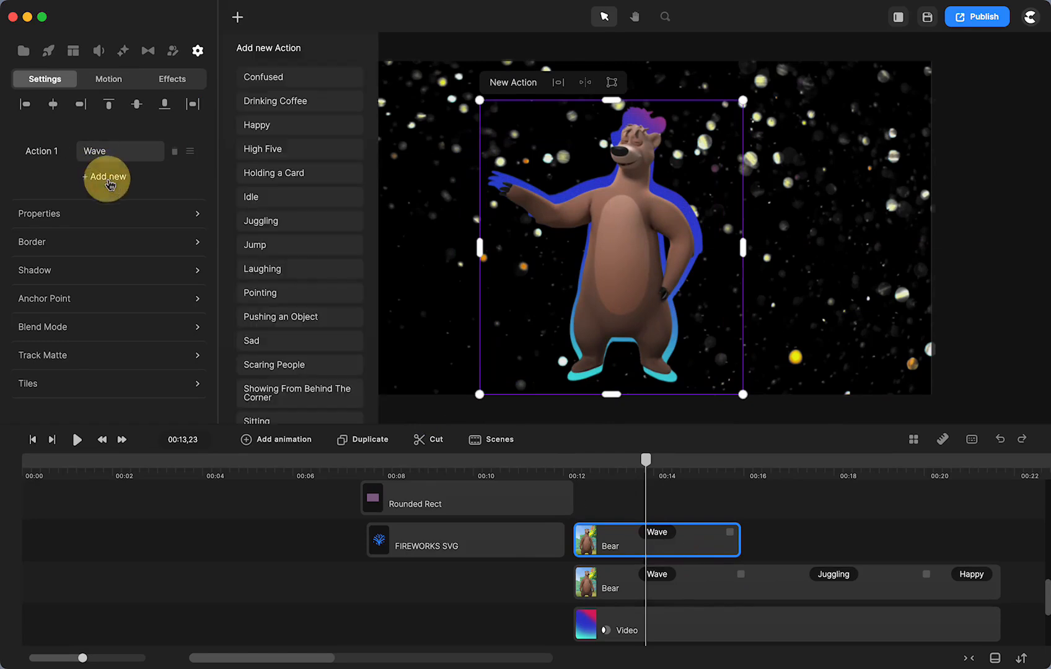
mouse_move(268, 269)
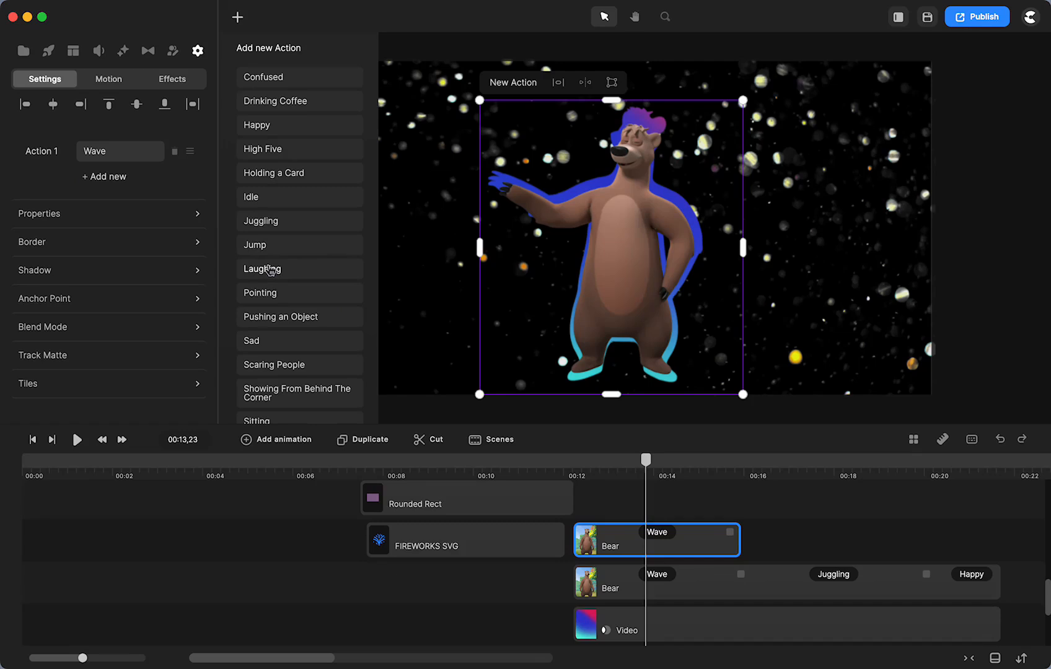
left_click(262, 269)
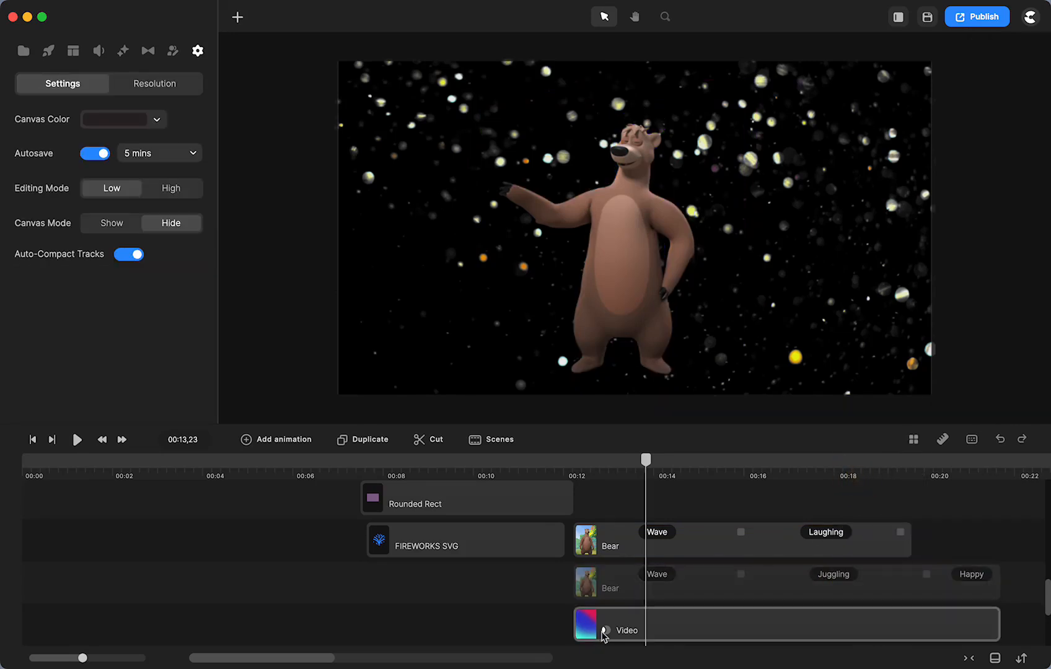
Rename the upper bear clip to bear**
left_click(738, 540)
type("b")
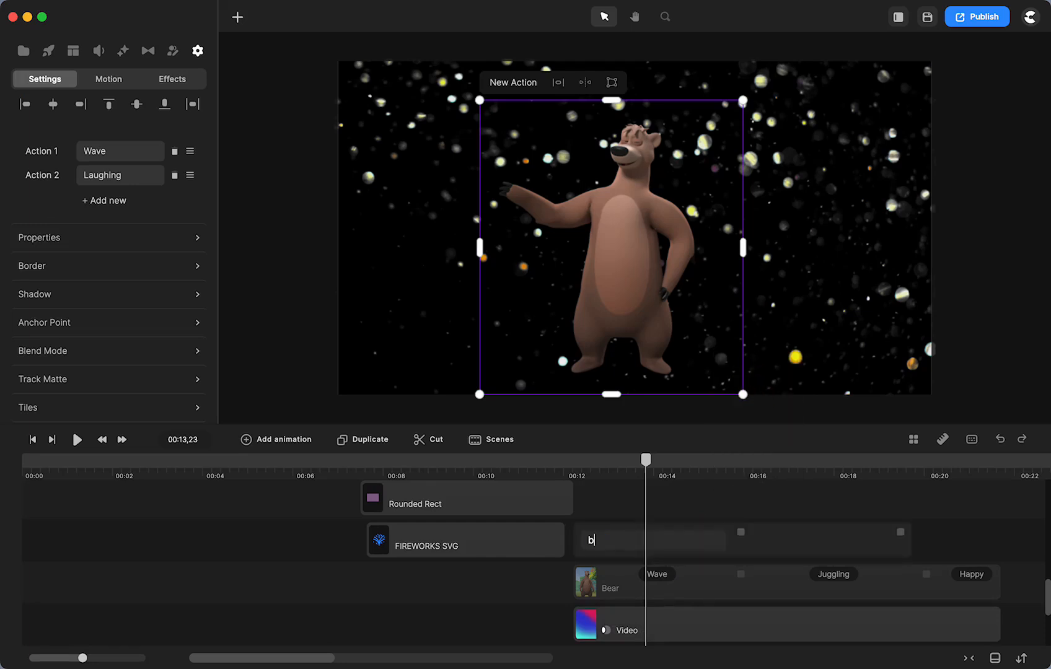
type("ear**")
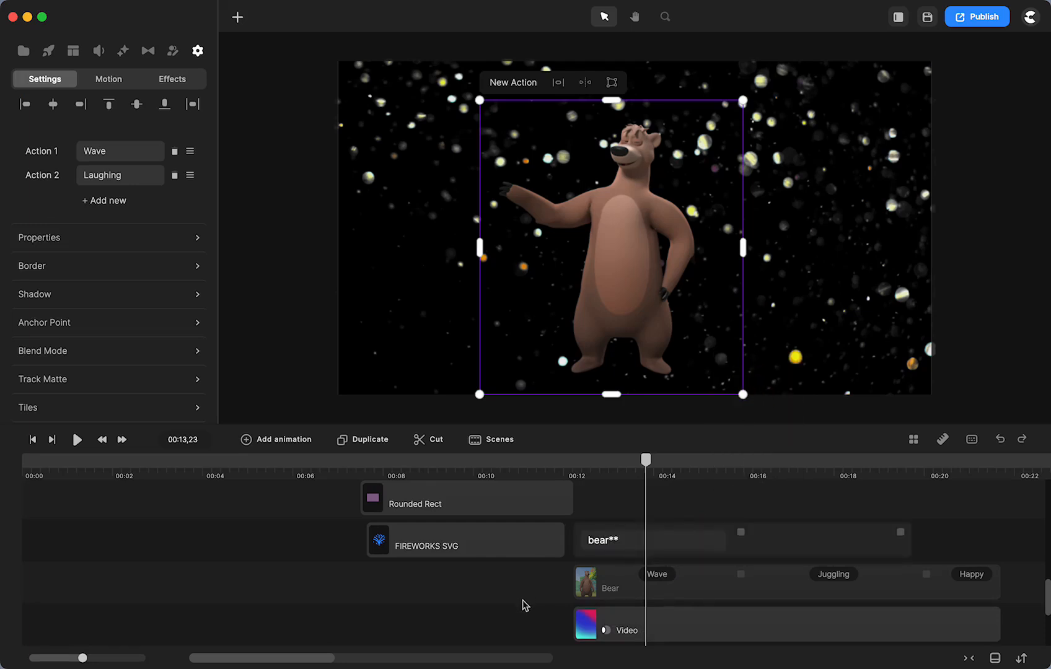
left_click(197, 50)
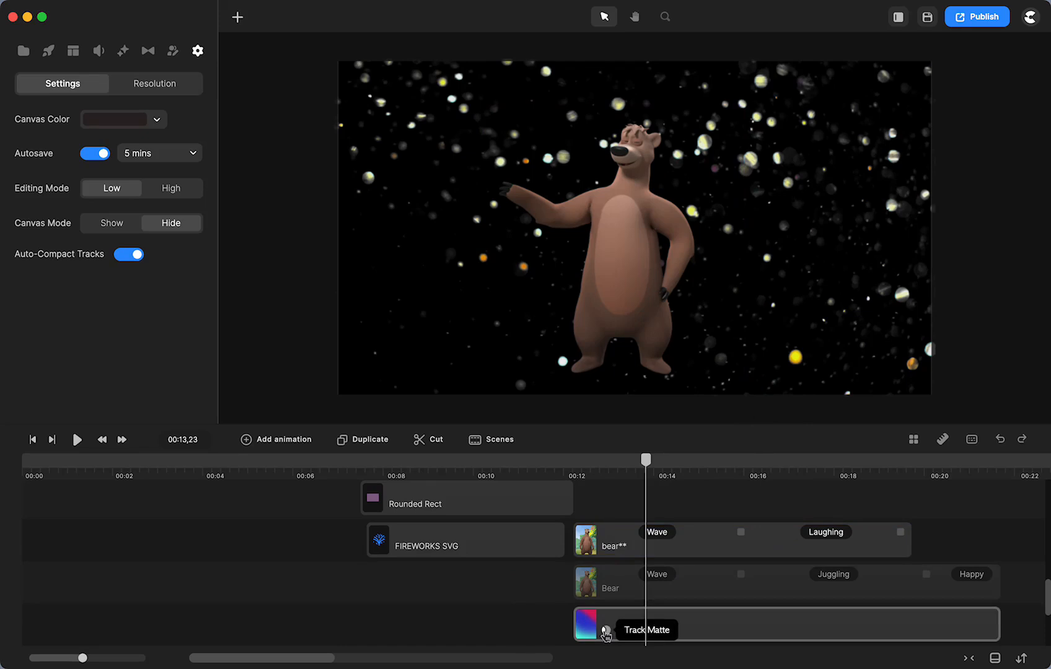
Set the gradient video's track matte mask to bear** and preview the silhouette
left_click(643, 625)
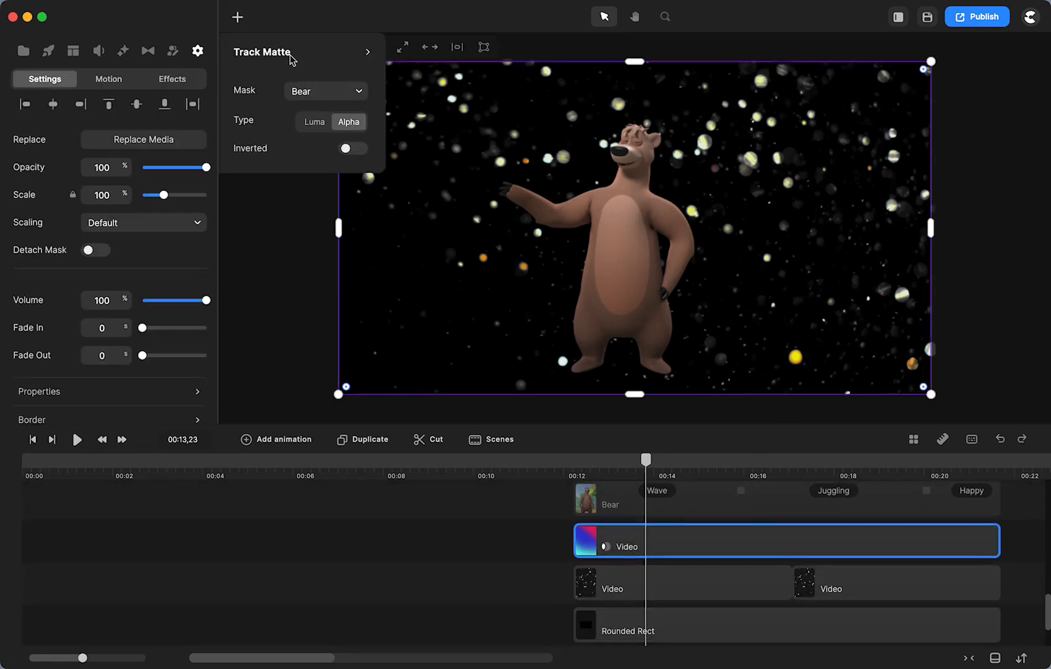
left_click(325, 90)
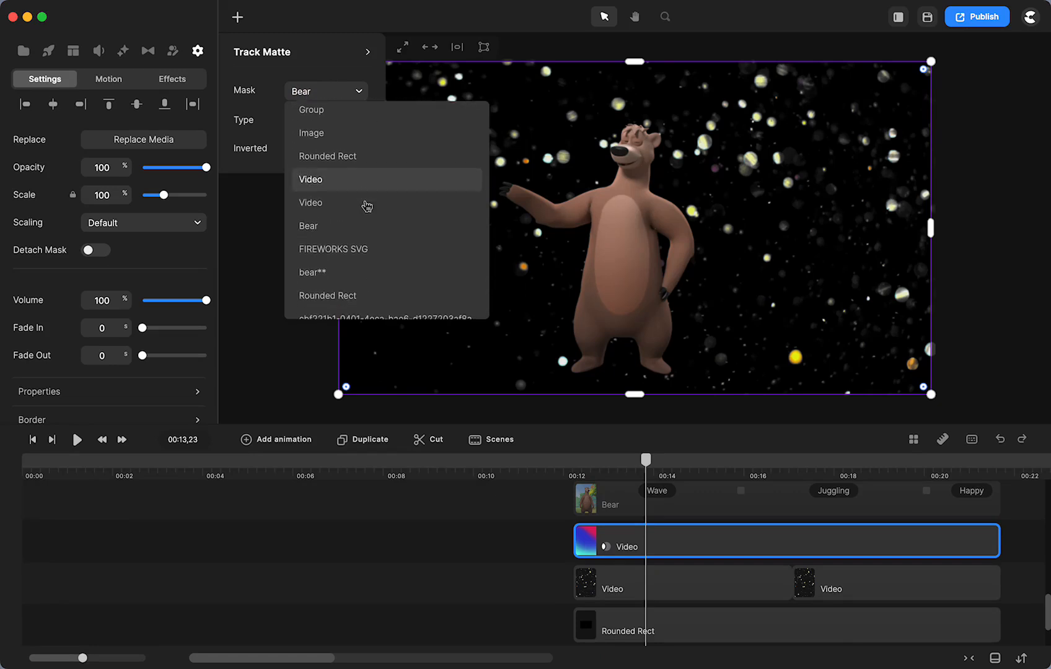
left_click(312, 271)
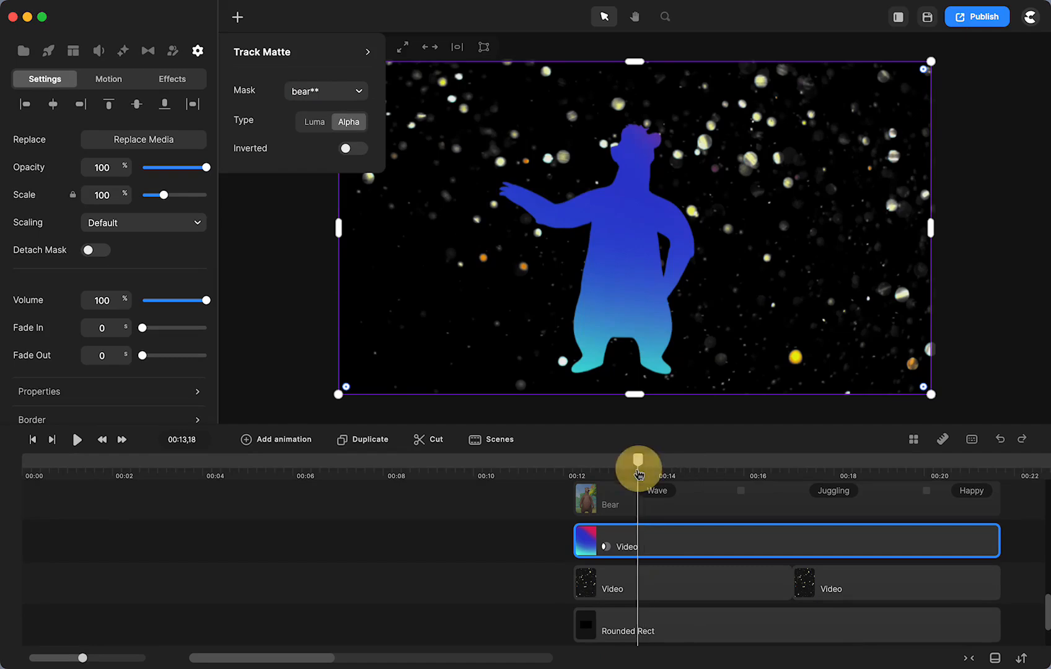
left_click_drag(637, 467, 678, 473)
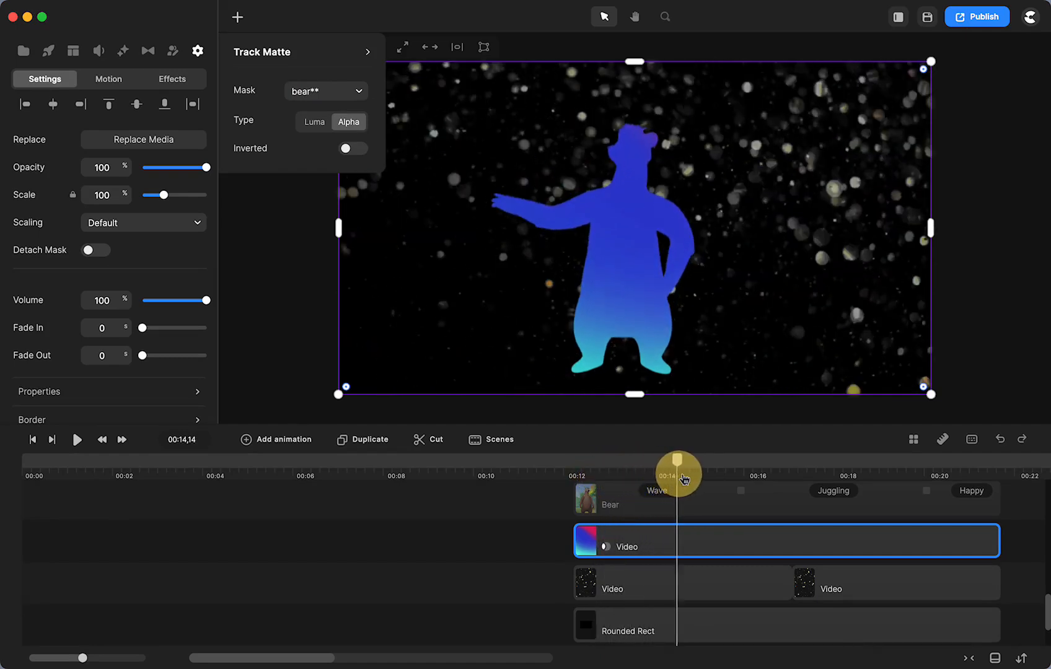
left_click_drag(678, 471, 793, 471)
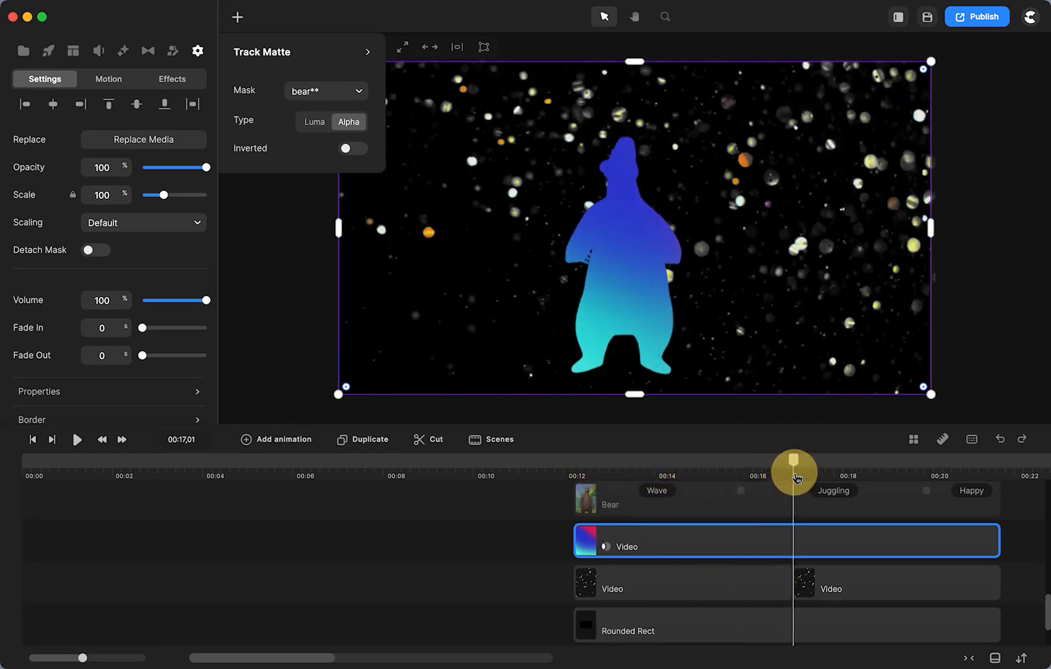
left_click_drag(795, 473, 647, 459)
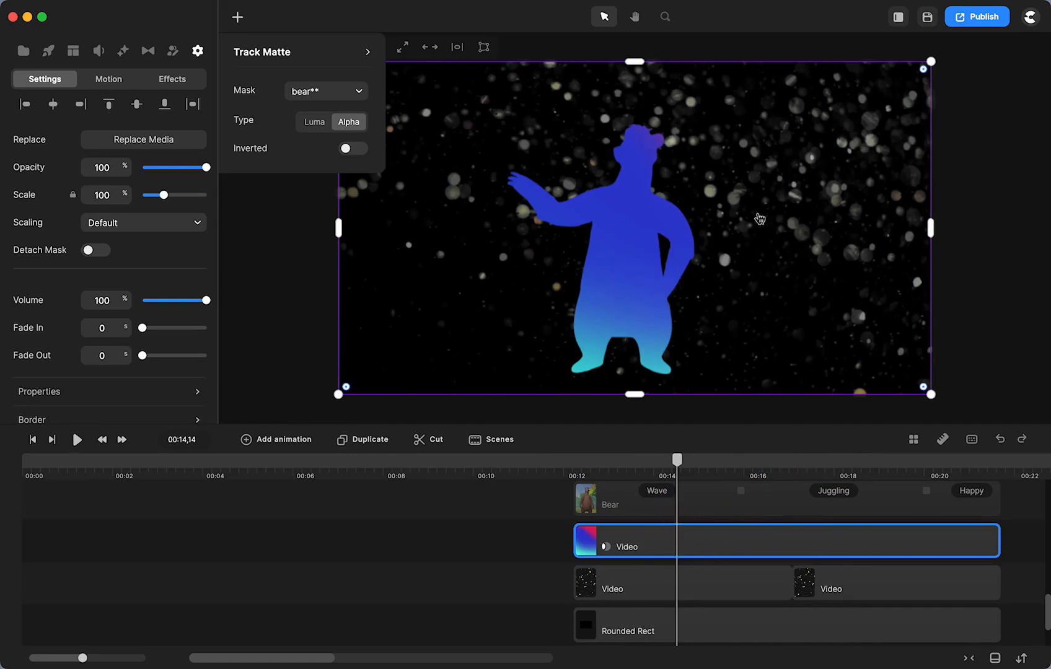
mouse_move(613, 173)
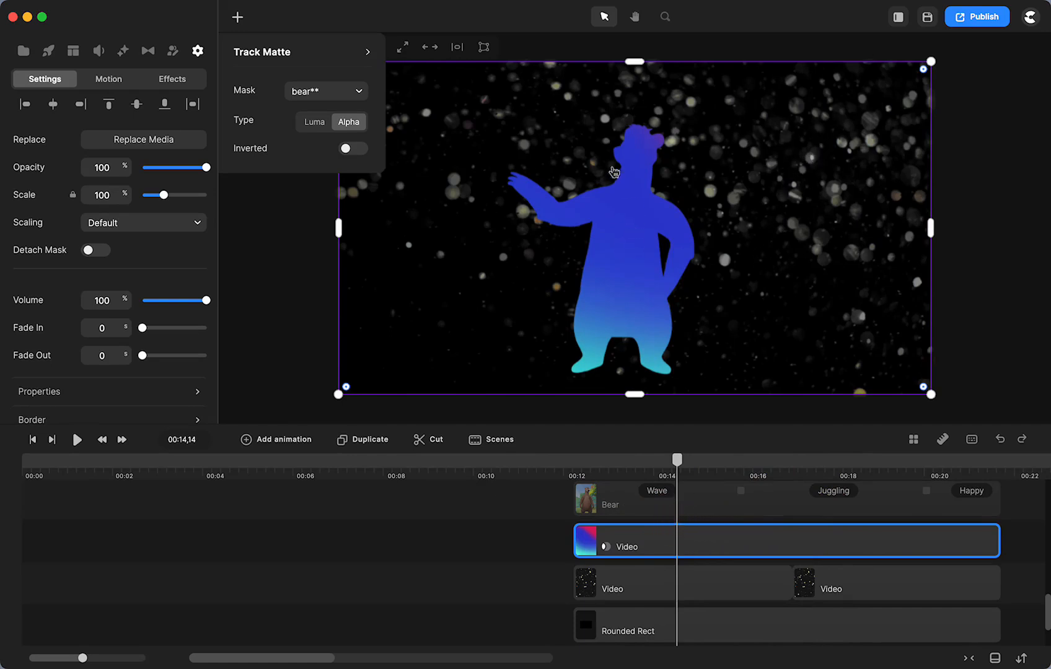
mouse_move(608, 261)
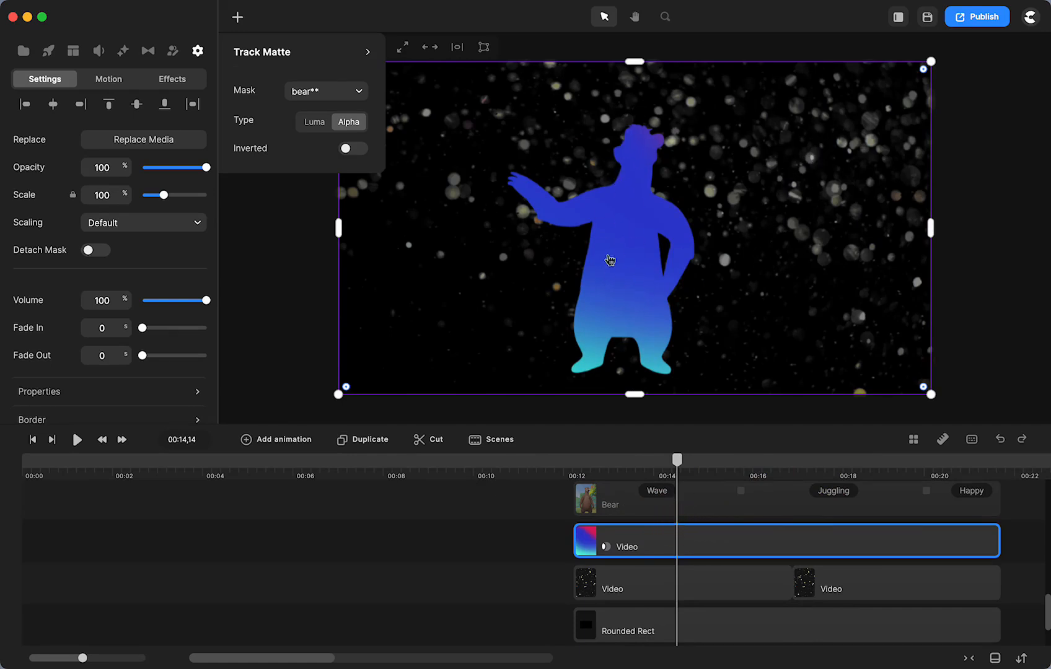
mouse_move(616, 227)
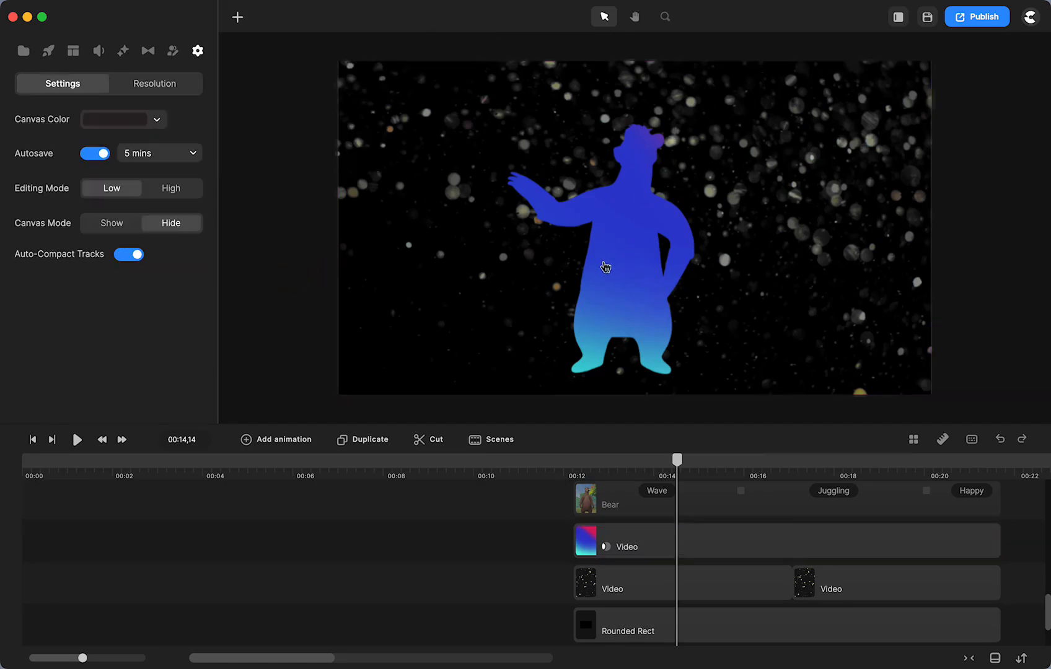
mouse_move(622, 300)
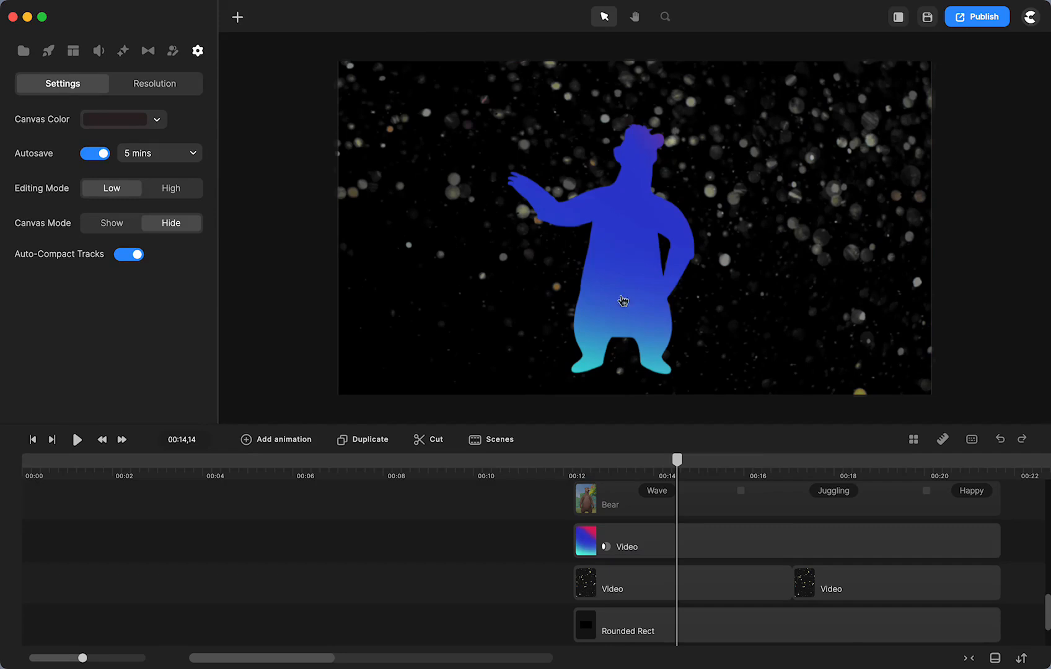
mouse_move(619, 278)
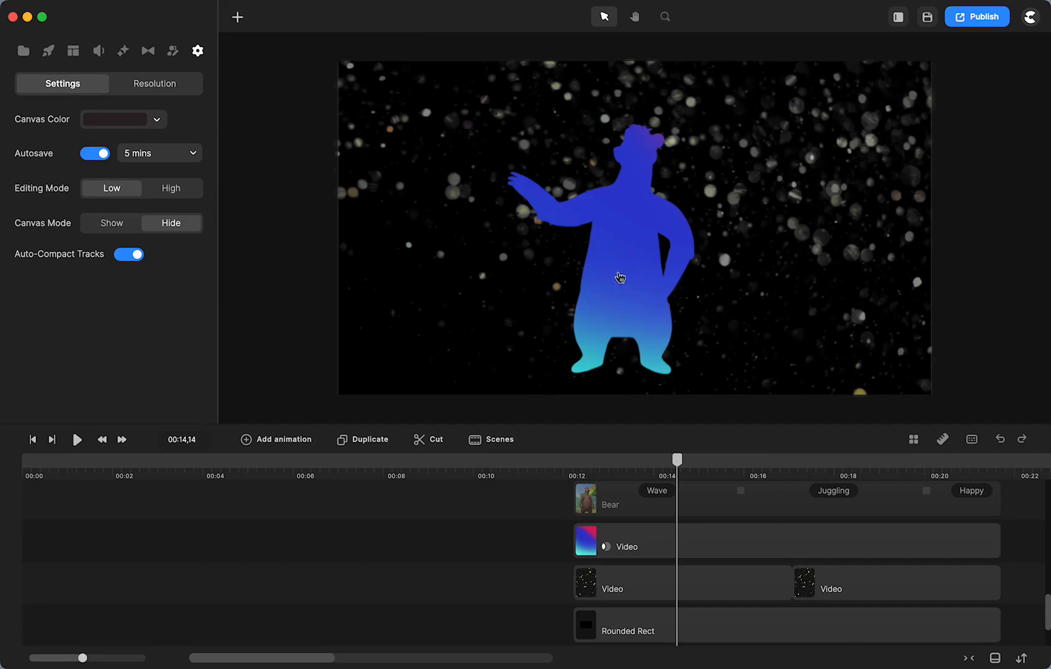
mouse_move(624, 193)
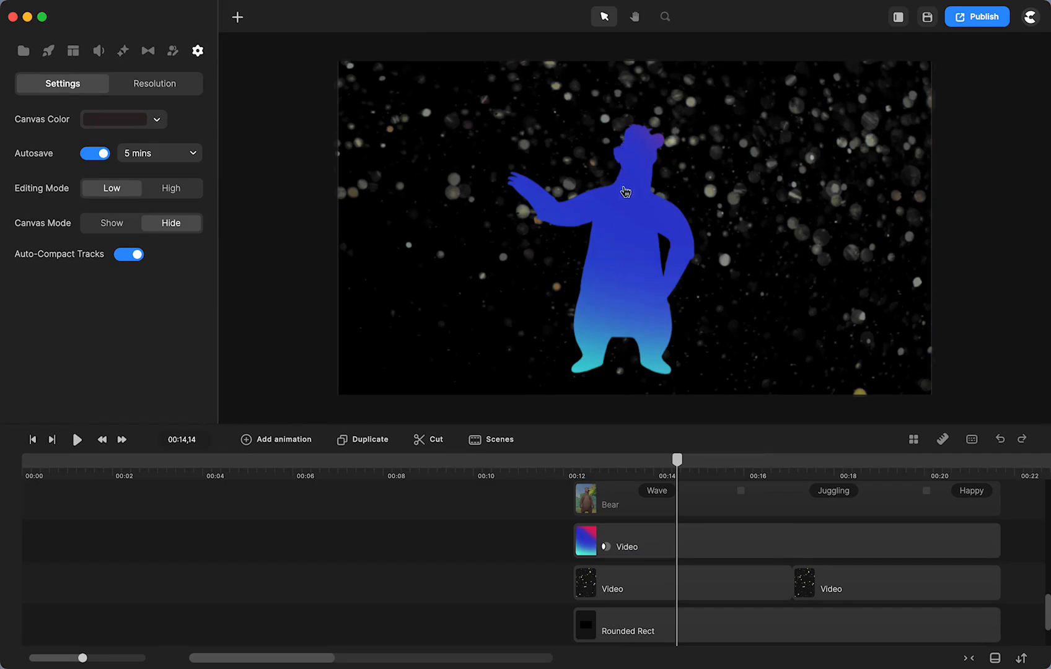
mouse_move(572, 214)
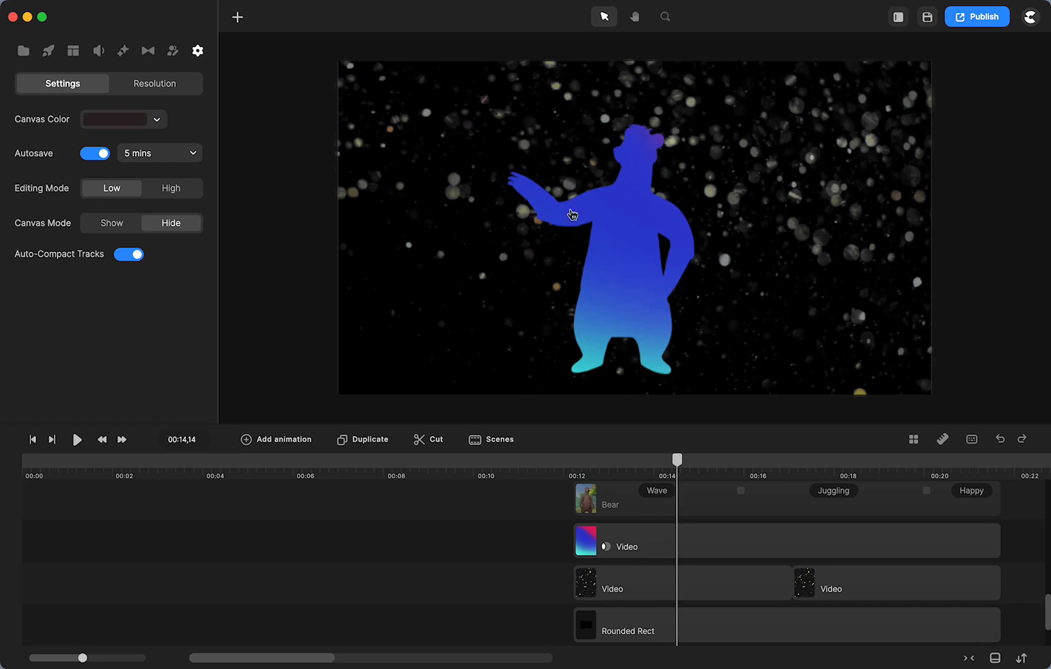
mouse_move(616, 203)
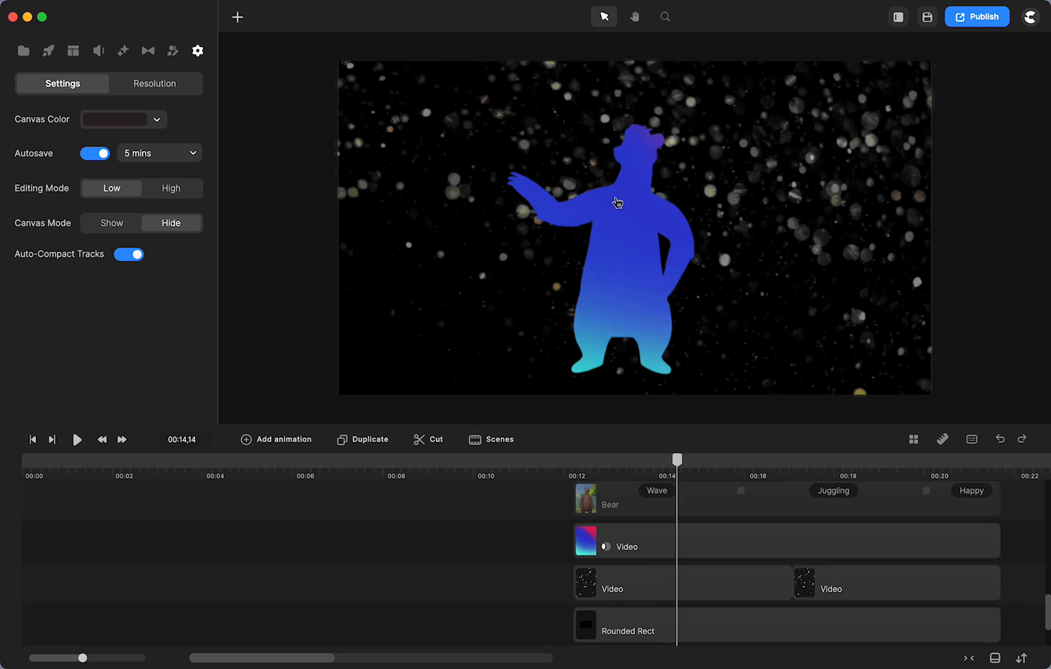
mouse_move(617, 205)
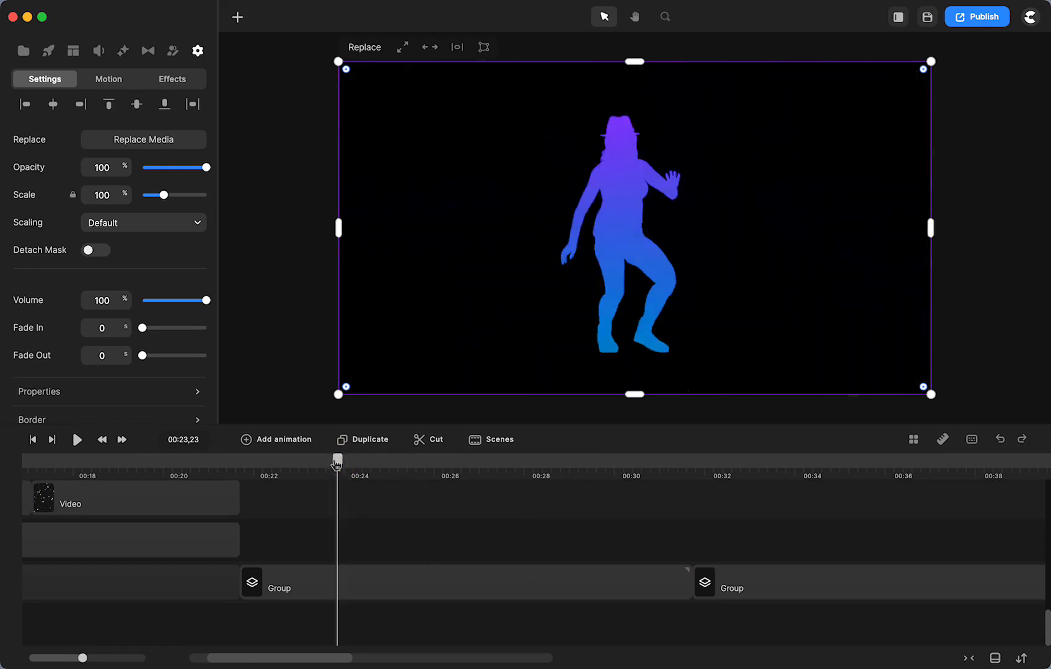
Open the dancer group into gradient, dancer and particle layers, then select the gradient video
left_click_drag(337, 461, 384, 476)
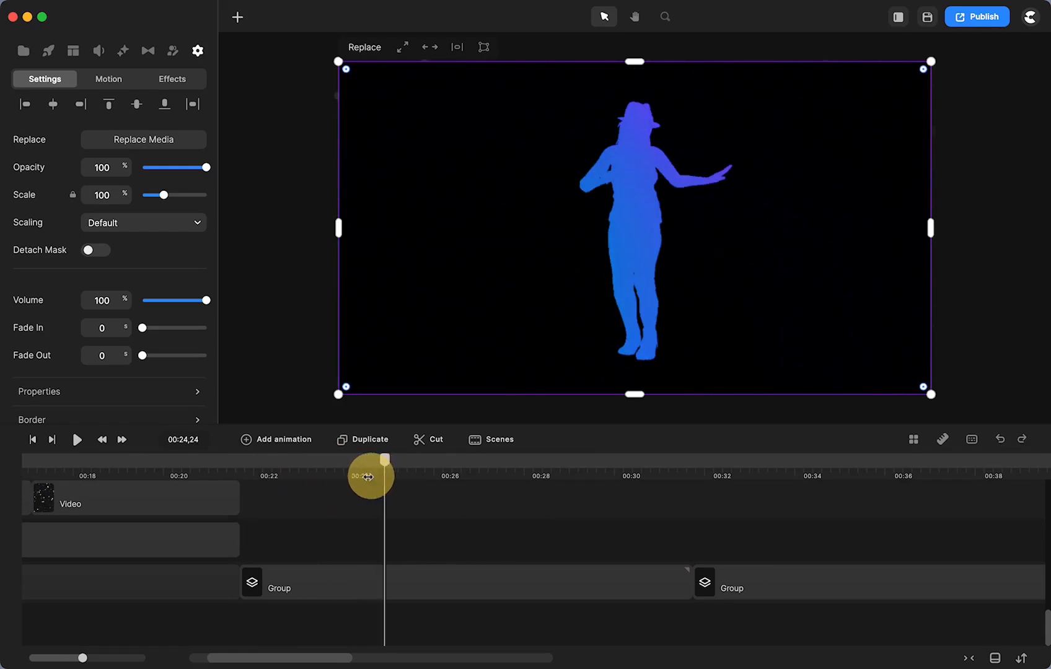
left_click(465, 581)
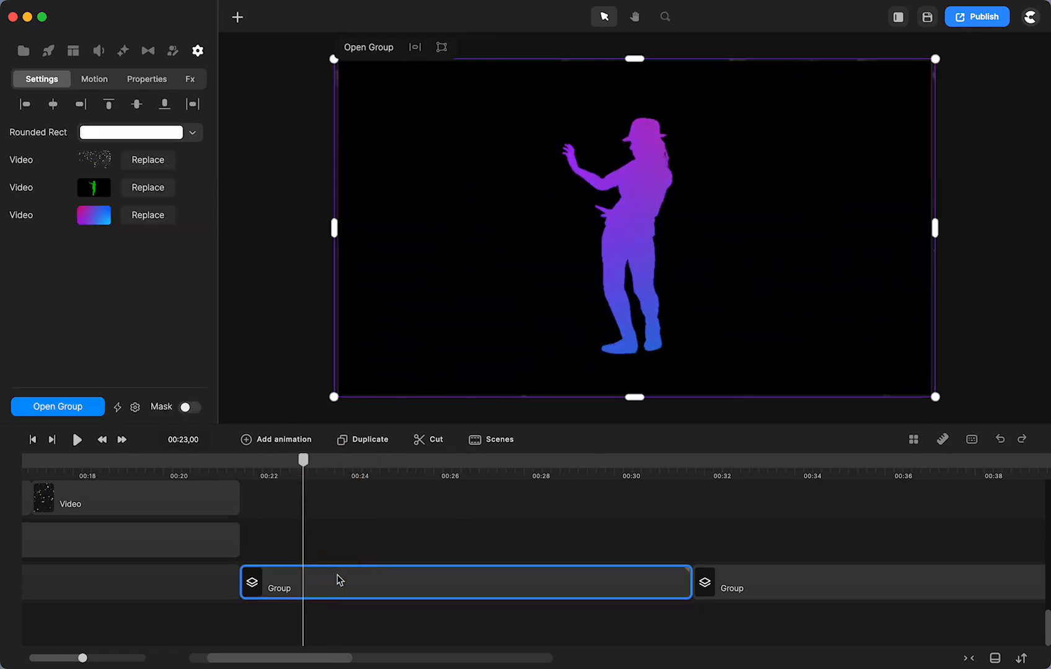
right_click(339, 580)
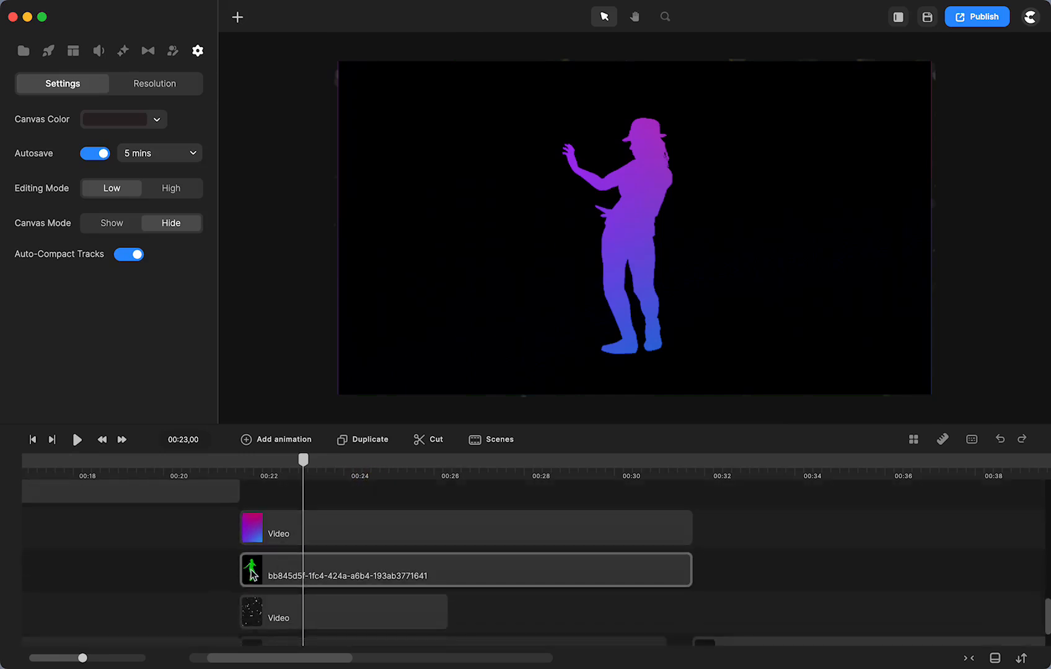
left_click_drag(303, 460, 631, 460)
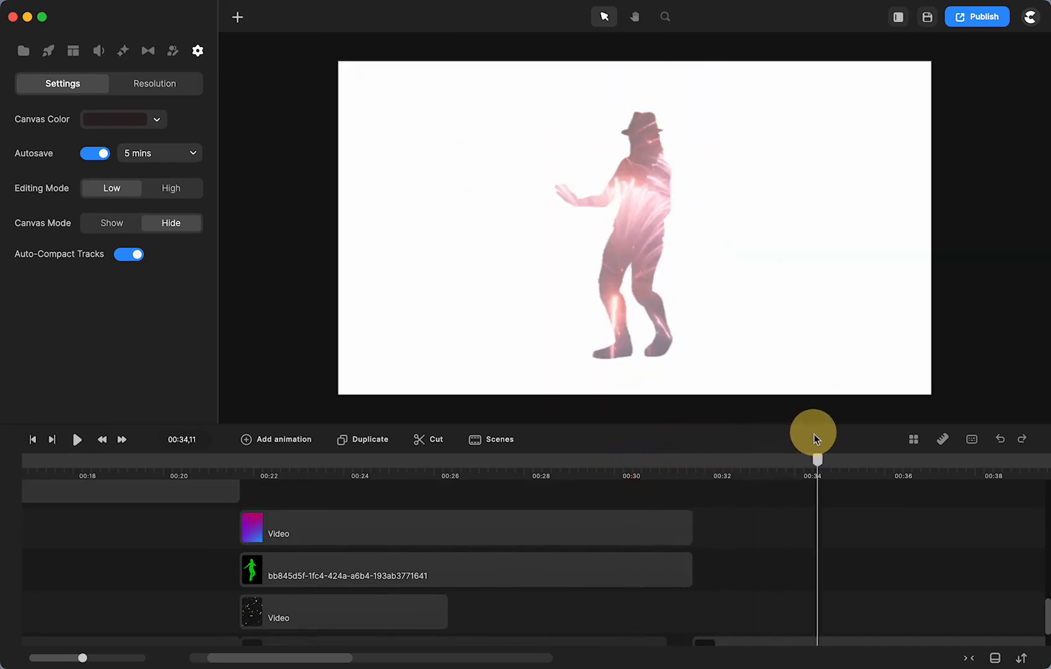
left_click_drag(815, 431, 344, 490)
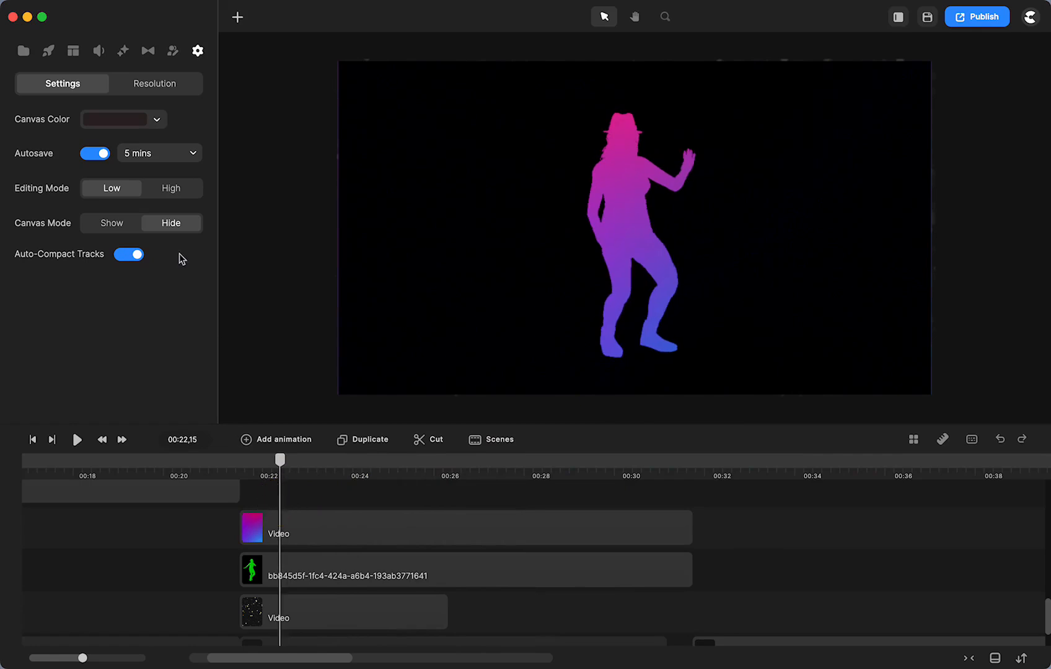
left_click(23, 50)
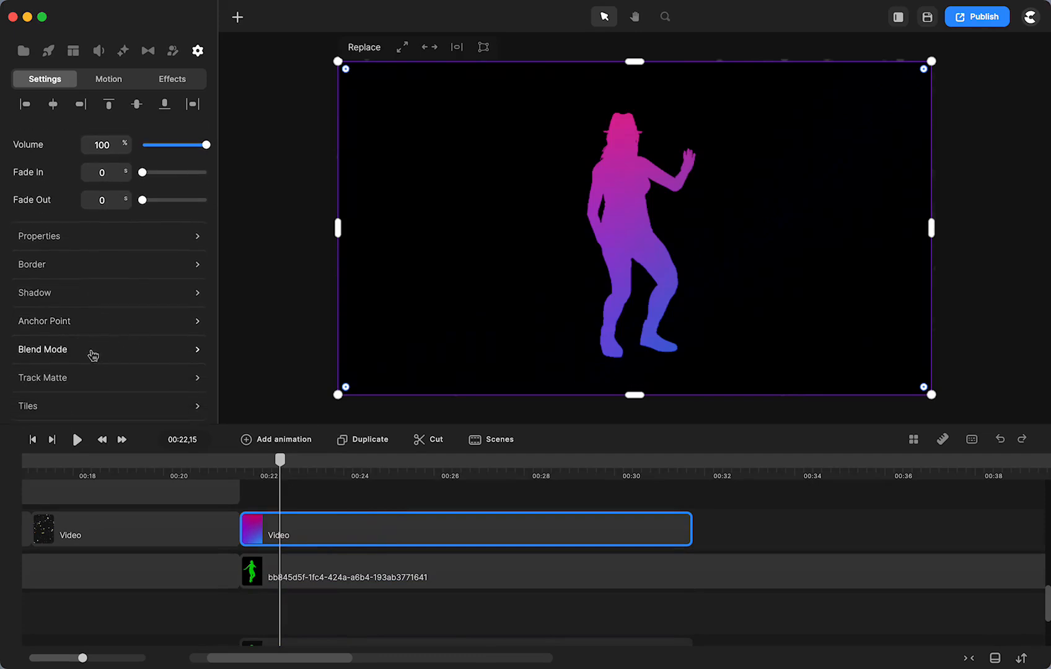
Compare the gradient video with no blend mode against the Lighten blend
left_click(42, 350)
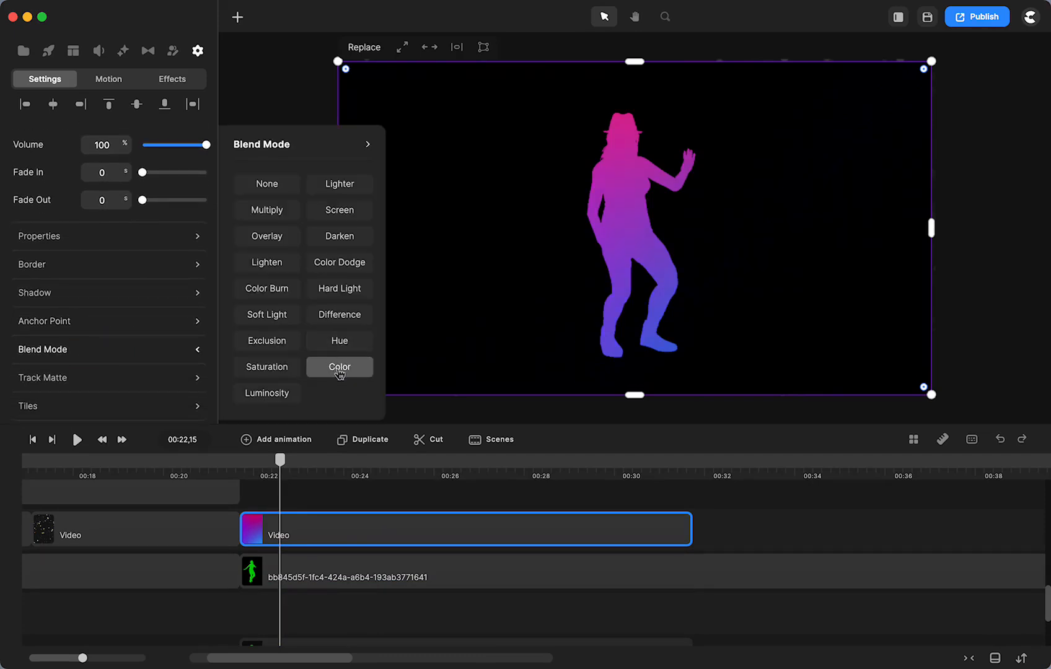
left_click(266, 184)
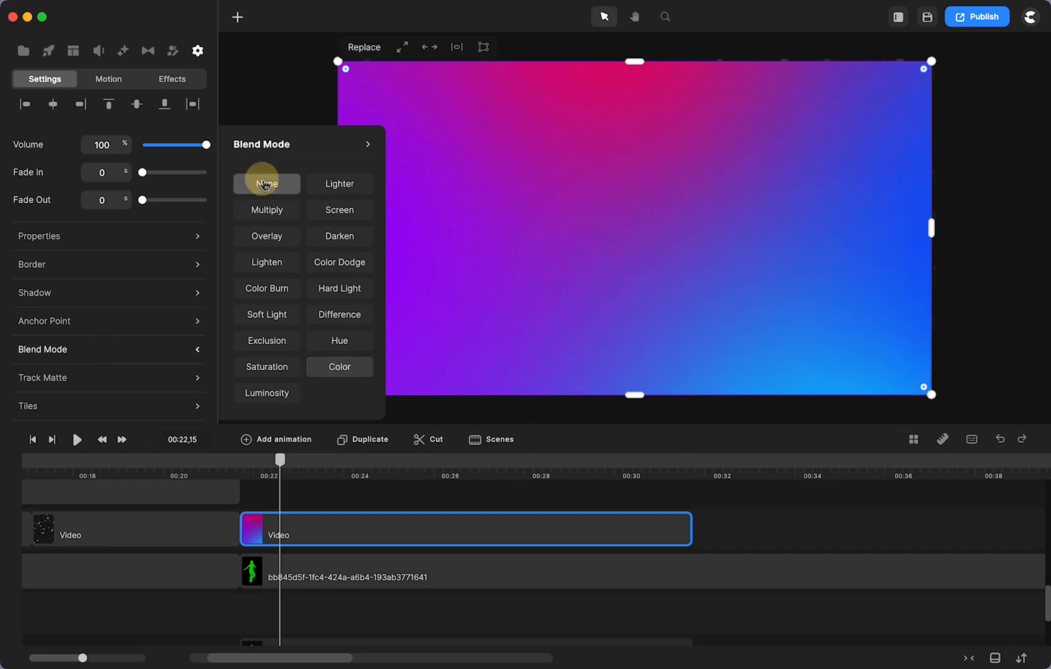
left_click(265, 184)
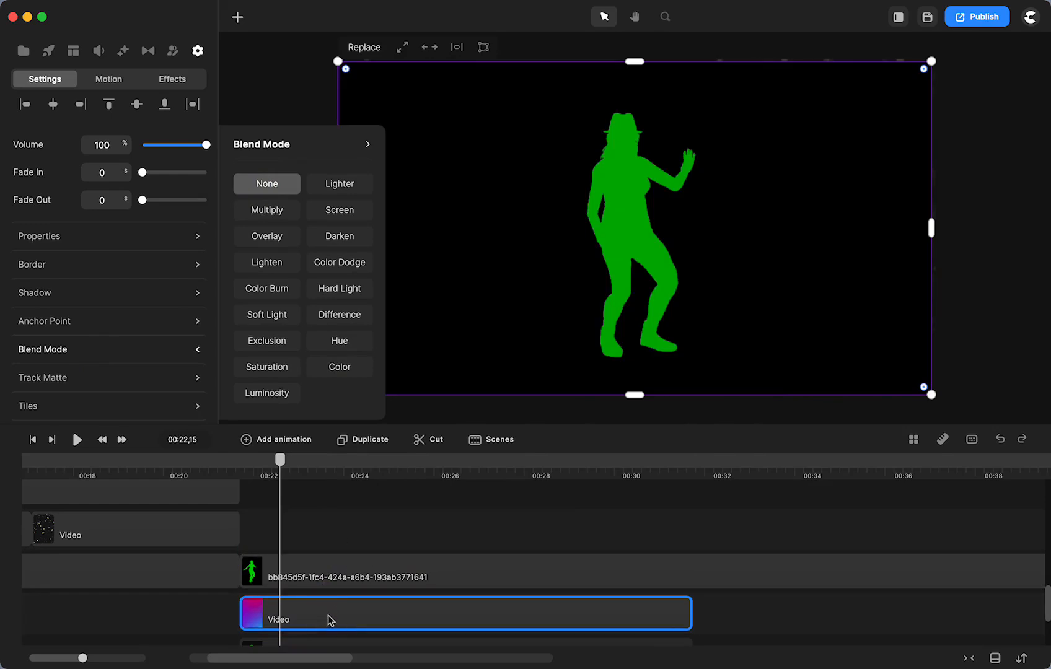
left_click(266, 210)
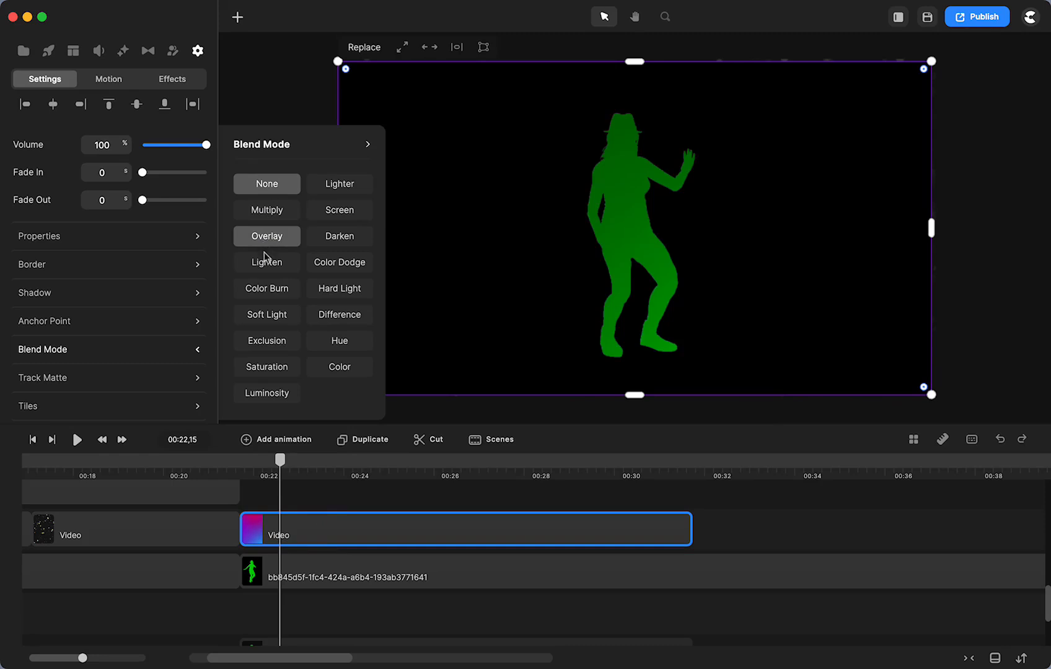
left_click(266, 262)
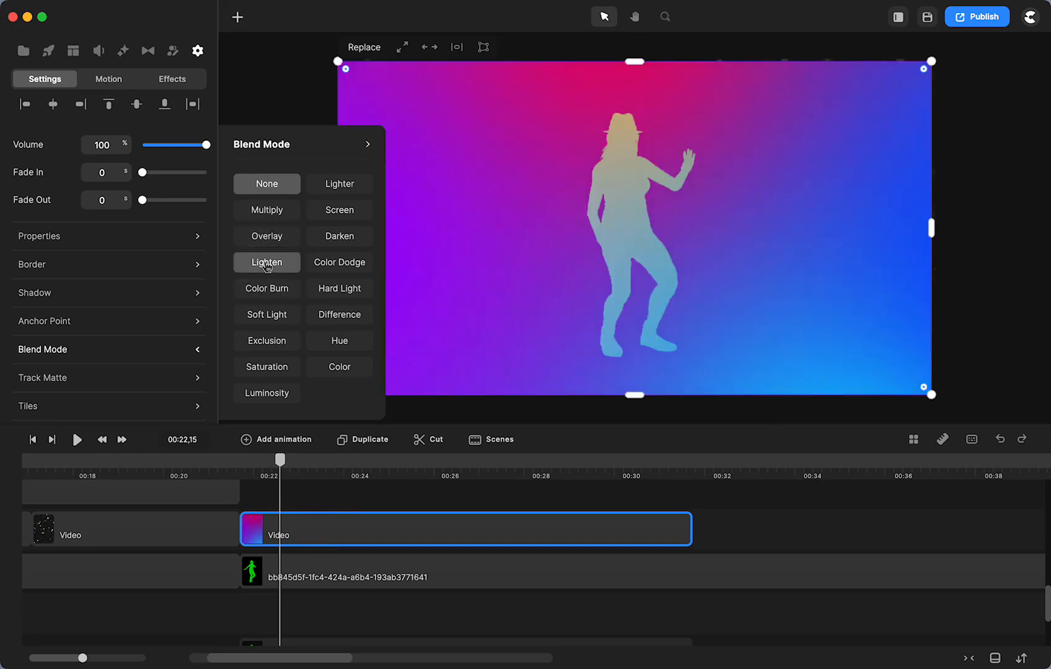
left_click(266, 184)
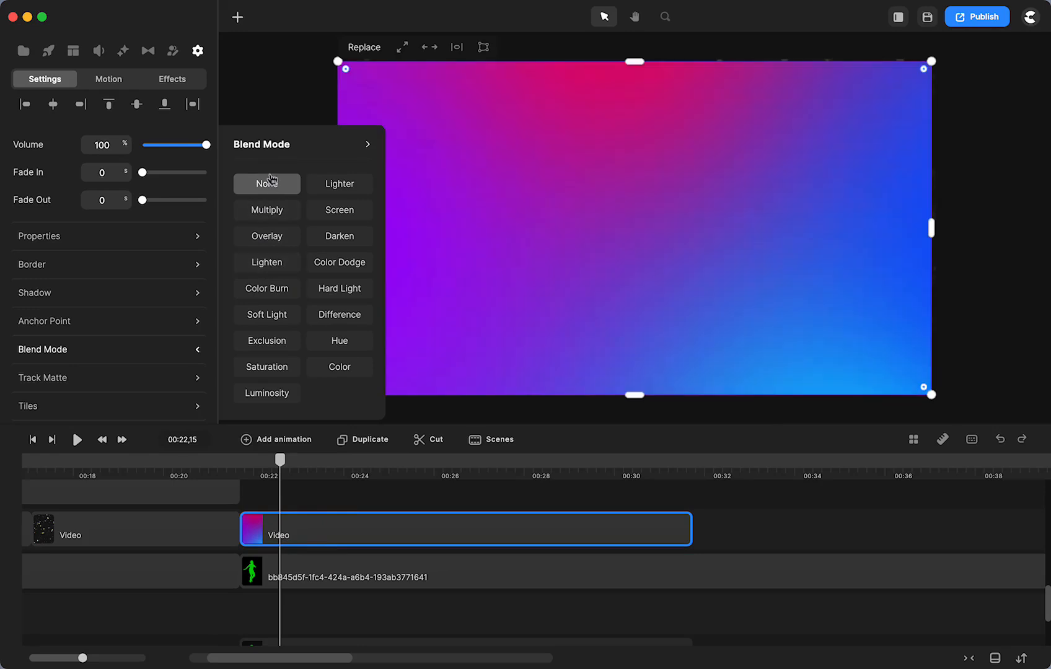
left_click(265, 262)
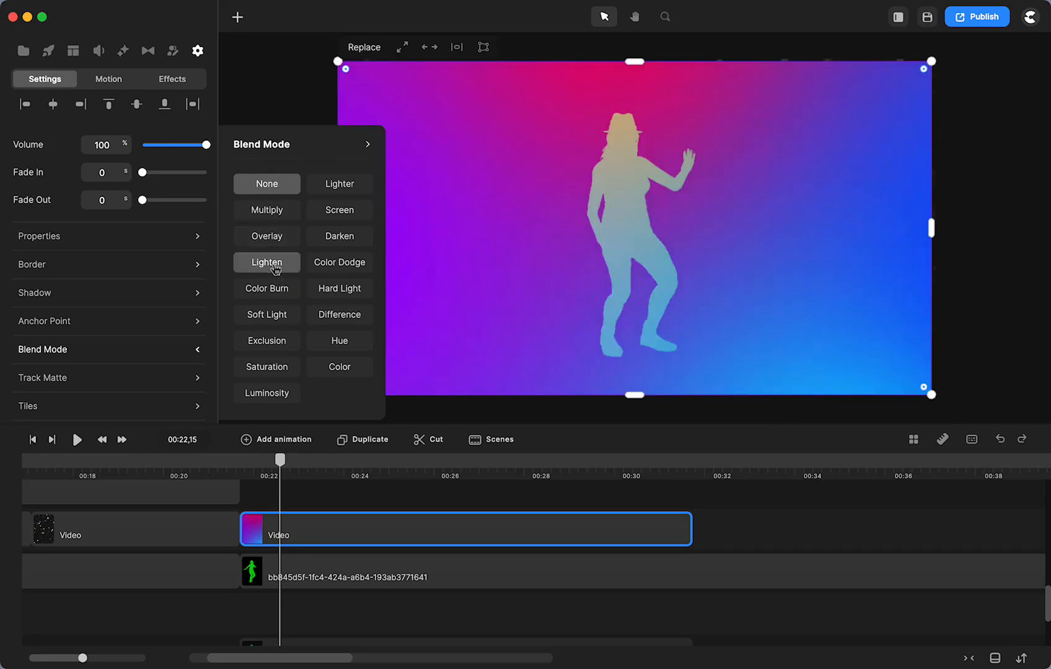
Try Soft Light, Exclusion, Luminosity, Difference, Hard Light, Color and Hue blends
left_click(266, 315)
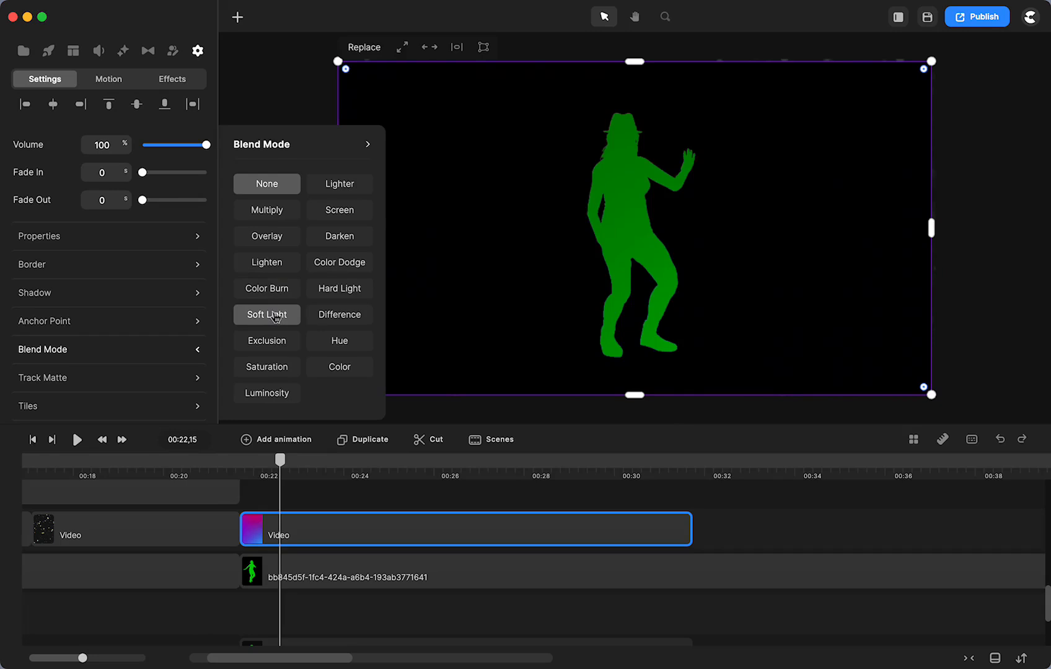
left_click(266, 341)
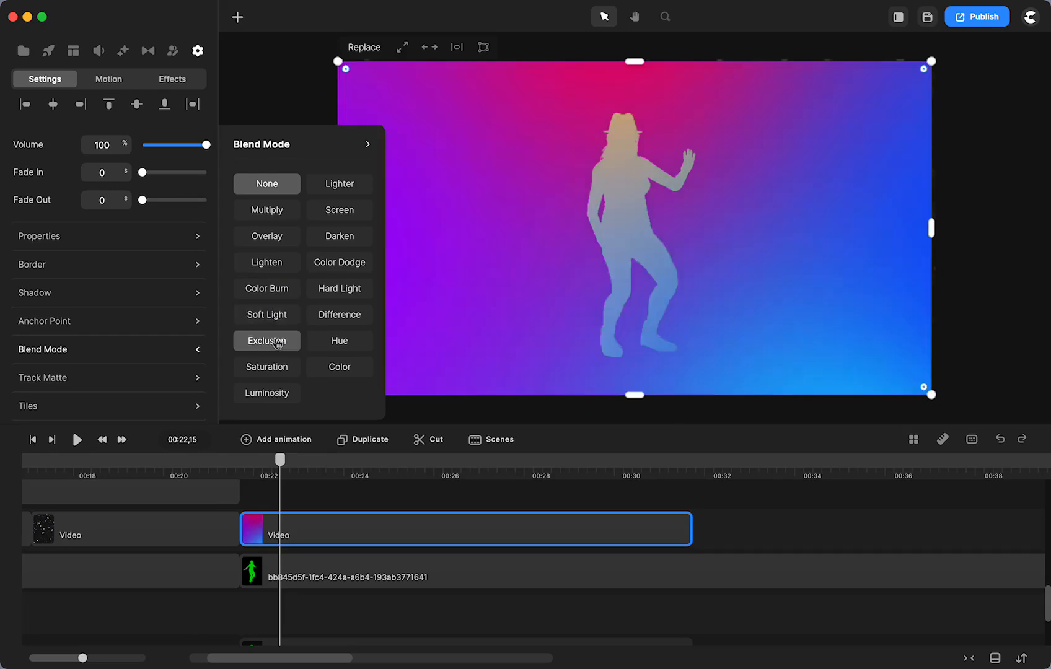
left_click(266, 392)
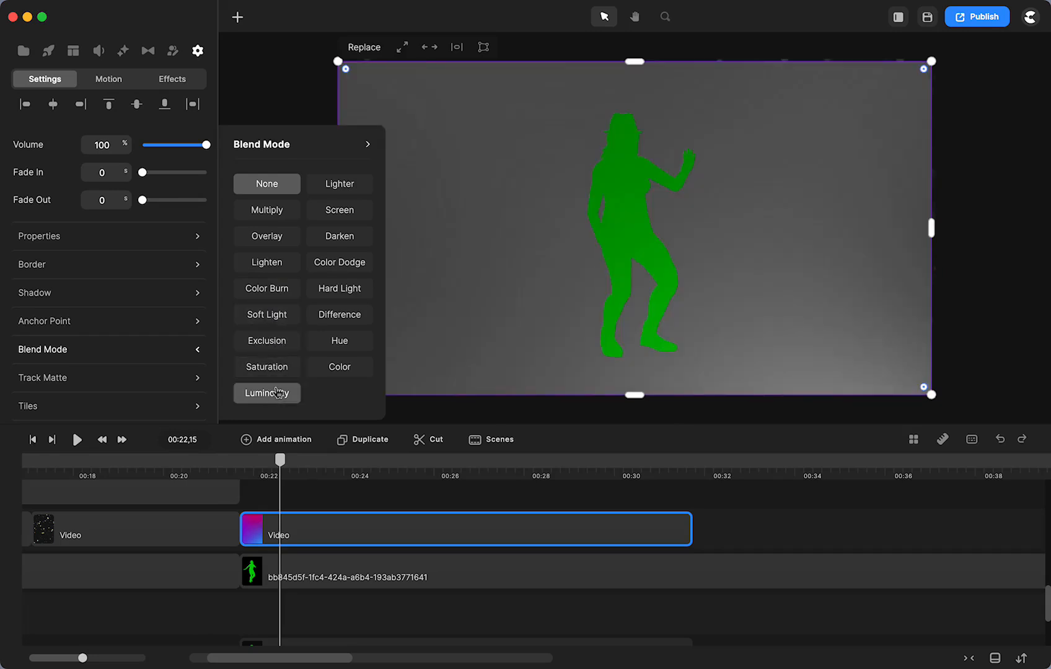
left_click(339, 367)
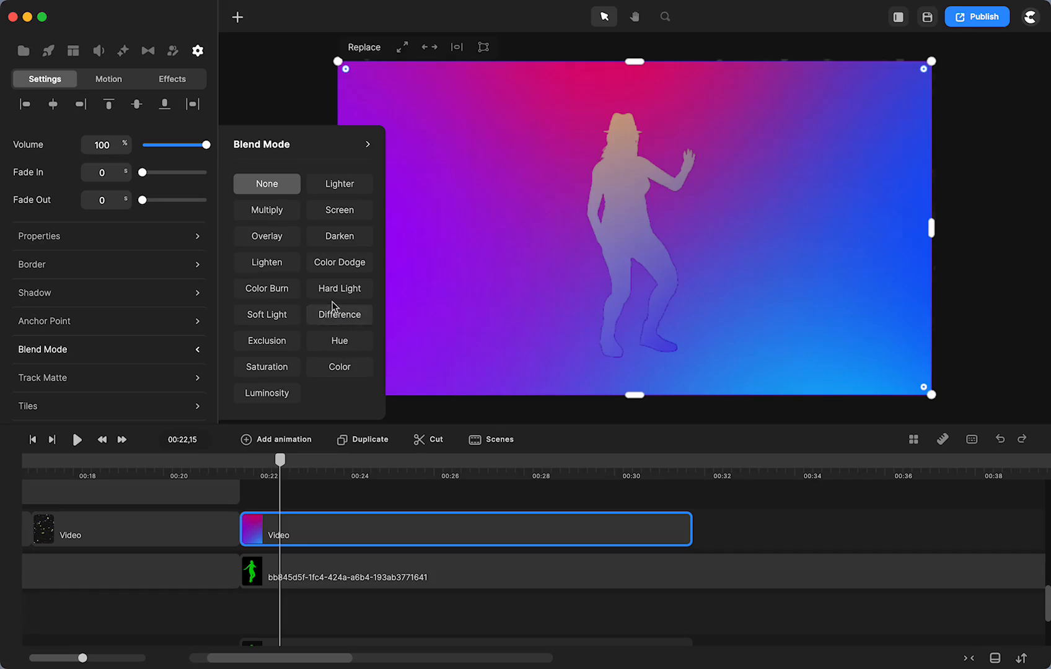
left_click(339, 288)
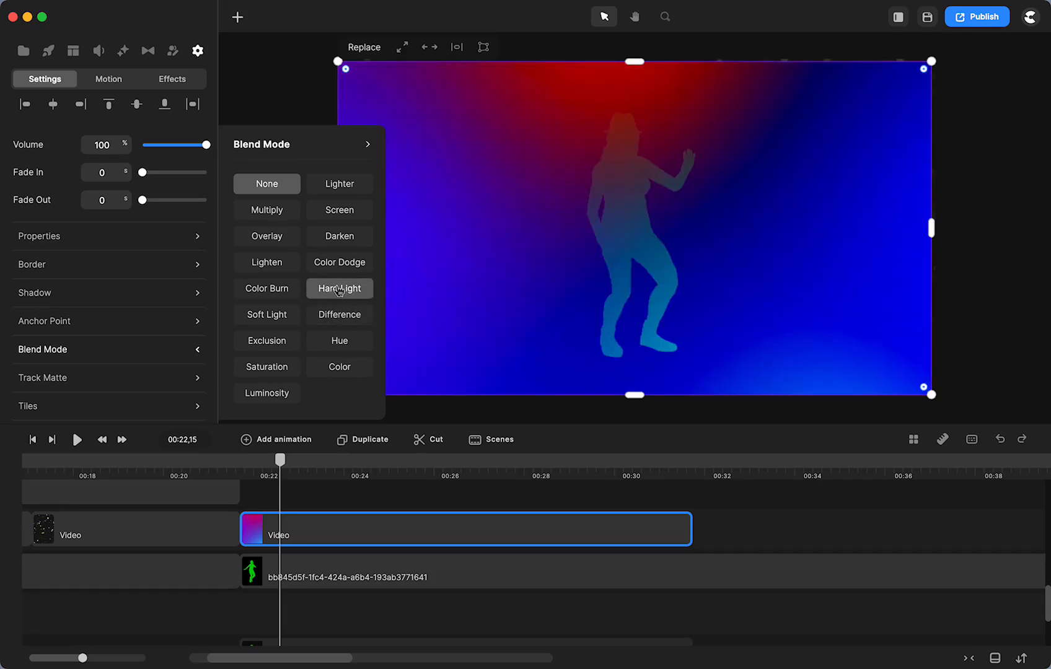
left_click(339, 262)
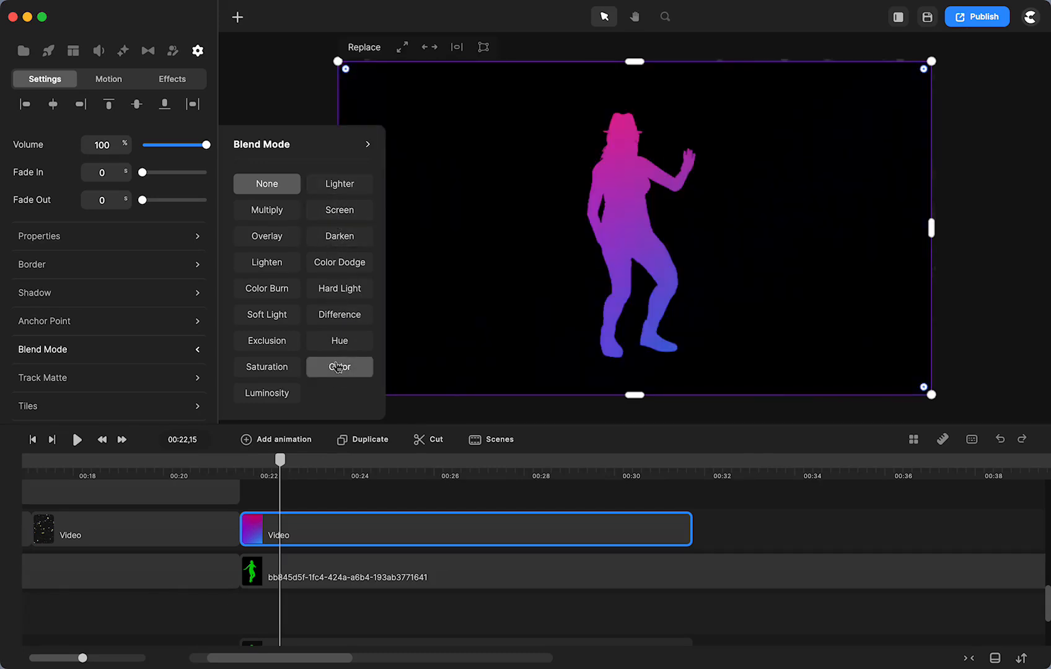
left_click(339, 341)
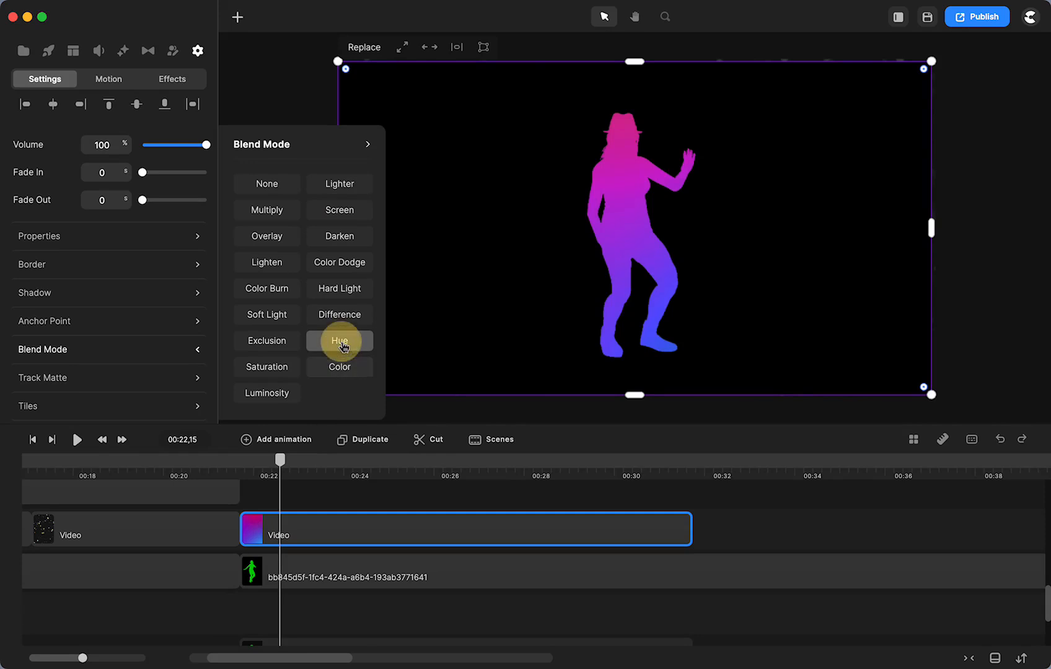
left_click(76, 440)
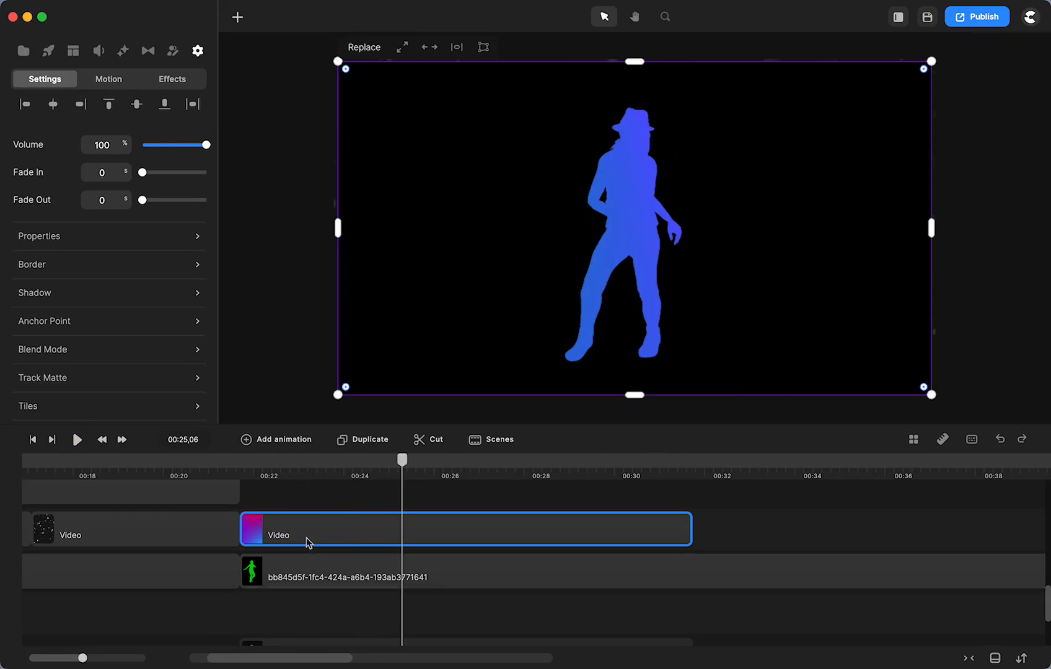
Move the dancer clip onto the track above the gradient video and add Green Screen
left_click_drag(465, 529, 465, 612)
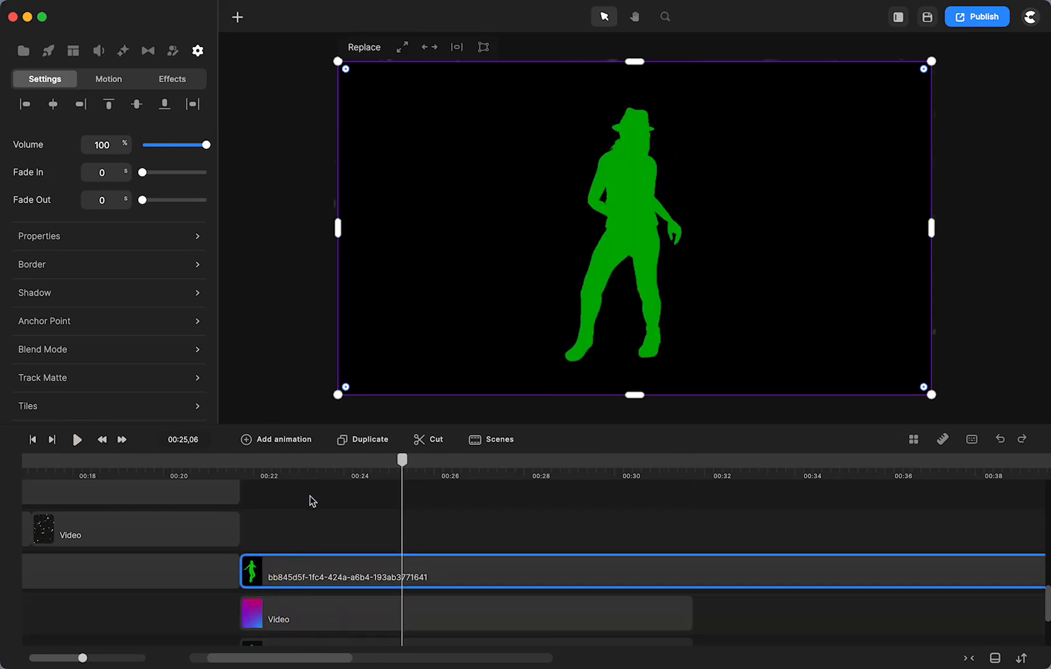
mouse_move(123, 51)
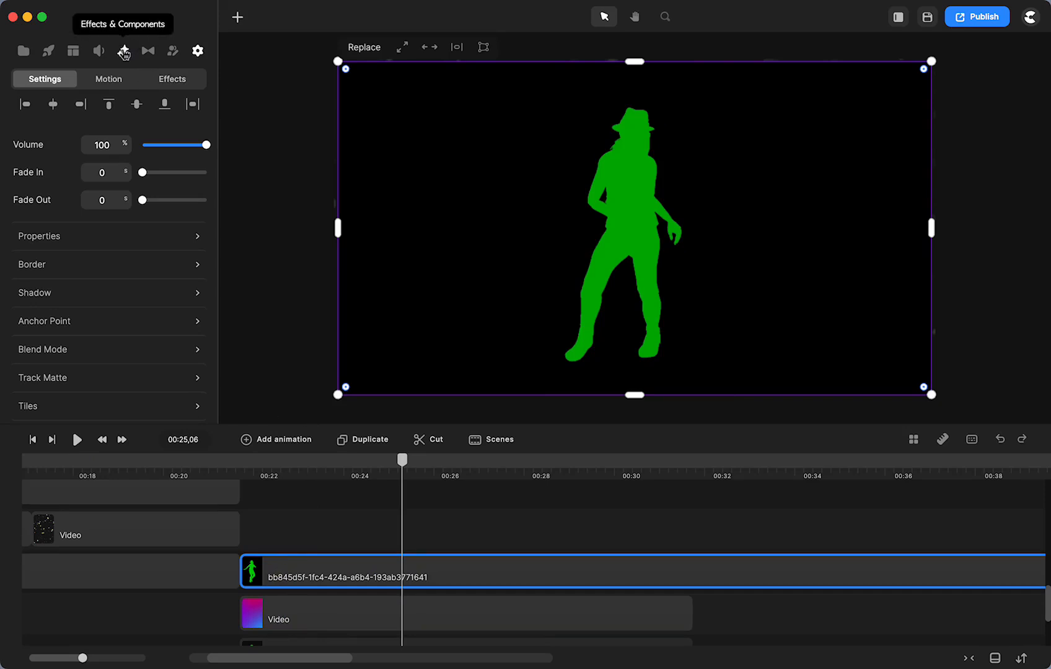
left_click(197, 50)
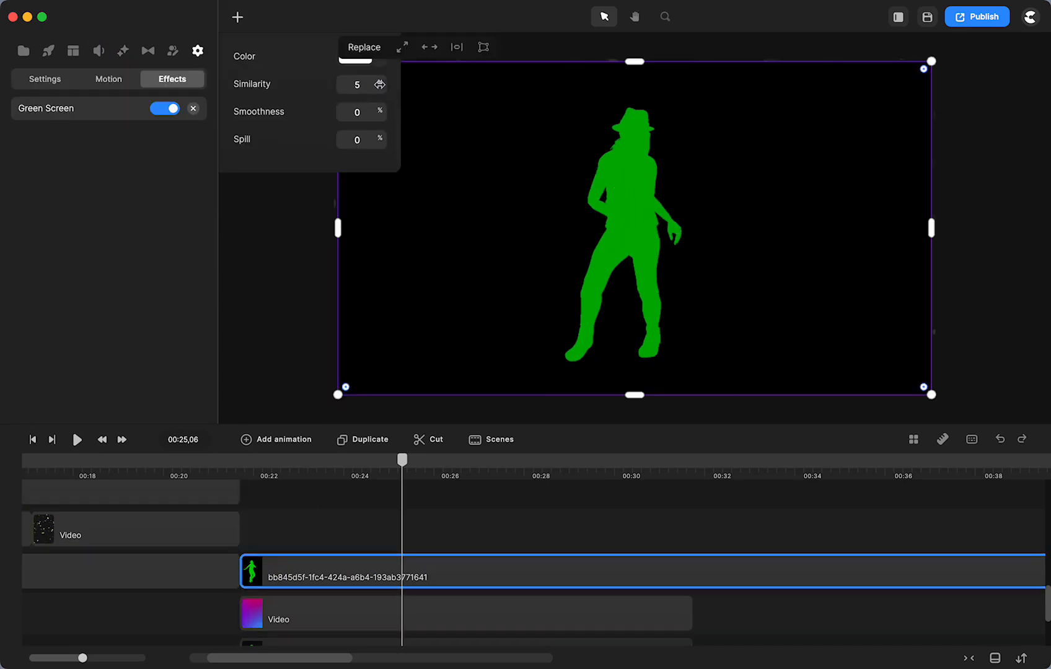
mouse_move(355, 64)
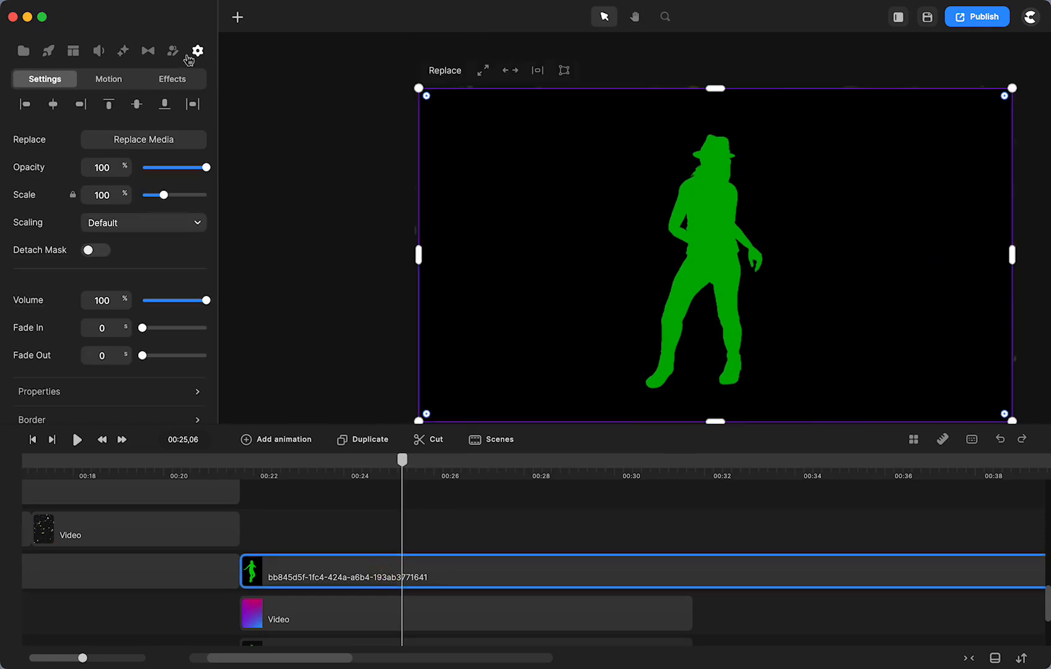
Key out the sampled green at similarity 14.1, smoothness 5 and spill 8, then play
left_click(172, 80)
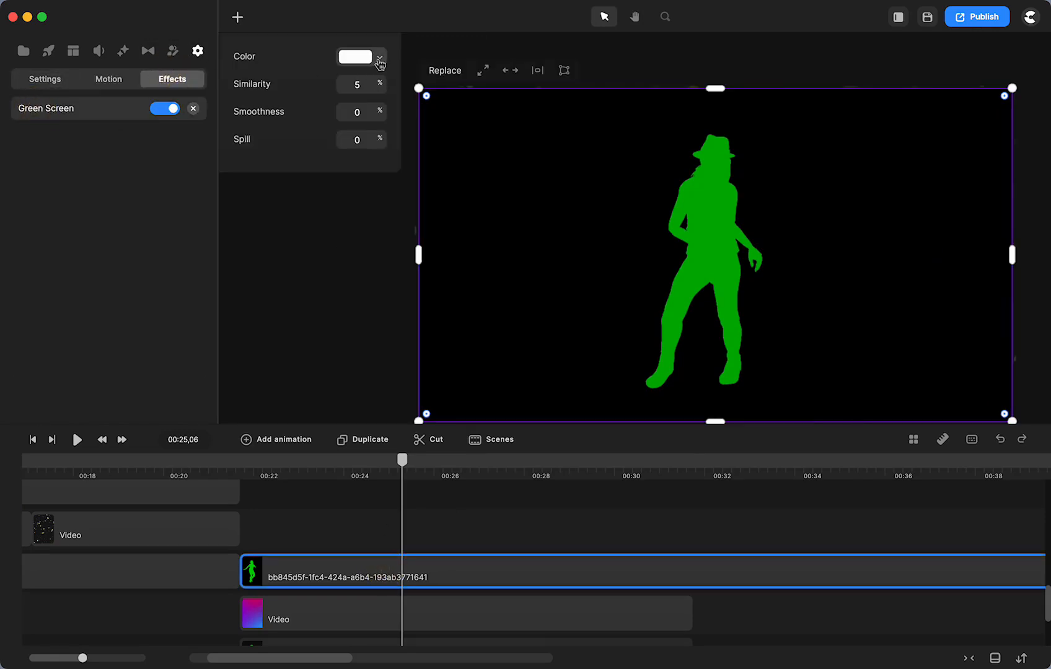
left_click(355, 57)
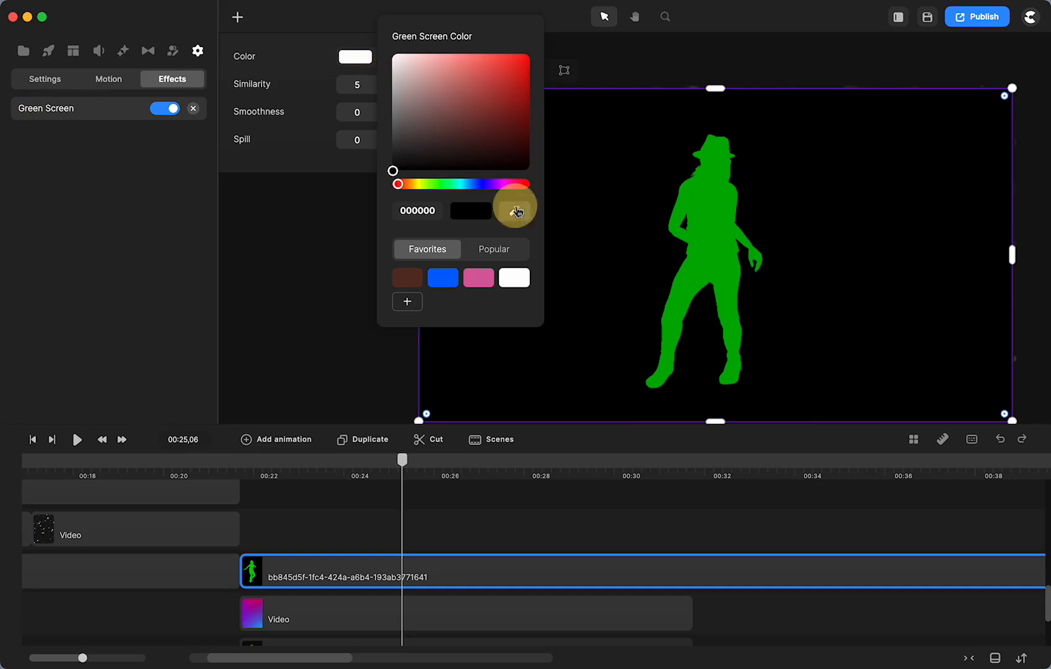
left_click(529, 92)
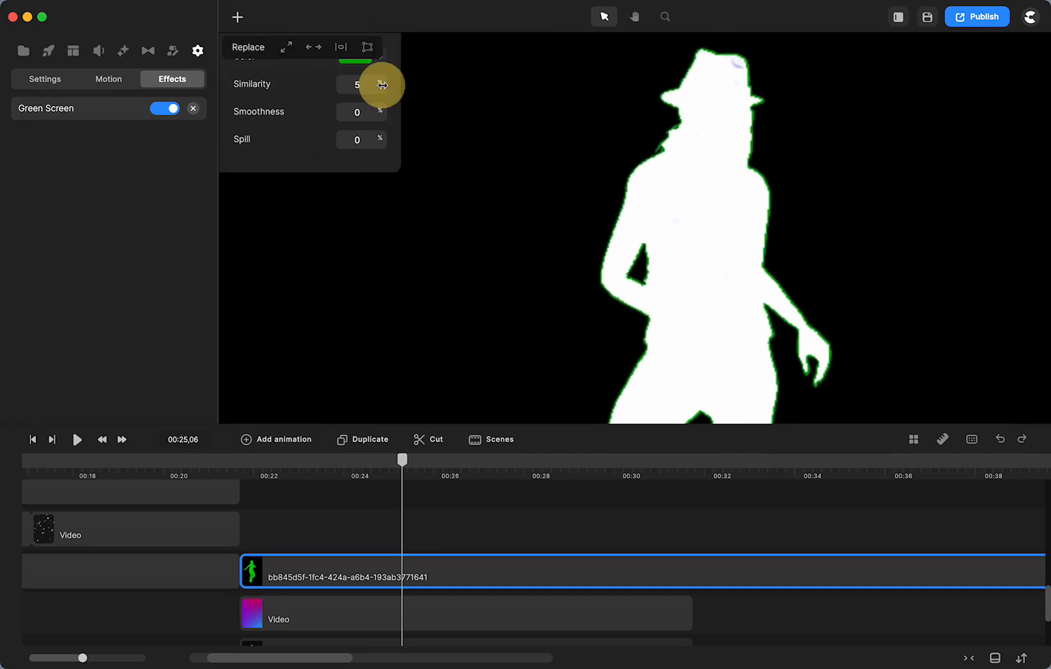
left_click_drag(379, 84, 392, 90)
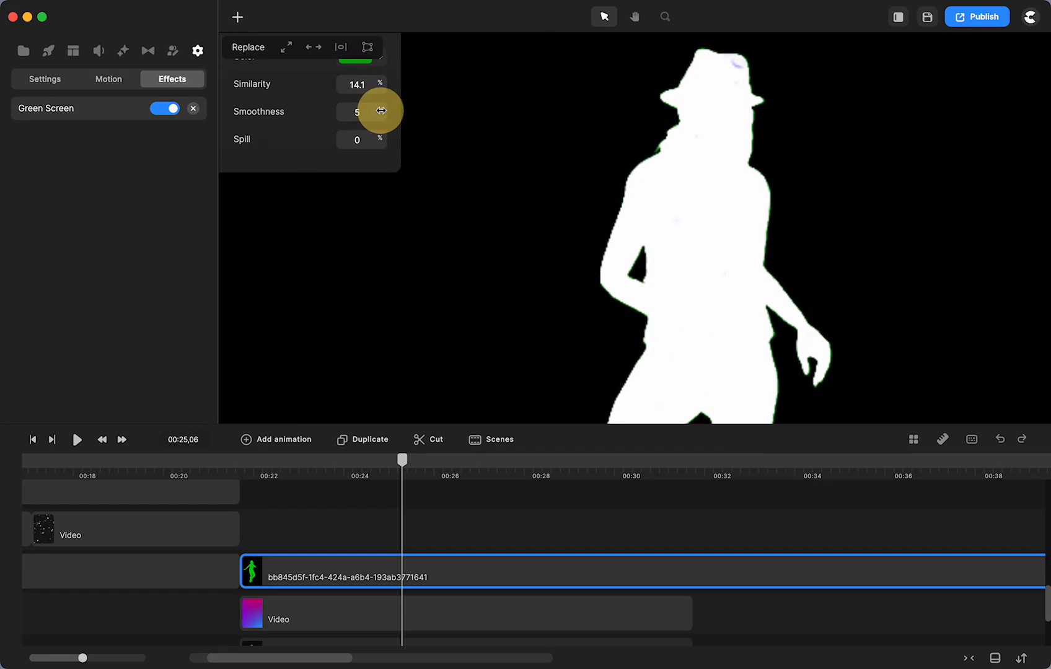
left_click_drag(380, 112, 384, 139)
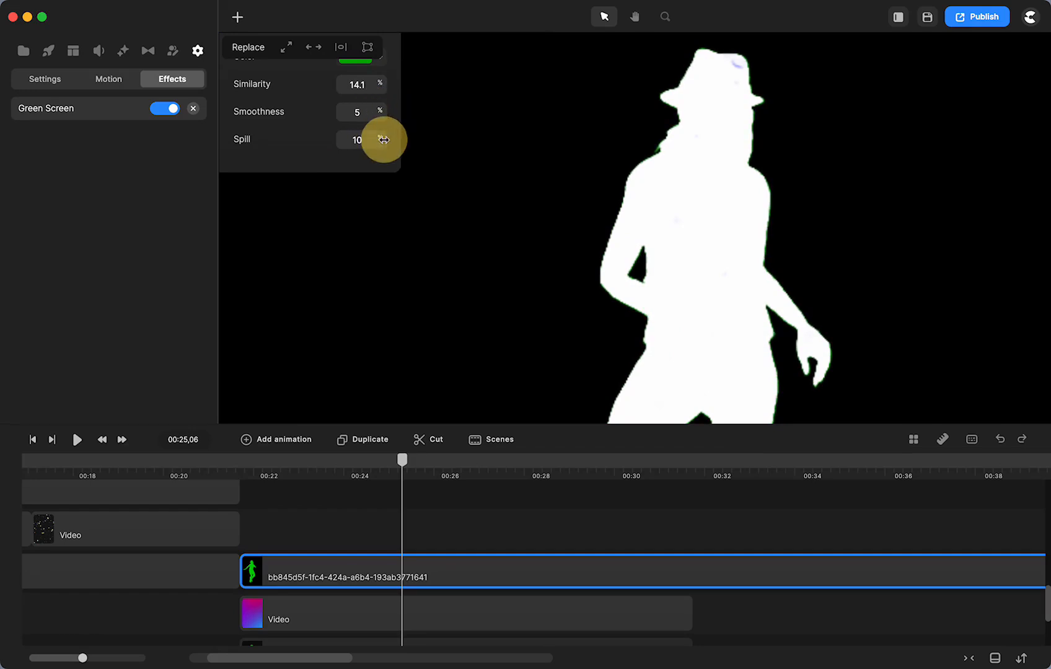
left_click_drag(384, 140, 362, 139)
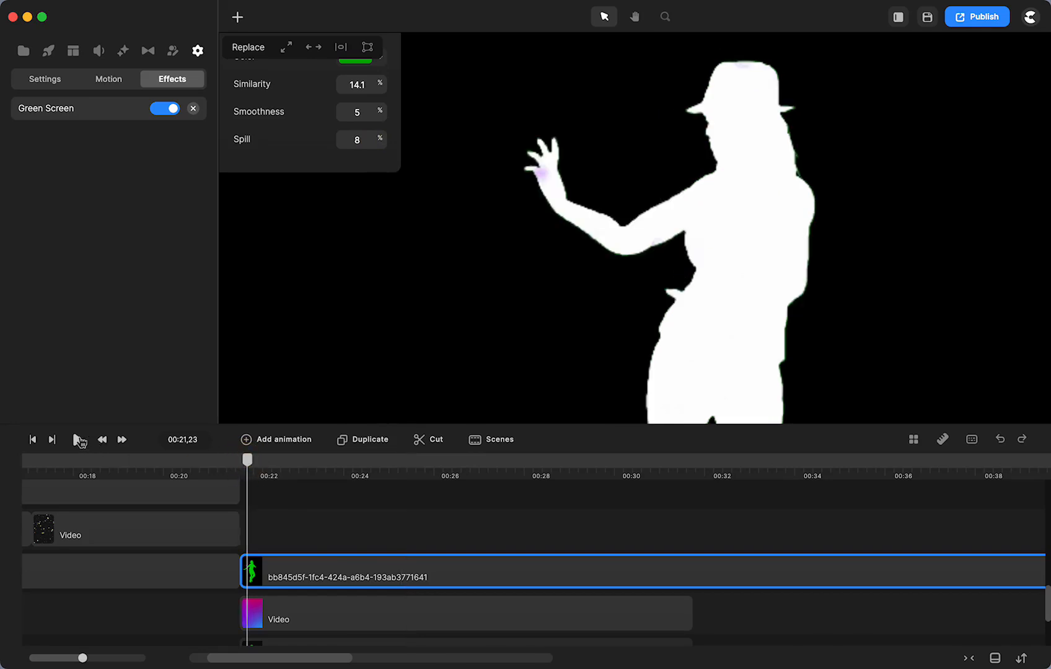
left_click(77, 439)
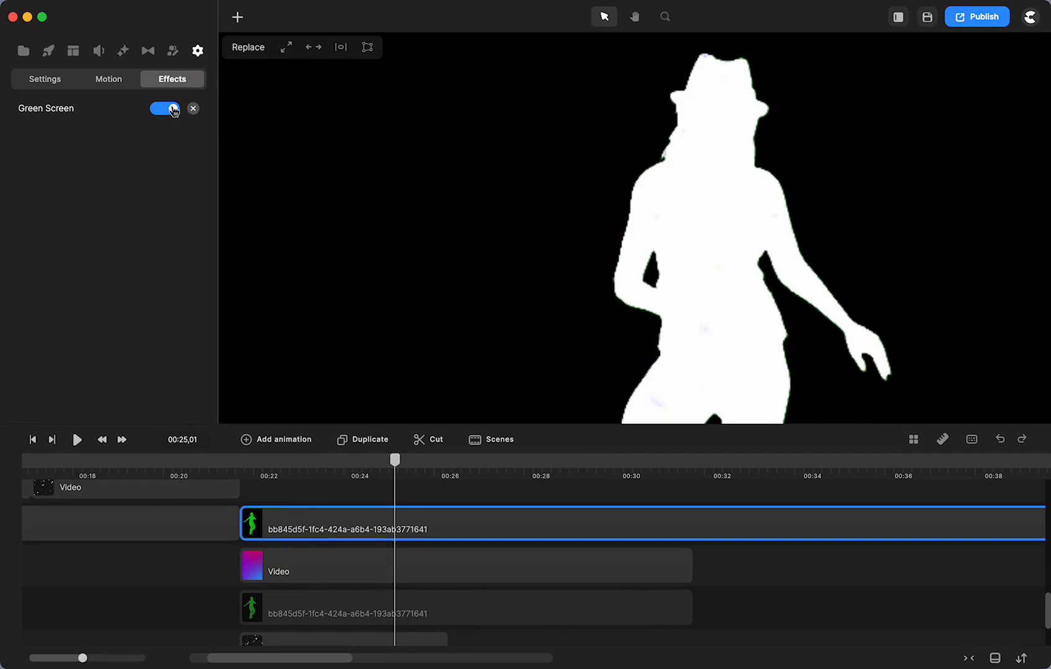
Toggle the dancer's Green Screen switch and pause on the gradient-filled silhouette
left_click(164, 108)
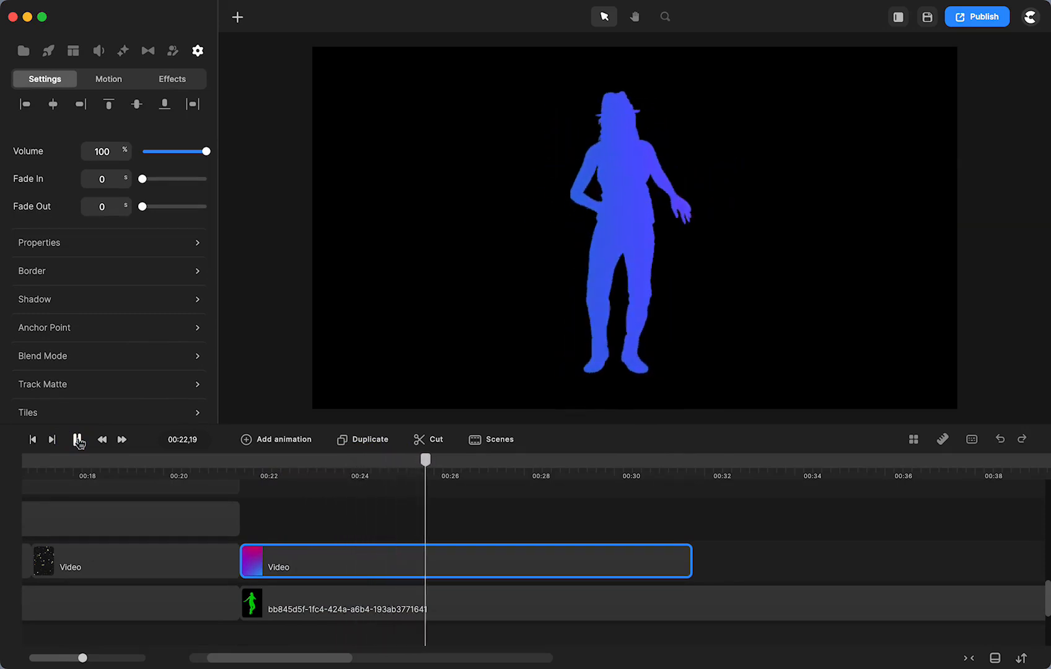
left_click(79, 440)
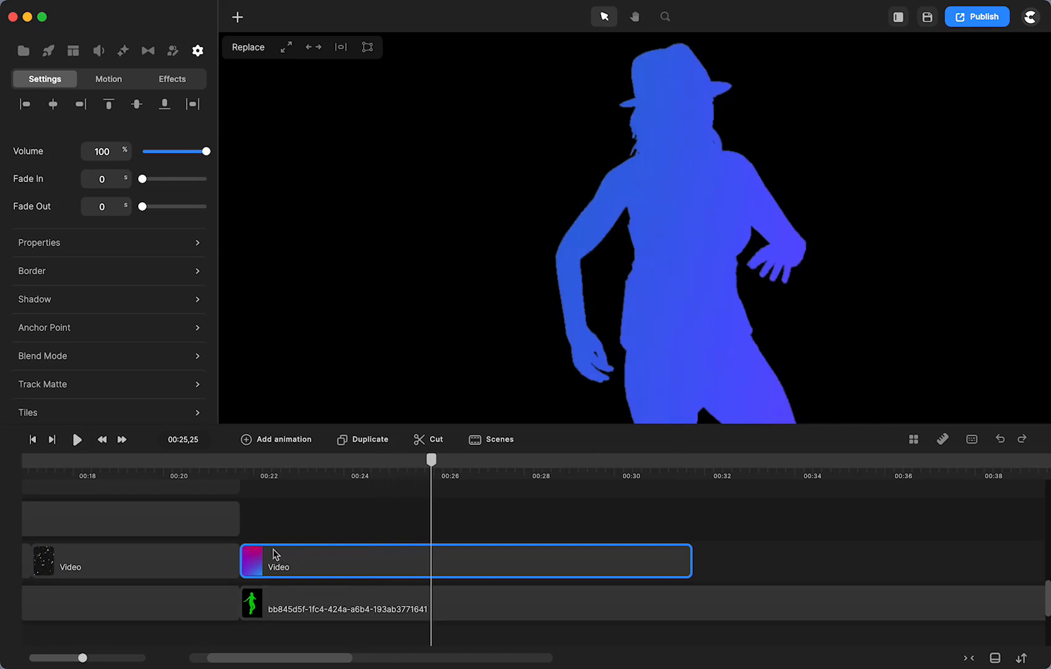
mouse_move(300, 556)
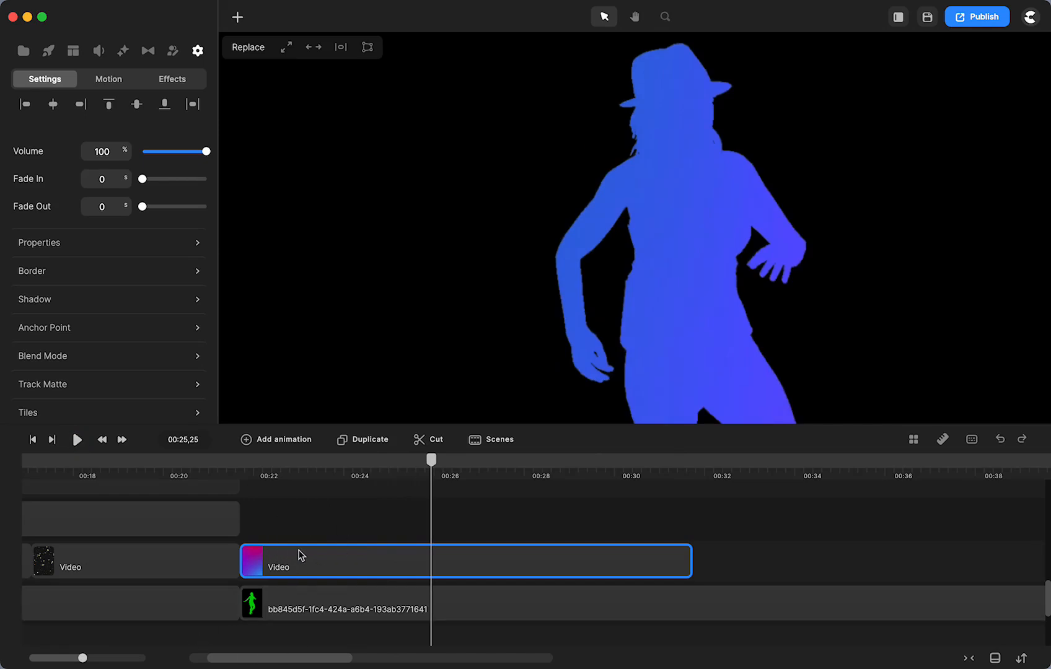
mouse_move(318, 529)
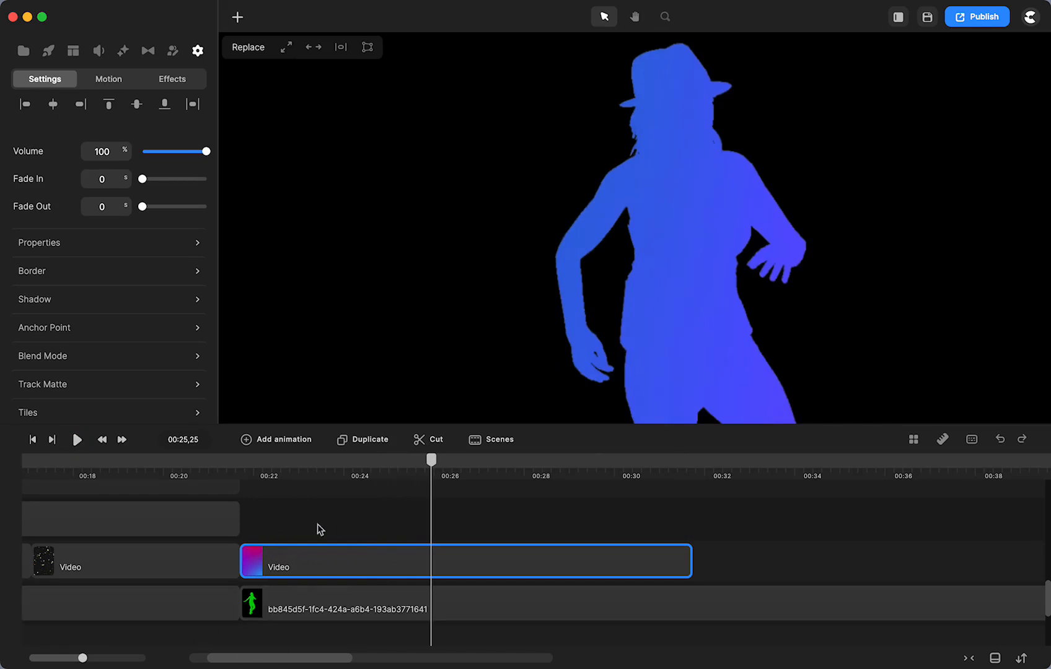
mouse_move(322, 548)
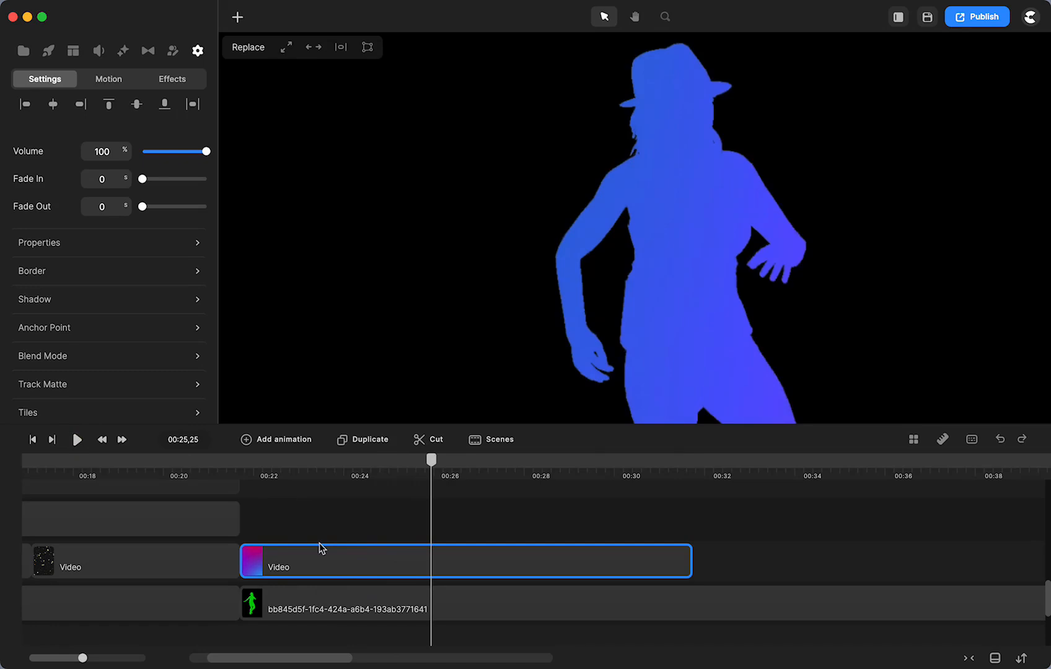